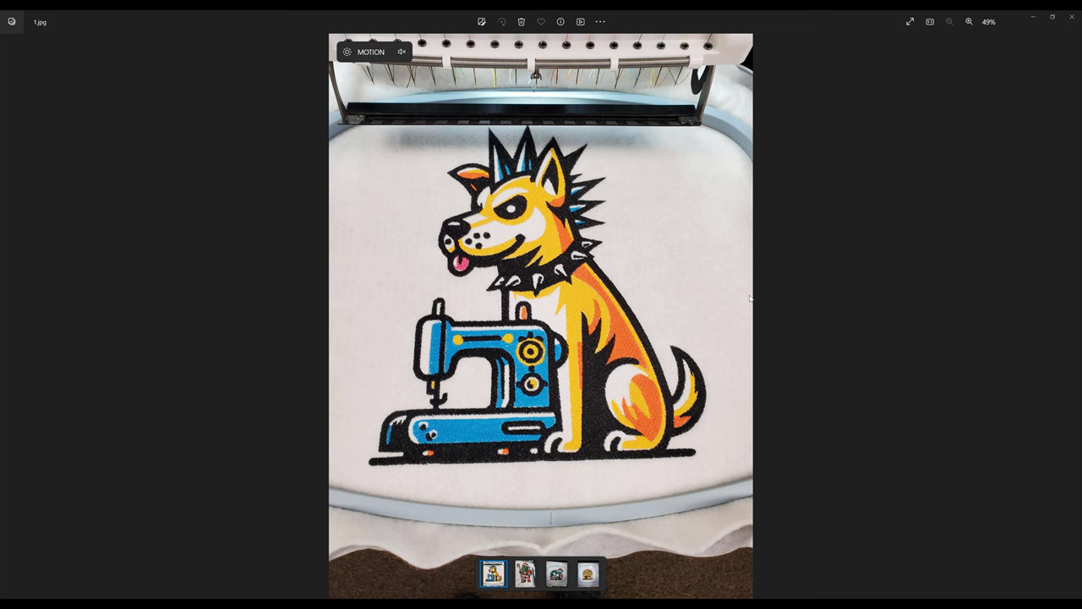
{"action": "mouse_move", "coordinate": [681, 230]}
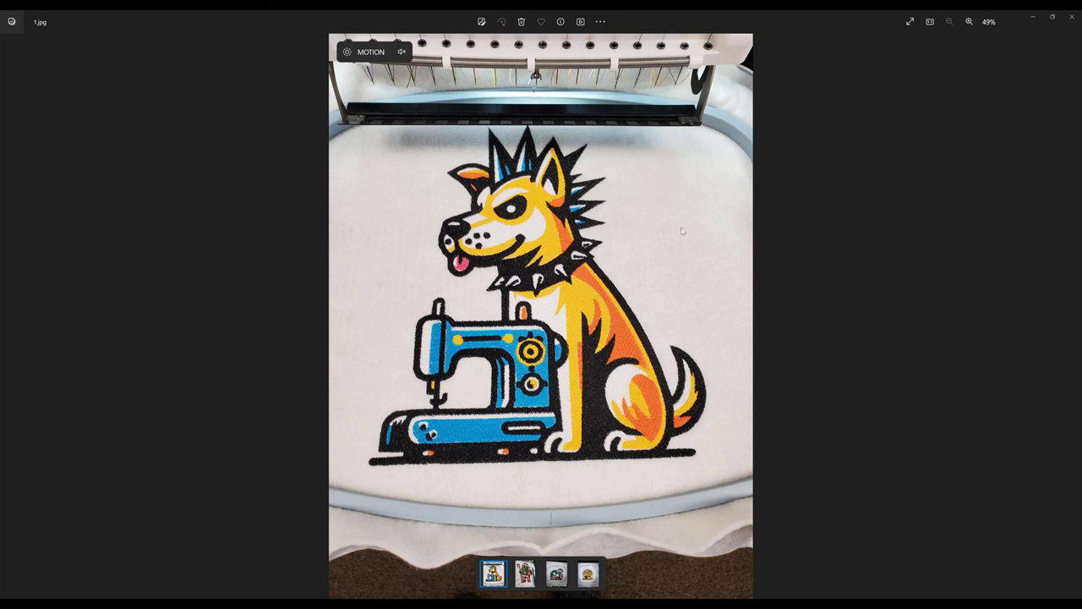
Advance through the photos past the Santa octopus design to the frog design
{"action": "left_click", "coordinate": [524, 575]}
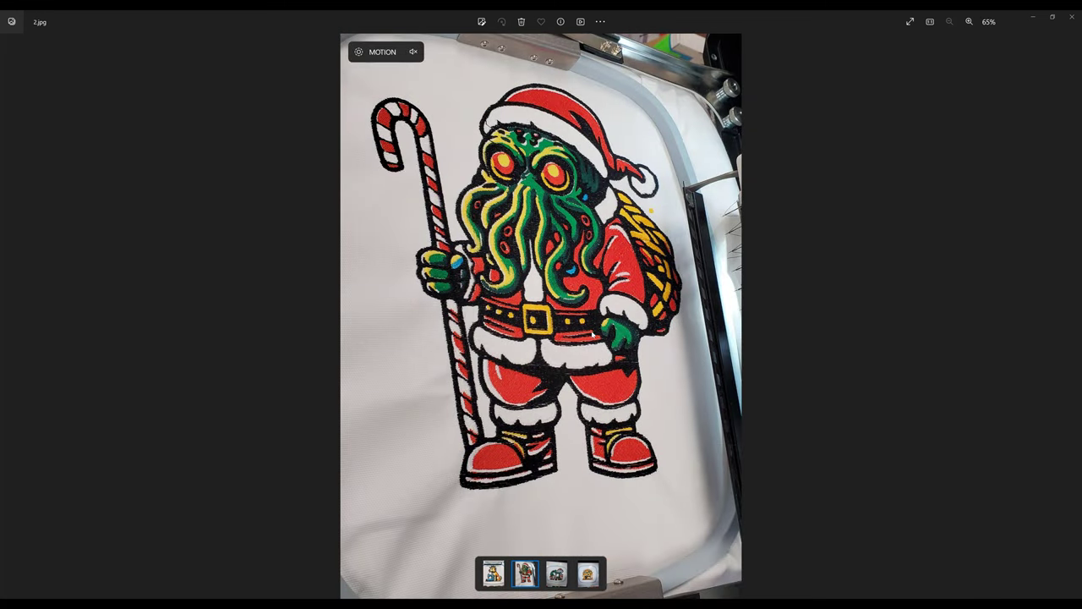
{"action": "mouse_move", "coordinate": [710, 290]}
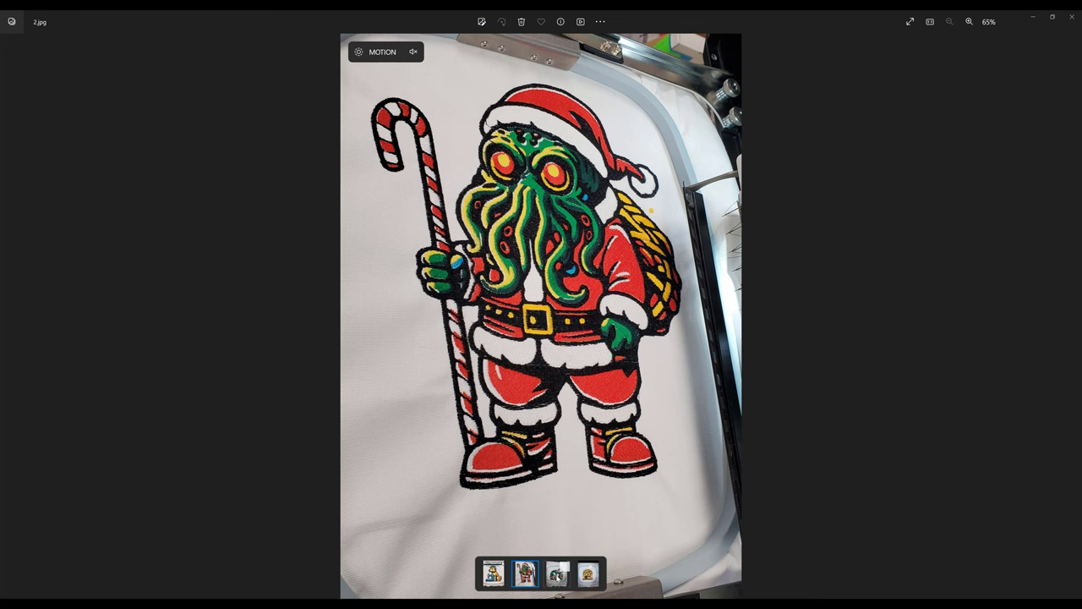
{"action": "left_click", "coordinate": [558, 573]}
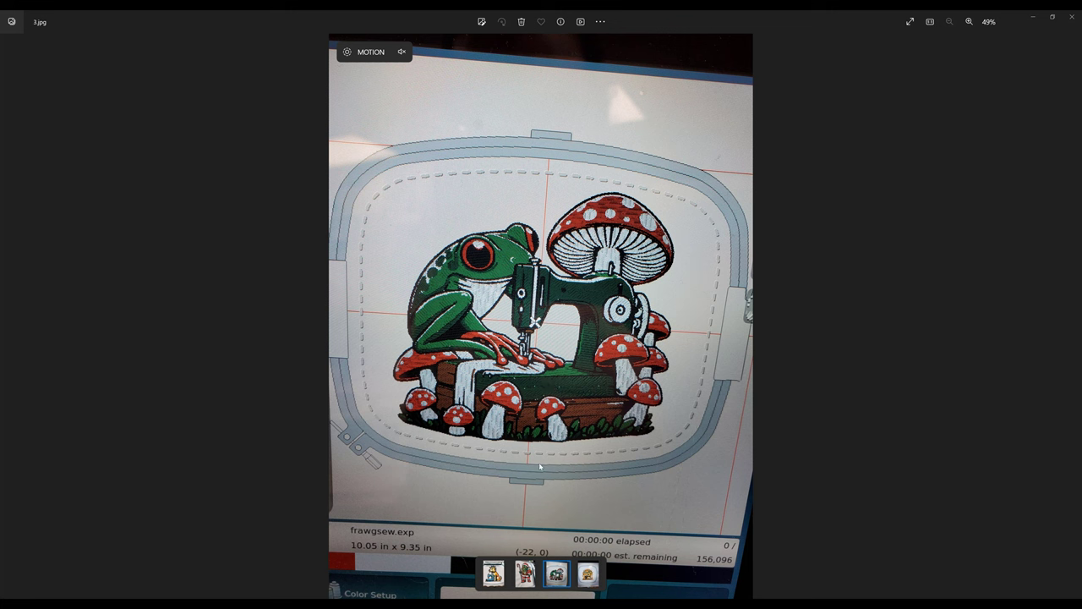
{"action": "mouse_move", "coordinate": [592, 302]}
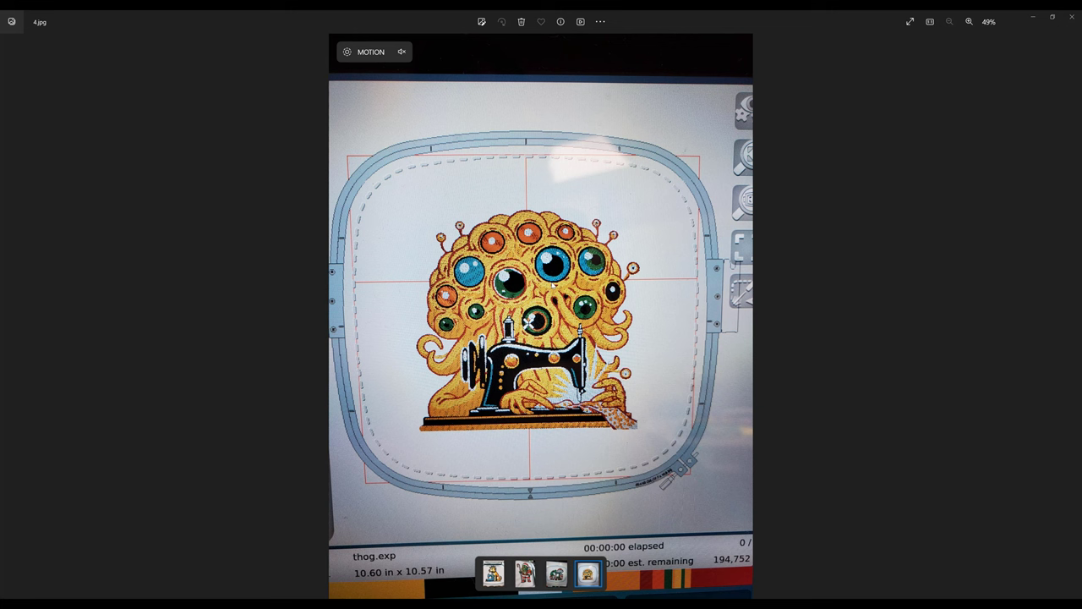
{"action": "mouse_move", "coordinate": [477, 308]}
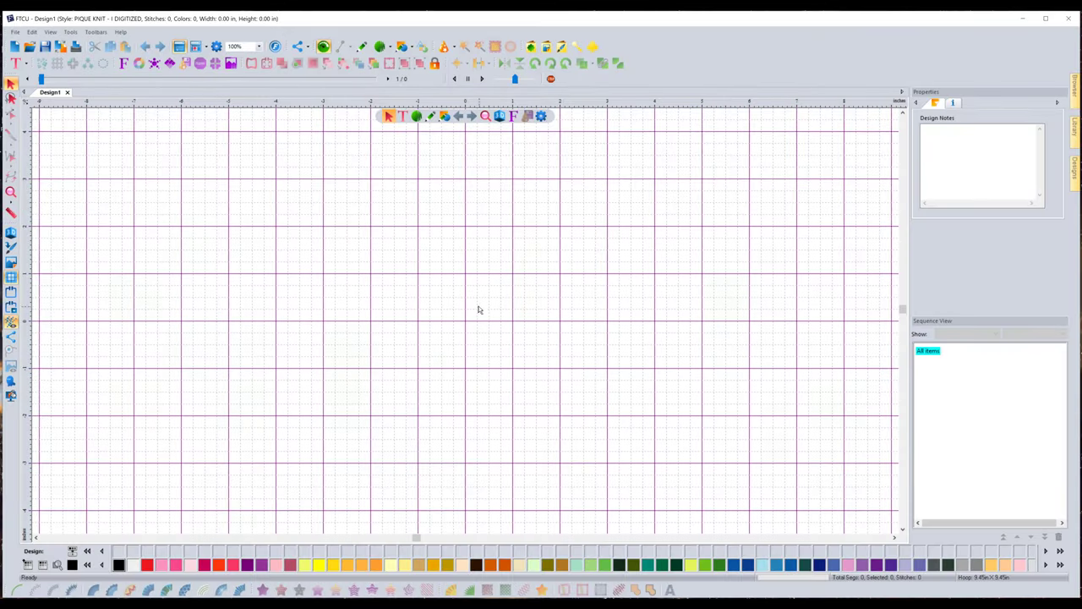
{"action": "mouse_move", "coordinate": [422, 373]}
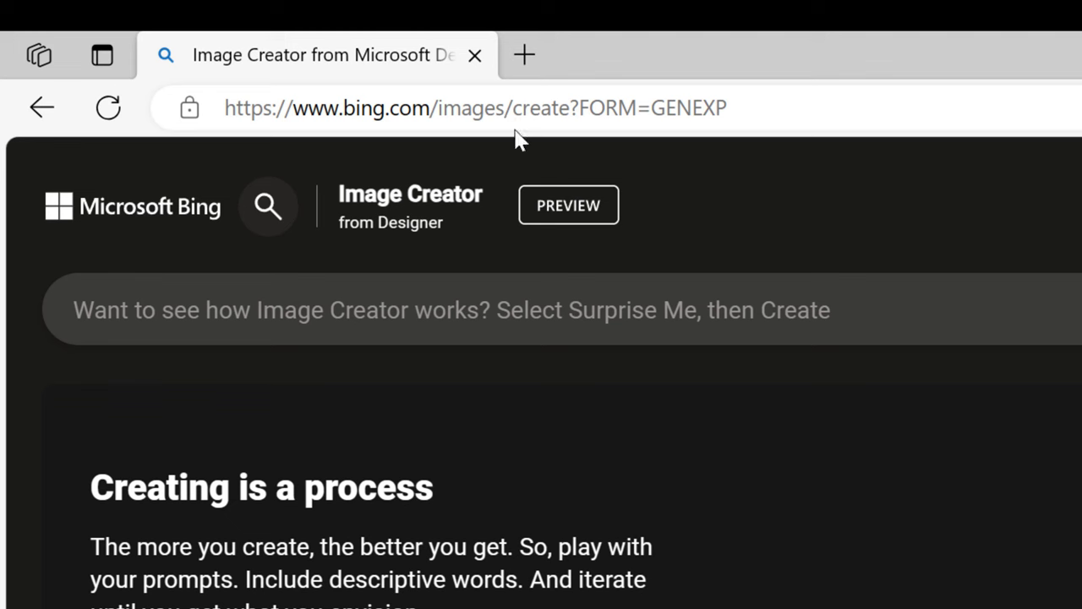
{"action": "mouse_move", "coordinate": [573, 108]}
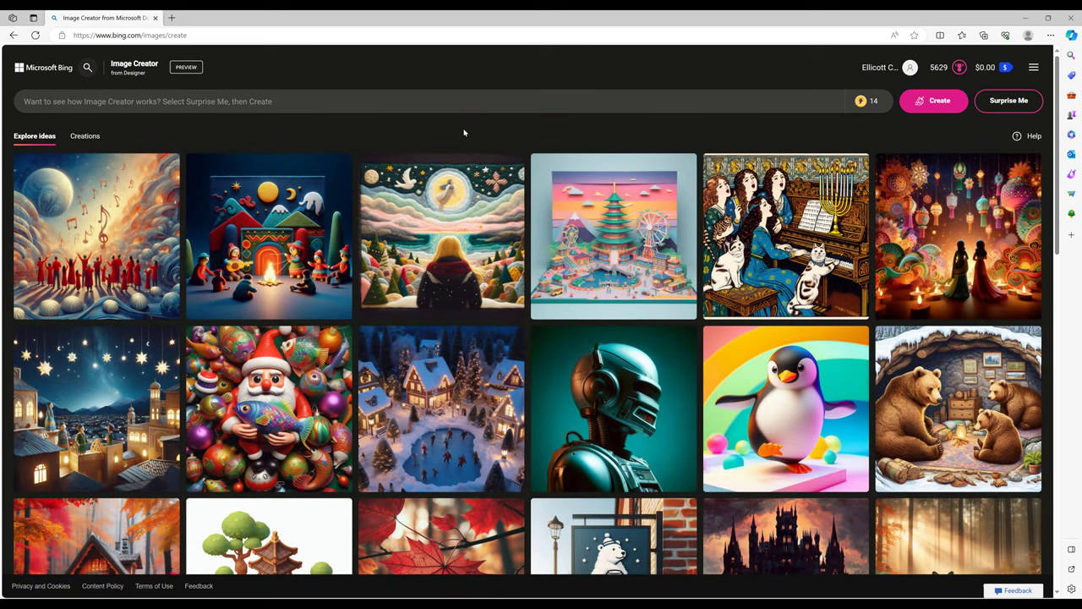
{"action": "mouse_move", "coordinate": [453, 135]}
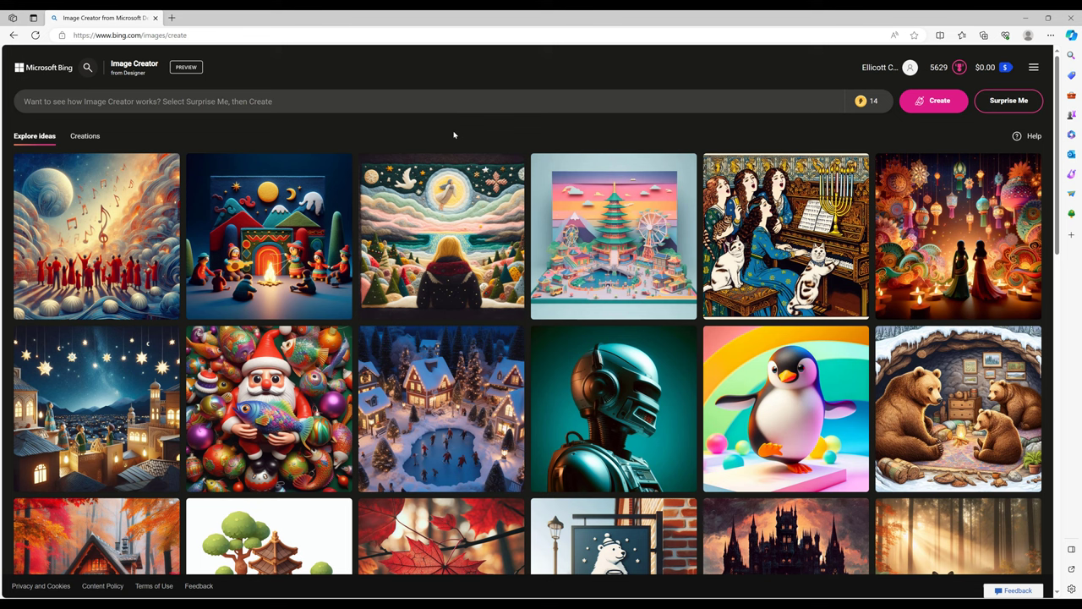
{"action": "mouse_move", "coordinate": [440, 236]}
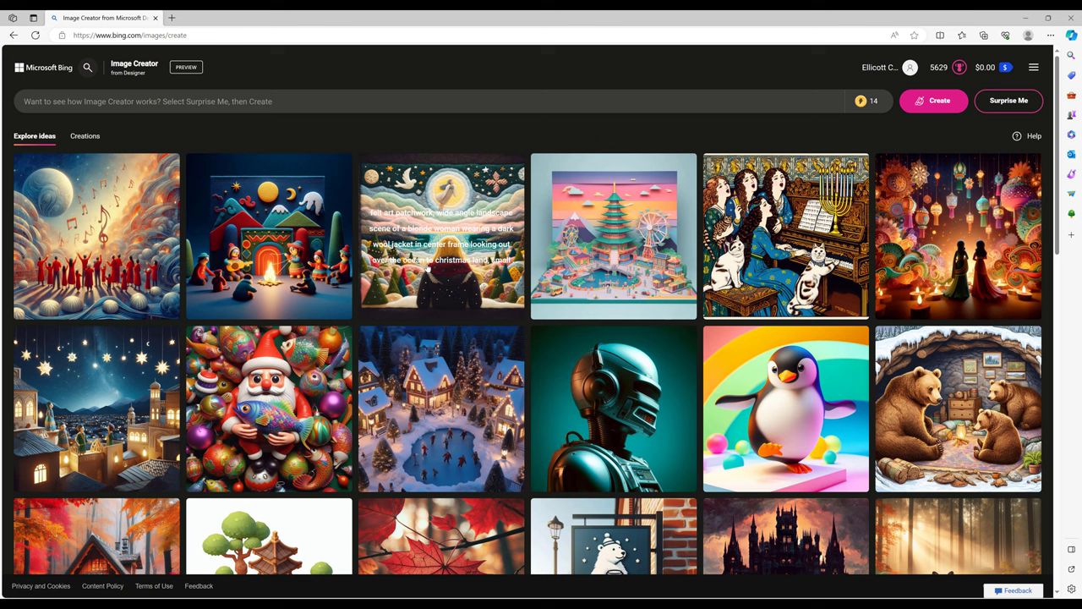
{"action": "mouse_move", "coordinate": [442, 129]}
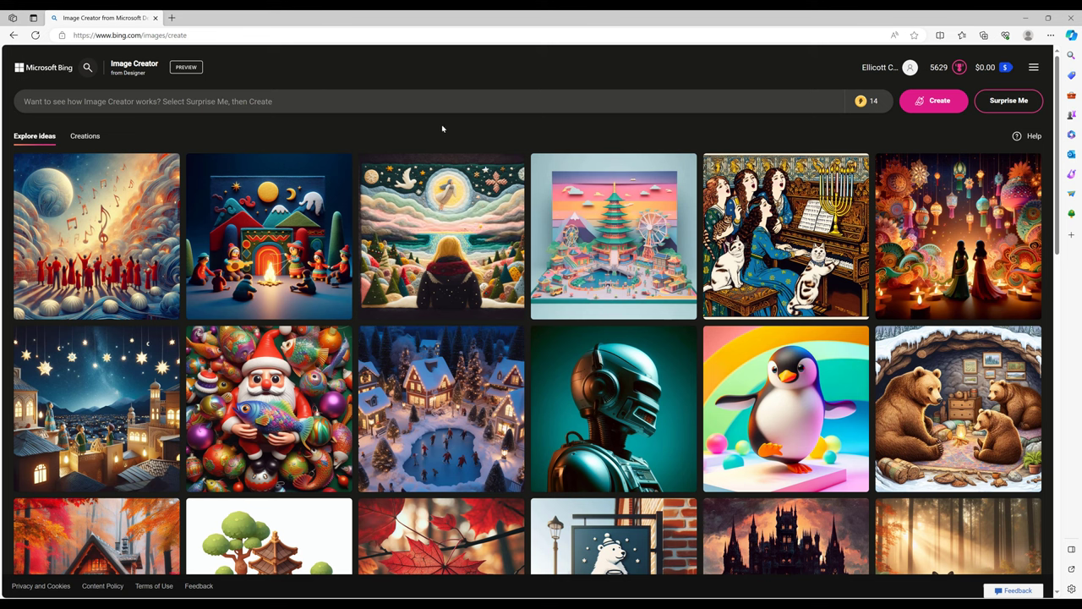
{"action": "mouse_move", "coordinate": [365, 129]}
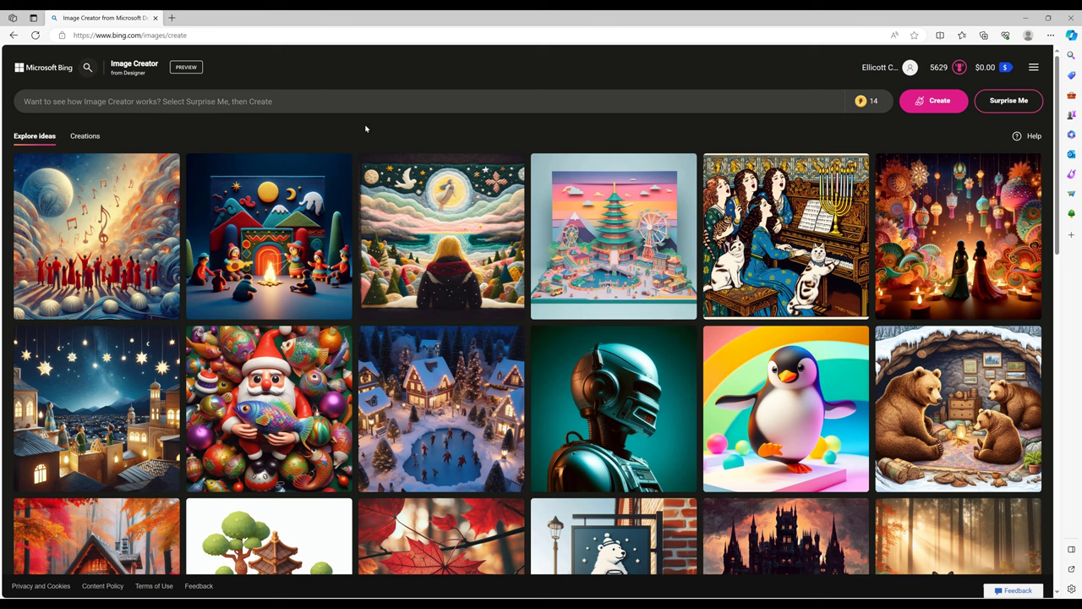
{"action": "mouse_move", "coordinate": [554, 149]}
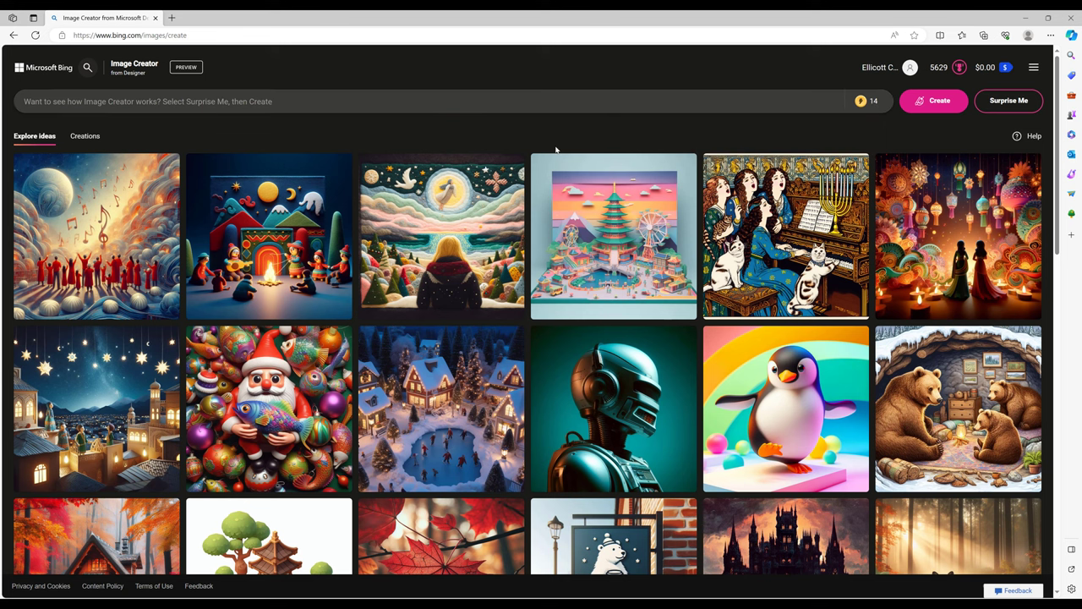
{"action": "mouse_move", "coordinate": [524, 146]}
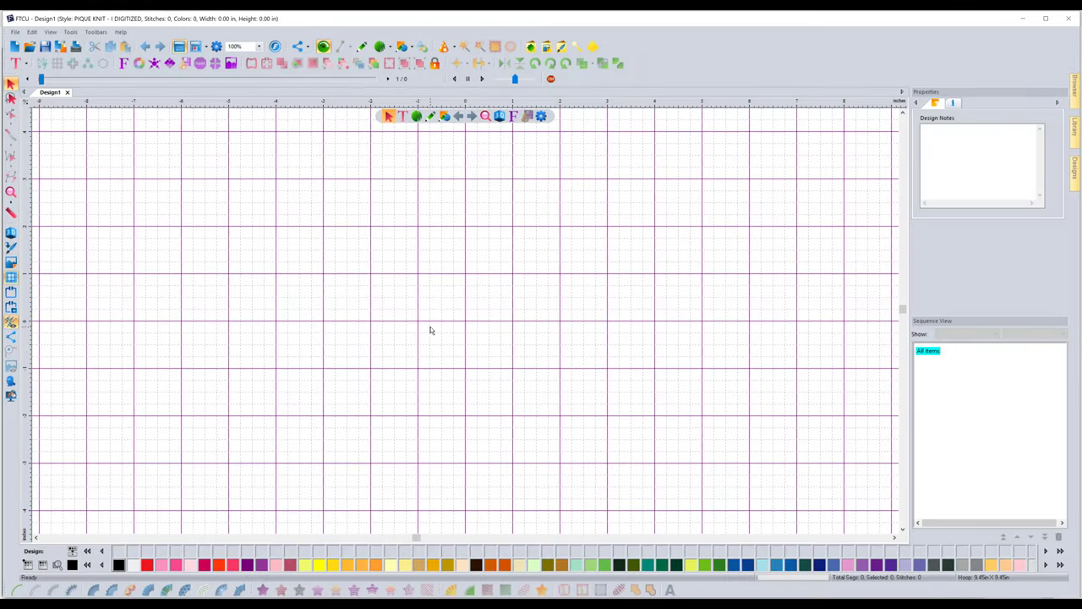
{"action": "mouse_move", "coordinate": [551, 297]}
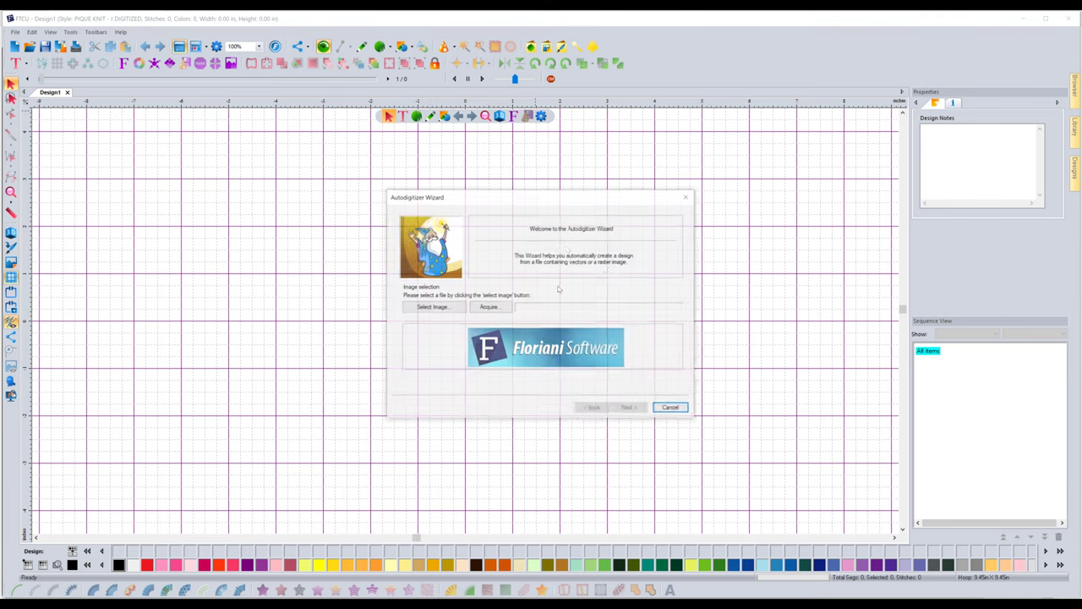
{"action": "left_click", "coordinate": [433, 306]}
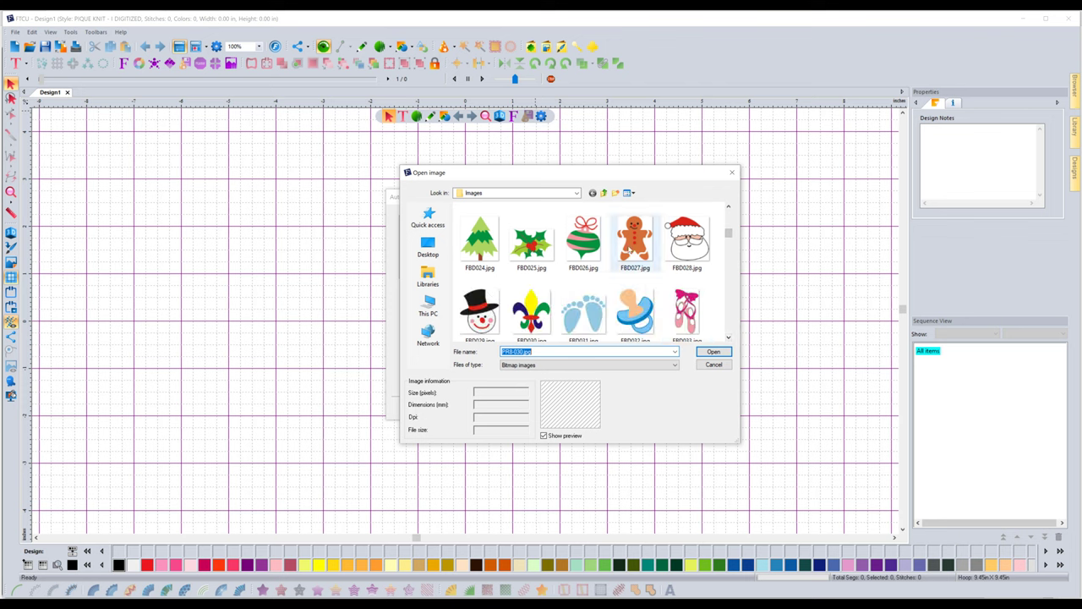
{"action": "left_click", "coordinate": [531, 240]}
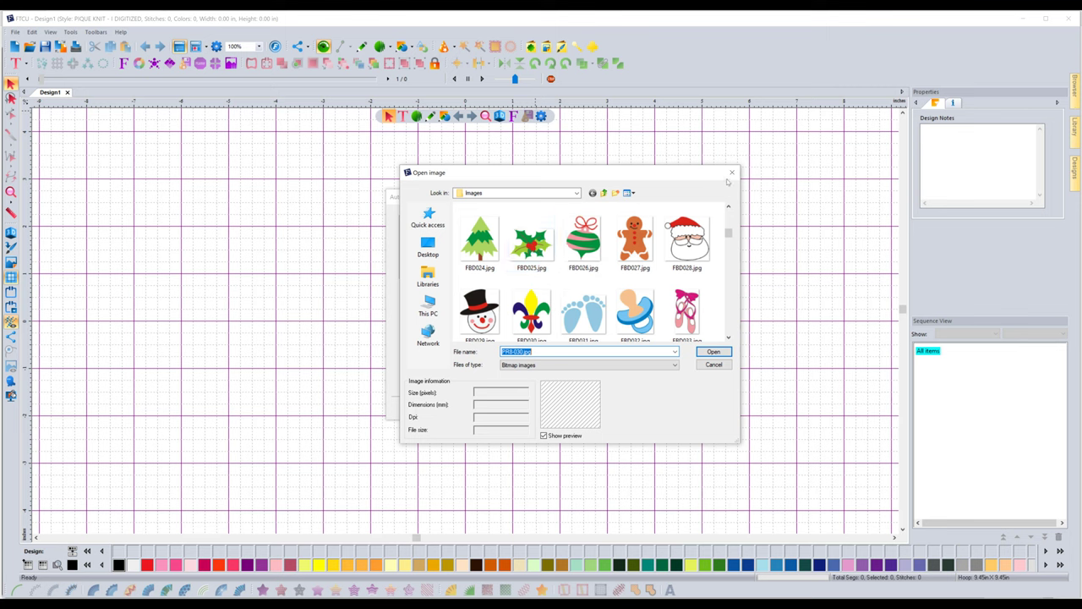
{"action": "left_click", "coordinate": [713, 363]}
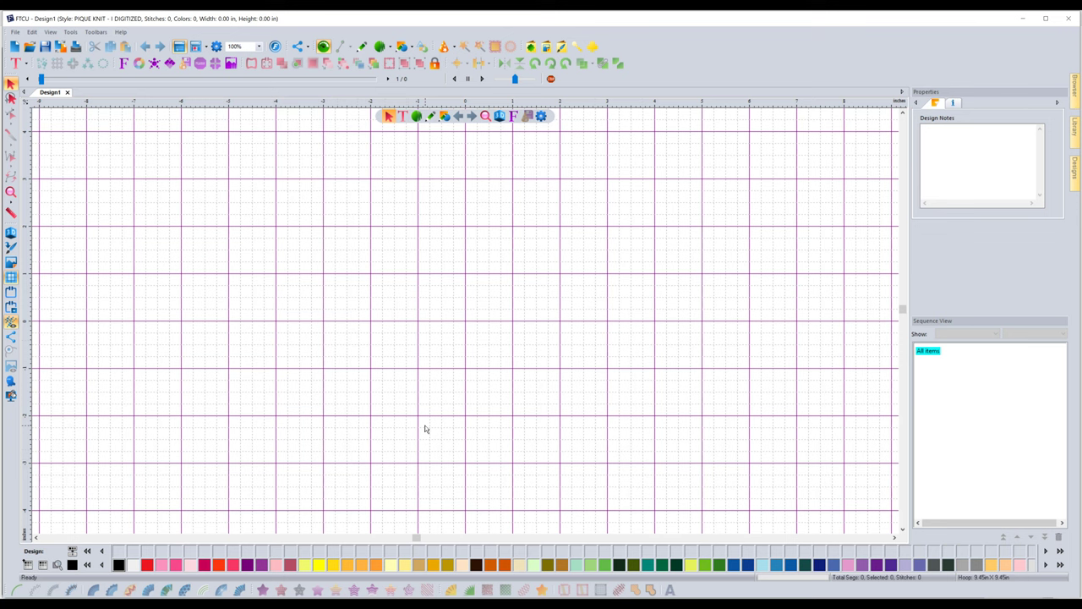
{"action": "mouse_move", "coordinate": [514, 390]}
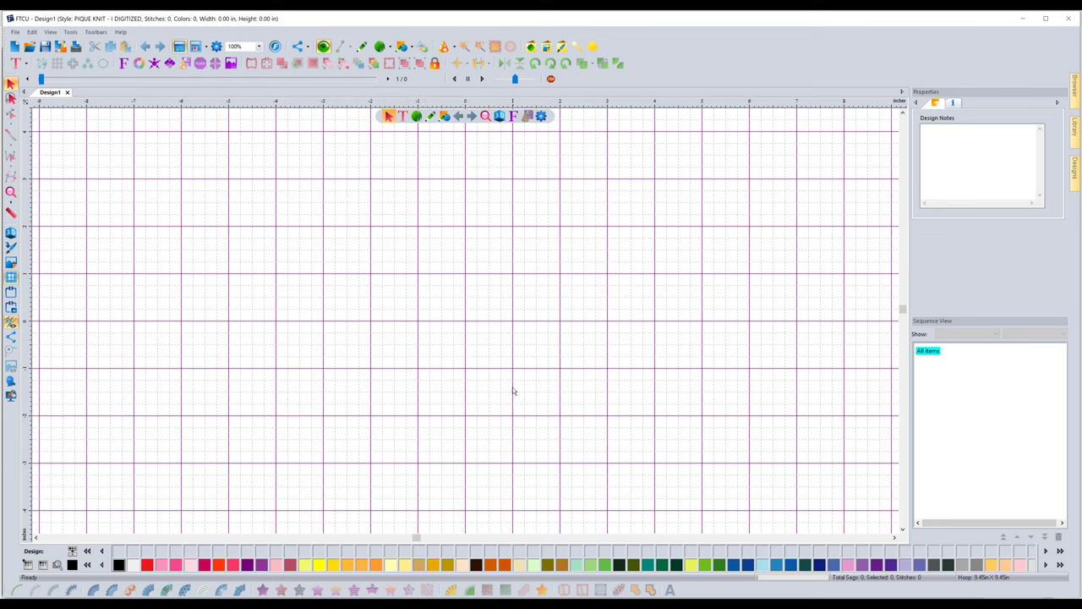
{"action": "mouse_move", "coordinate": [494, 386]}
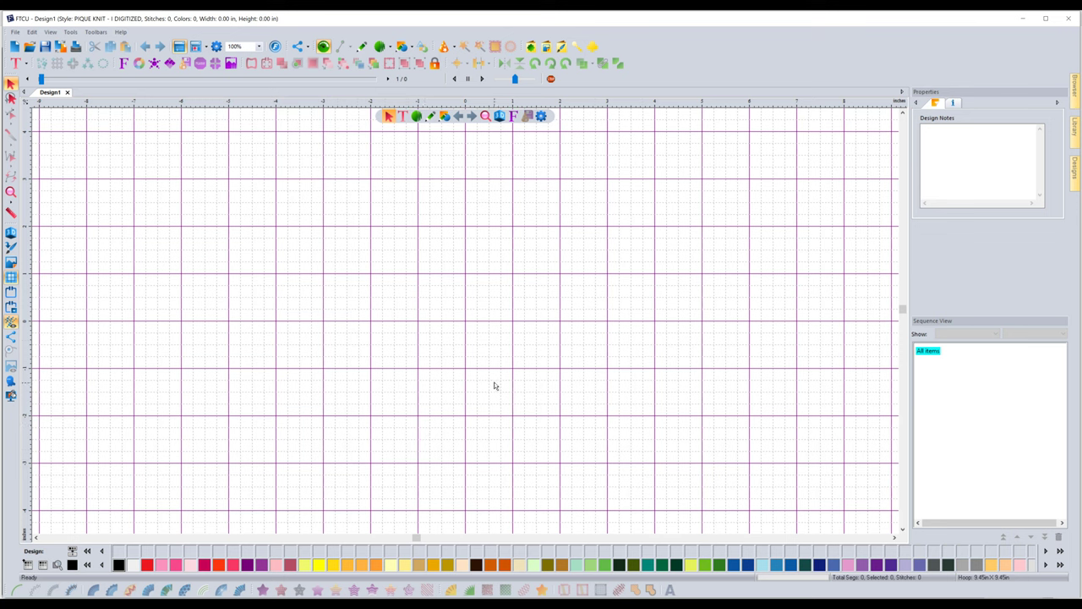
{"action": "mouse_move", "coordinate": [480, 367]}
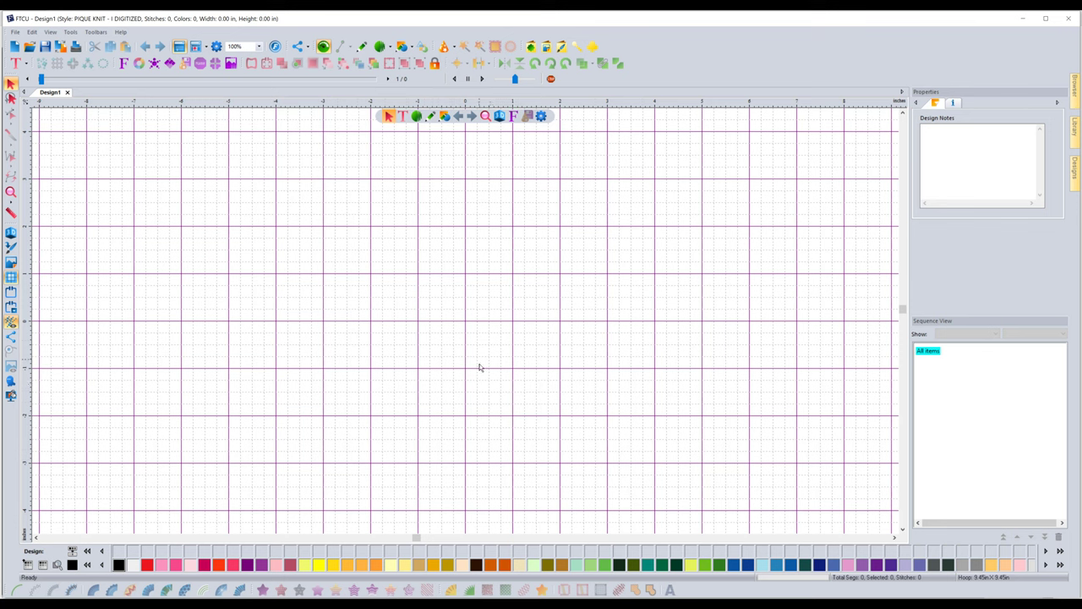
{"action": "mouse_move", "coordinate": [469, 324]}
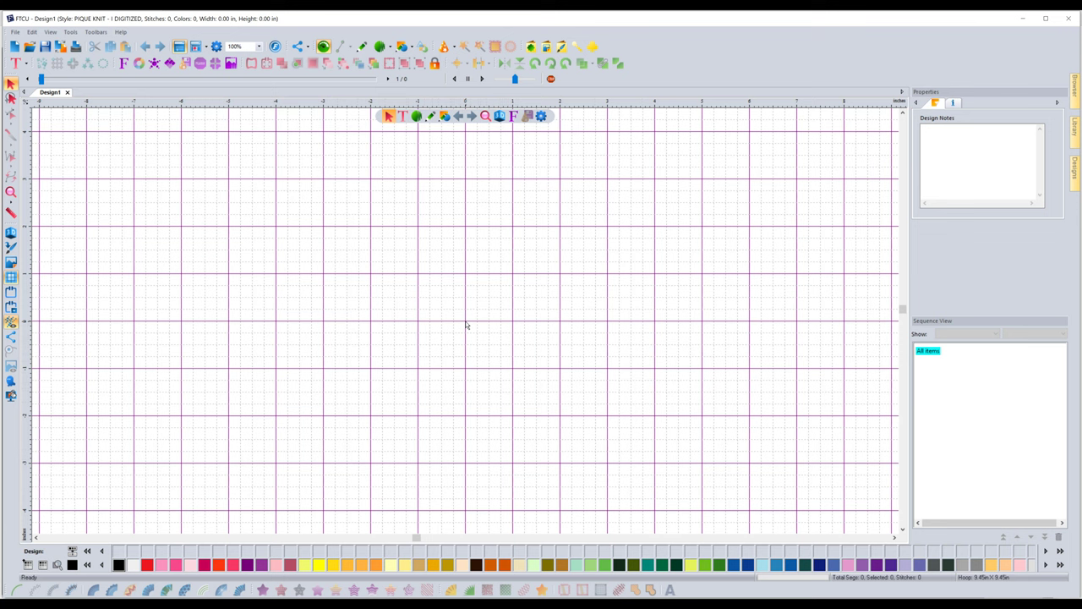
{"action": "mouse_move", "coordinate": [464, 314]}
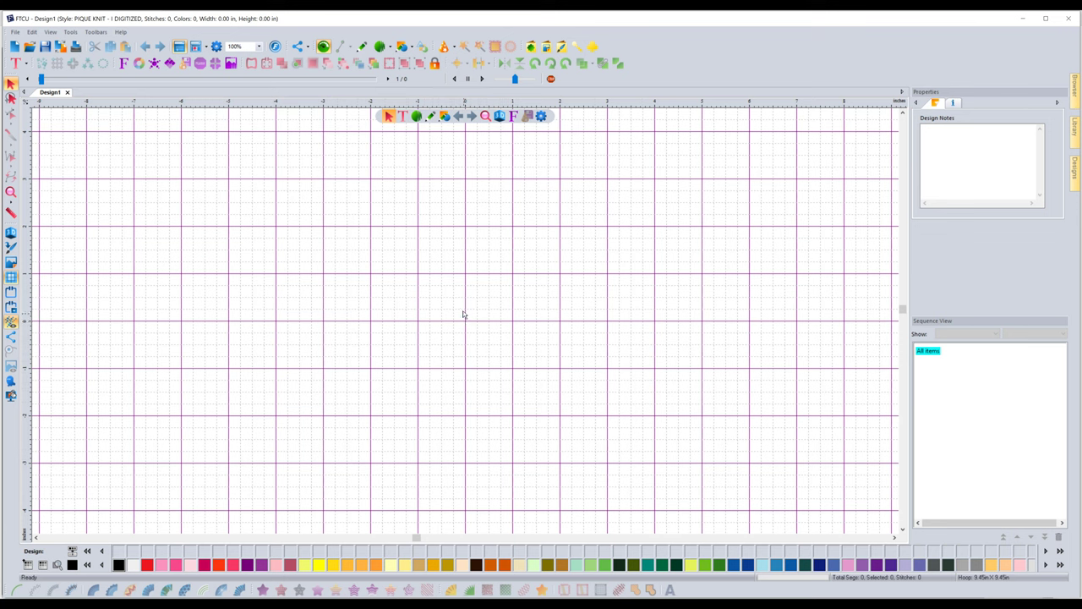
{"action": "mouse_move", "coordinate": [435, 307]}
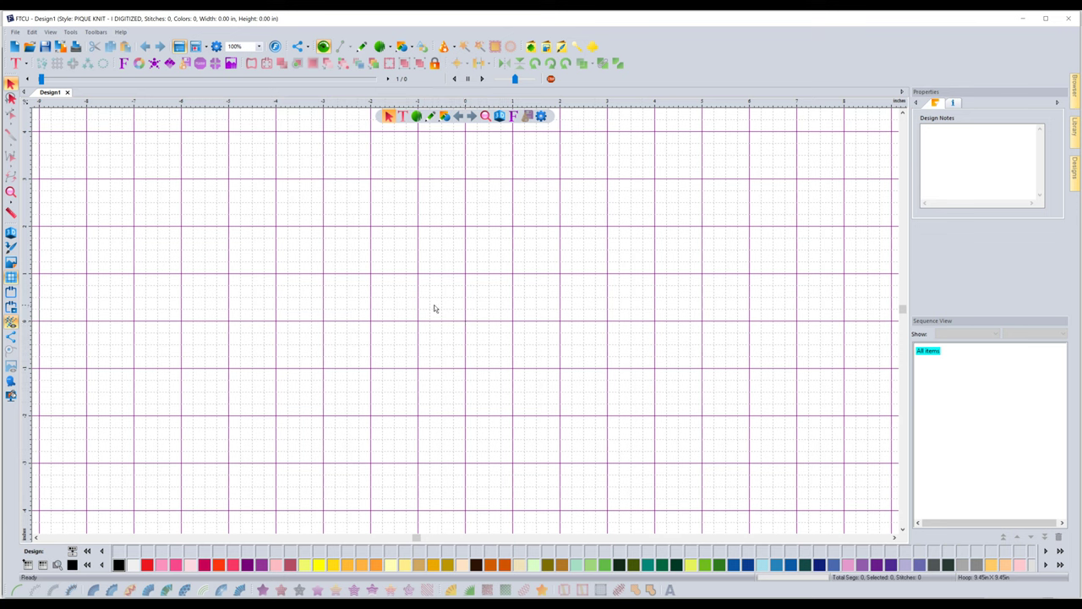
{"action": "mouse_move", "coordinate": [274, 441]}
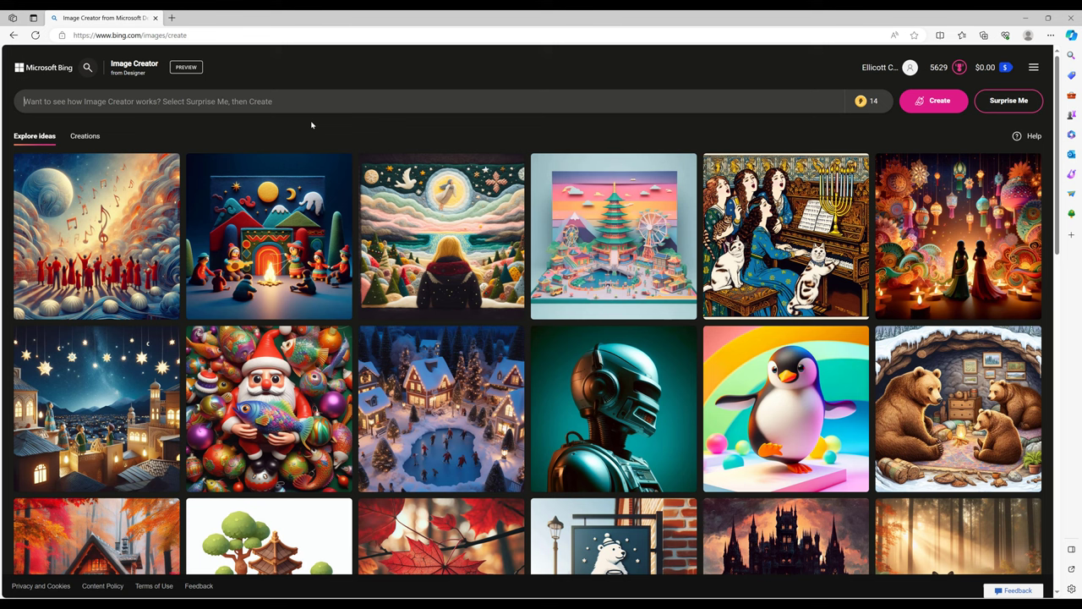
Enter the prompt 'vector image with no shading or color gradients of an adorable badger wearing a santa hat'
{"action": "type", "text": "vectio"}
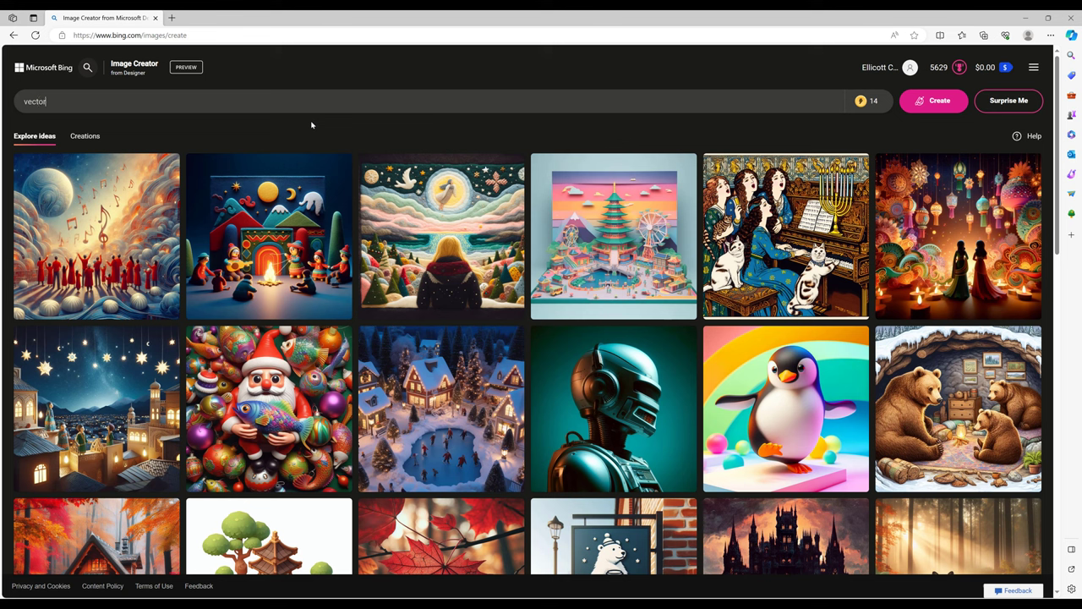
{"action": "type", "text": "image"}
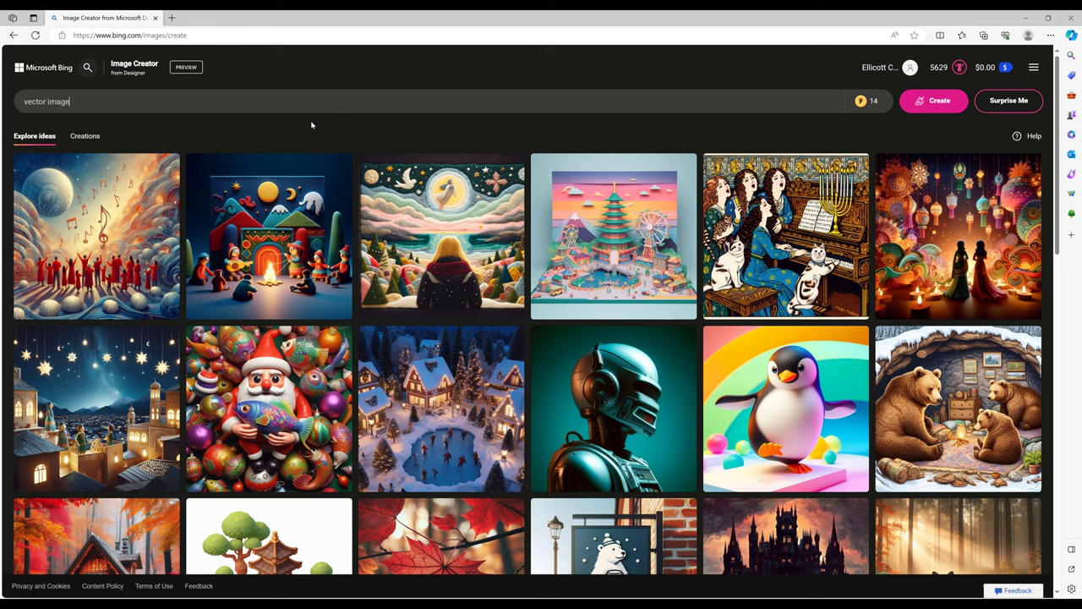
{"action": "type", "text": "with"}
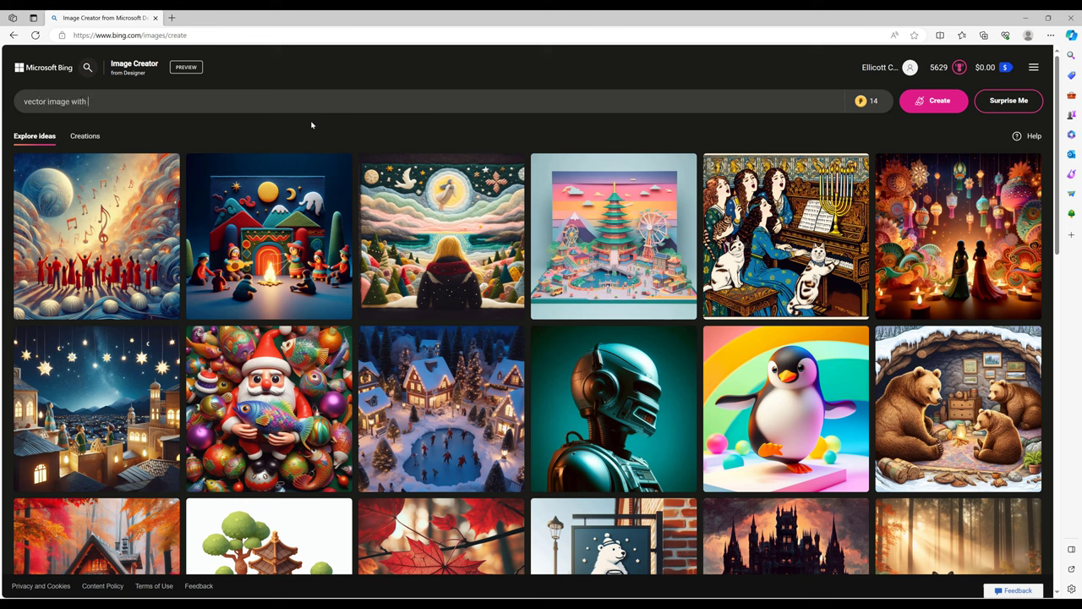
{"action": "type", "text": "no shading"}
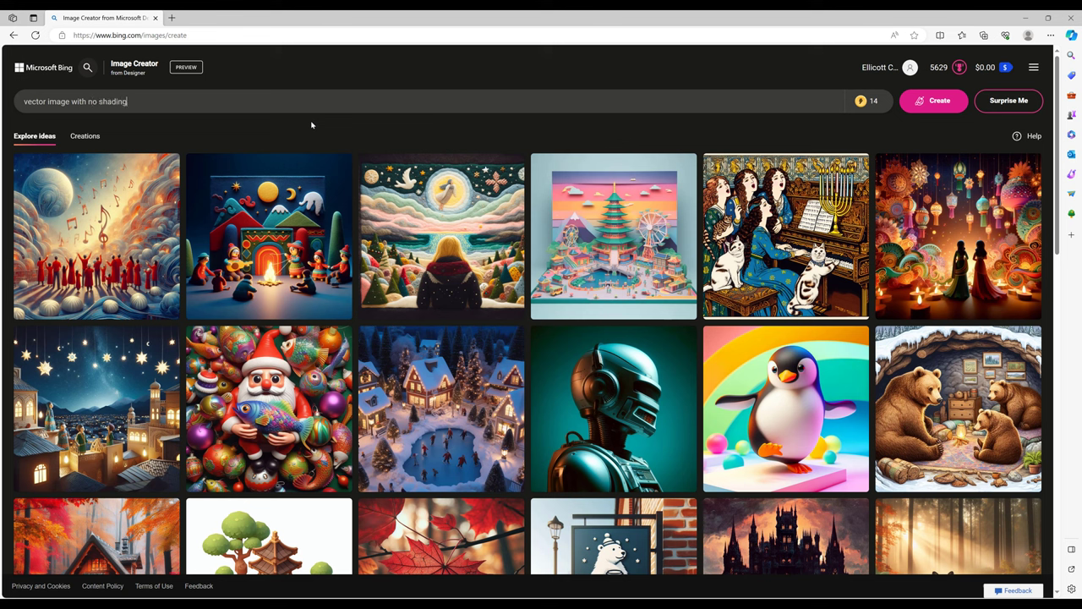
{"action": "type", "text": "or color"}
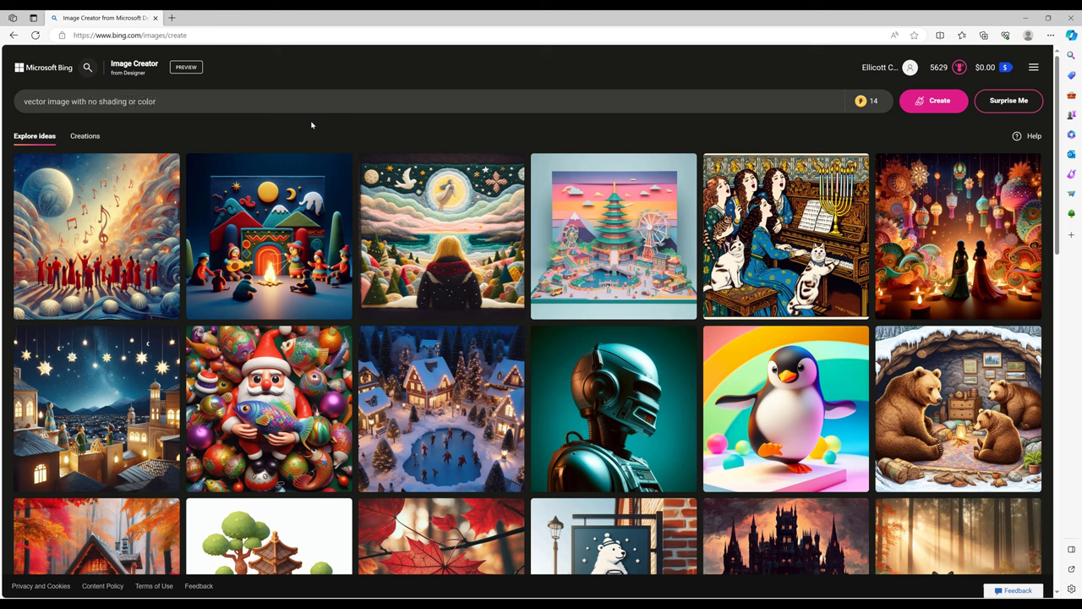
{"action": "type", "text": "granb"}
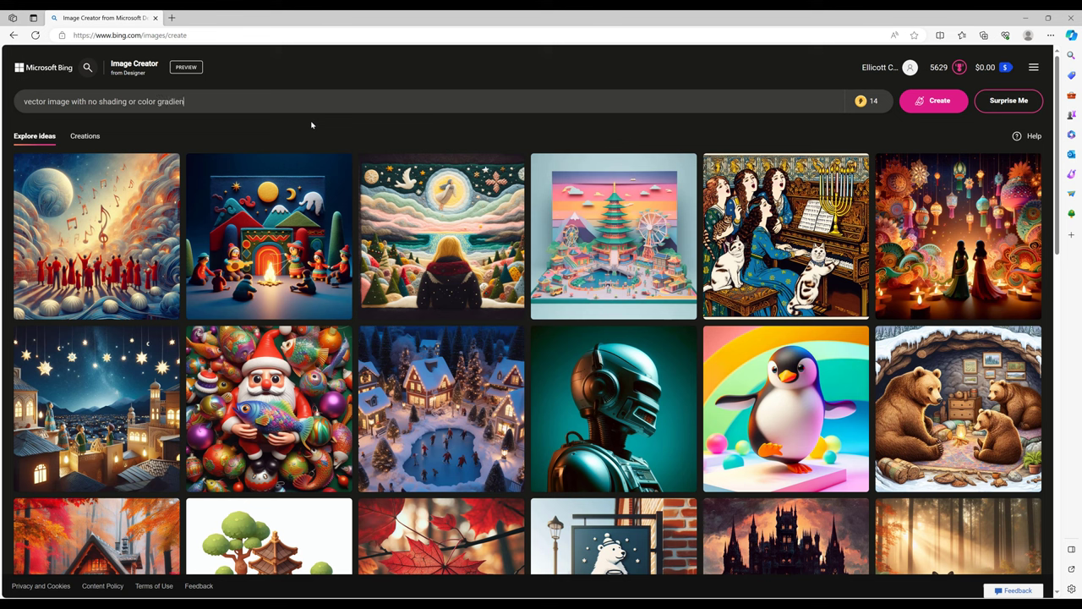
{"action": "type", "text": "s"}
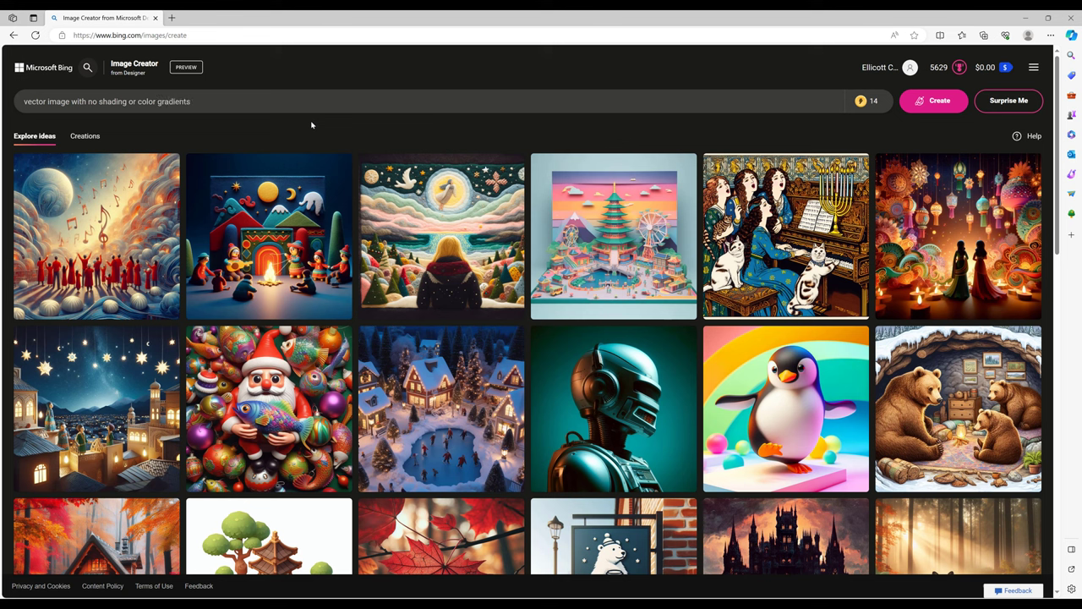
{"action": "type", "text": "of a"}
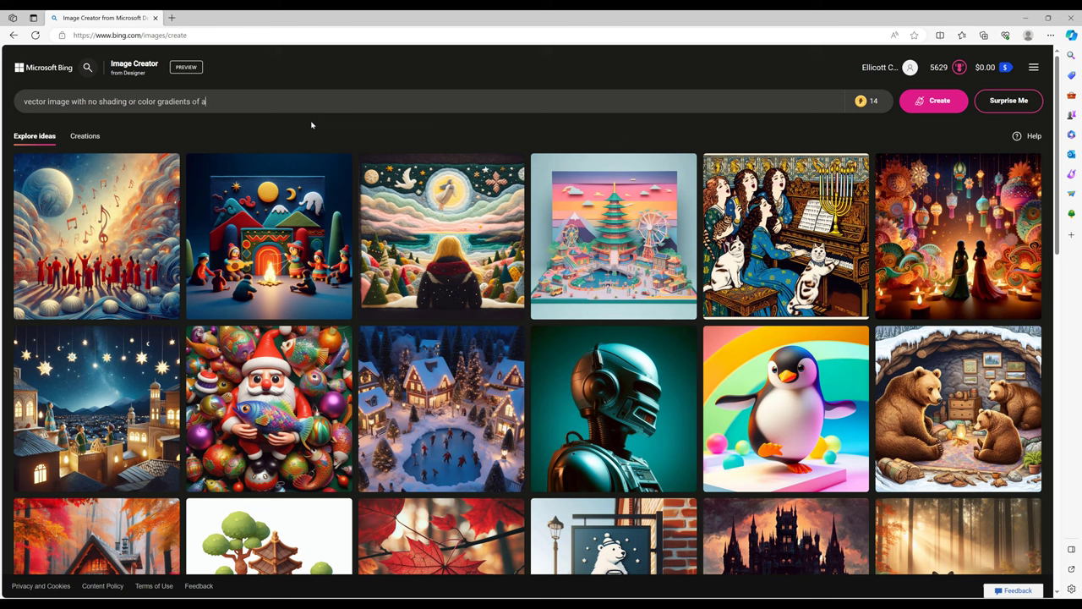
{"action": "type", "text": "n adorabl"}
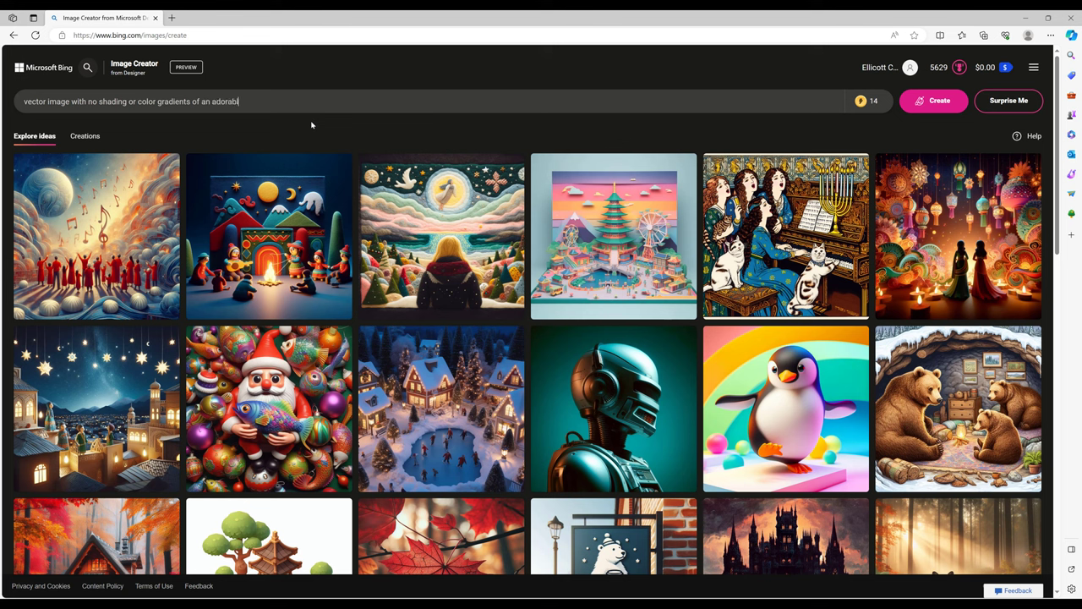
{"action": "type", "text": "e"}
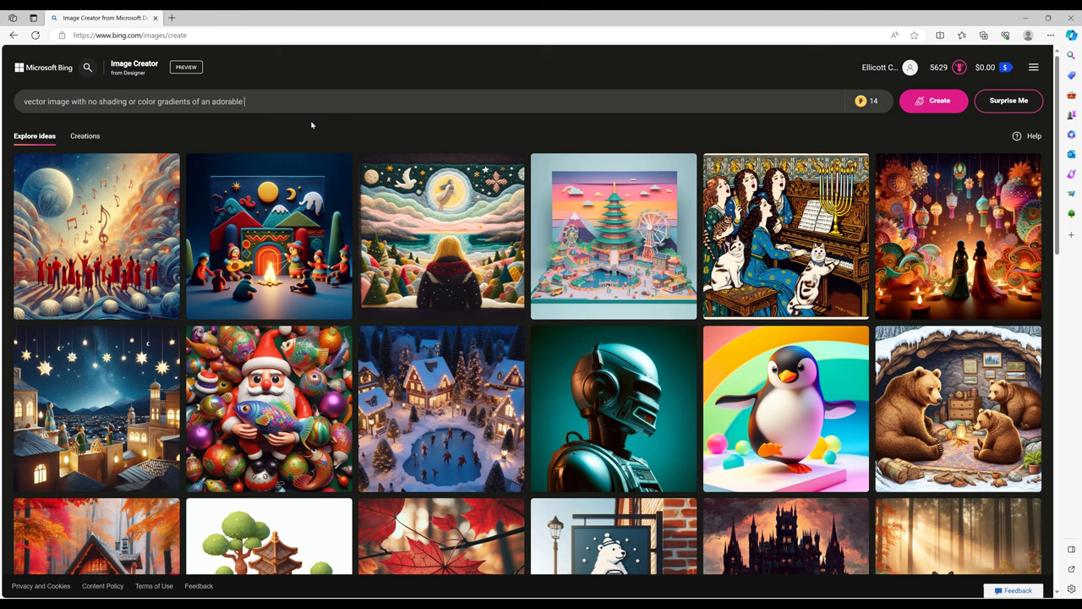
{"action": "type", "text": "badger"}
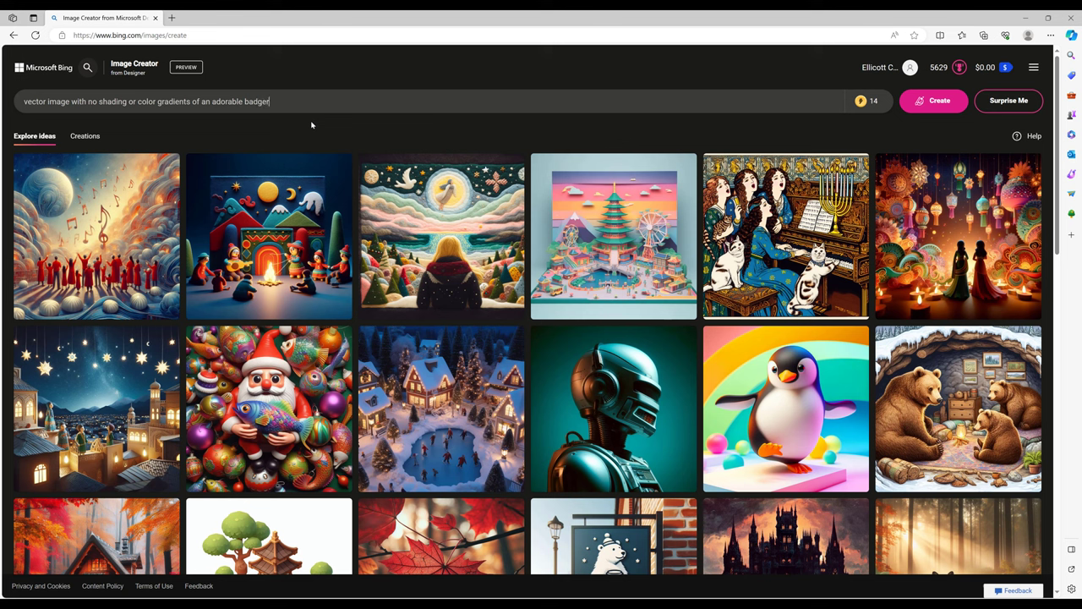
{"action": "type", "text": "wearing"}
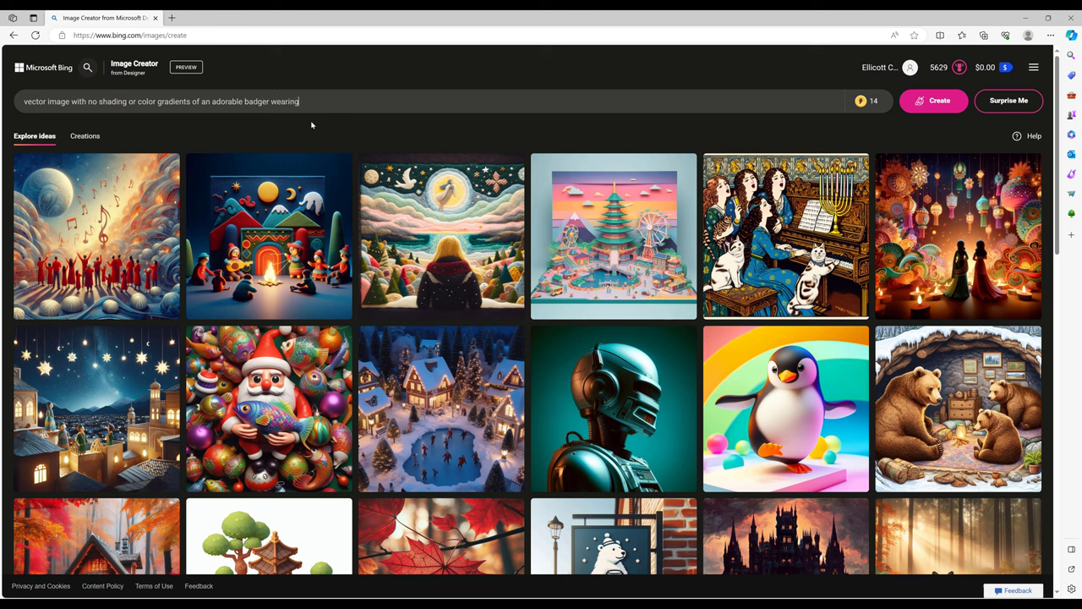
{"action": "type", "text": "a santa h"}
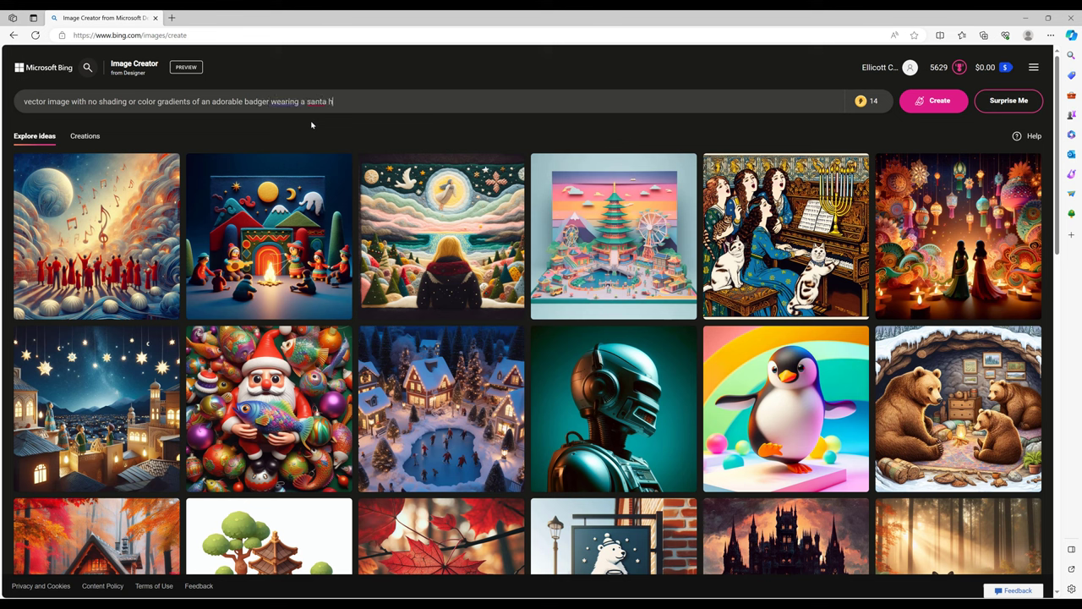
{"action": "type", "text": "at"}
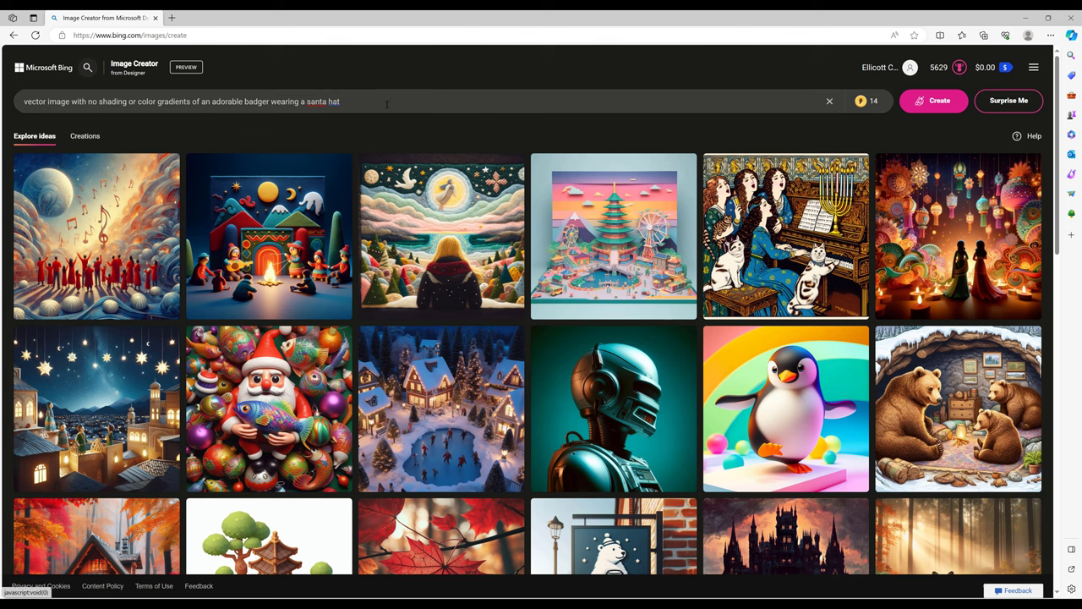
Submit the badger prompt with Create to generate images
{"action": "left_click", "coordinate": [933, 100]}
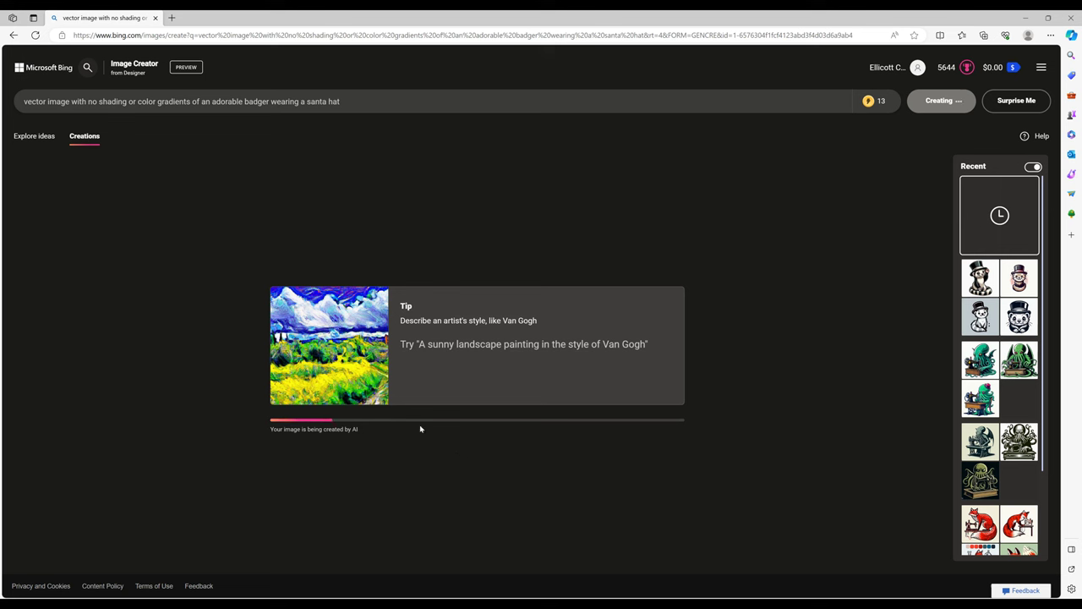
{"action": "mouse_move", "coordinate": [511, 481]}
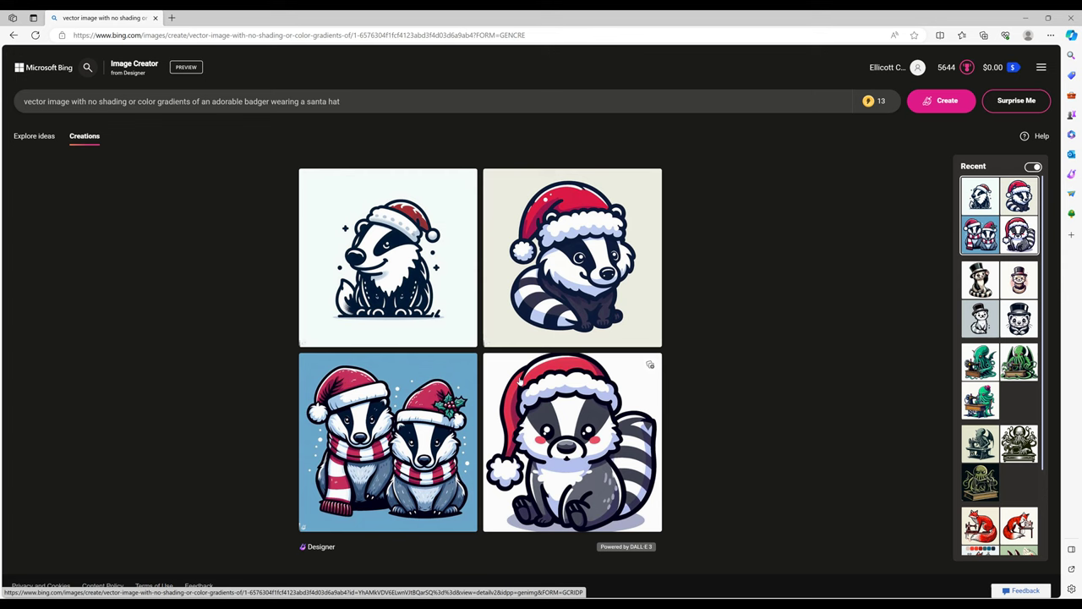
{"action": "mouse_move", "coordinate": [561, 412]}
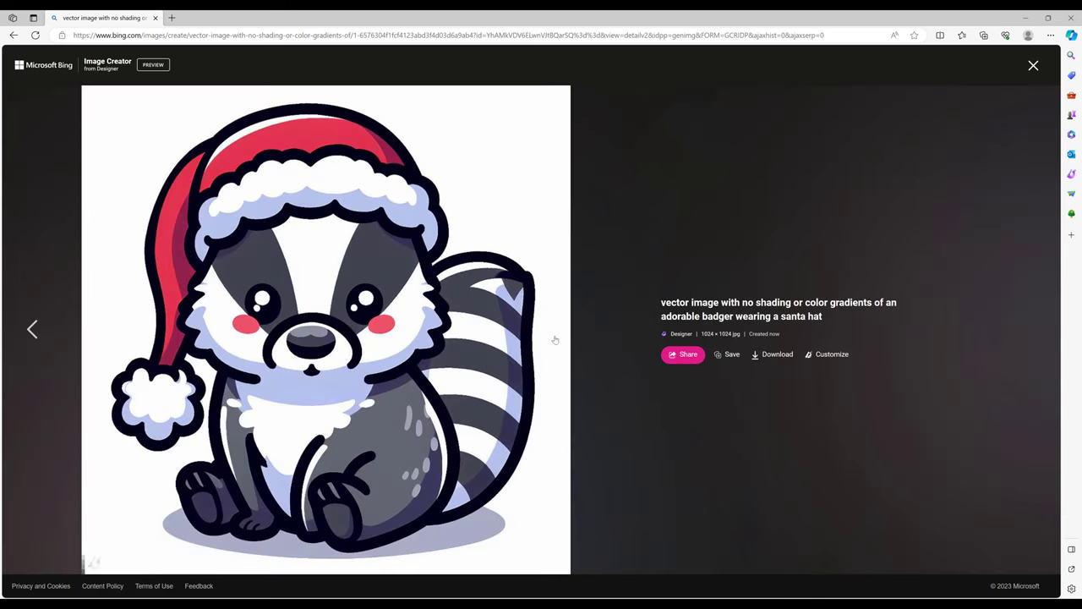
Save the enlarged badger image as 'badgersanta' and close the viewer
{"action": "right_click", "coordinate": [308, 294]}
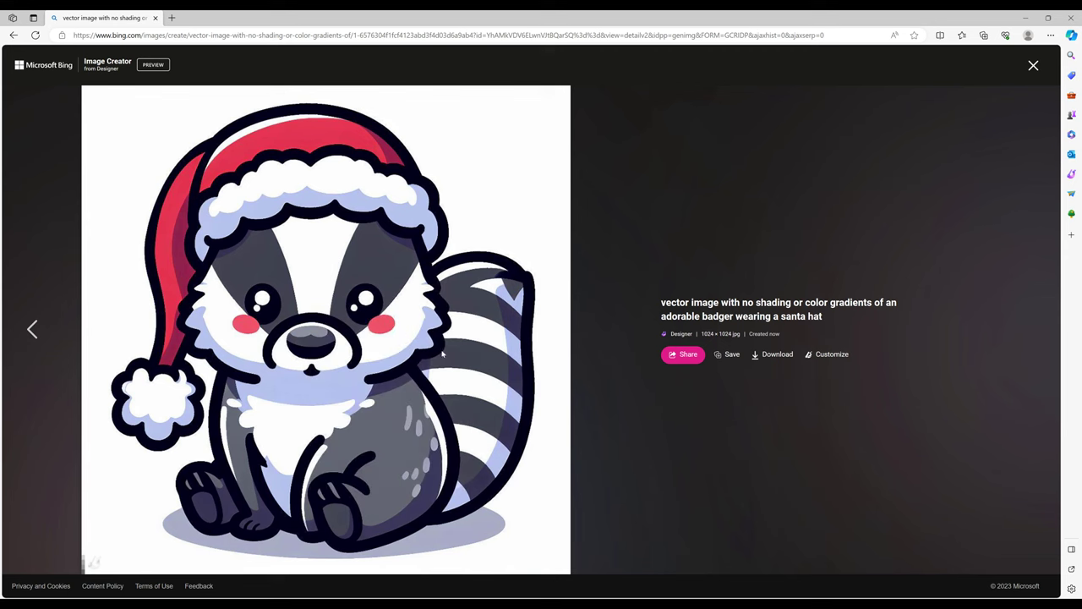
{"action": "left_click", "coordinate": [776, 354]}
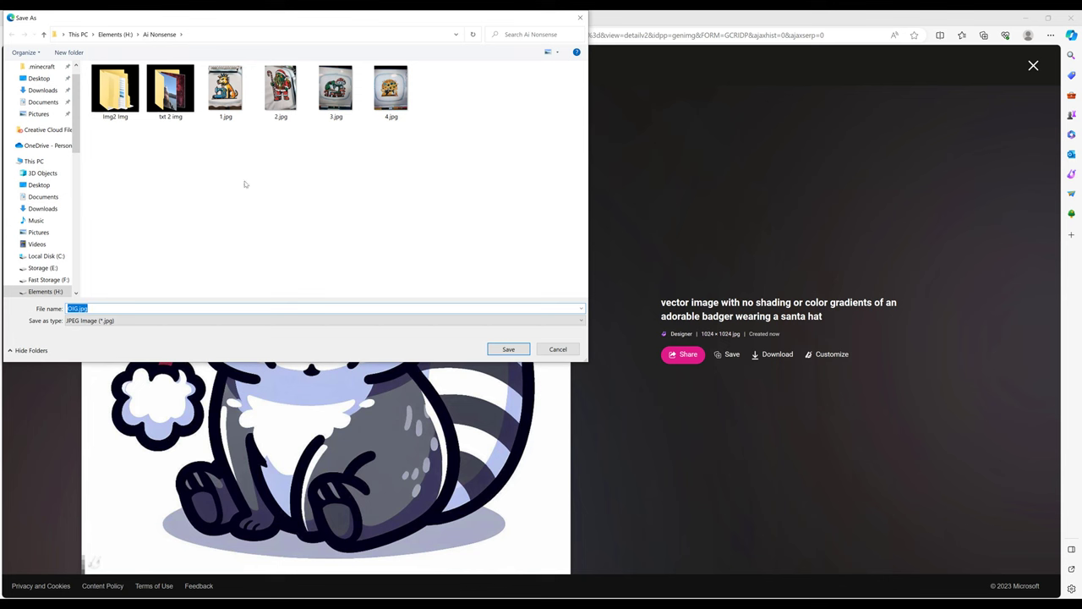
{"action": "mouse_move", "coordinate": [191, 252]}
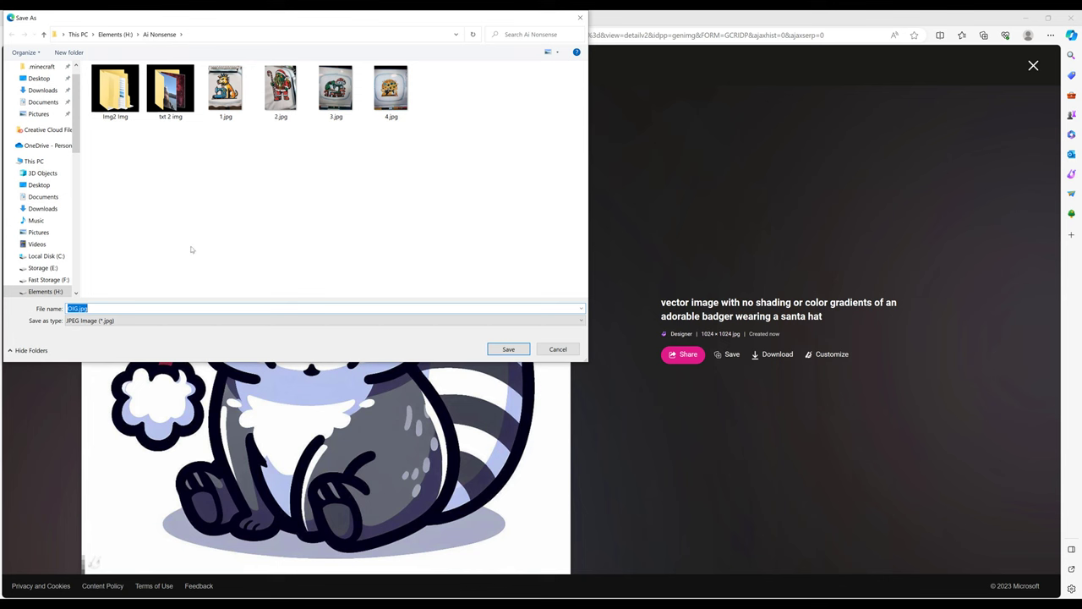
{"action": "type", "text": "badgersanta"}
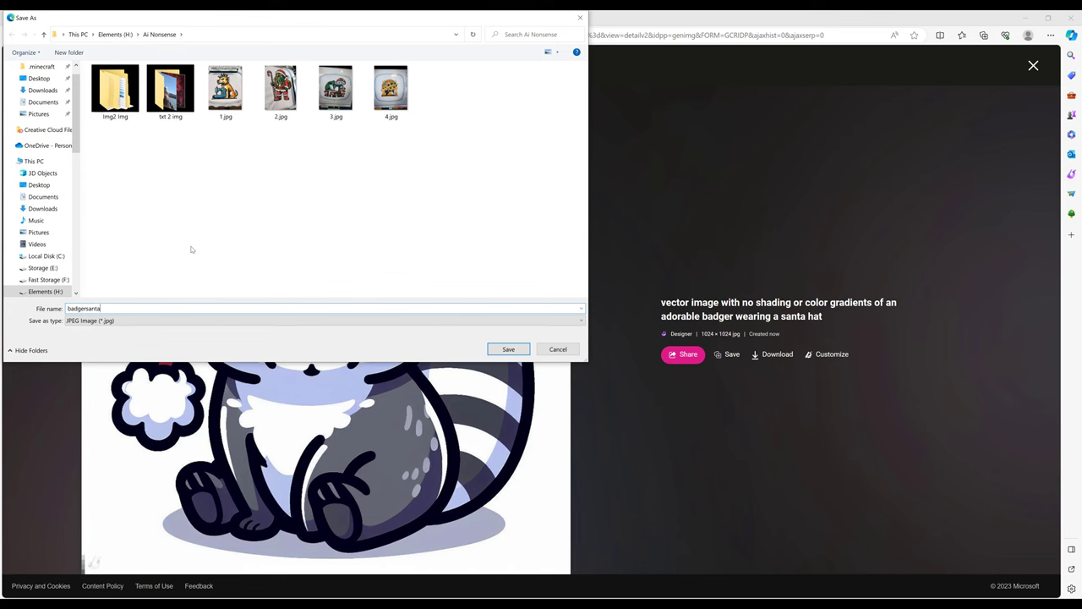
{"action": "left_click", "coordinate": [507, 348]}
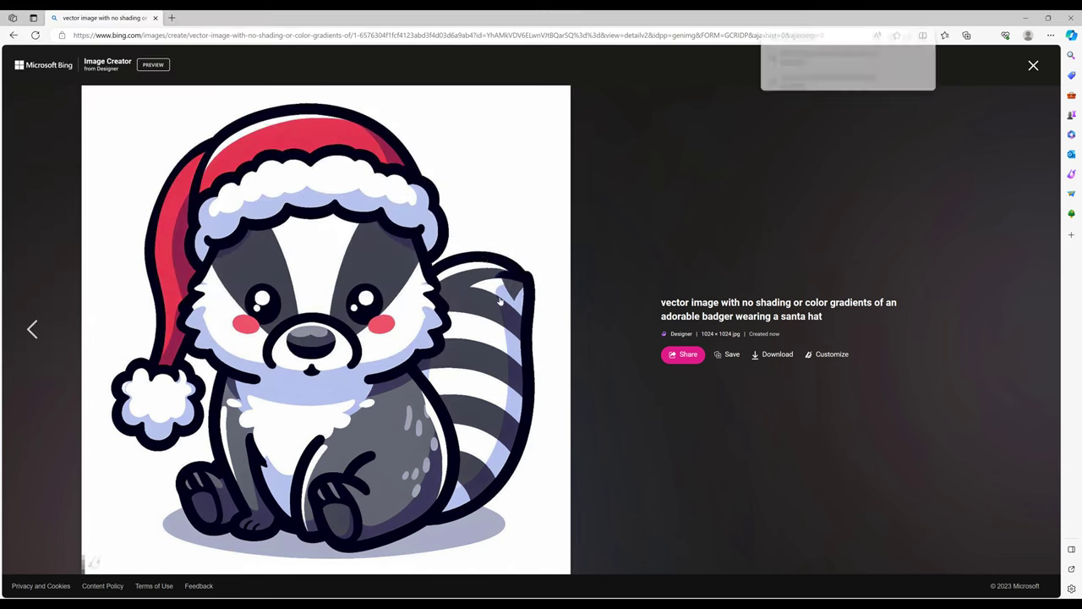
{"action": "left_click", "coordinate": [984, 35]}
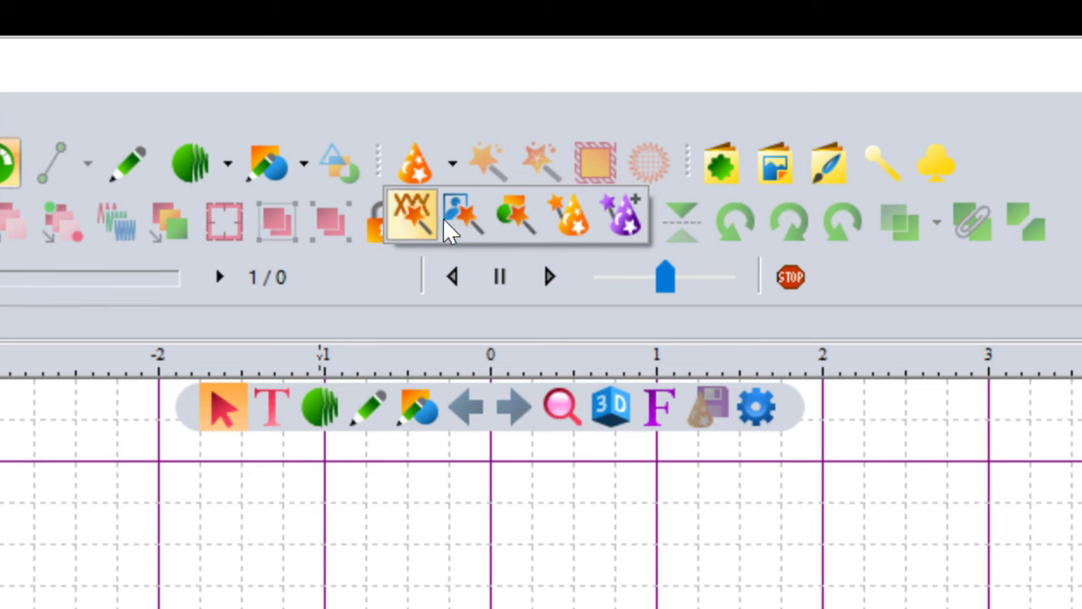
{"action": "mouse_move", "coordinate": [568, 213]}
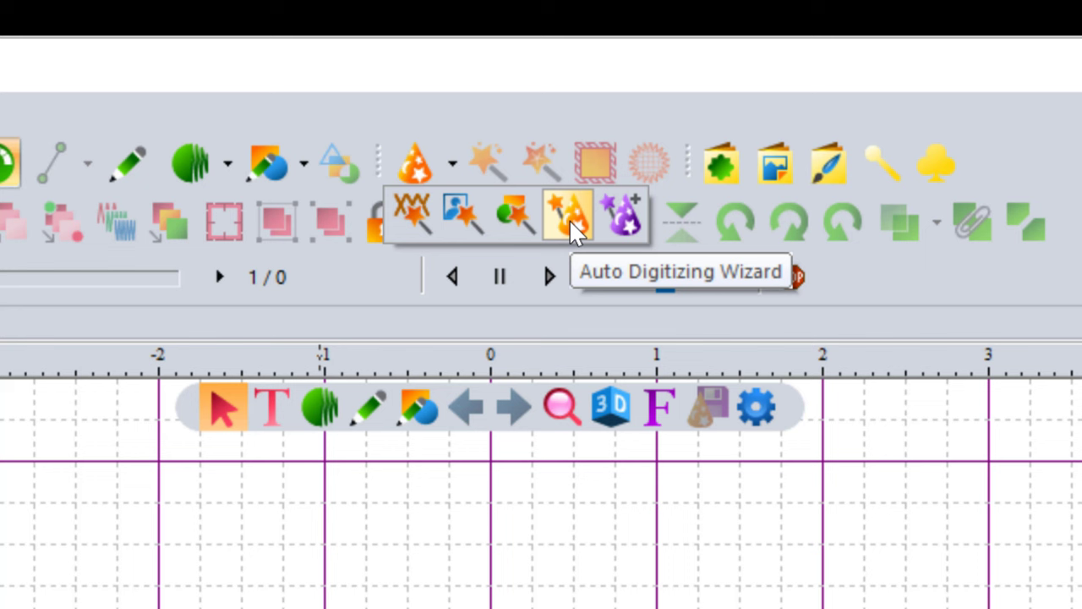
{"action": "mouse_move", "coordinate": [575, 228]}
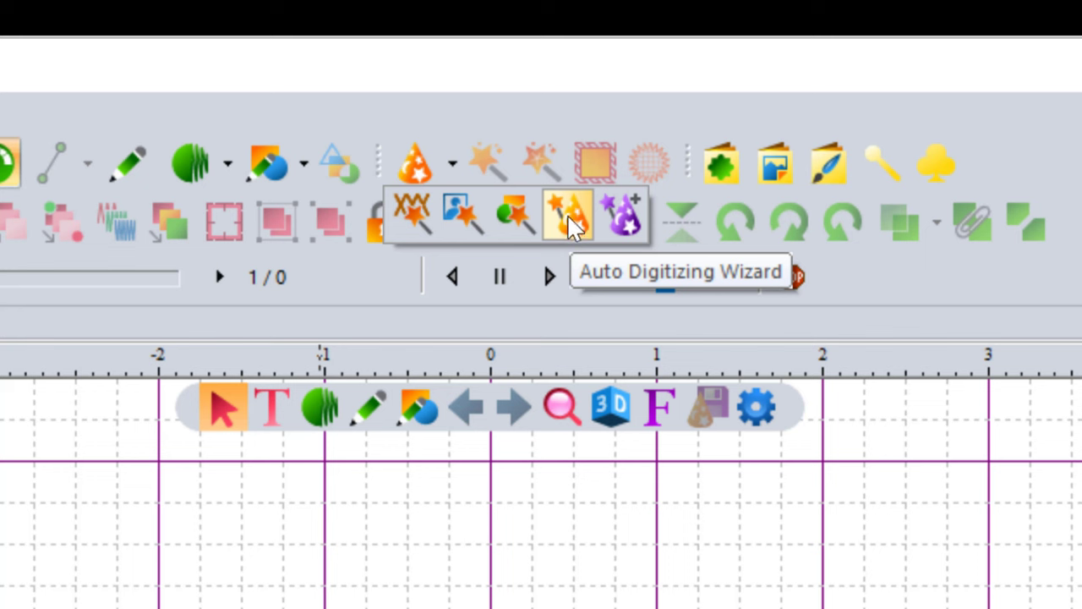
Load badgersanta.jpg from the Ai Nonsense folder into the Auto Digitizing Wizard and continue past the welcome
{"action": "left_click", "coordinate": [568, 216]}
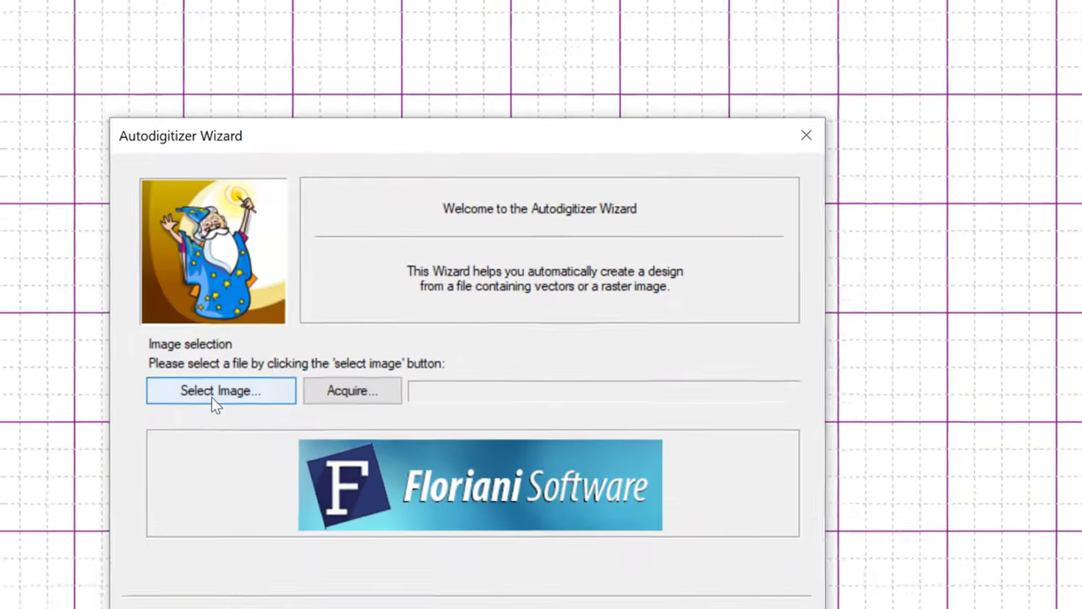
{"action": "left_click", "coordinate": [220, 389]}
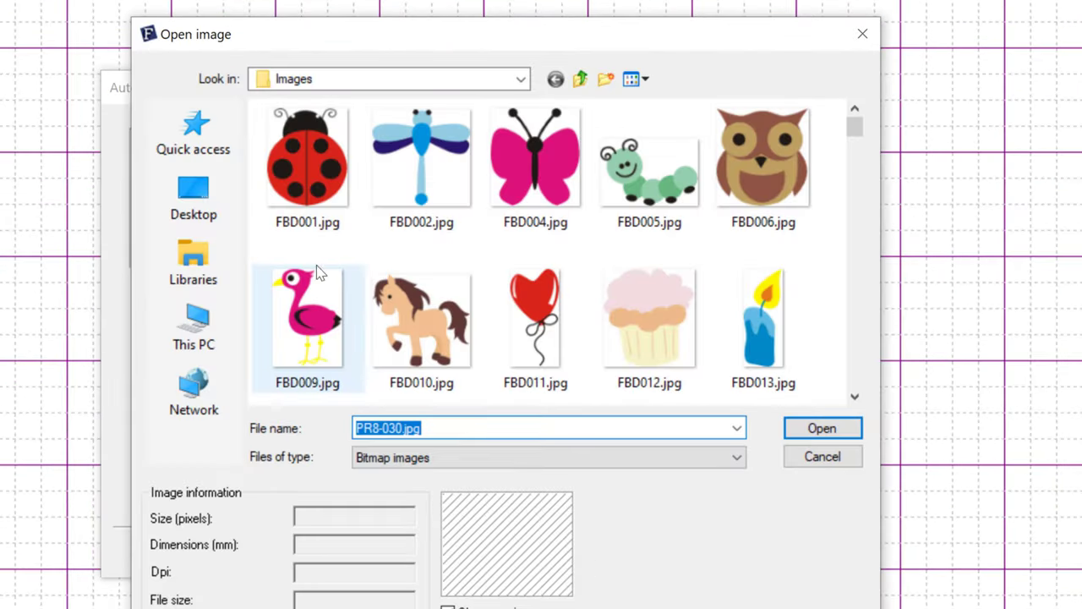
{"action": "mouse_move", "coordinate": [324, 359]}
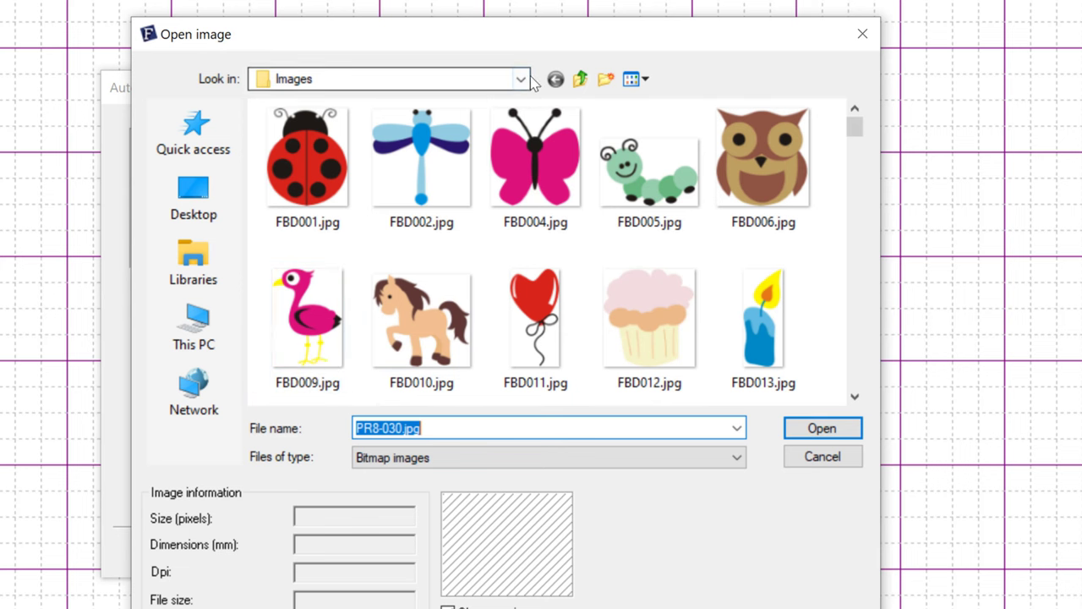
{"action": "left_click", "coordinate": [521, 80]}
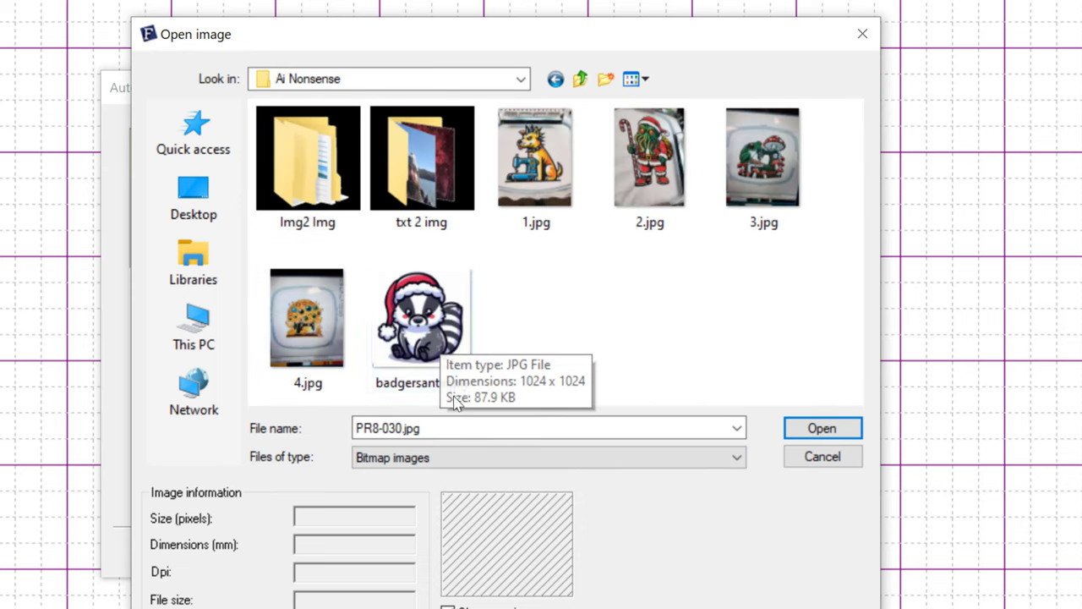
{"action": "left_click", "coordinate": [421, 318]}
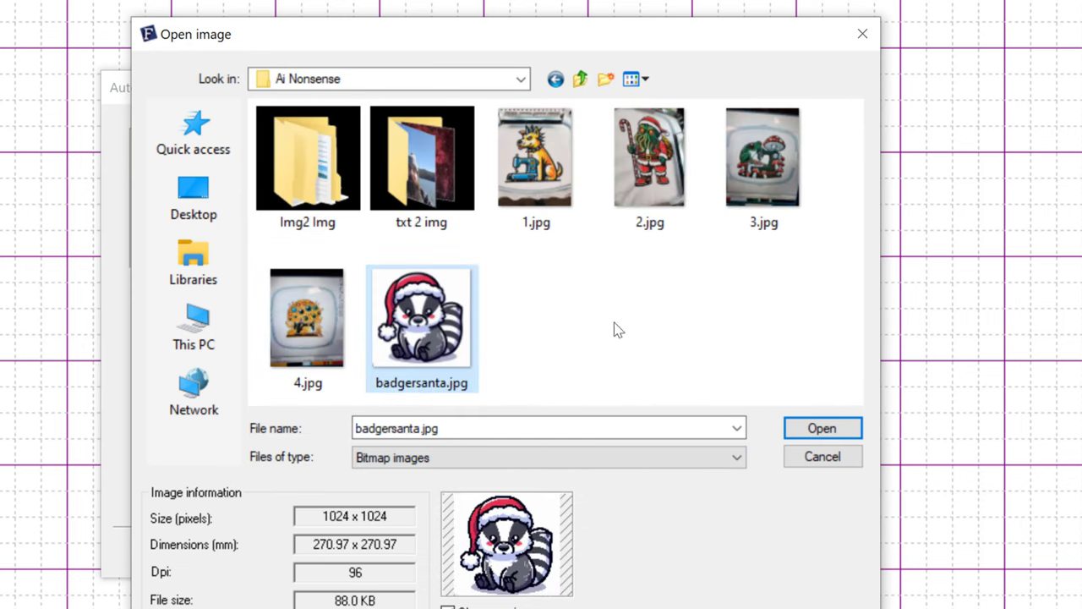
{"action": "left_click", "coordinate": [822, 428]}
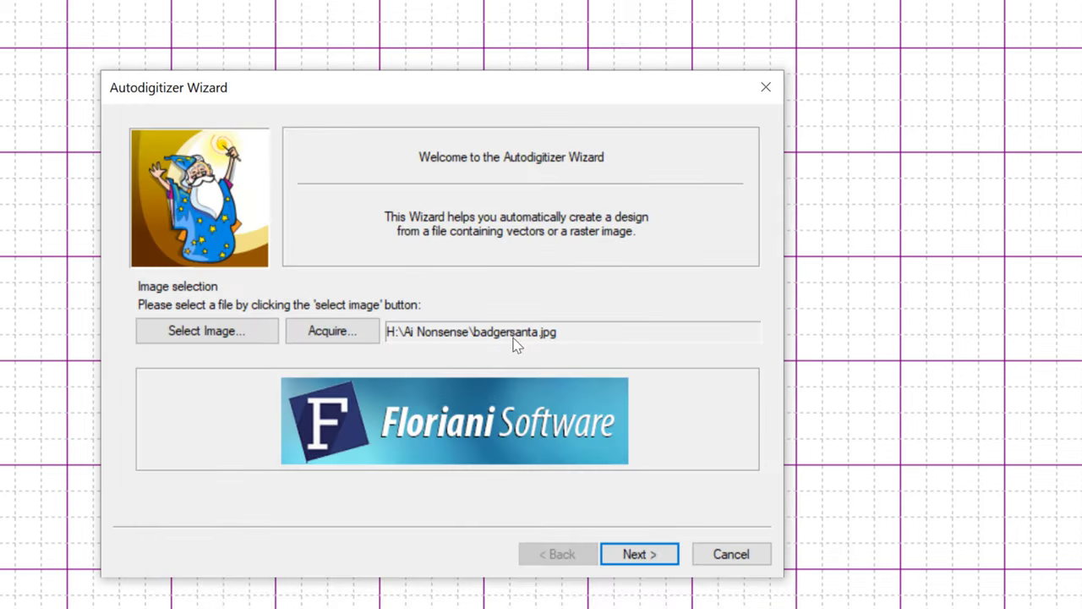
{"action": "mouse_move", "coordinate": [639, 555]}
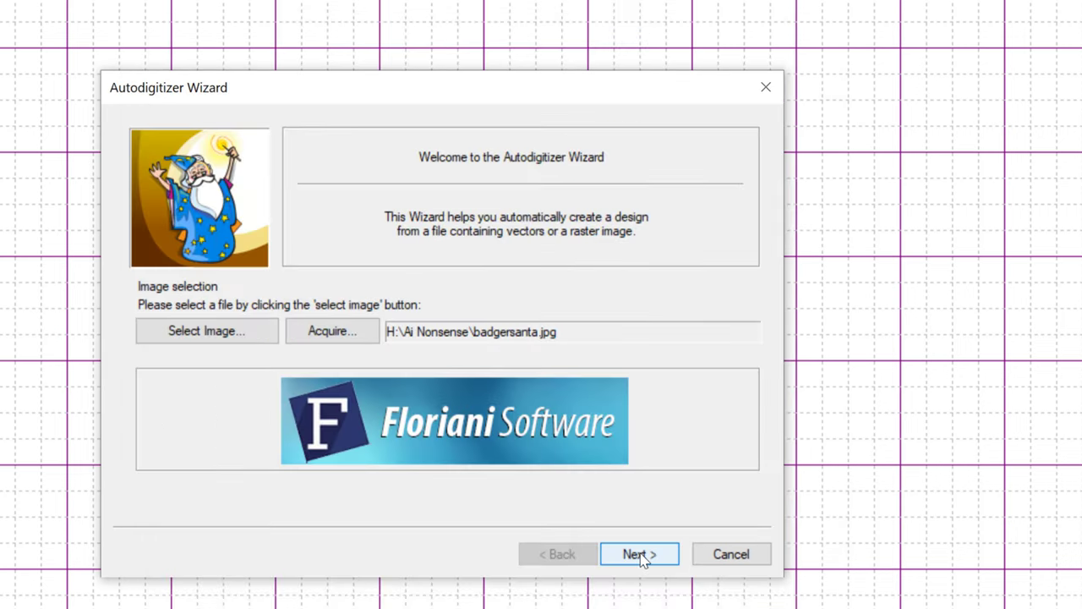
{"action": "left_click", "coordinate": [639, 554]}
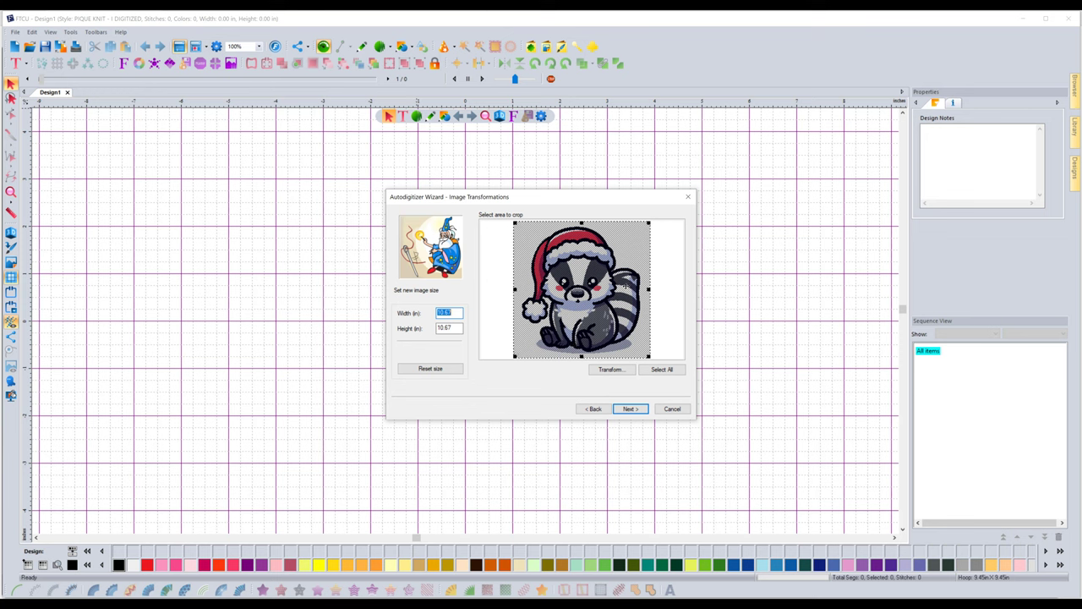
{"action": "mouse_move", "coordinate": [524, 280]}
{"action": "type", "text": "6"}
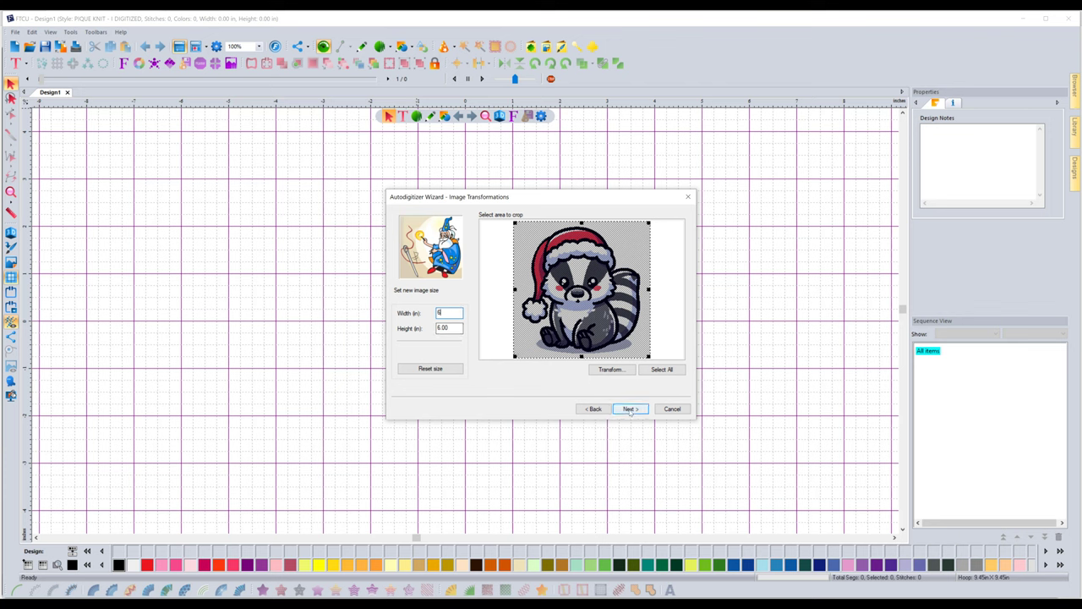
Accept the 6-inch image size and continue to colour reduction
{"action": "left_click", "coordinate": [629, 407]}
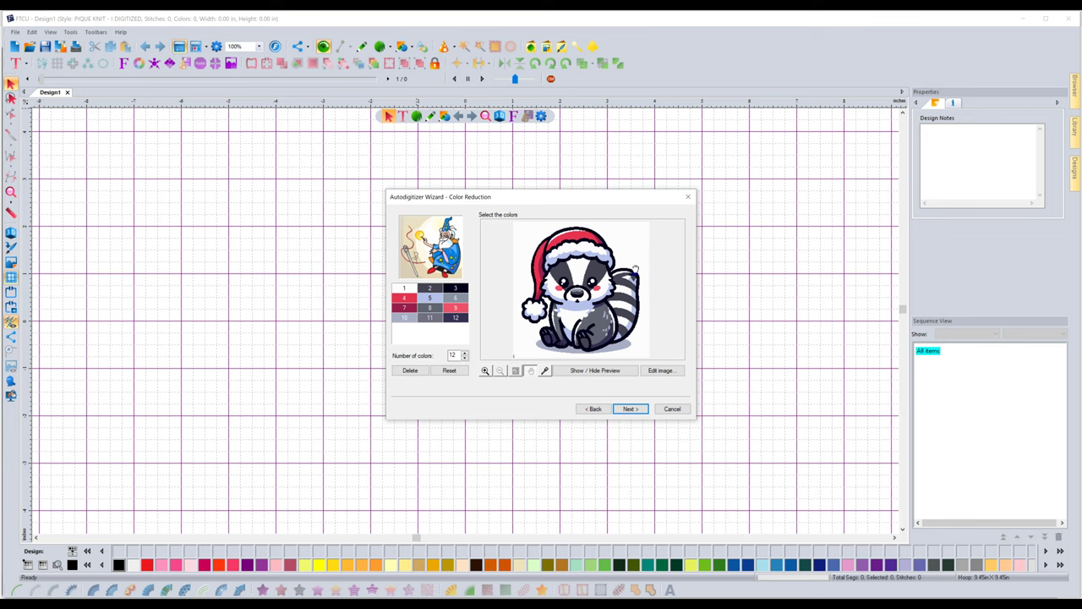
{"action": "mouse_move", "coordinate": [622, 267]}
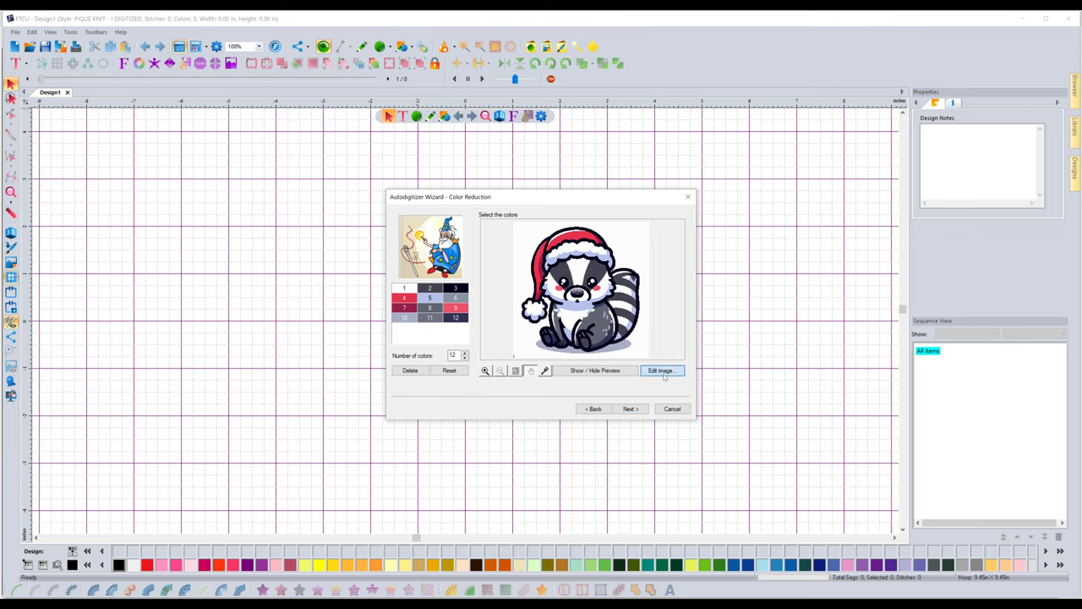
Send the badger image from the Color Reduction page to Paint for editing
{"action": "left_click", "coordinate": [659, 371]}
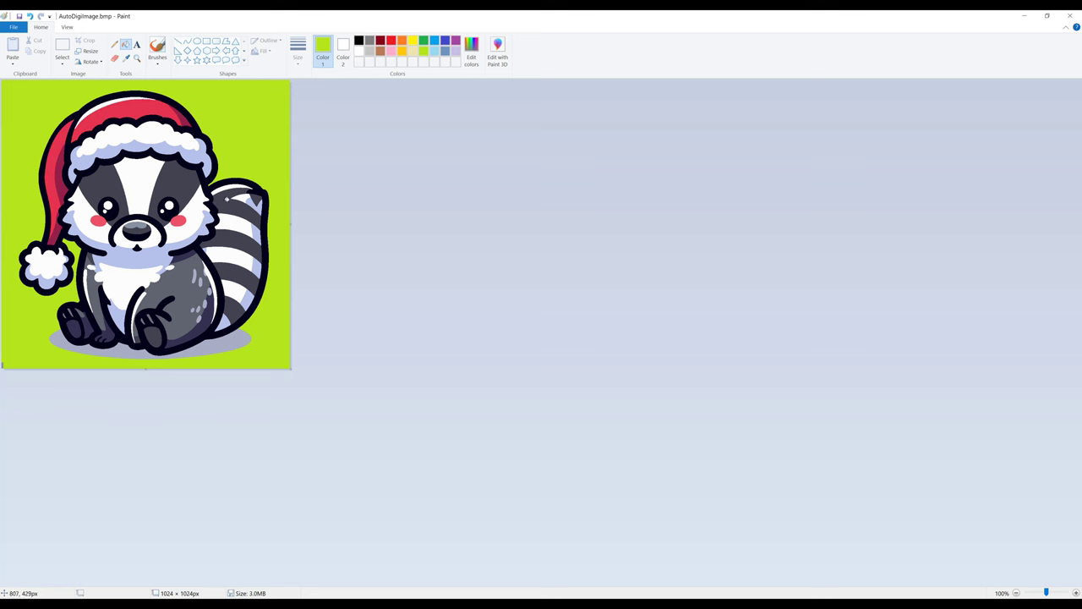
{"action": "mouse_move", "coordinate": [78, 274]}
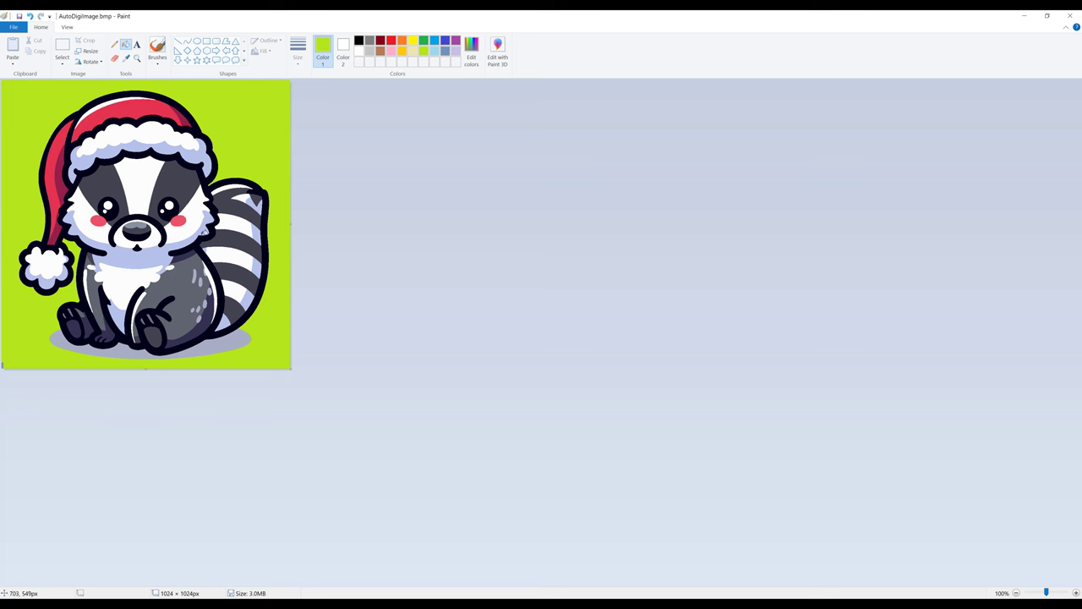
{"action": "mouse_move", "coordinate": [237, 345]}
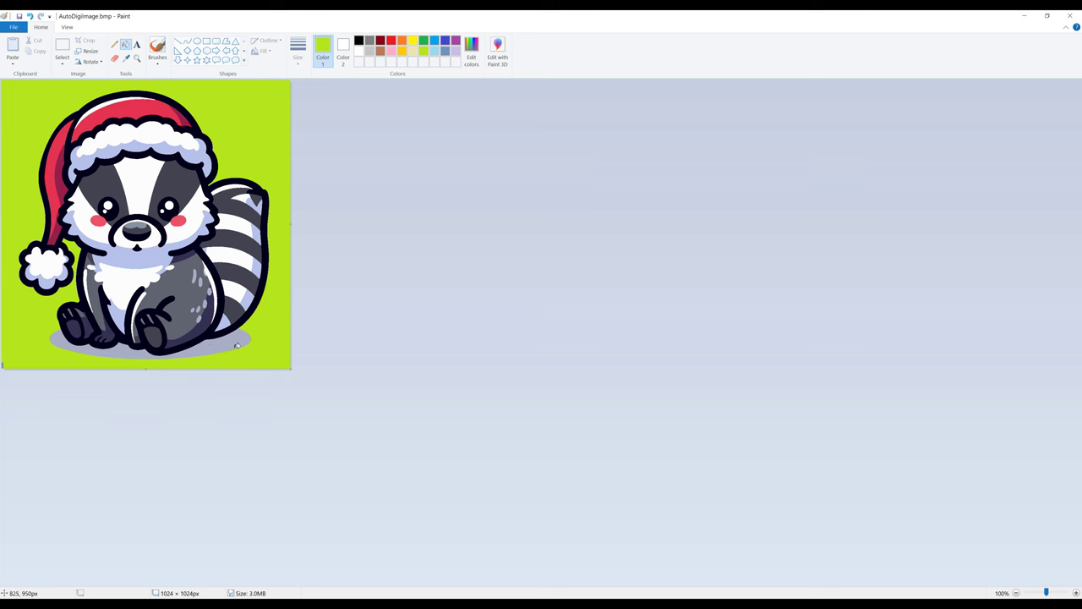
{"action": "mouse_move", "coordinate": [237, 342]}
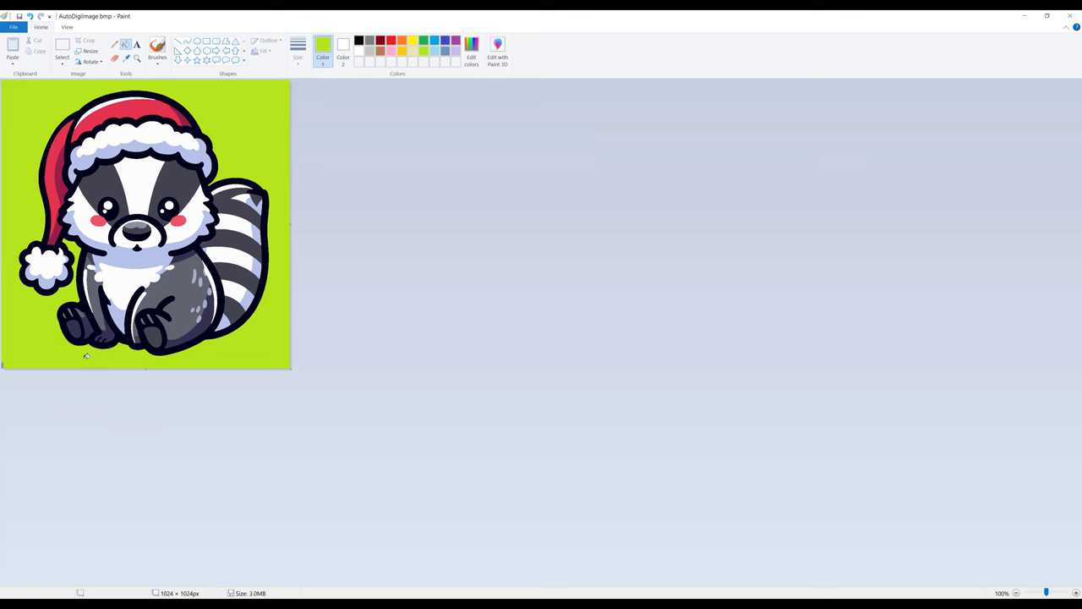
{"action": "mouse_move", "coordinate": [136, 284]}
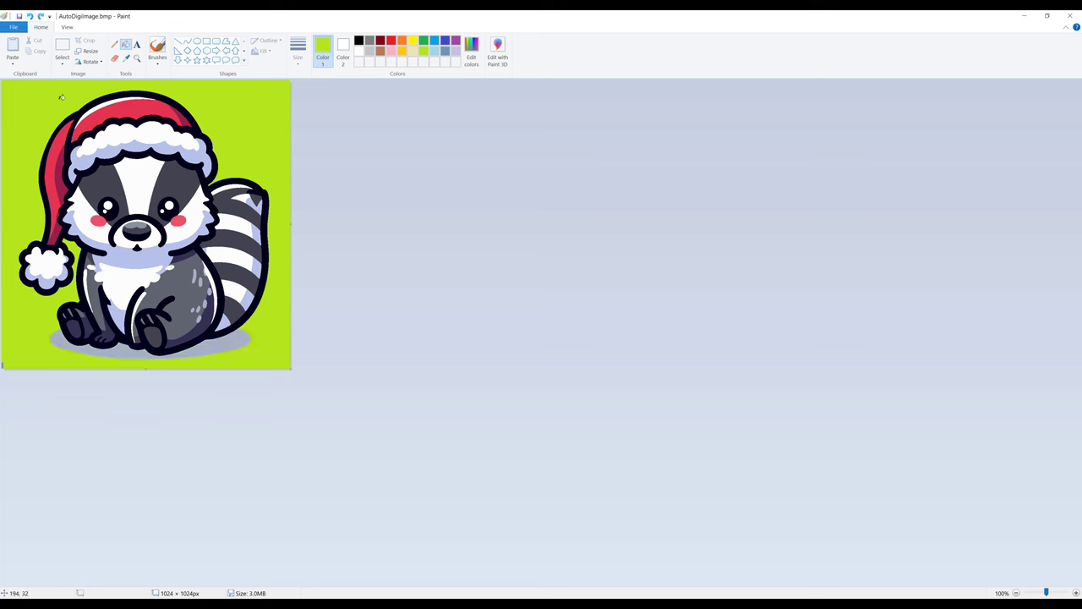
{"action": "mouse_move", "coordinate": [172, 186]}
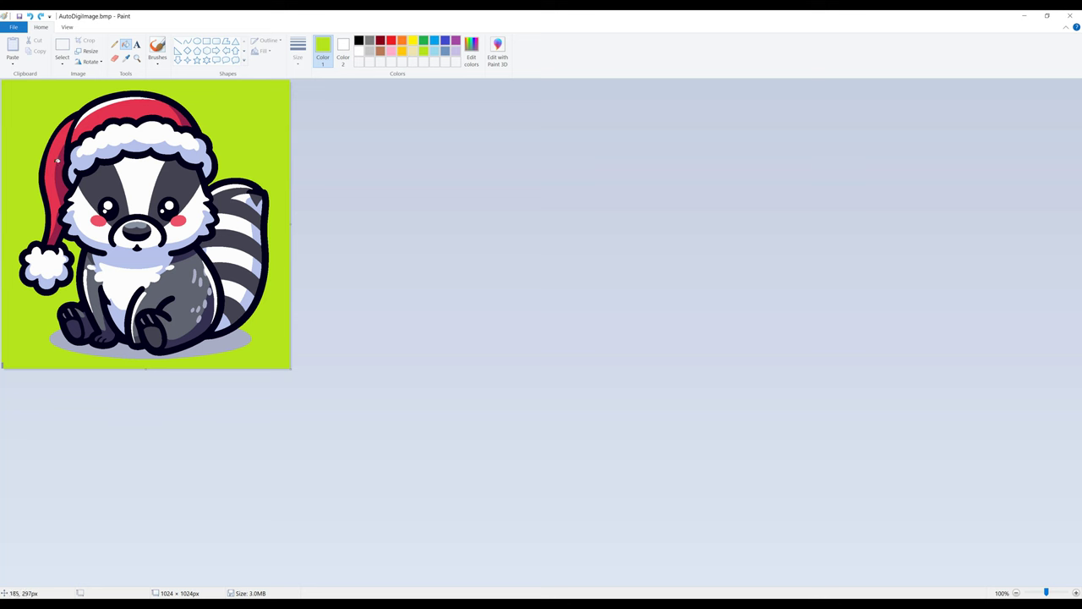
{"action": "mouse_move", "coordinate": [152, 250]}
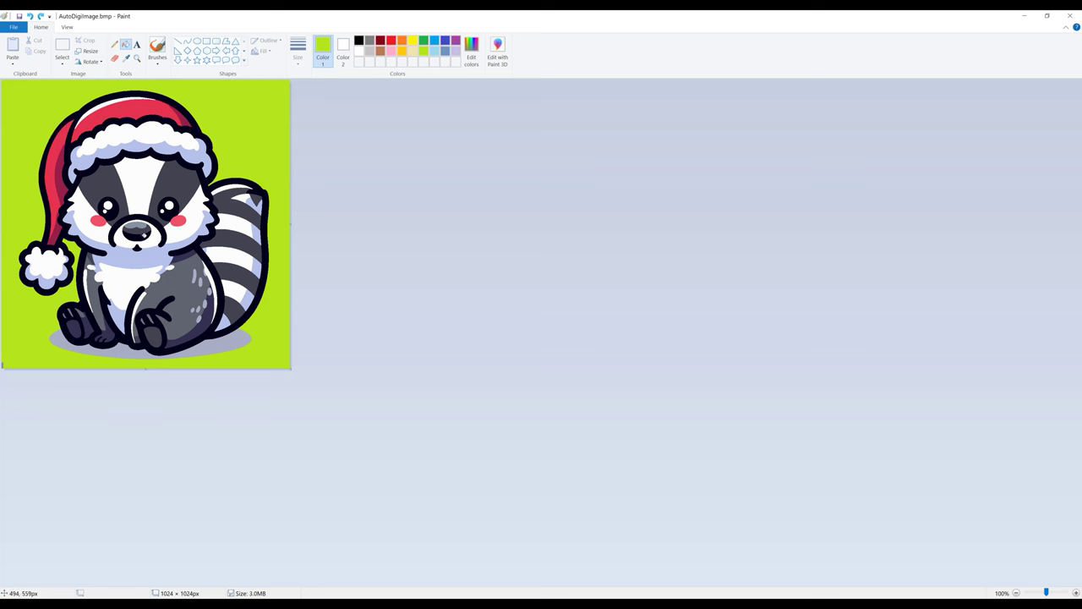
{"action": "mouse_move", "coordinate": [127, 244]}
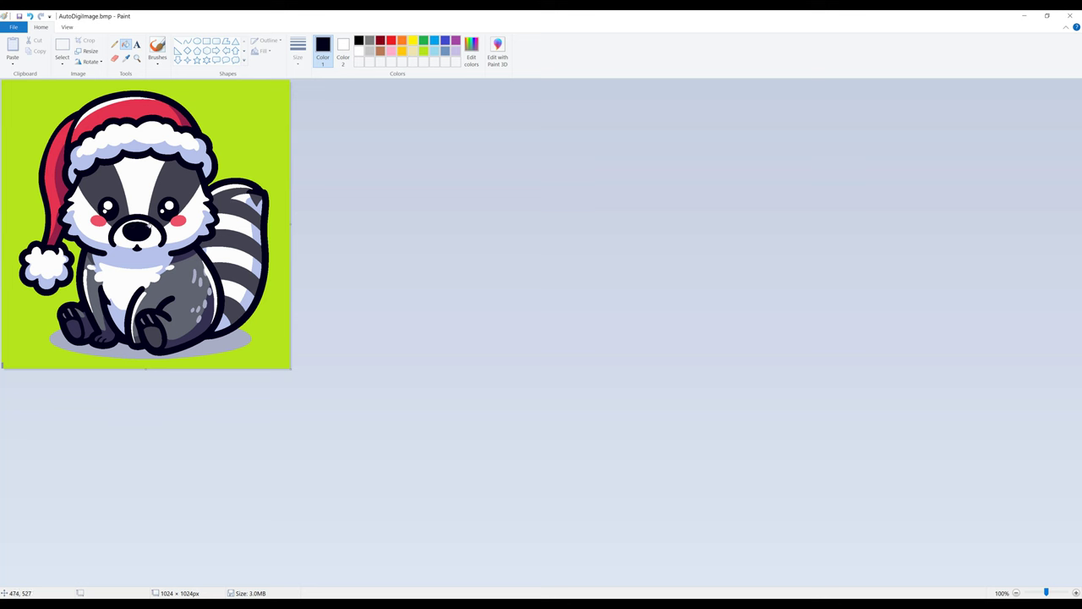
{"action": "mouse_move", "coordinate": [77, 86]}
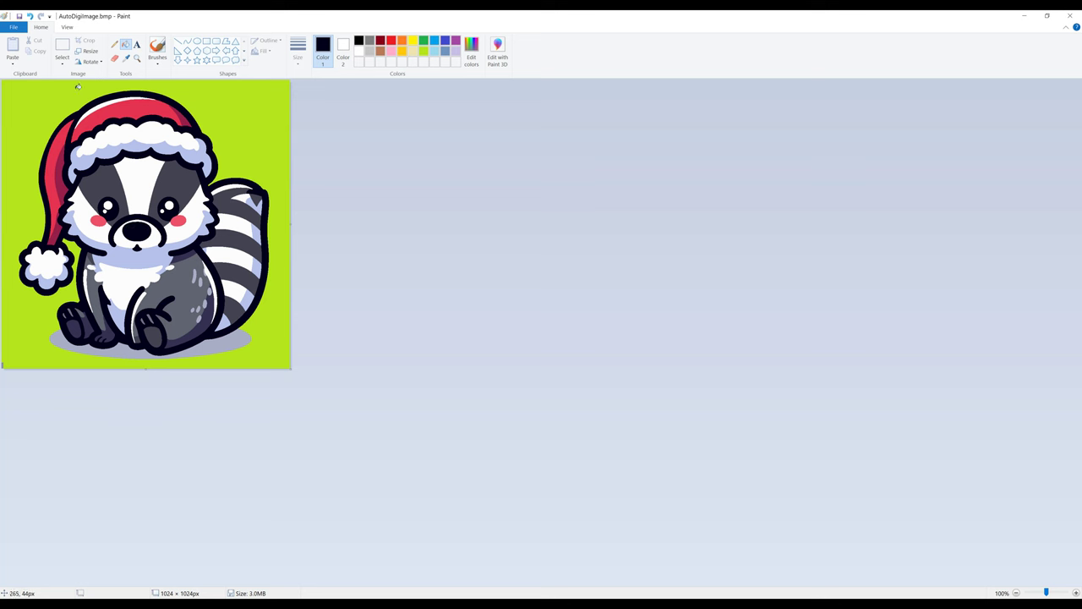
{"action": "mouse_move", "coordinate": [181, 231]}
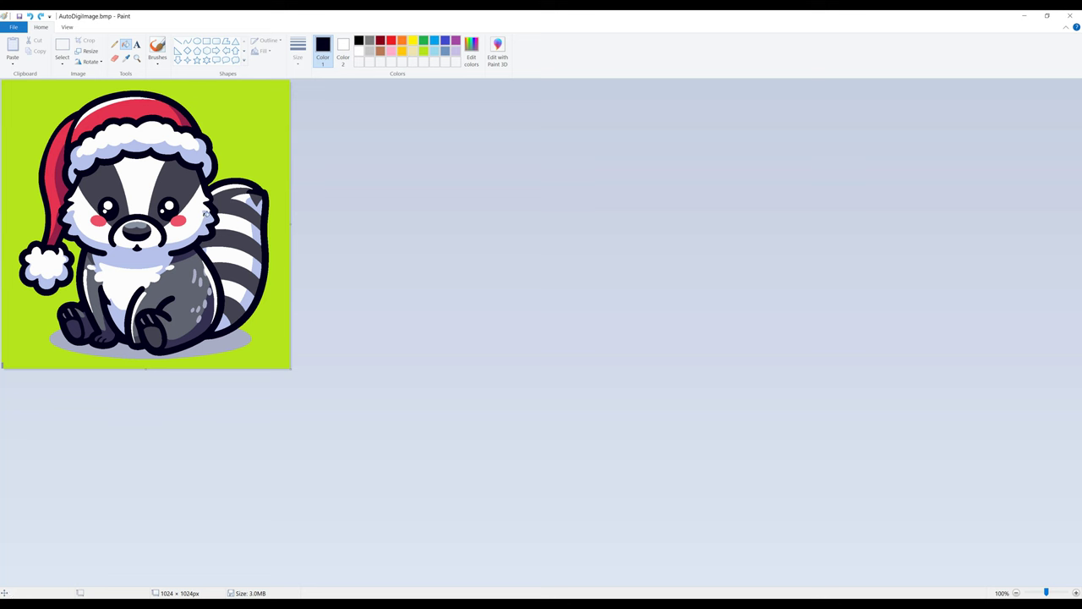
{"action": "mouse_move", "coordinate": [178, 190]}
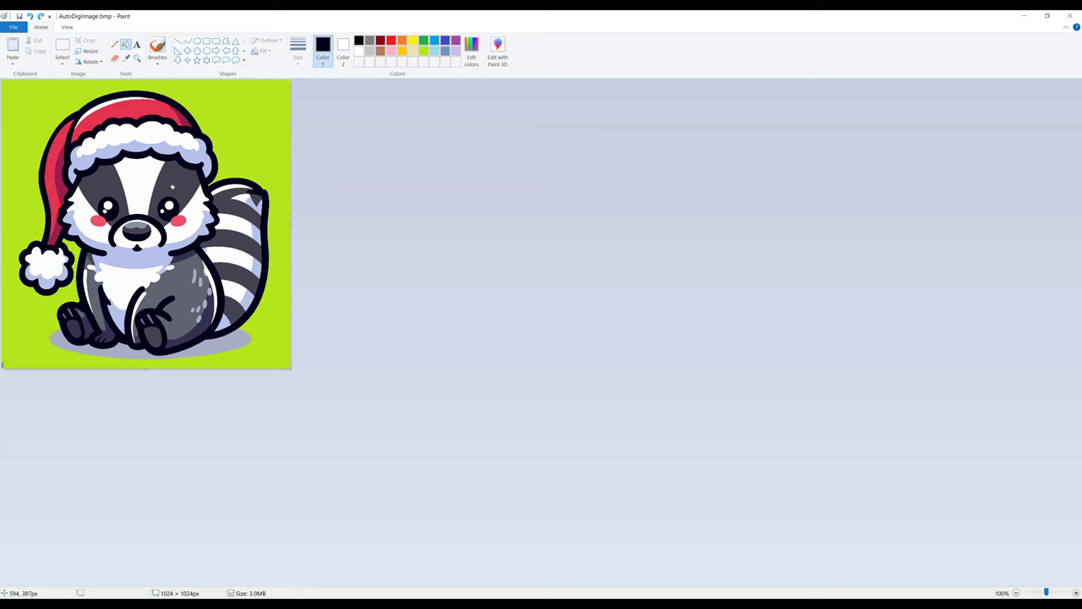
{"action": "mouse_move", "coordinate": [132, 218]}
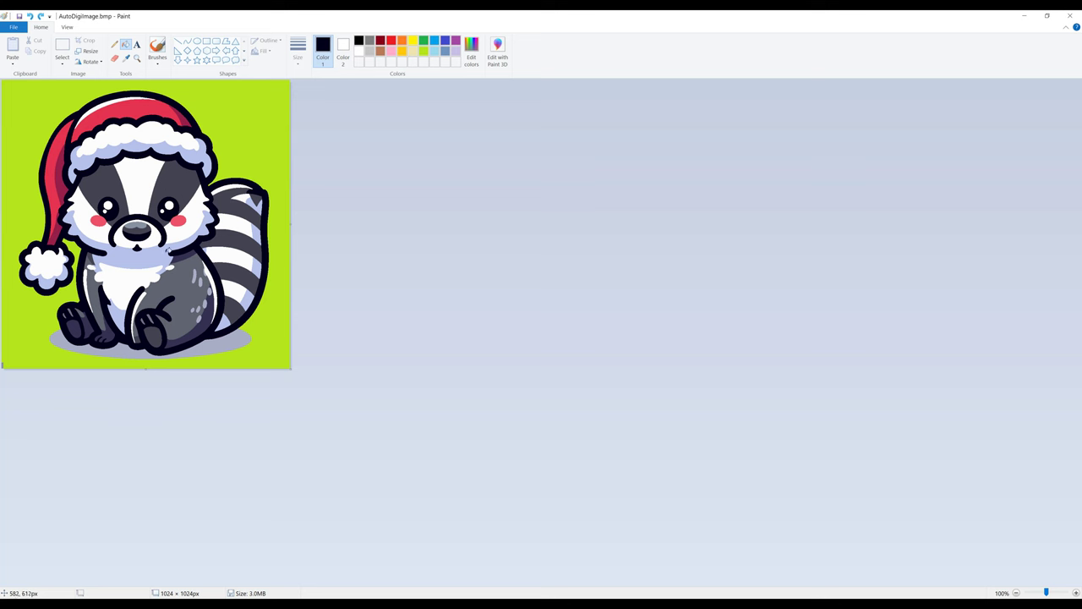
{"action": "mouse_move", "coordinate": [149, 280]}
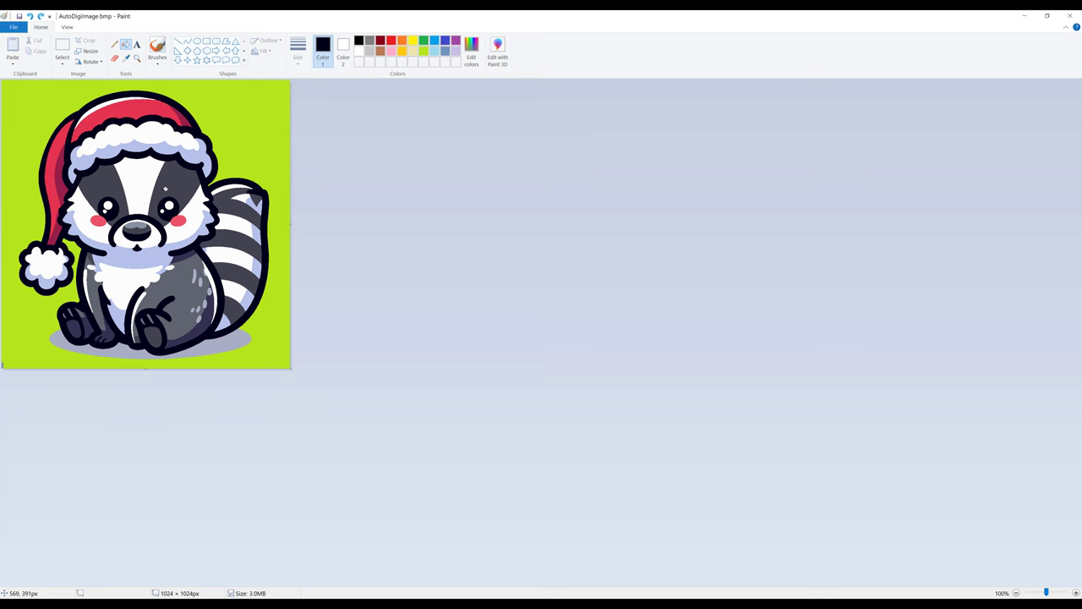
{"action": "mouse_move", "coordinate": [151, 252]}
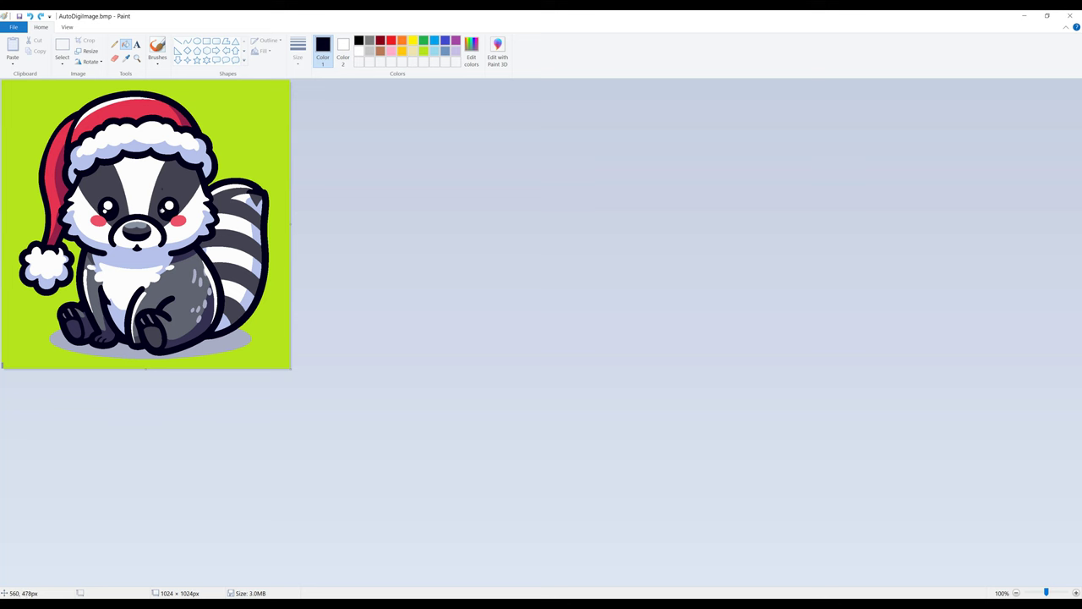
{"action": "mouse_move", "coordinate": [111, 146]}
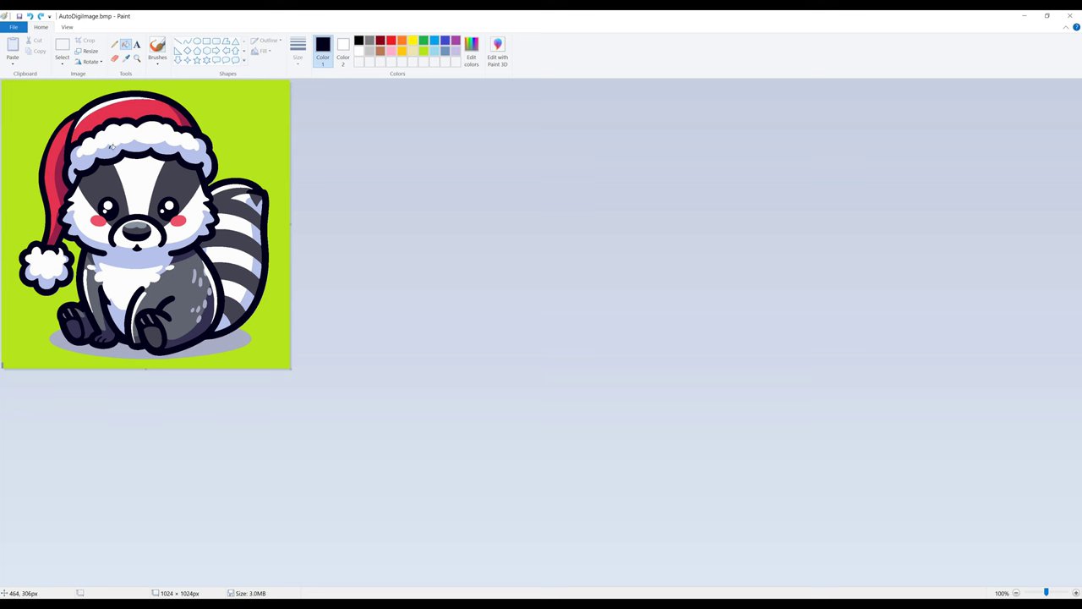
{"action": "mouse_move", "coordinate": [220, 132]}
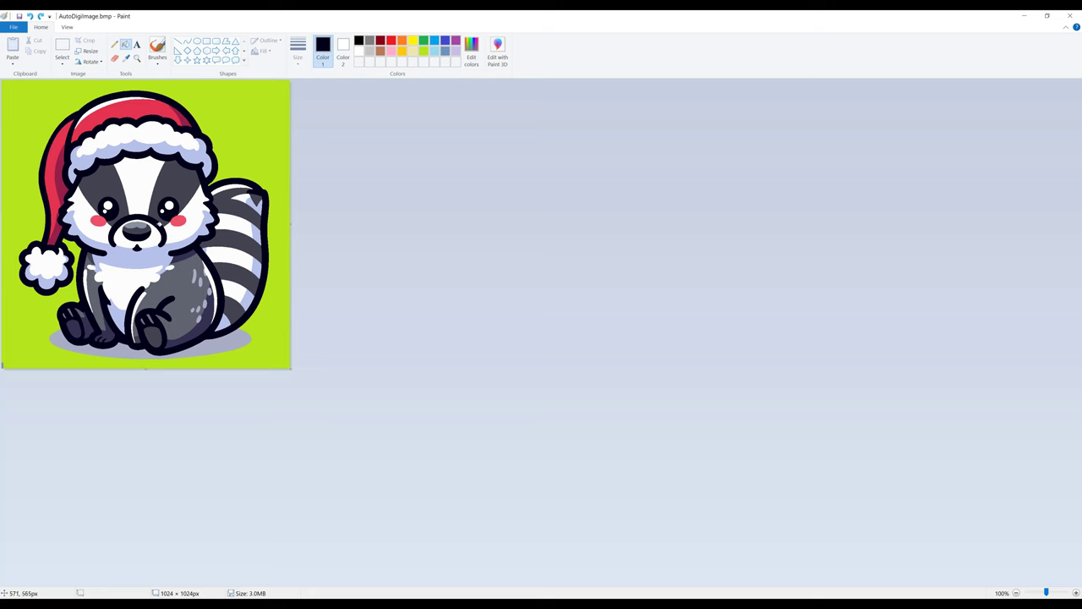
Save and close the green-background badger image in Paint
{"action": "left_click", "coordinate": [13, 27]}
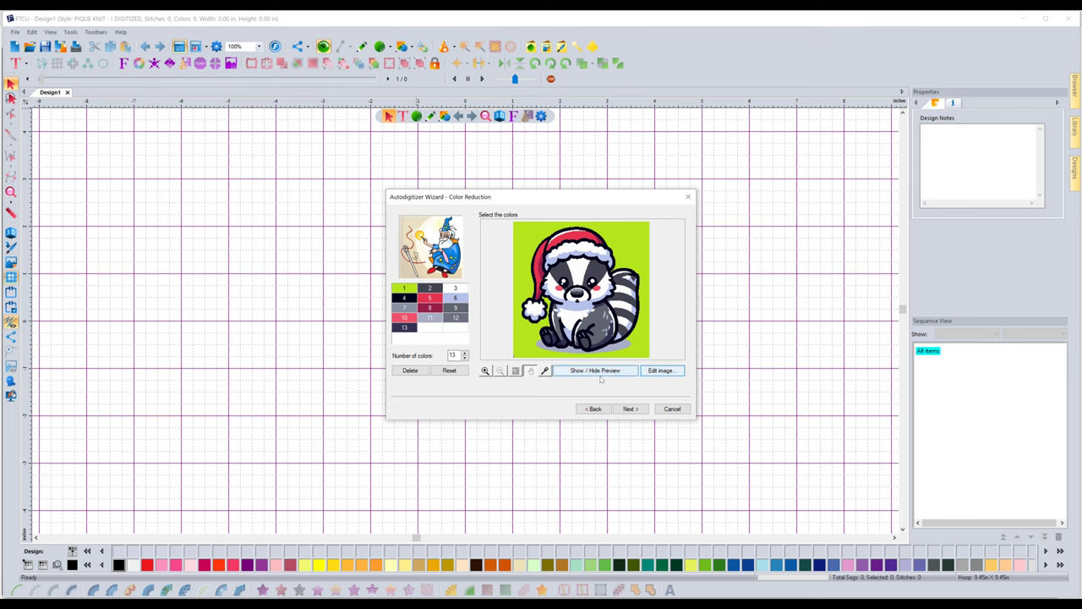
Continue from Color Reduction to the Vectorize step with the updated badger
{"action": "left_click", "coordinate": [629, 407]}
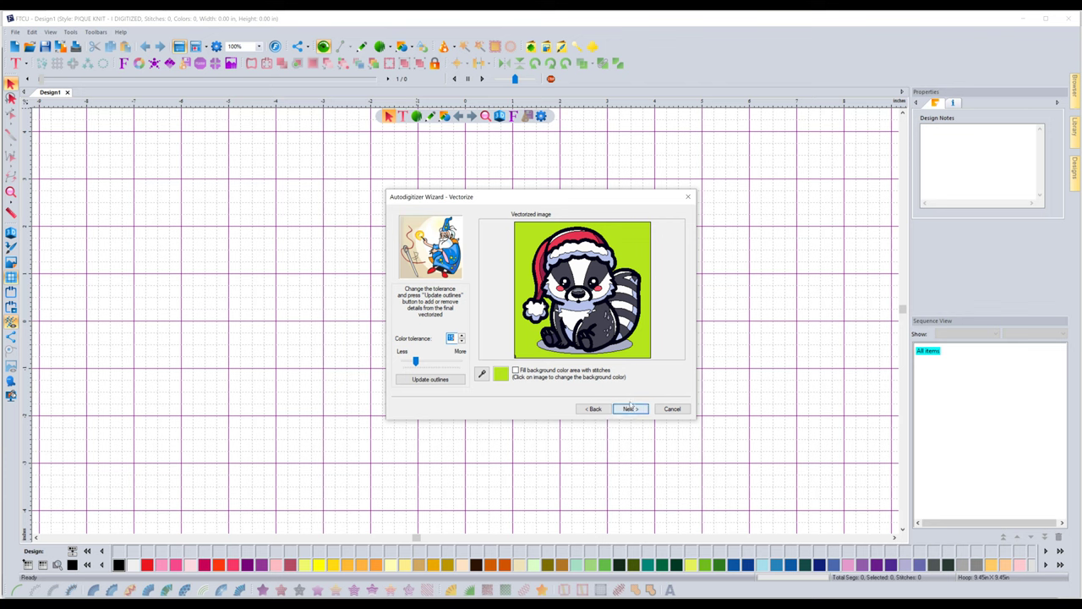
Advance through the trim options and finish digitizing the badger design
{"action": "left_click", "coordinate": [629, 407]}
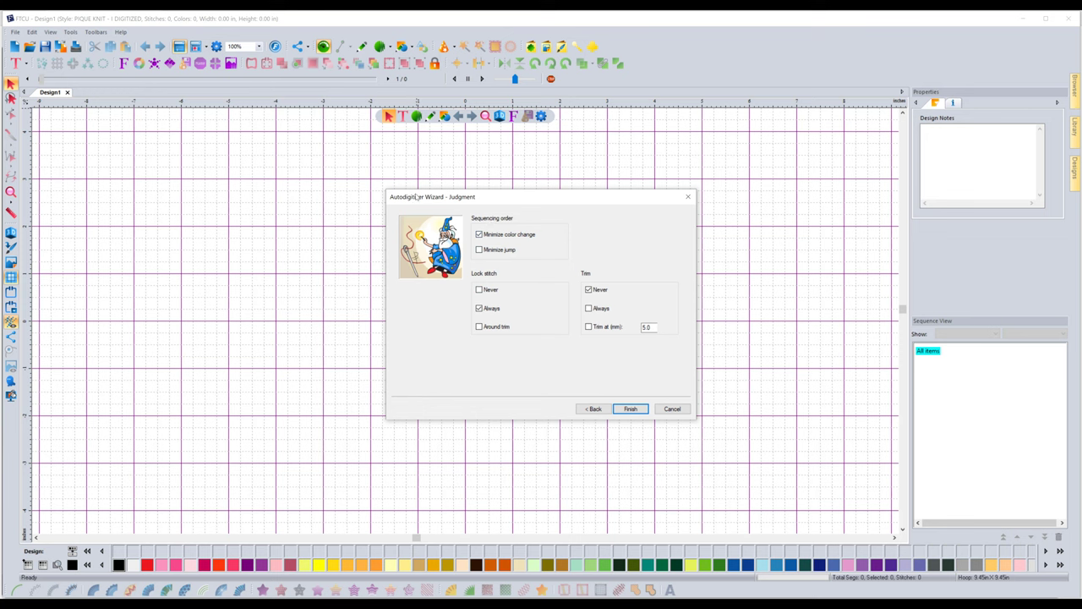
{"action": "mouse_move", "coordinate": [558, 349]}
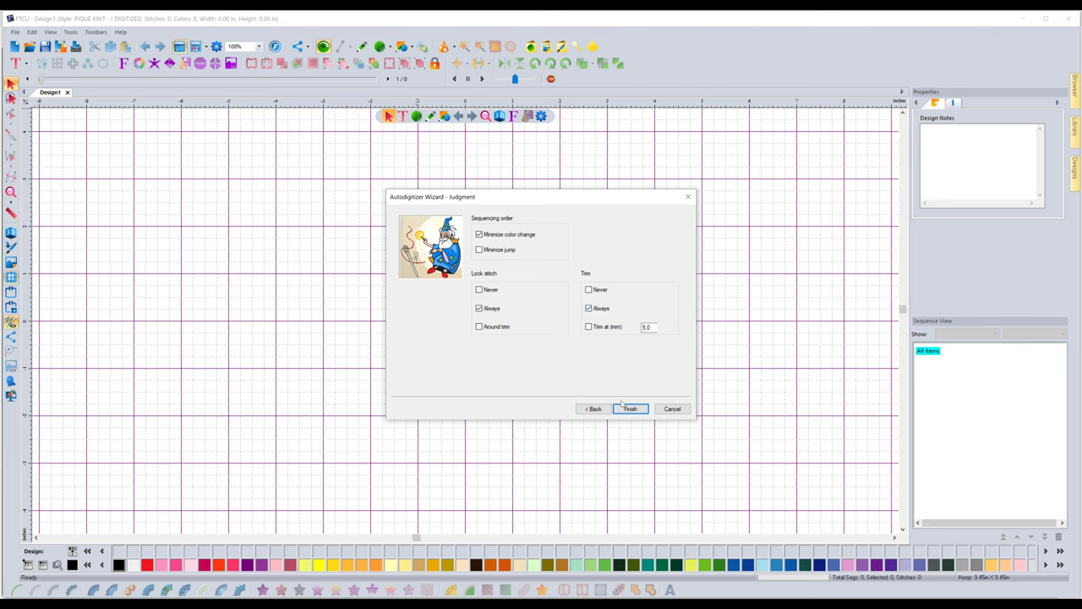
{"action": "left_click", "coordinate": [629, 407]}
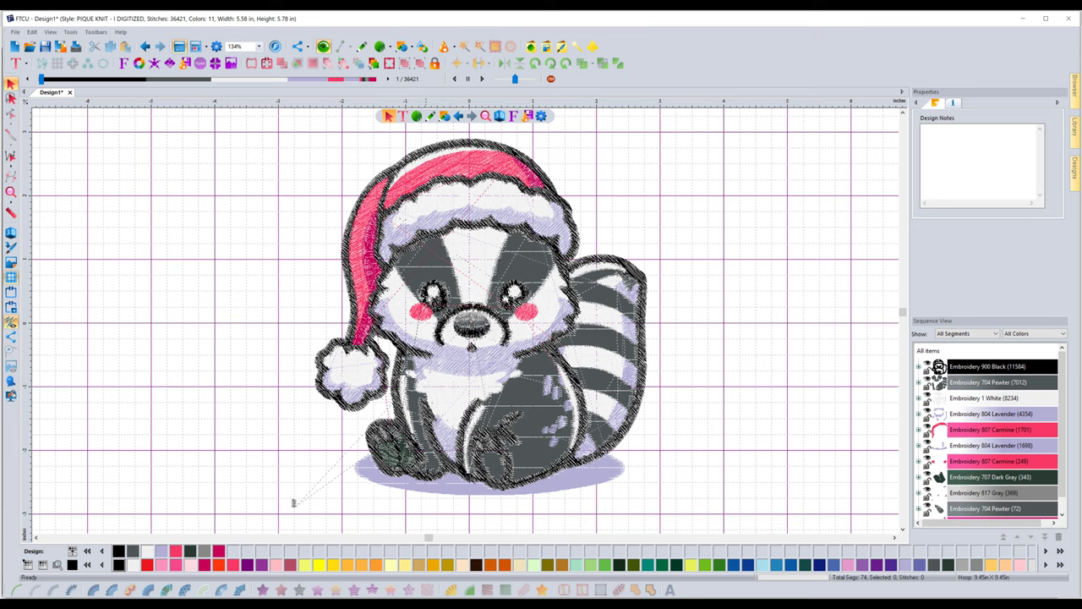
{"action": "mouse_move", "coordinate": [521, 271]}
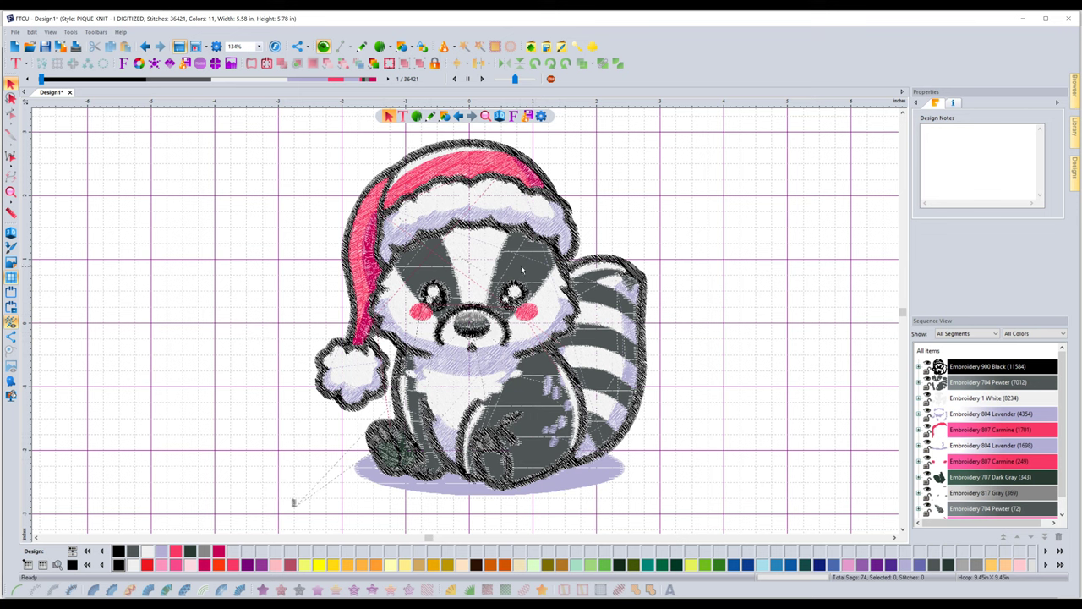
{"action": "mouse_move", "coordinate": [533, 238]}
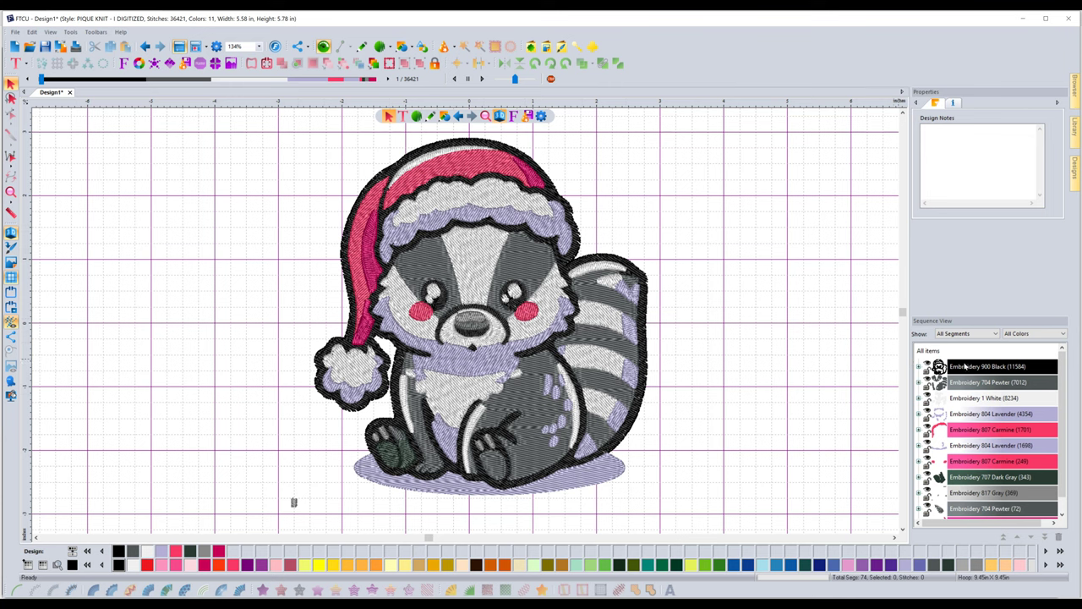
{"action": "mouse_move", "coordinate": [697, 340]}
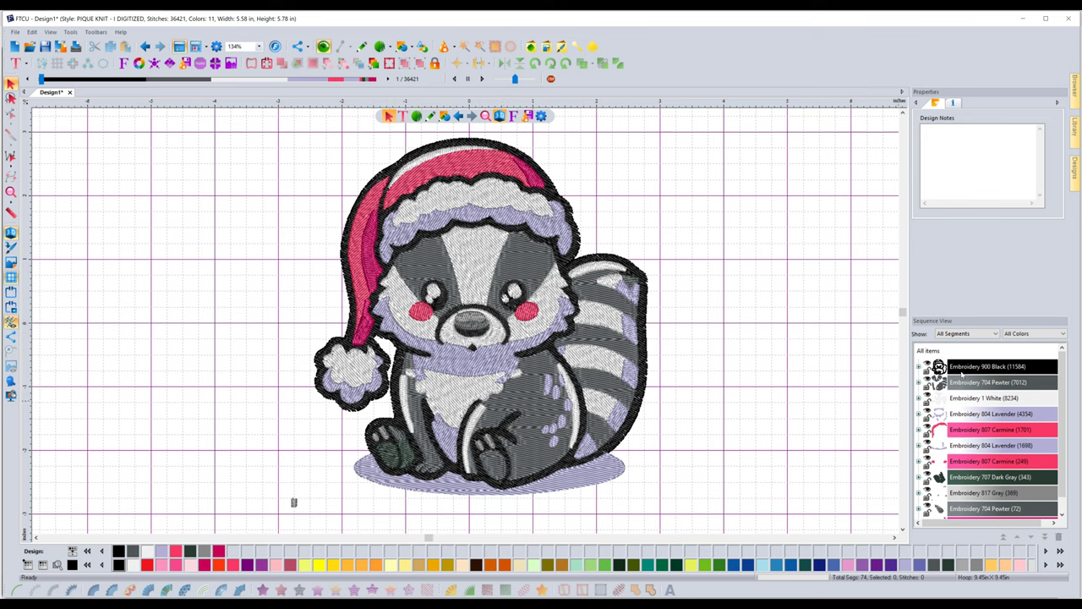
Select the whole badger design and bring up its context actions
{"action": "left_click", "coordinate": [987, 365]}
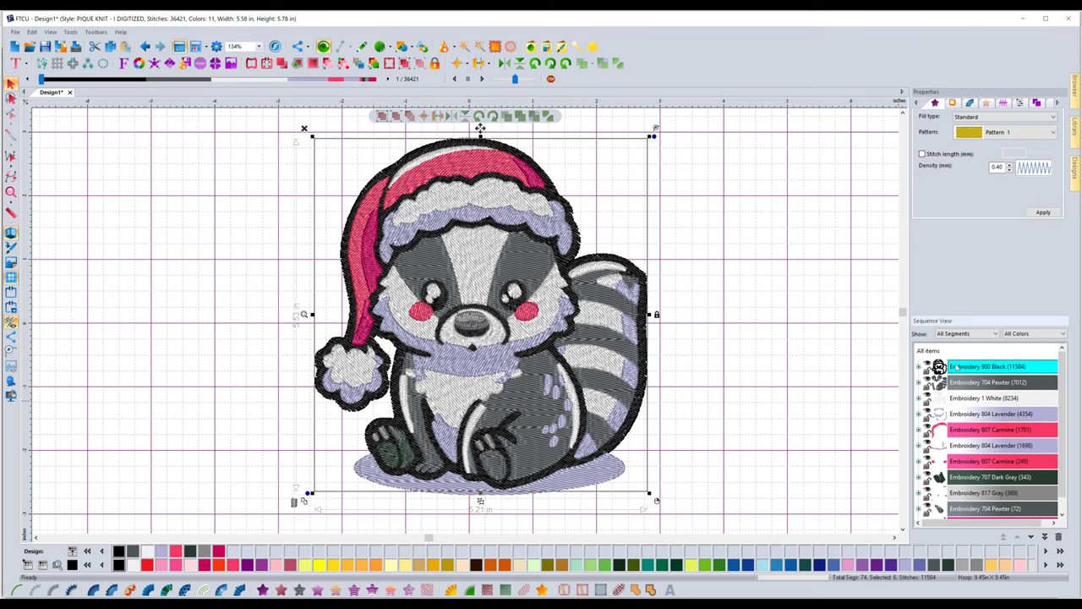
{"action": "right_click", "coordinate": [988, 365]}
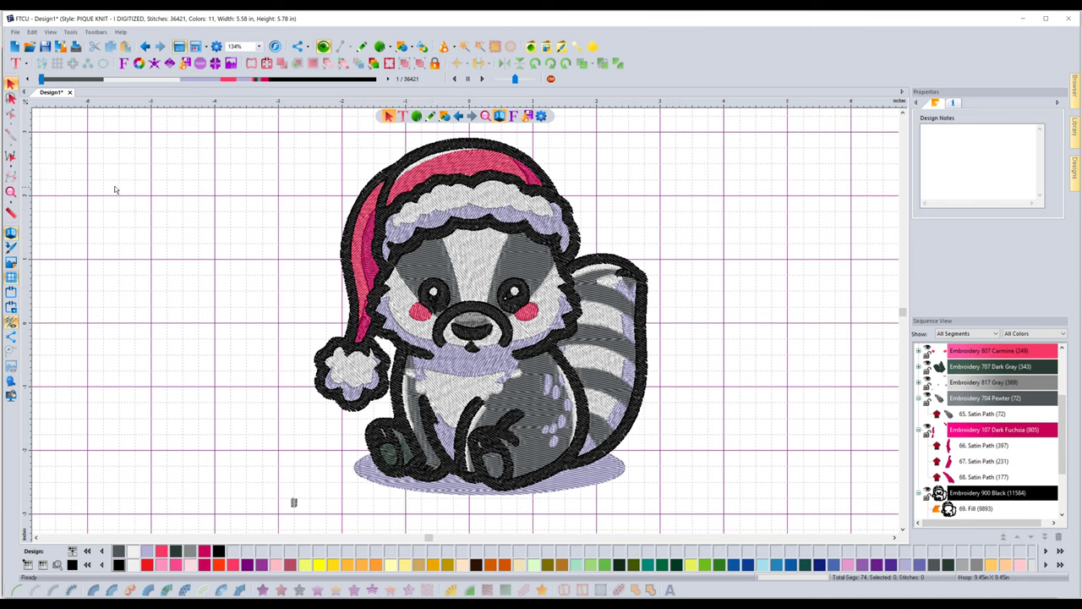
{"action": "mouse_move", "coordinate": [534, 334]}
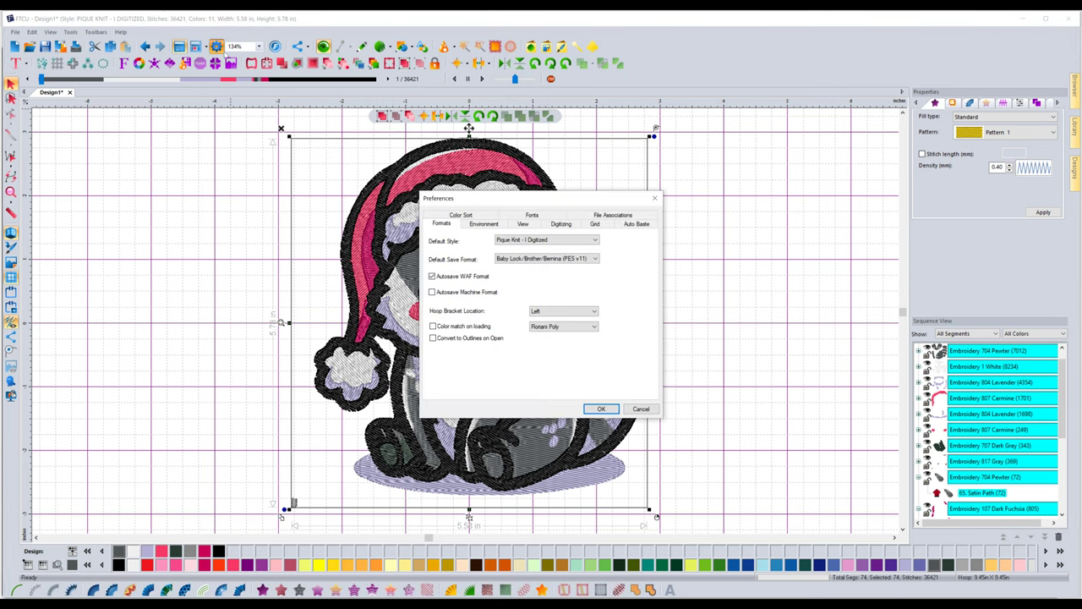
Review the View tab's theme colour option and close Preferences with OK
{"action": "left_click", "coordinate": [531, 218]}
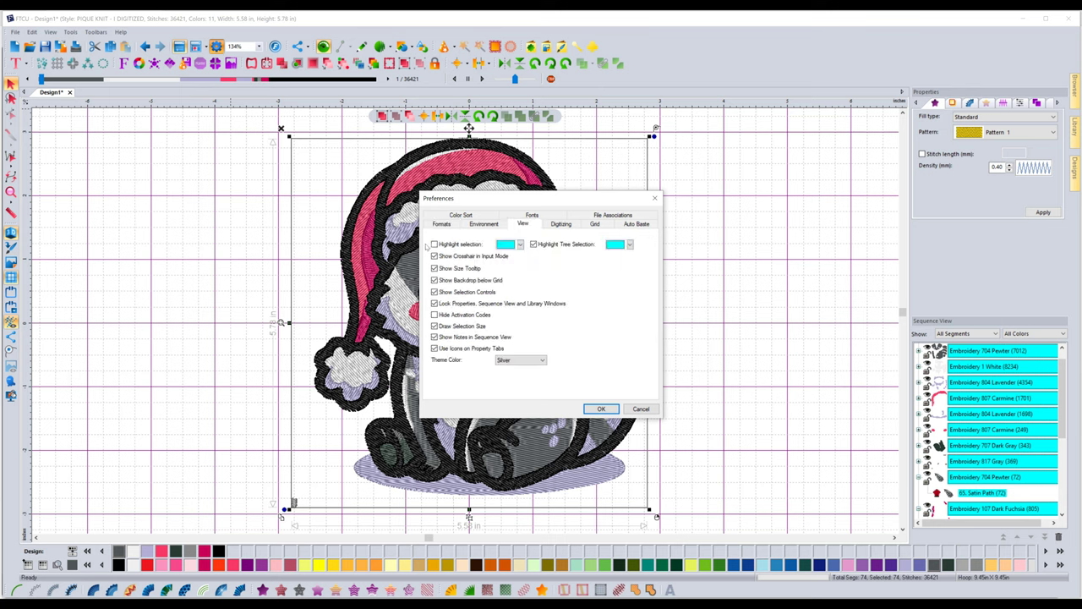
{"action": "left_click", "coordinate": [602, 407]}
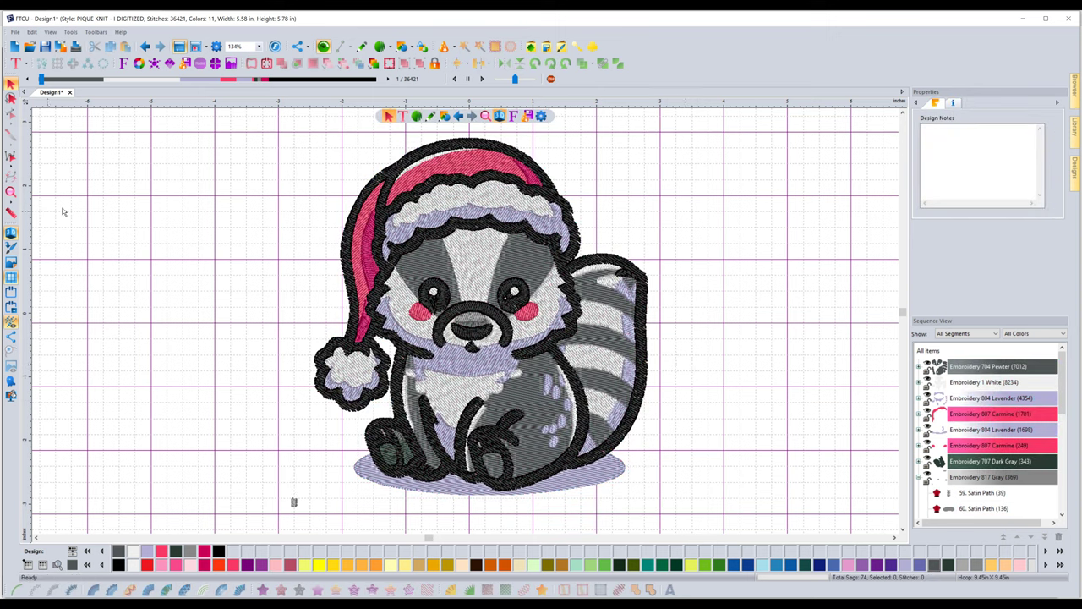
{"action": "mouse_move", "coordinate": [353, 213]}
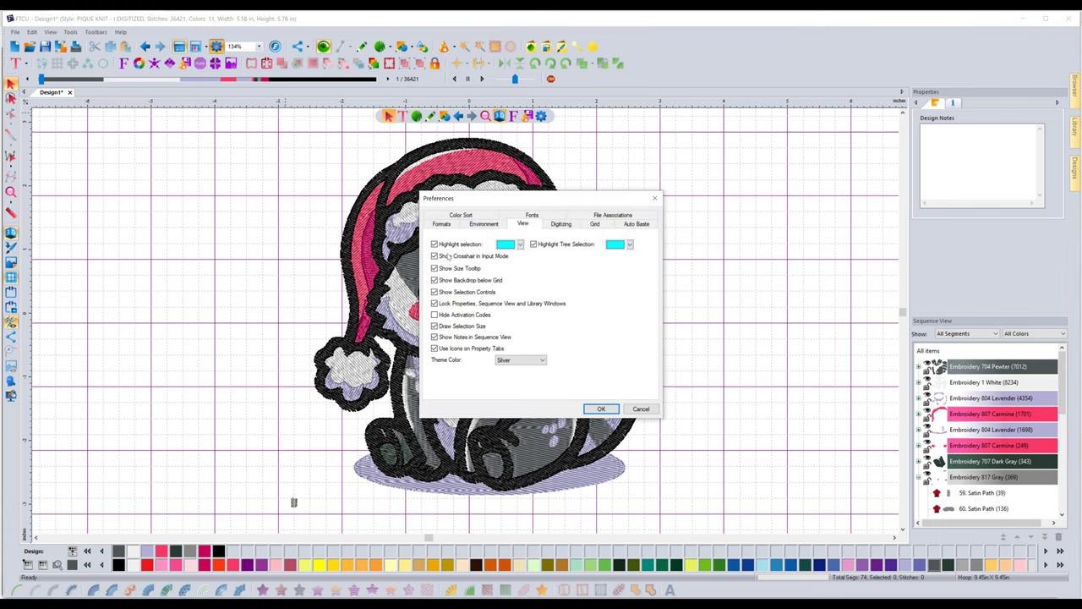
{"action": "left_click", "coordinate": [434, 243]}
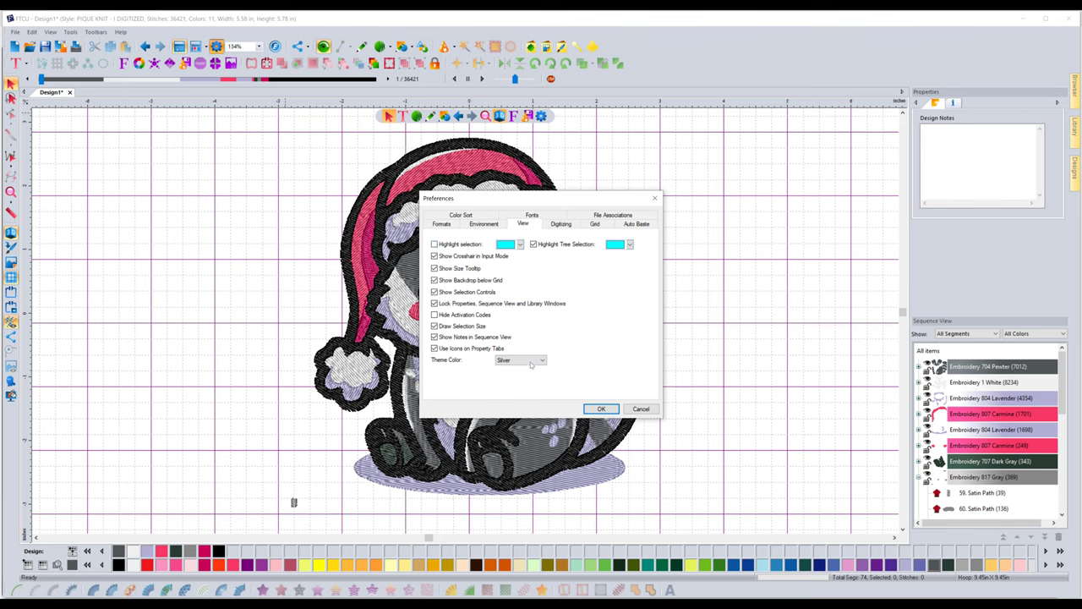
{"action": "left_click", "coordinate": [601, 408]}
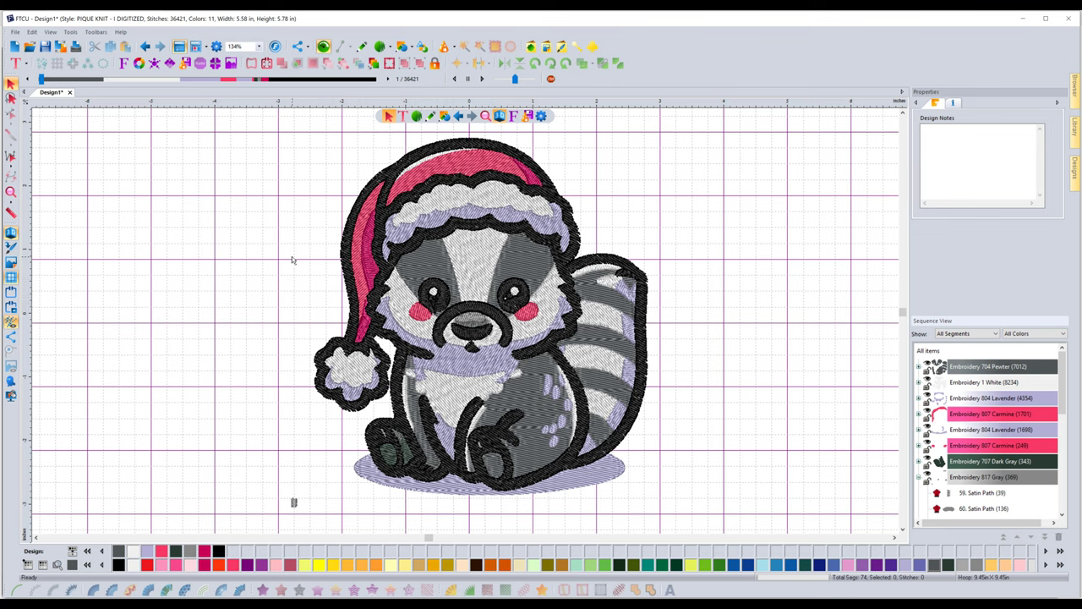
{"action": "mouse_move", "coordinate": [470, 345]}
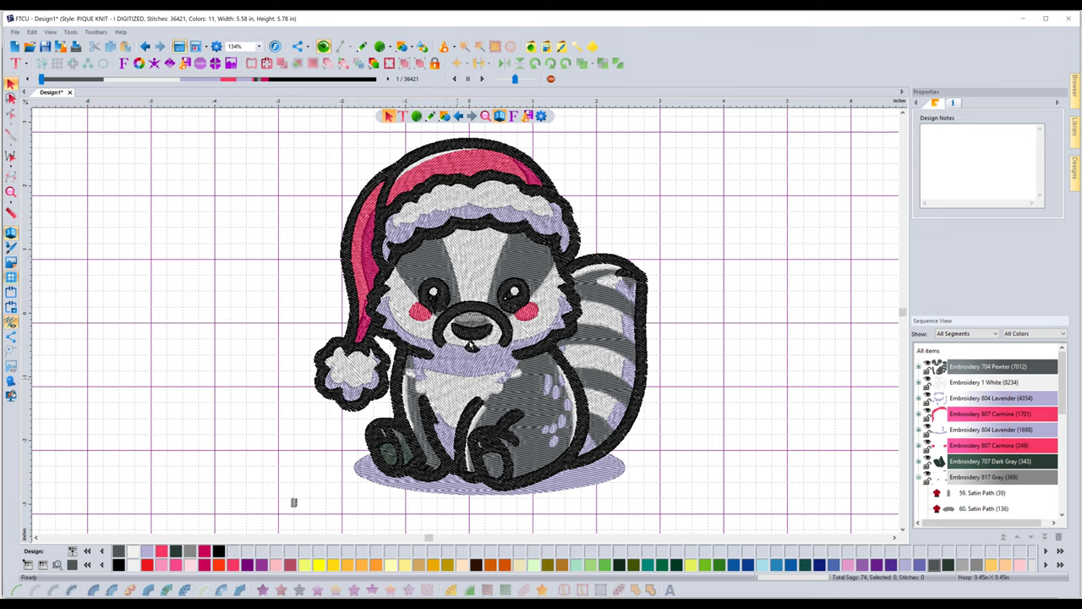
{"action": "mouse_move", "coordinate": [296, 379]}
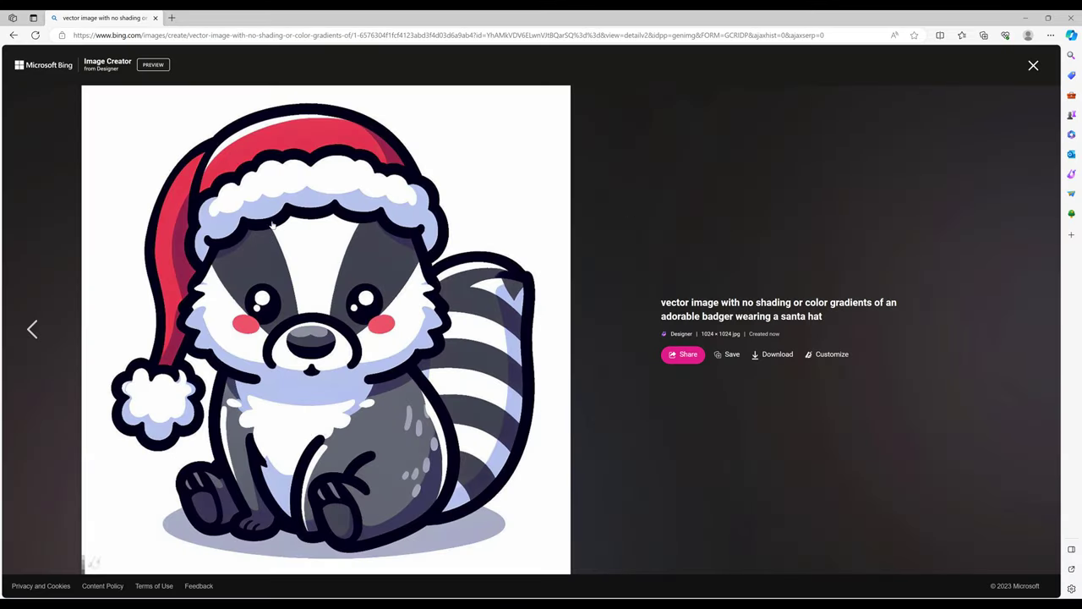
{"action": "mouse_move", "coordinate": [1033, 66]}
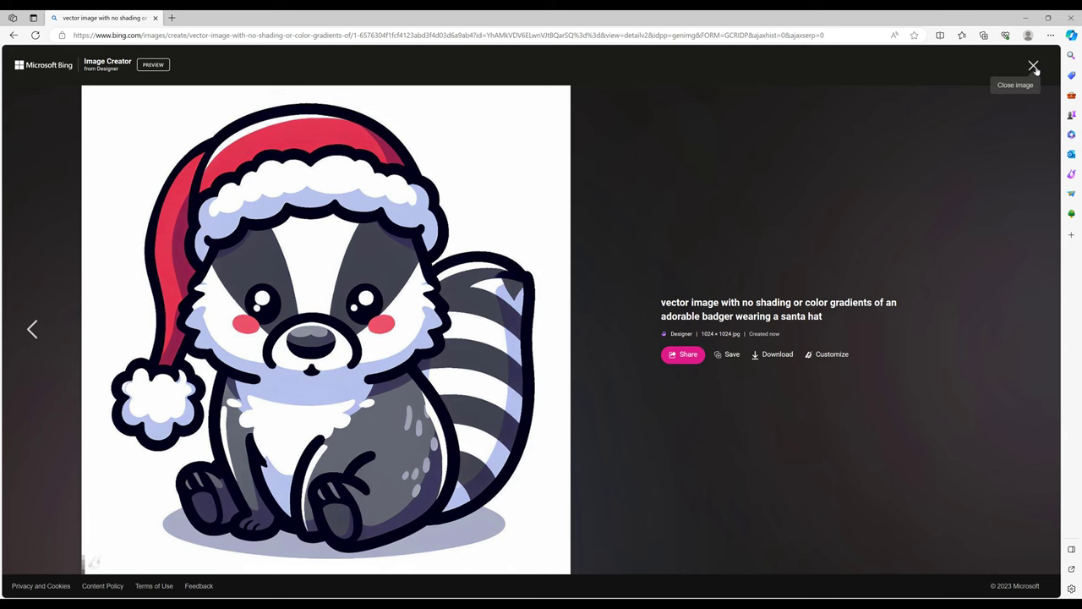
Edit the prompt to ask for a 1980s style logo for a sewing store
{"action": "left_click", "coordinate": [1031, 66]}
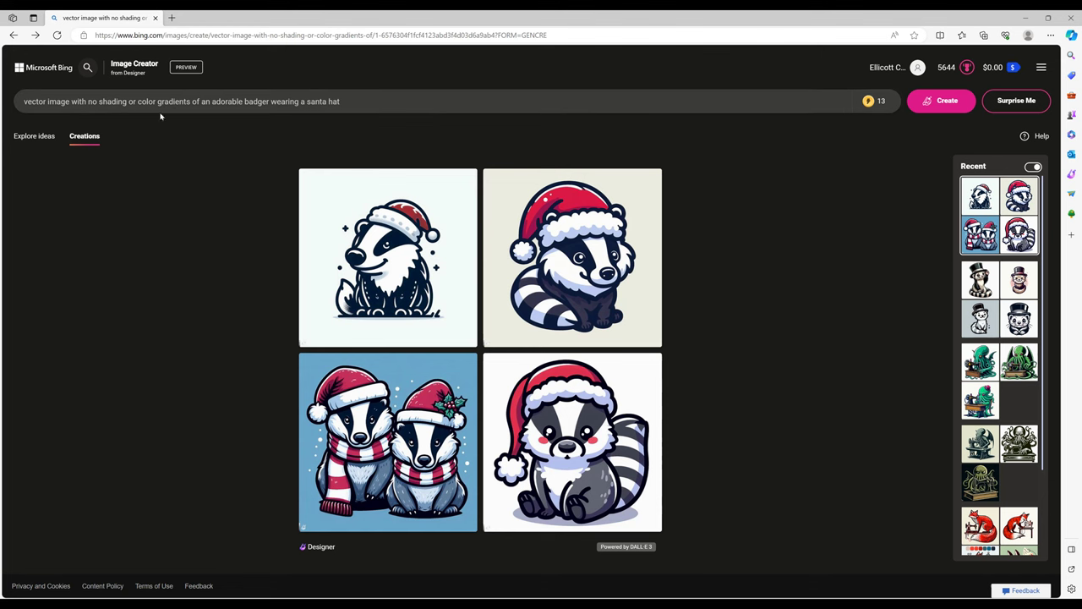
{"action": "left_click", "coordinate": [216, 102]}
{"action": "type", "text": "1980"}
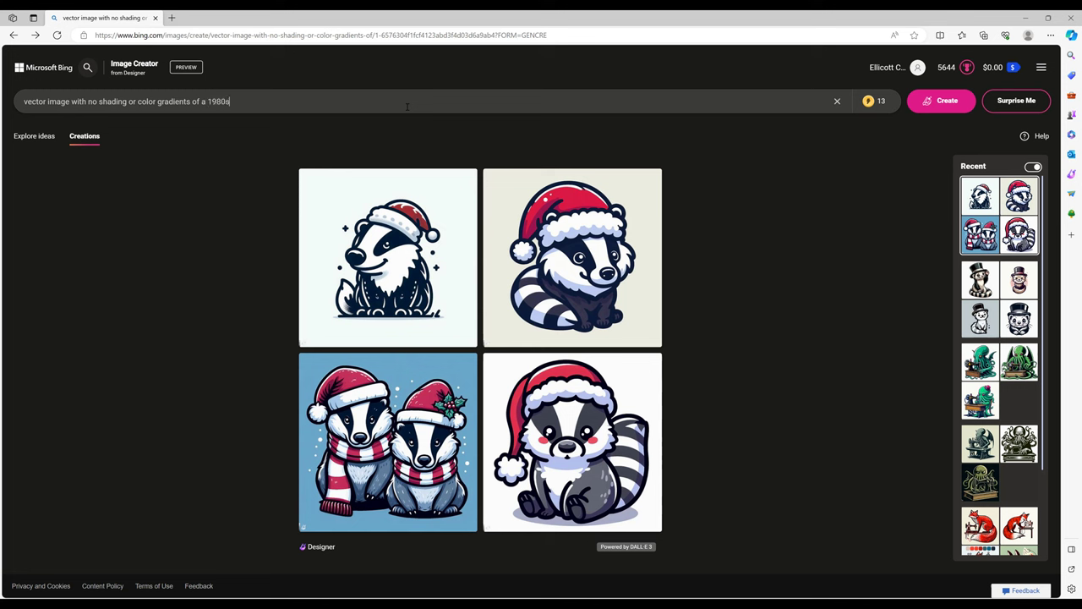
{"action": "type", "text": "style"}
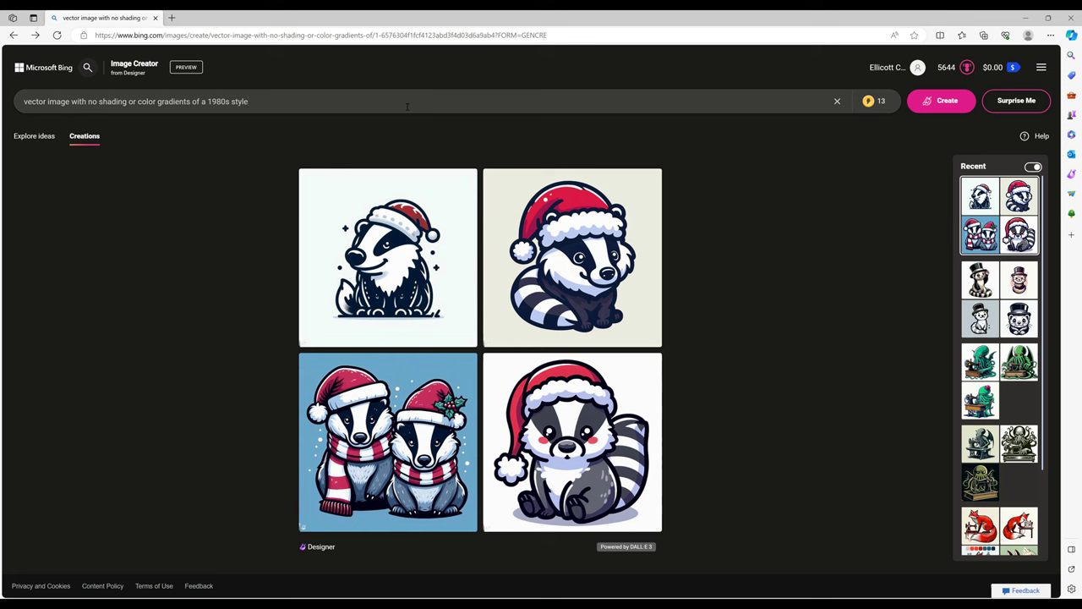
{"action": "type", "text": "logo"}
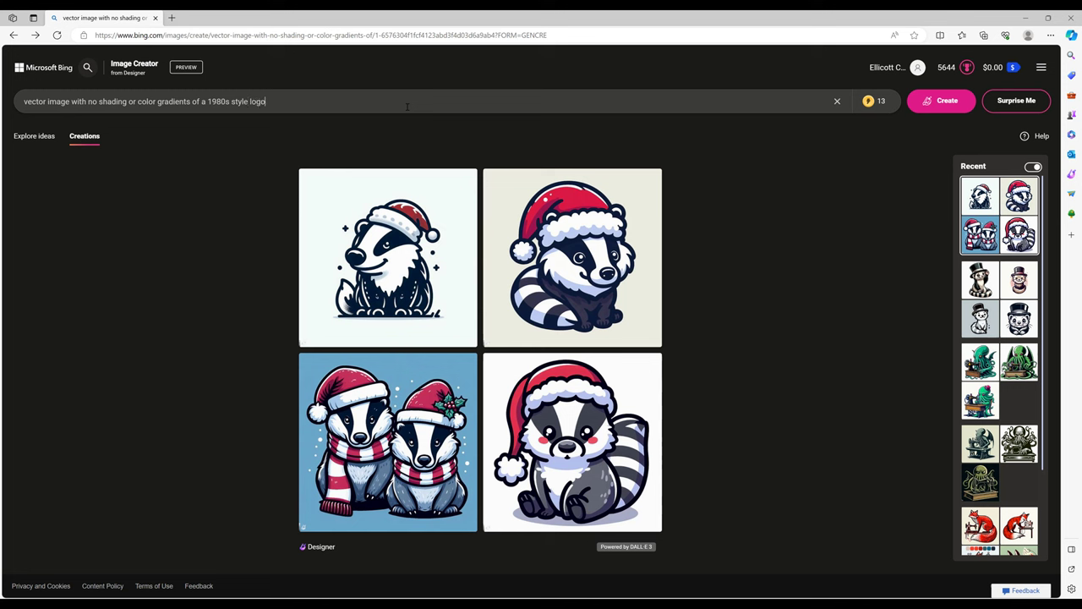
{"action": "type", "text": "for a sew"}
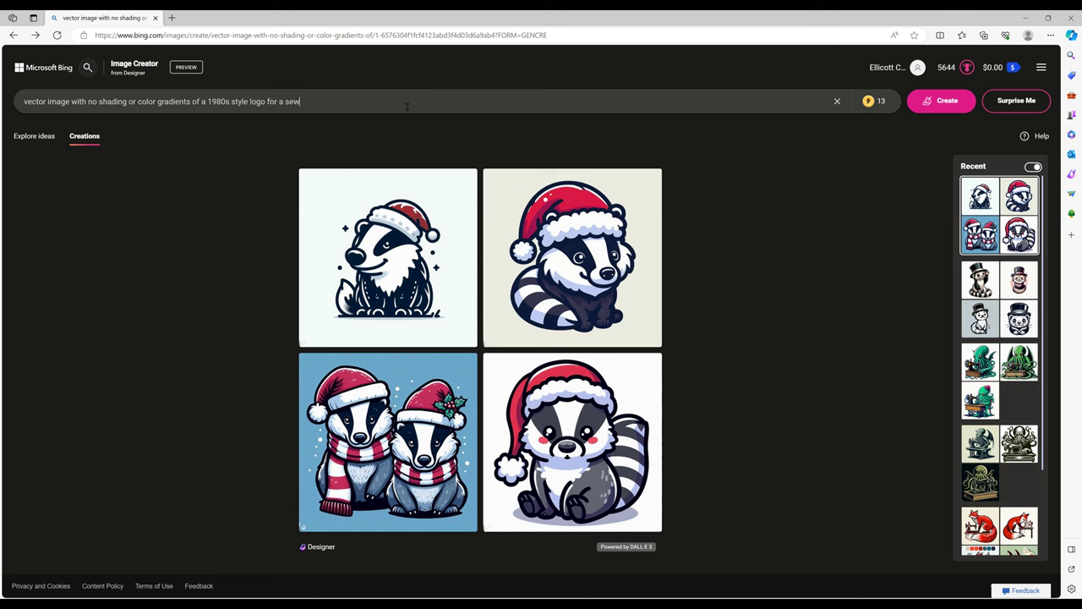
{"action": "type", "text": "ing store"}
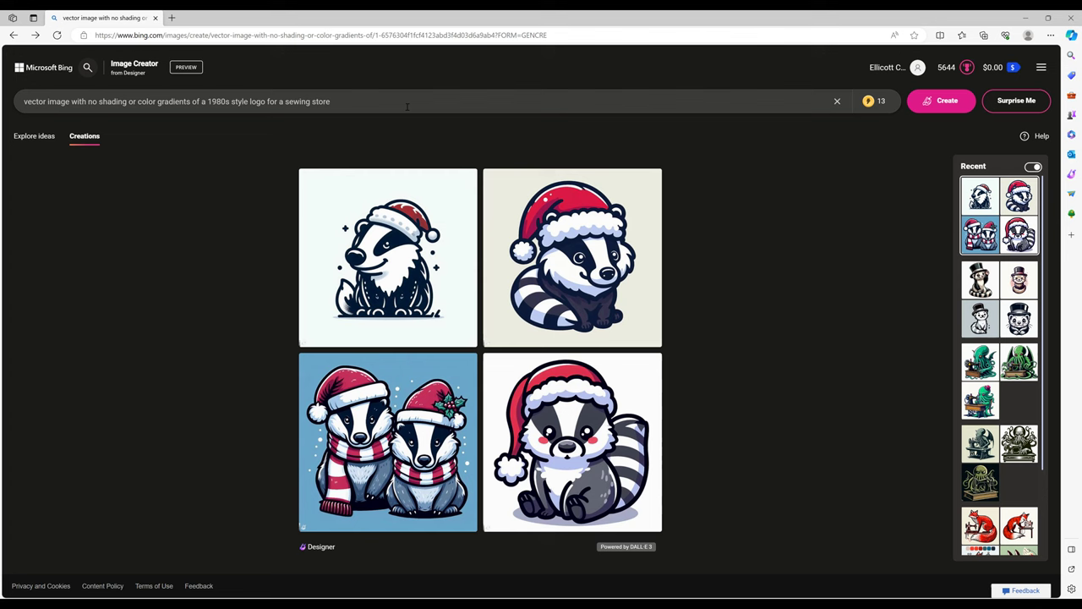
Submit the revised prompt to generate four sewing store logo images
{"action": "left_click", "coordinate": [940, 101]}
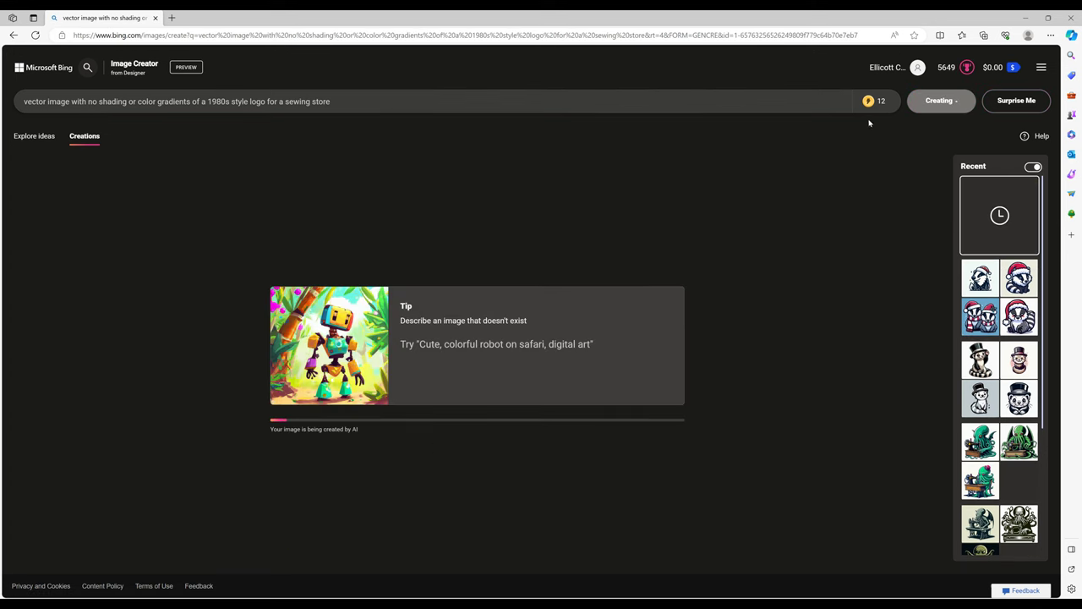
{"action": "mouse_move", "coordinate": [869, 102]}
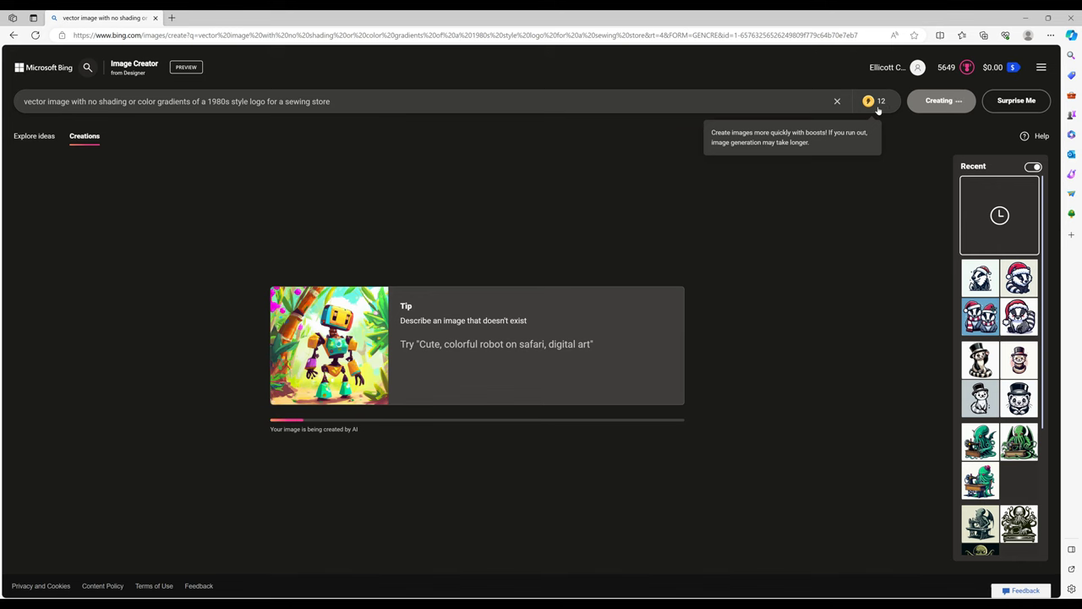
{"action": "mouse_move", "coordinate": [548, 237]}
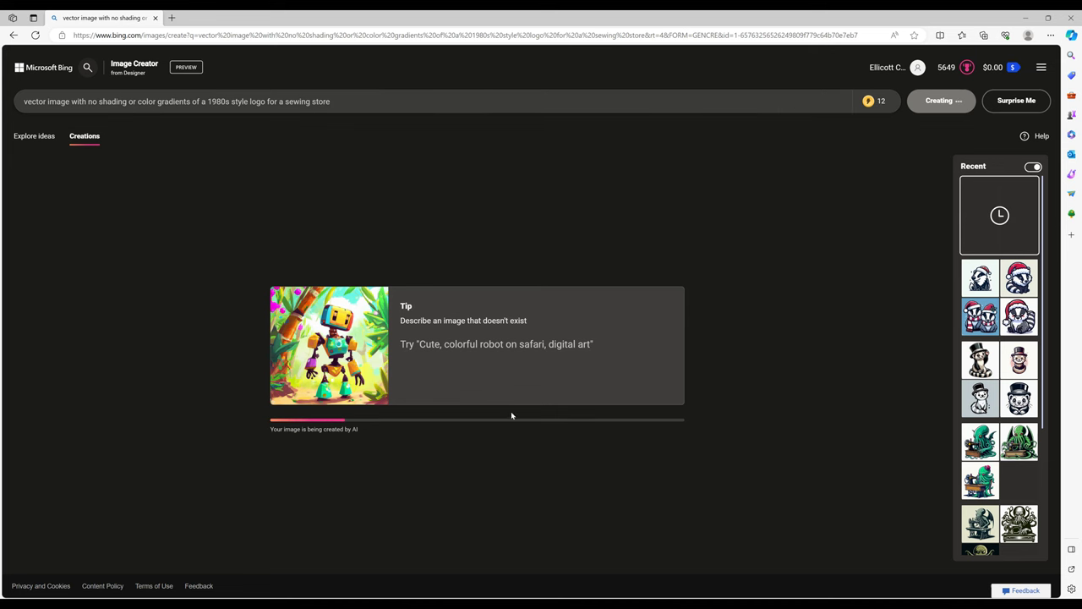
{"action": "mouse_move", "coordinate": [389, 531]}
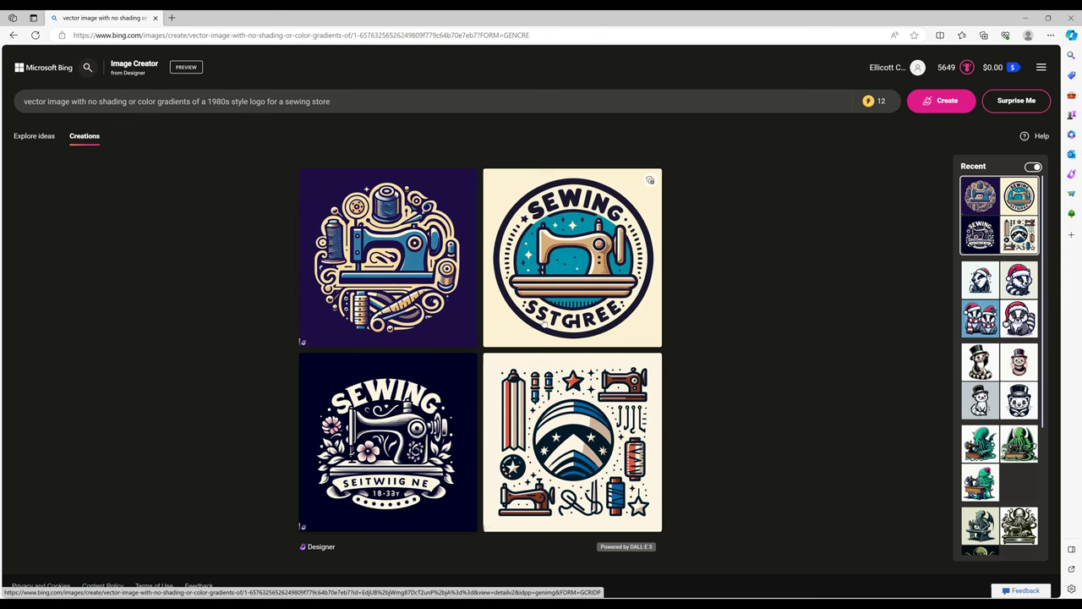
{"action": "mouse_move", "coordinate": [561, 294]}
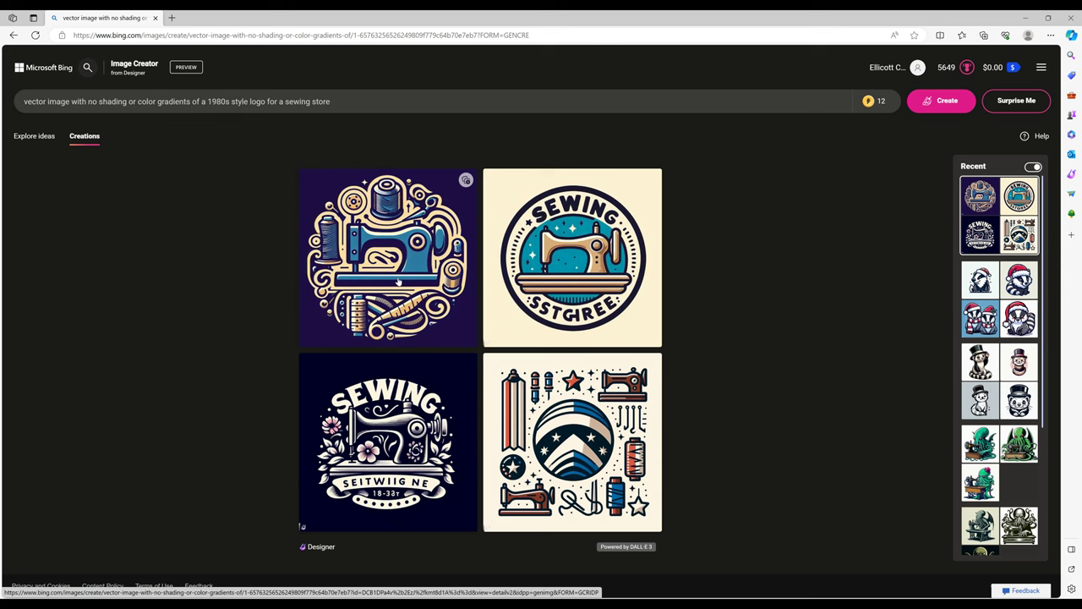
{"action": "mouse_move", "coordinate": [287, 284]}
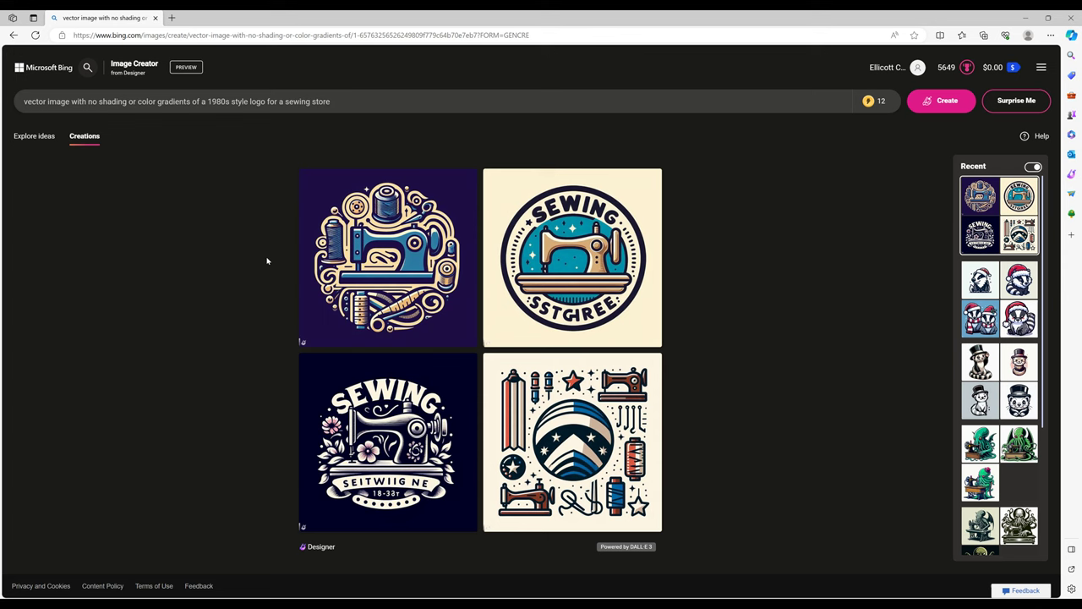
{"action": "mouse_move", "coordinate": [236, 464]}
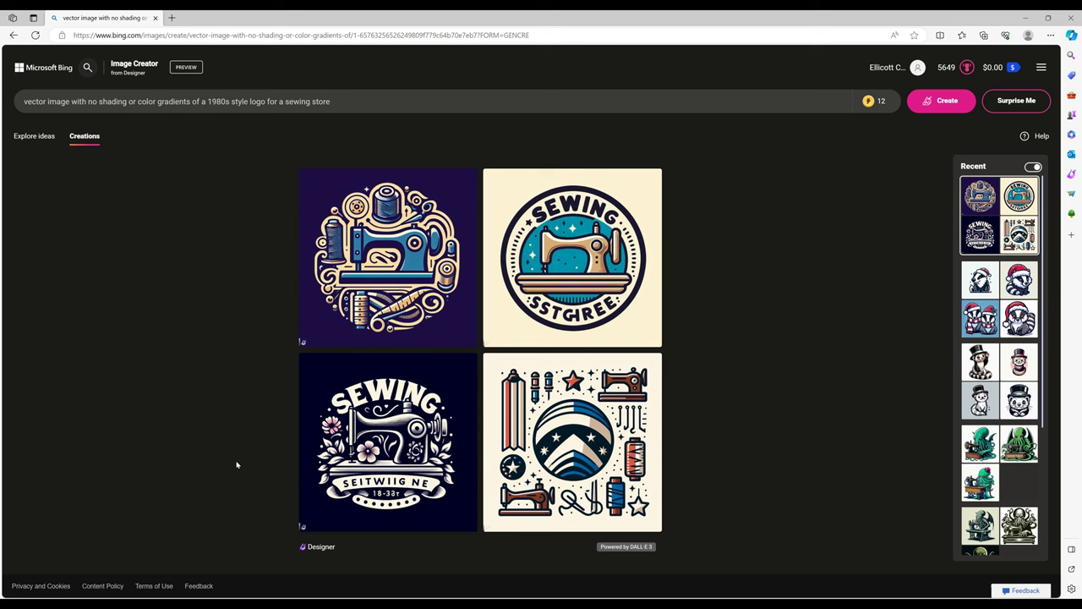
{"action": "mouse_move", "coordinate": [245, 518]}
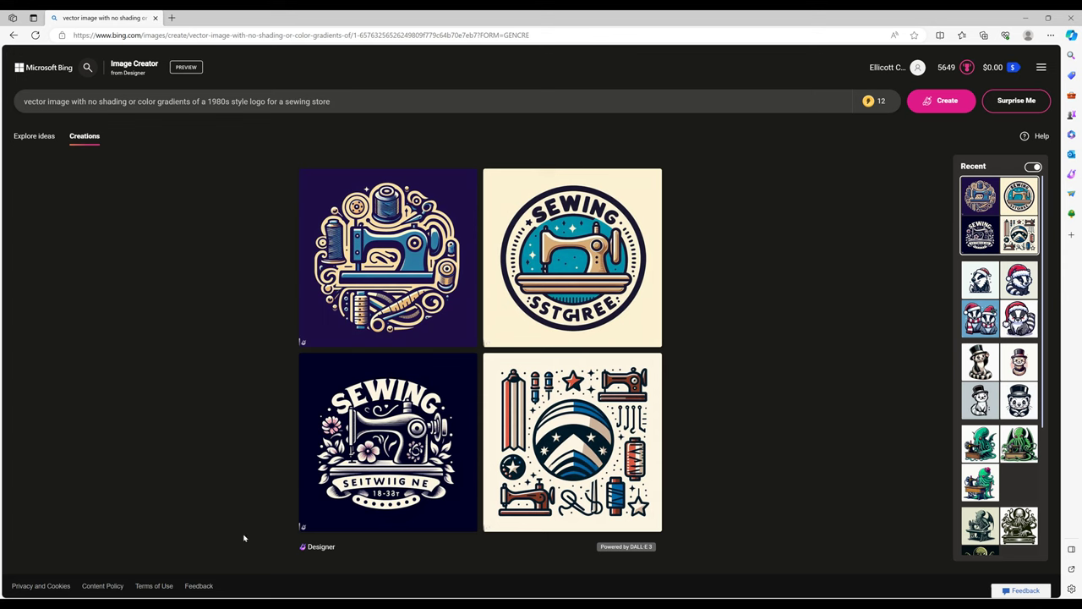
{"action": "mouse_move", "coordinate": [243, 537]}
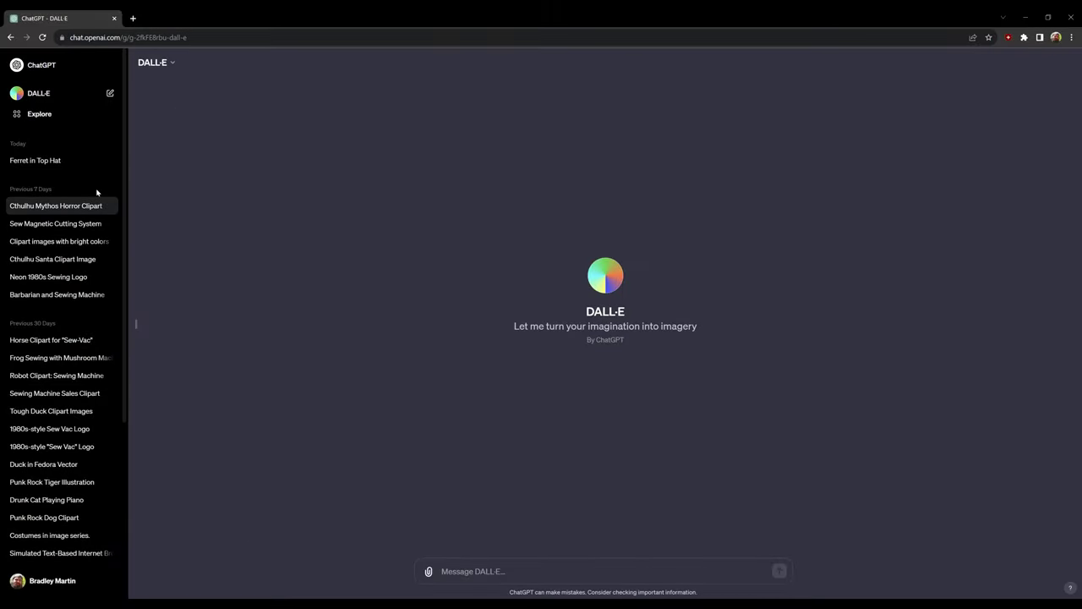
{"action": "mouse_move", "coordinate": [36, 159]}
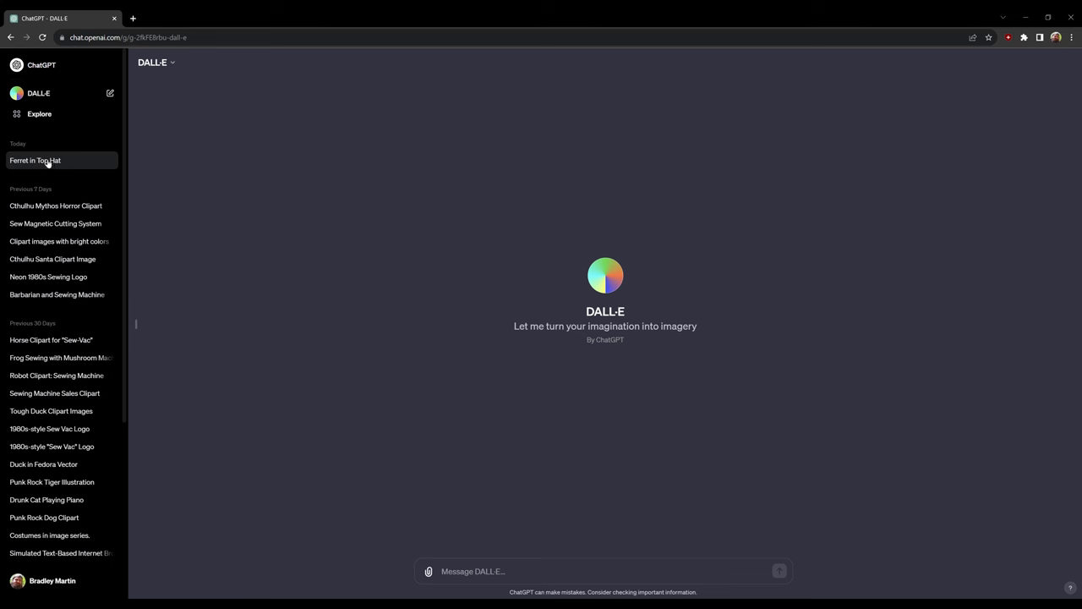
Revisit the 'Ferret in Top Hat' chat and browse its top-hat and Santa ferret images
{"action": "left_click", "coordinate": [36, 159]}
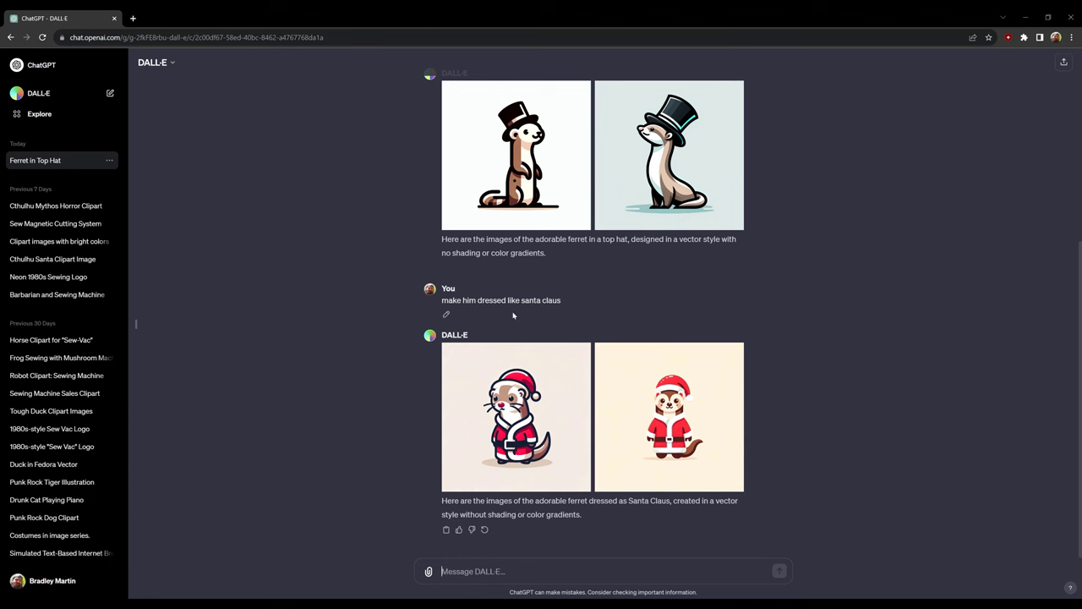
{"action": "scroll", "scroll_direction": "up", "scroll_amount": 3}
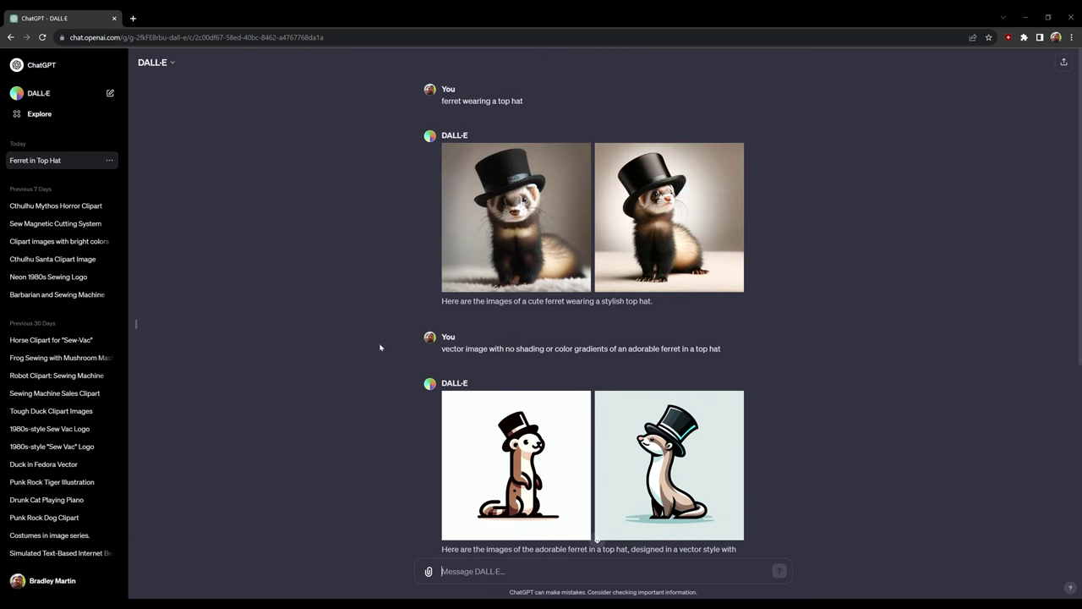
{"action": "scroll", "scroll_direction": "down", "scroll_amount": 3}
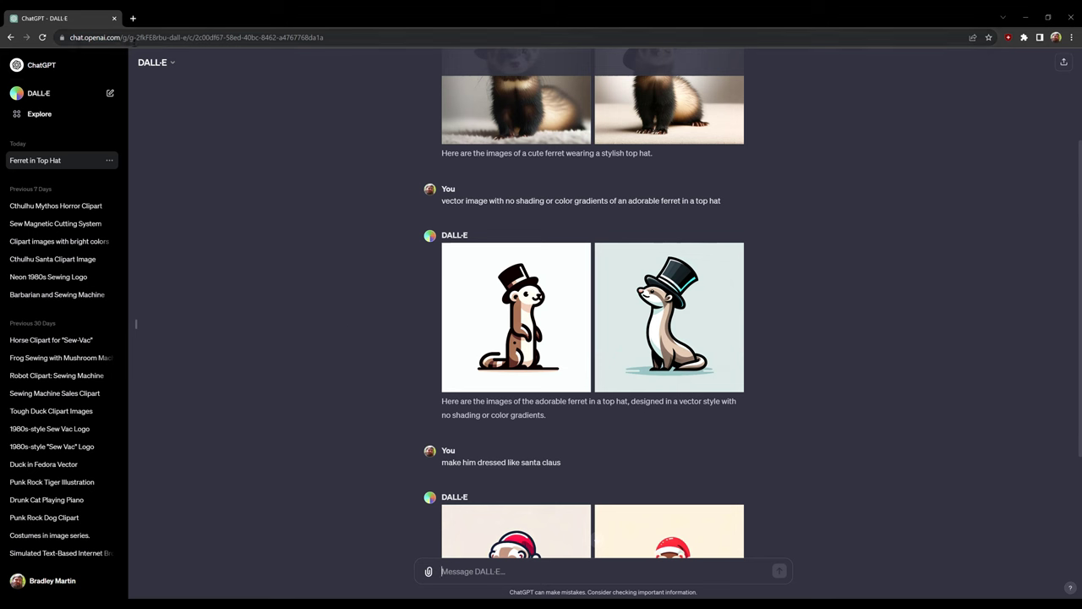
{"action": "mouse_move", "coordinate": [259, 122]}
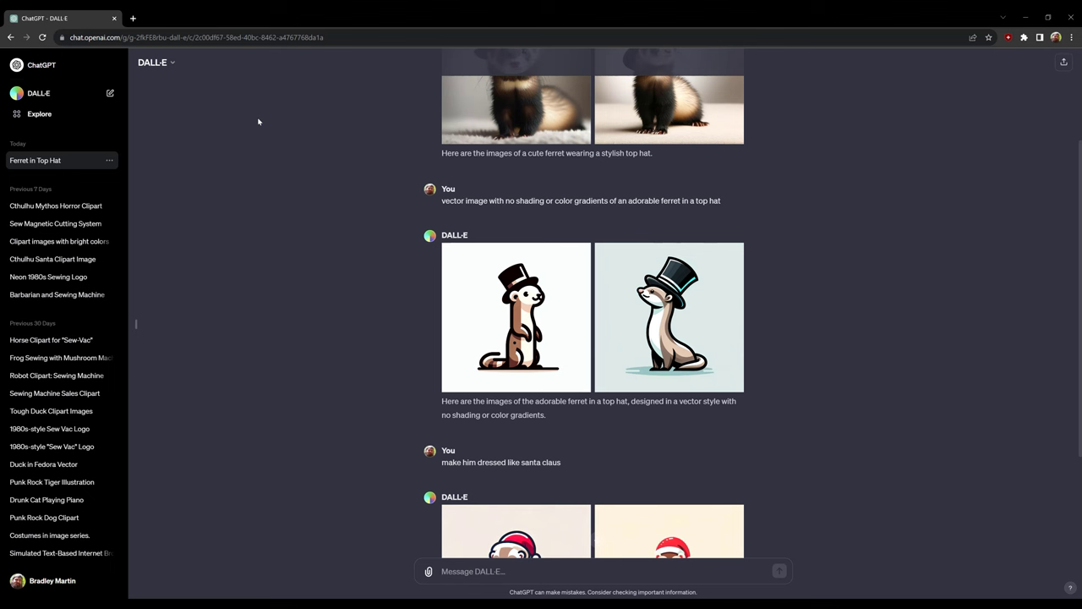
{"action": "mouse_move", "coordinate": [270, 170]}
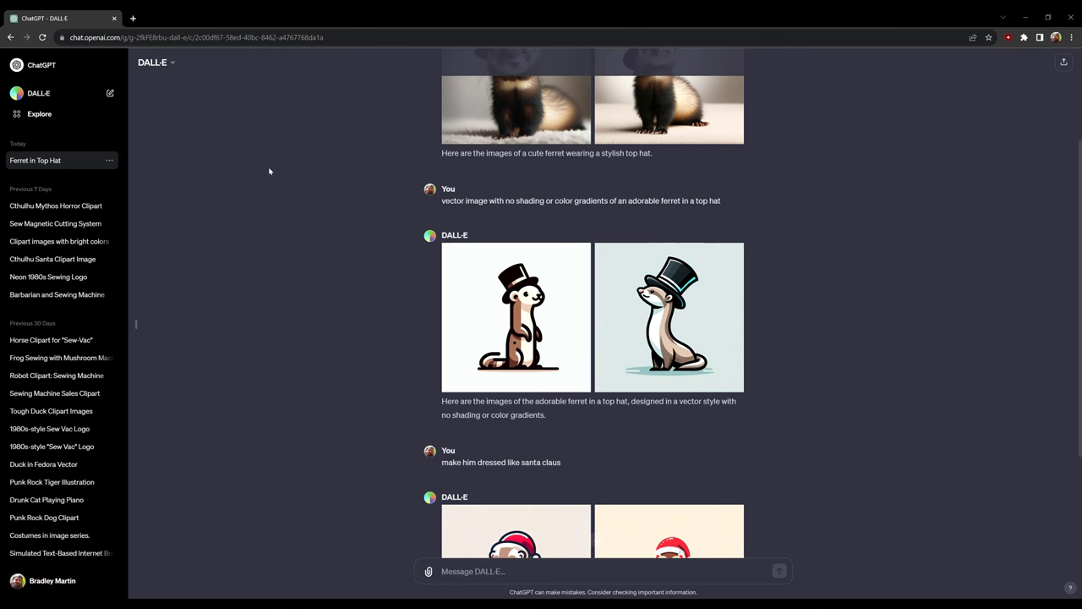
{"action": "scroll", "scroll_direction": "down", "scroll_amount": 3}
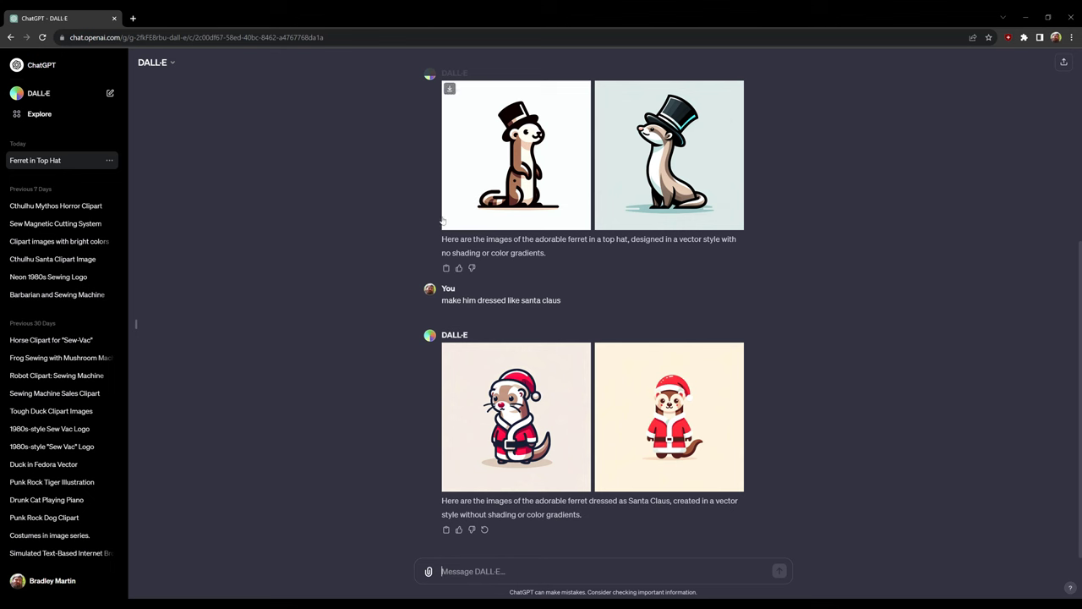
{"action": "scroll", "scroll_direction": "up", "scroll_amount": 3}
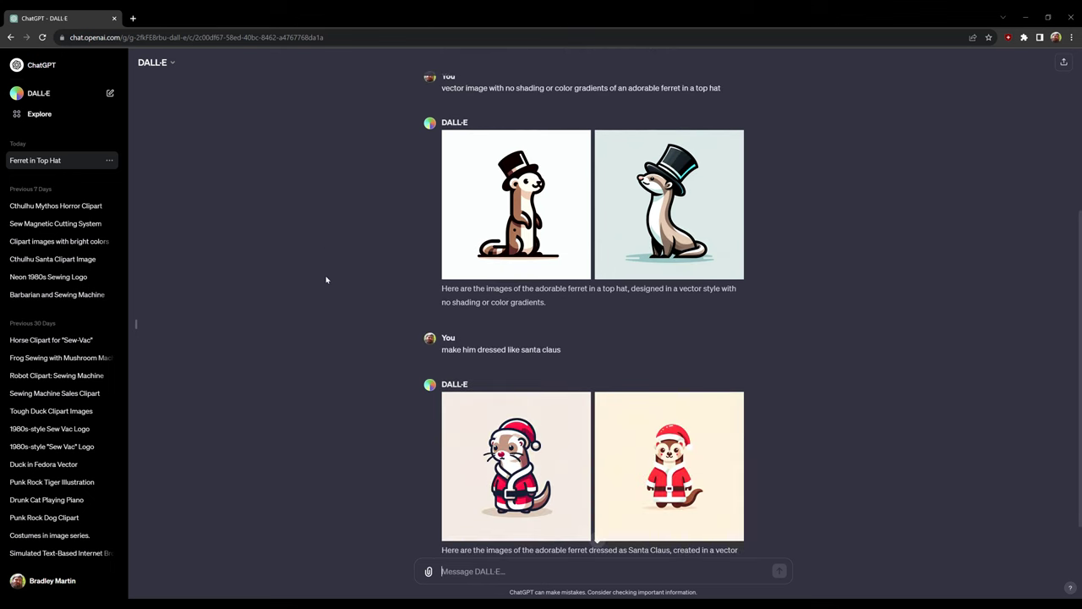
{"action": "mouse_move", "coordinate": [284, 575]}
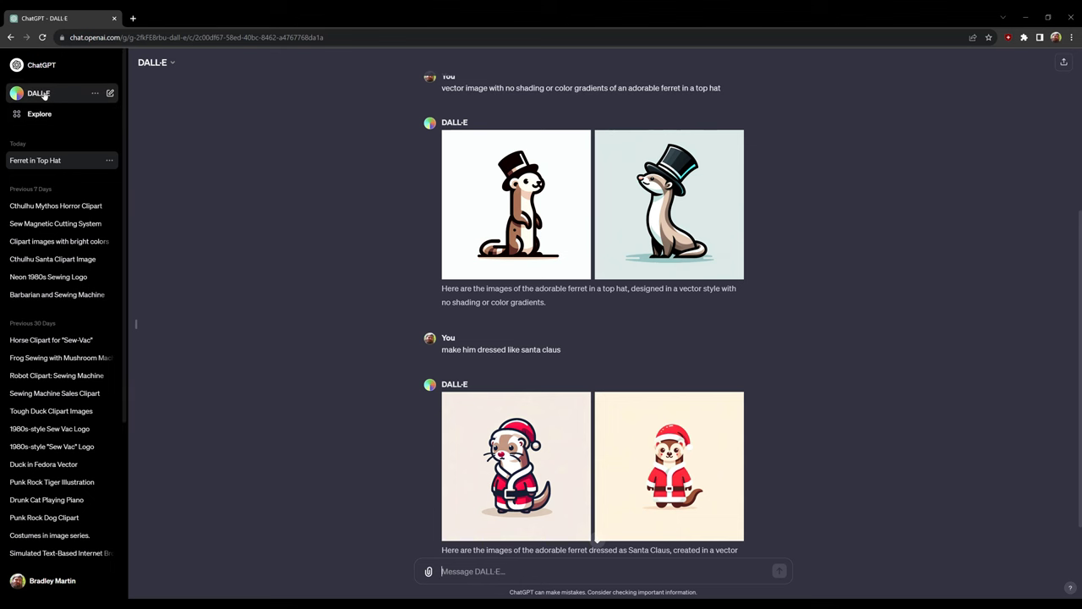
Start a new DALL-E chat and paste in the flat vector Santa-hat badger prompt
{"action": "left_click", "coordinate": [39, 114]}
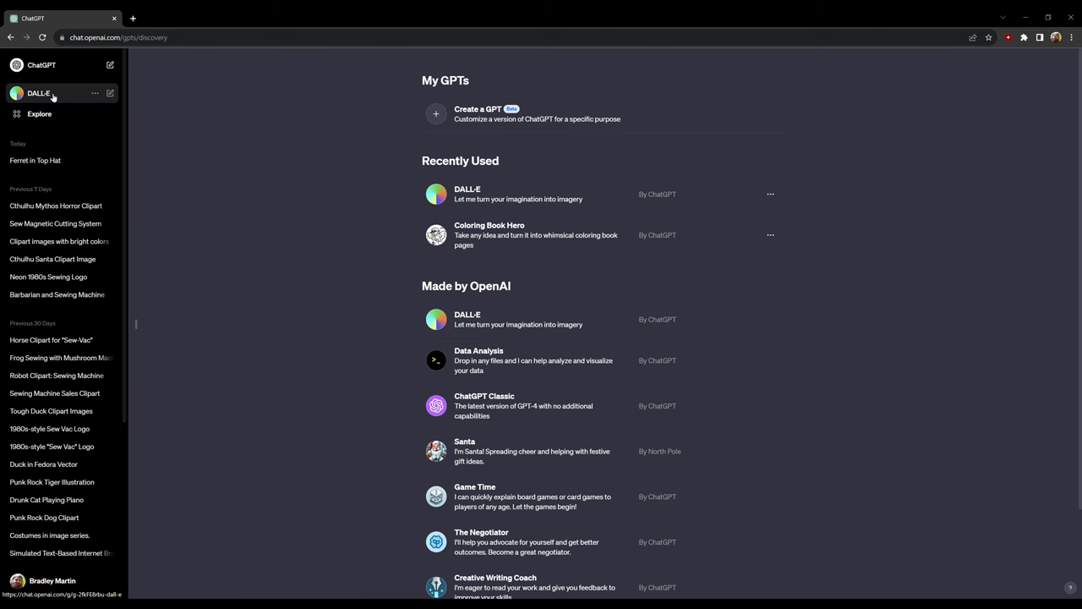
{"action": "mouse_move", "coordinate": [54, 96]}
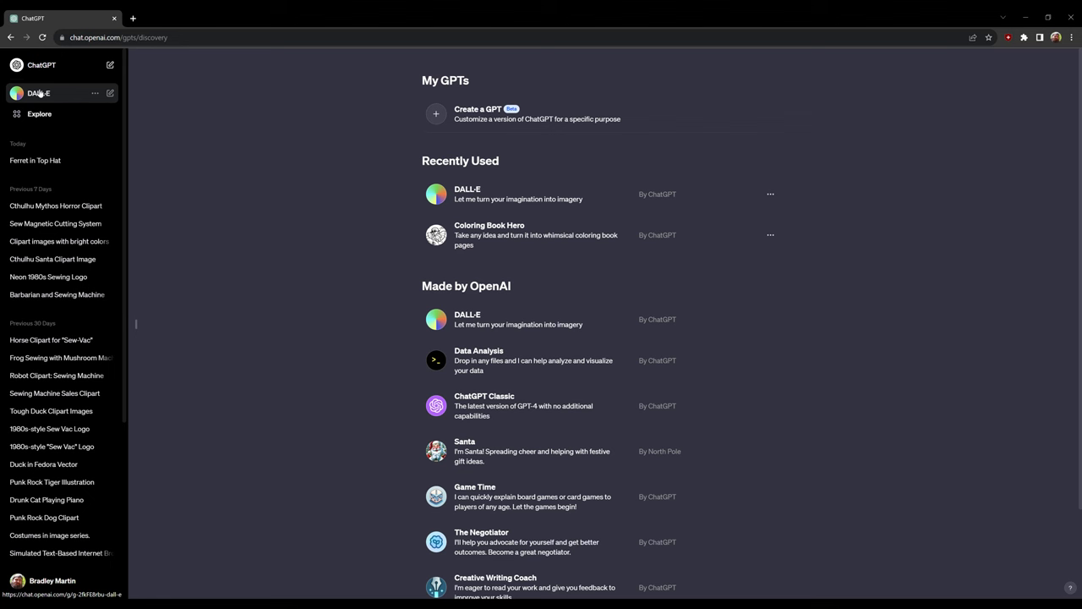
{"action": "left_click", "coordinate": [39, 93]}
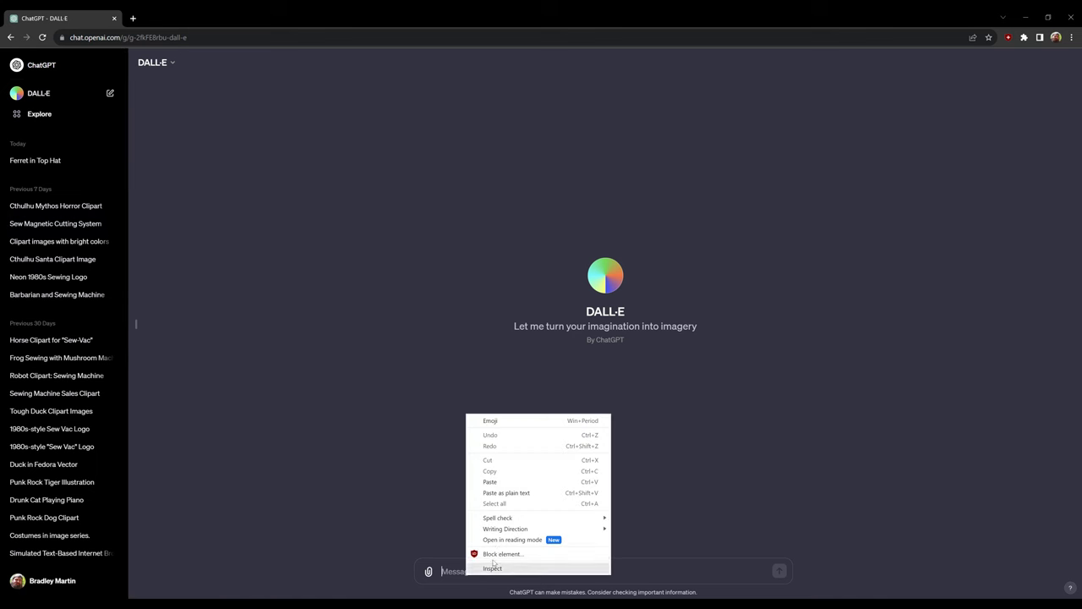
{"action": "left_click", "coordinate": [490, 481]}
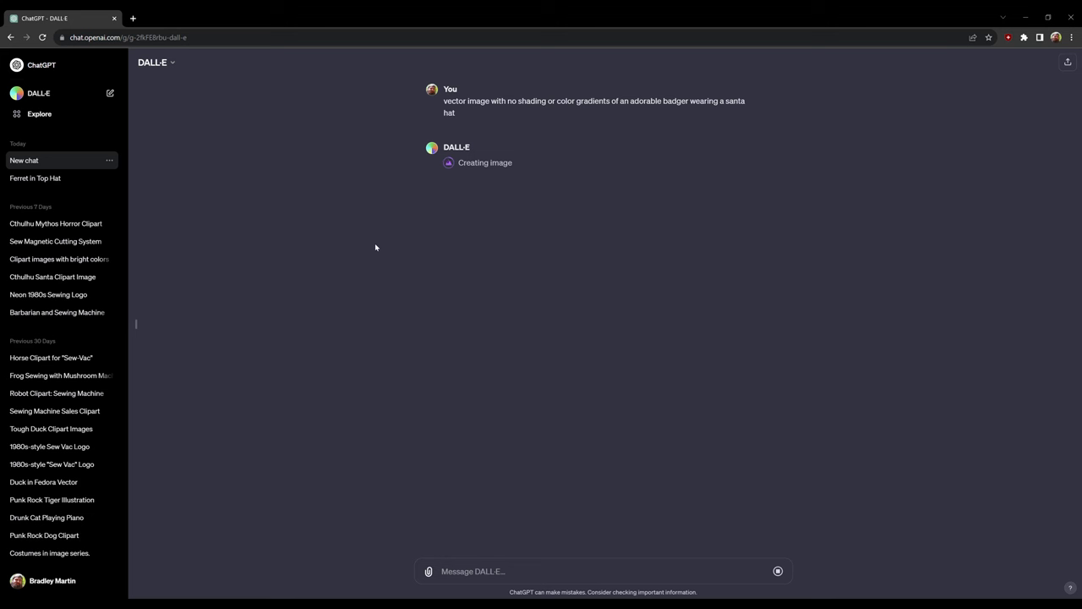
{"action": "mouse_move", "coordinate": [436, 223]}
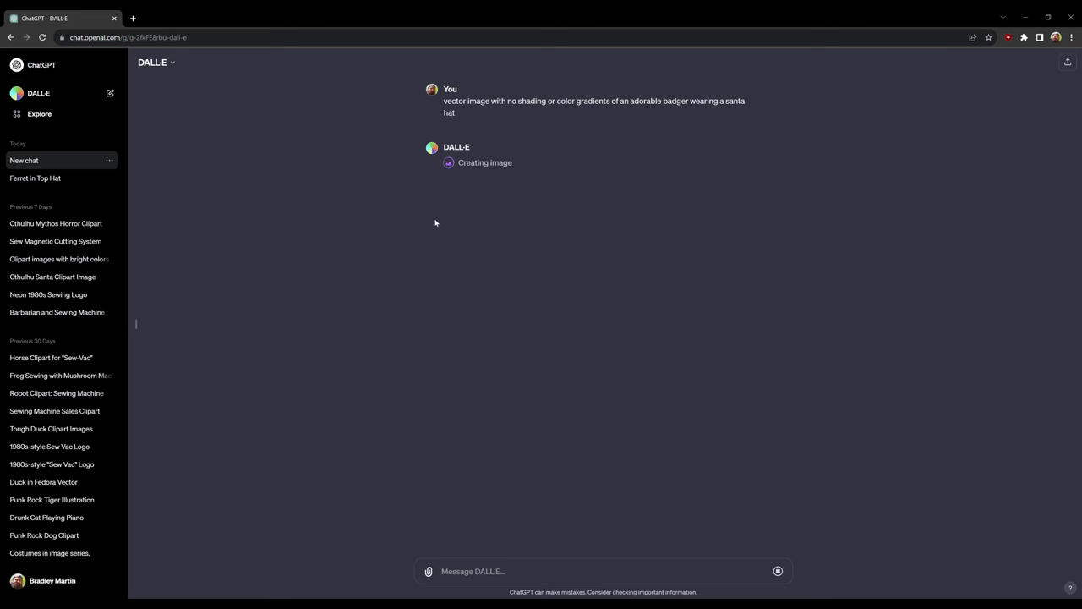
{"action": "mouse_move", "coordinate": [425, 198]}
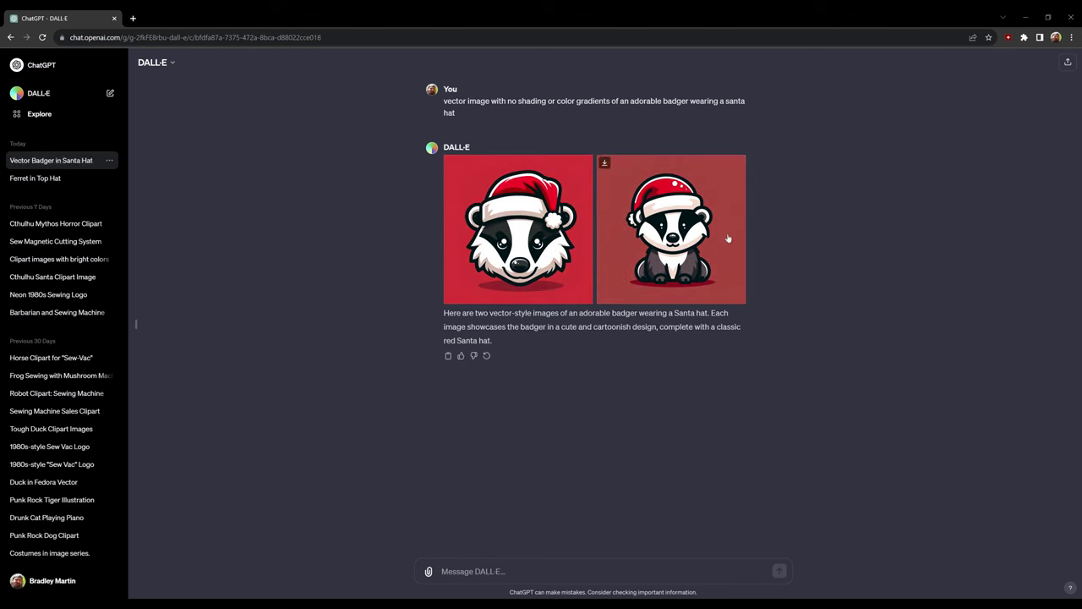
{"action": "mouse_move", "coordinate": [518, 228]}
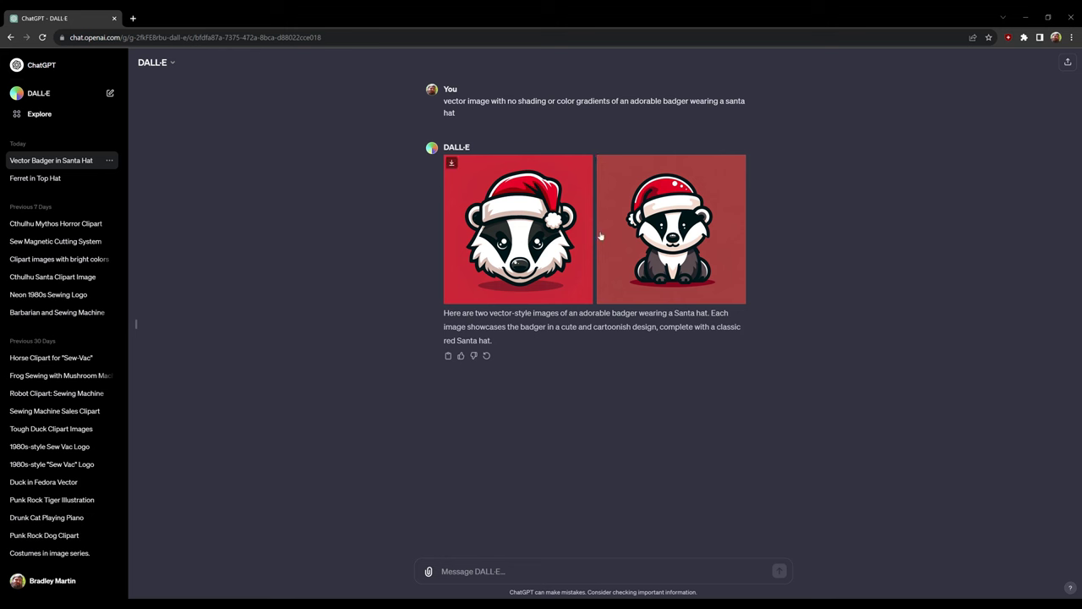
{"action": "mouse_move", "coordinate": [781, 243]}
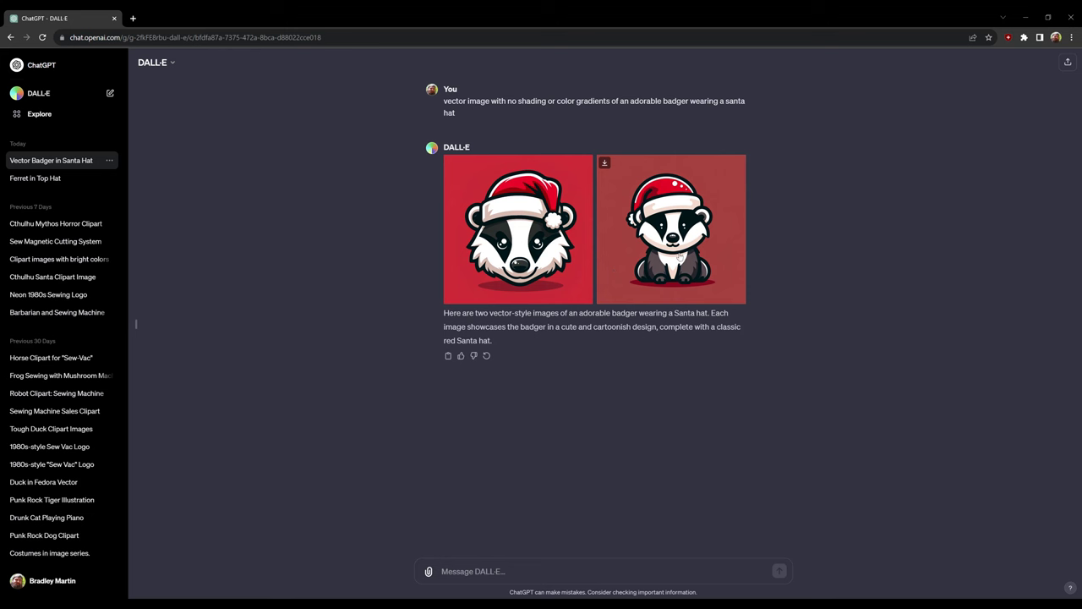
{"action": "mouse_move", "coordinate": [635, 280]}
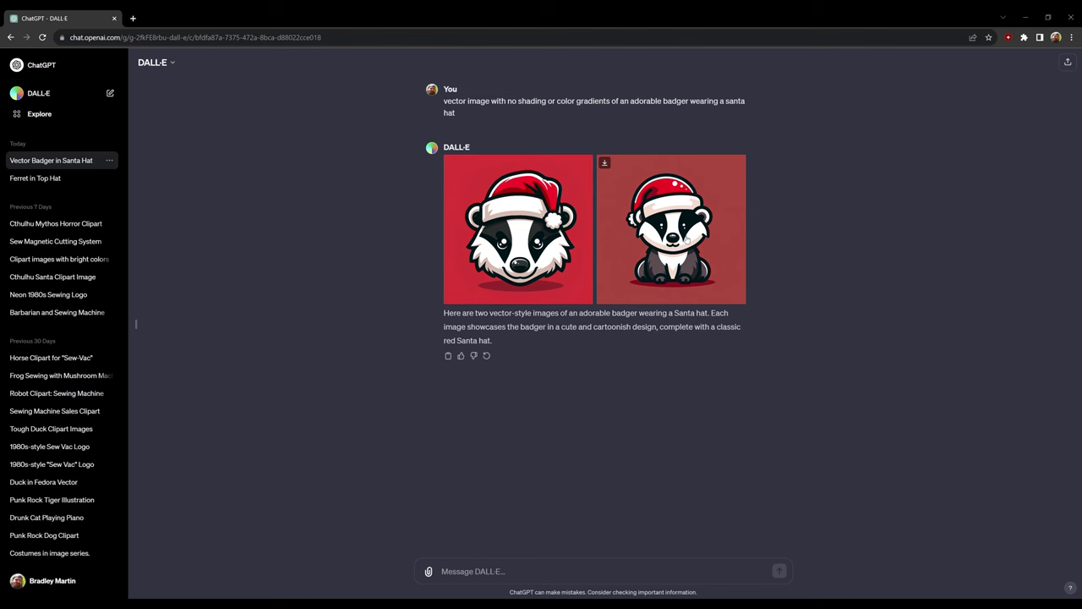
{"action": "mouse_move", "coordinate": [589, 220]}
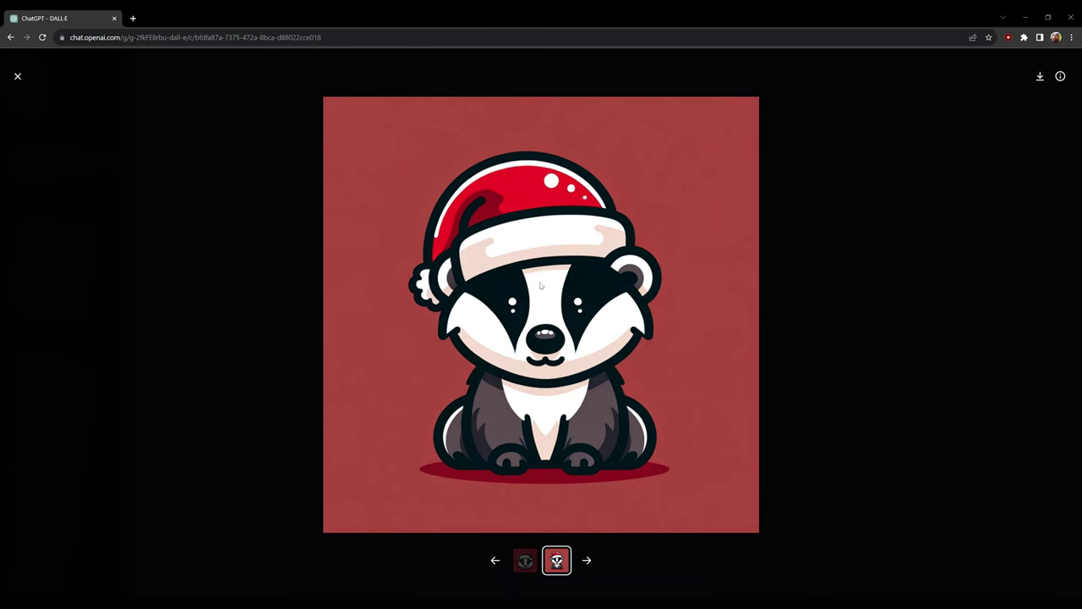
{"action": "mouse_move", "coordinate": [578, 288]}
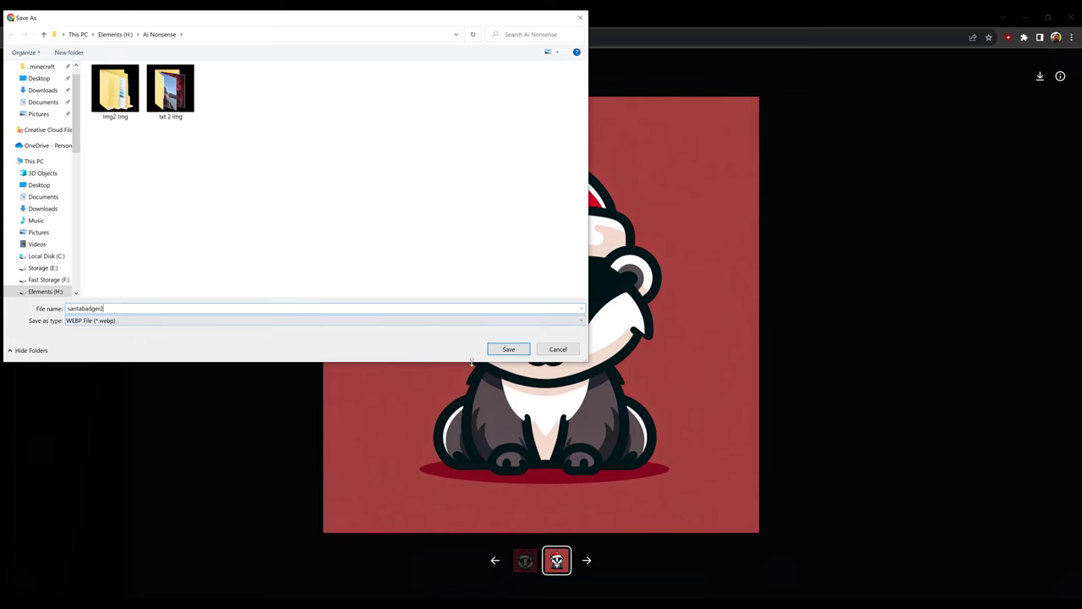
Save the sitting badger image as santabadger2 in the AI Nonsense folder
{"action": "left_click", "coordinate": [507, 348]}
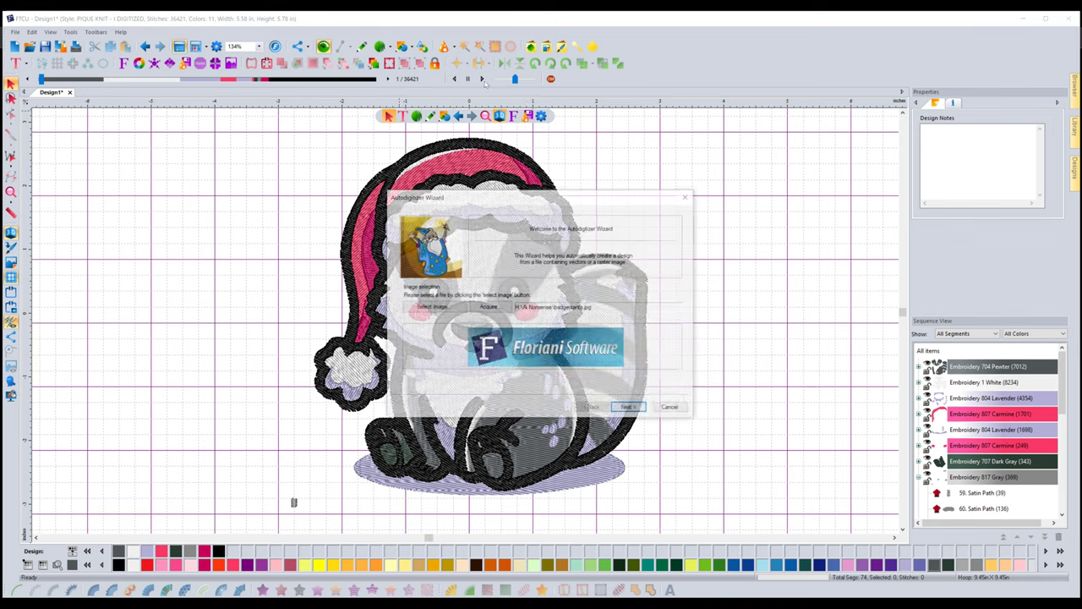
Browse the image picker to the AI Nonsense folder on Elements (H:), then return to the browser
{"action": "left_click", "coordinate": [433, 306]}
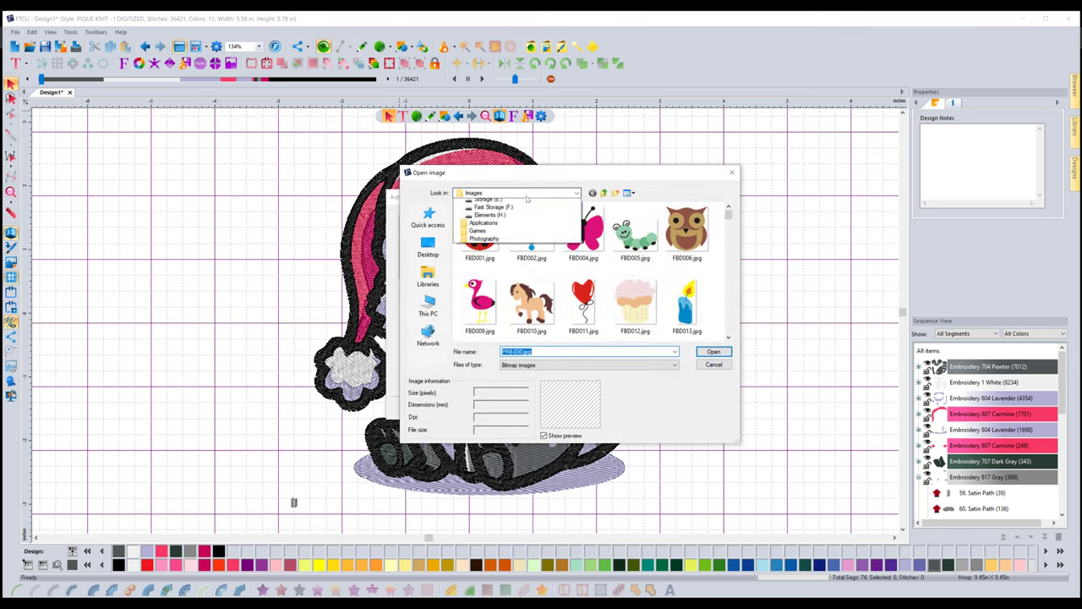
{"action": "left_click", "coordinate": [488, 215]}
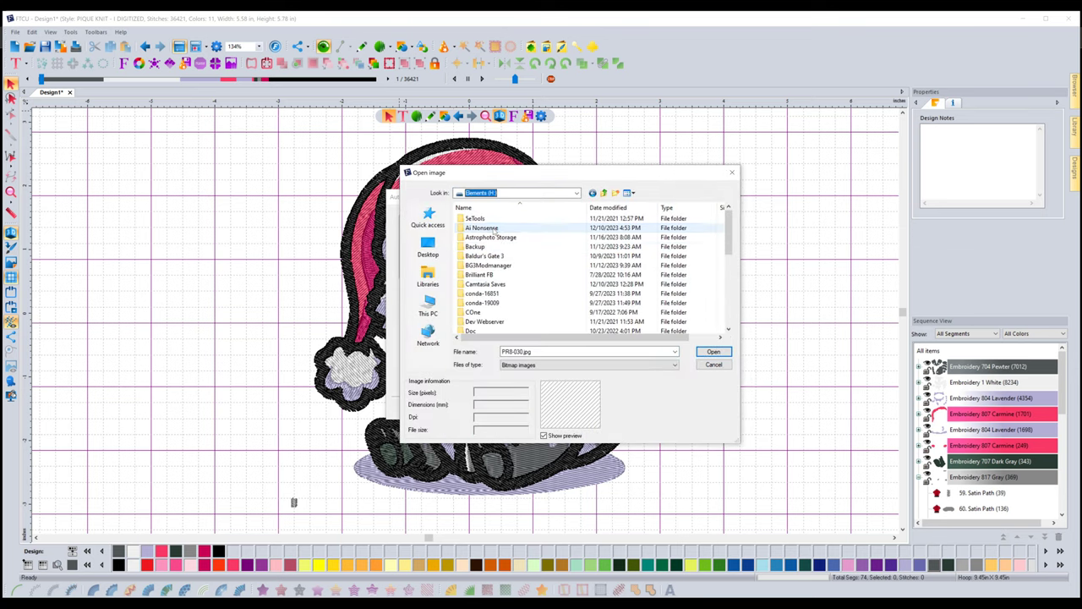
{"action": "double_click", "coordinate": [482, 226]}
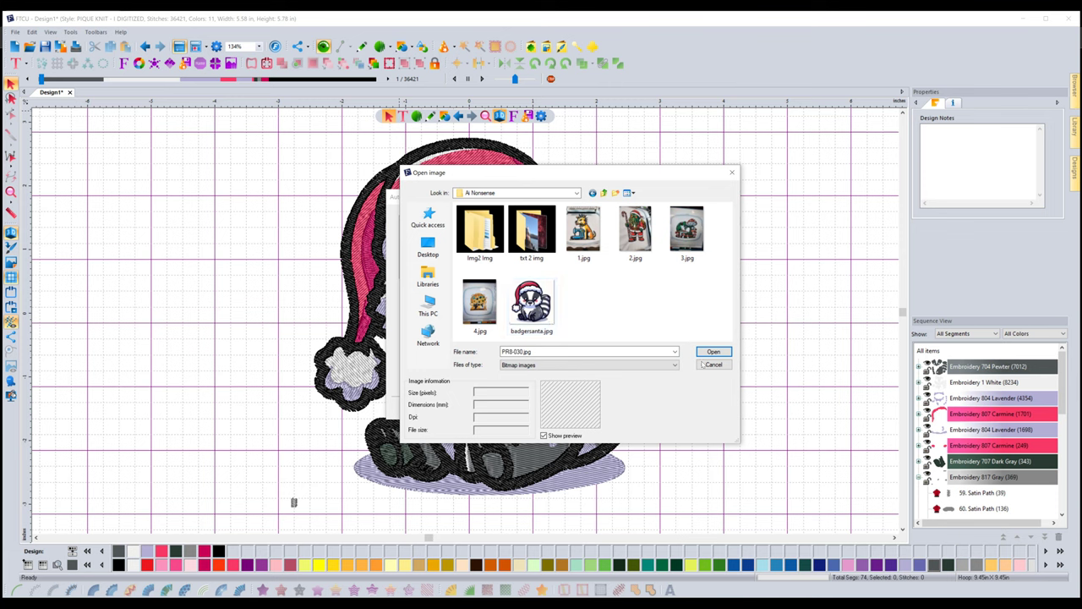
{"action": "left_click", "coordinate": [713, 350]}
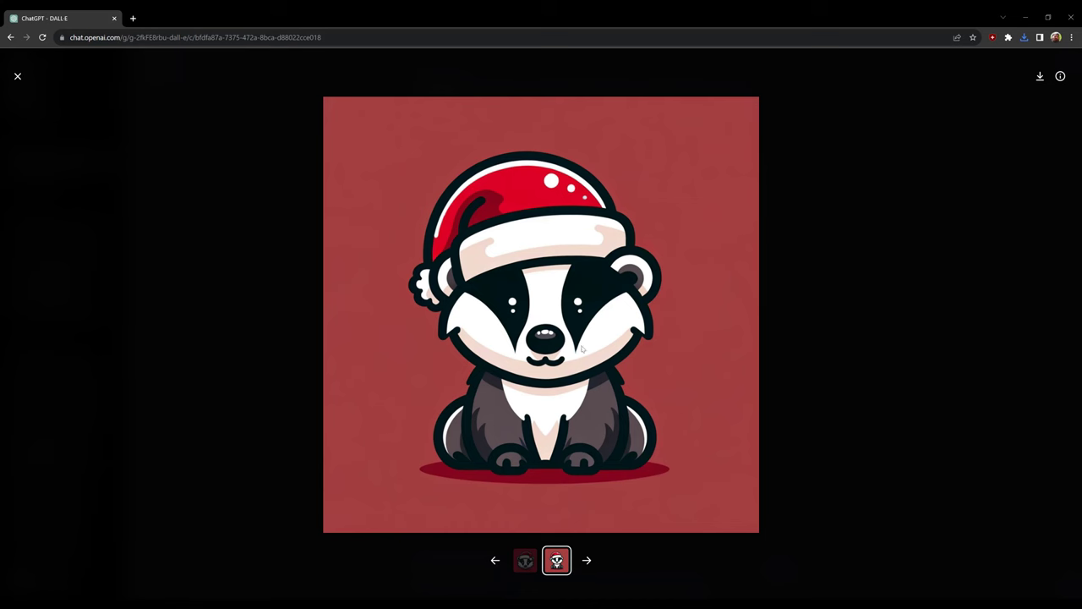
{"action": "mouse_move", "coordinate": [872, 199]}
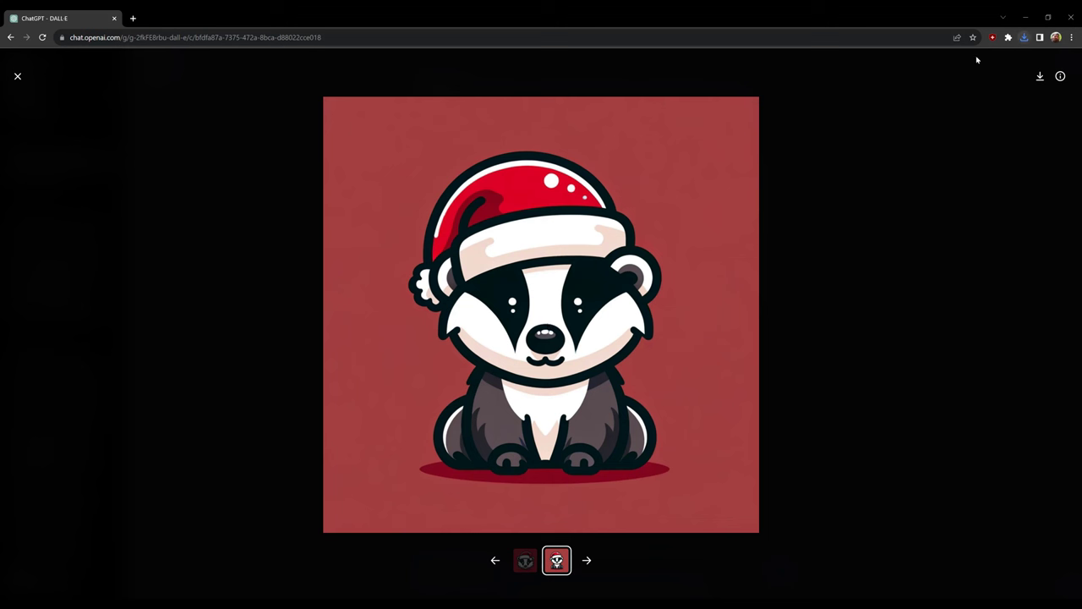
Reveal santabadger2.webp from Chrome's downloads and open it with Paint
{"action": "left_click", "coordinate": [1025, 38]}
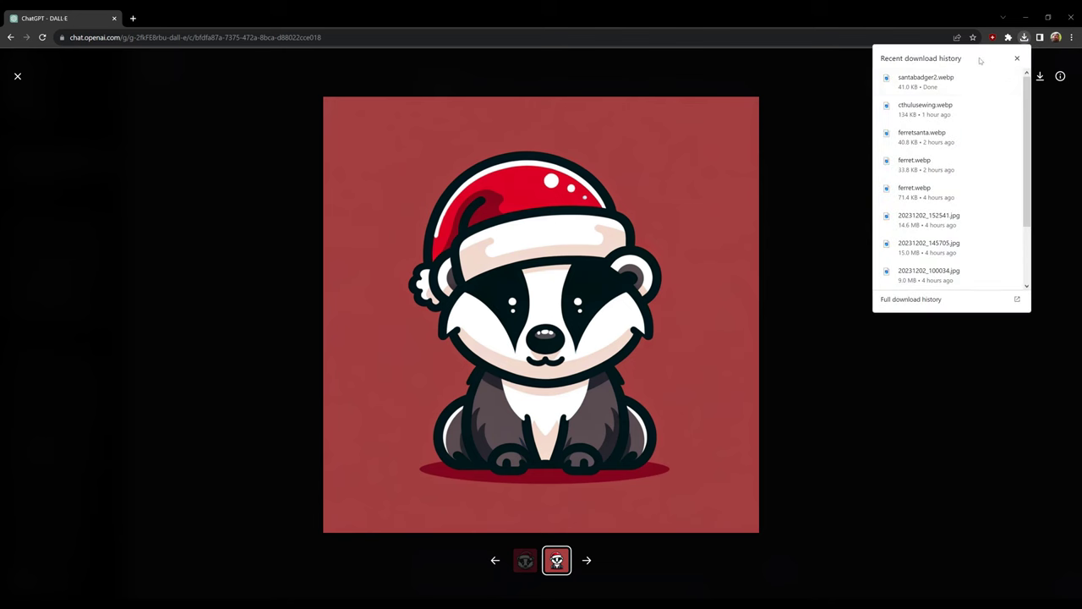
{"action": "mouse_move", "coordinate": [927, 81]}
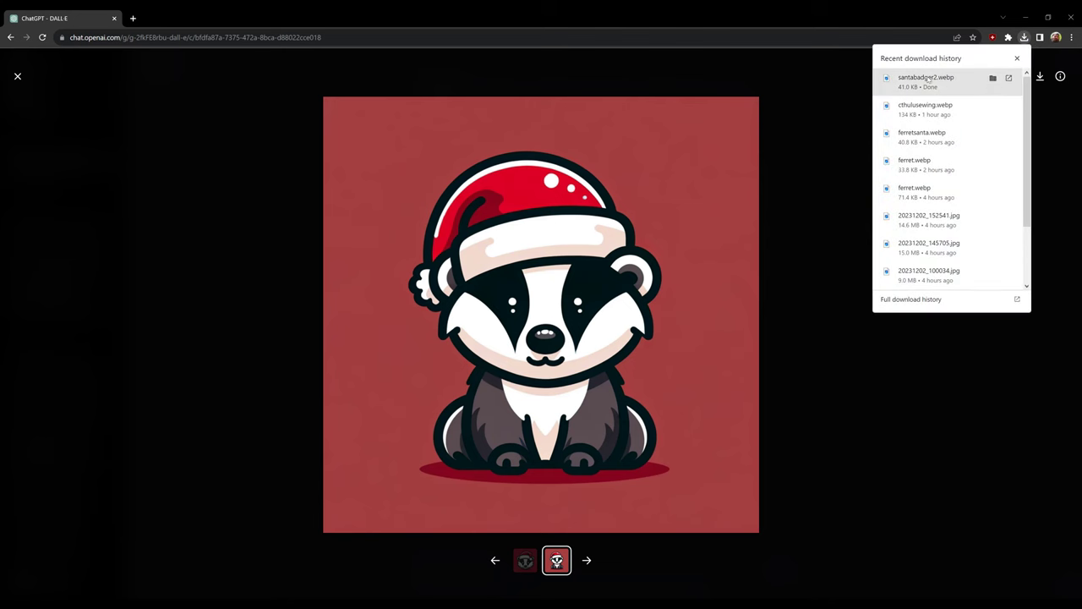
{"action": "mouse_move", "coordinate": [981, 85]}
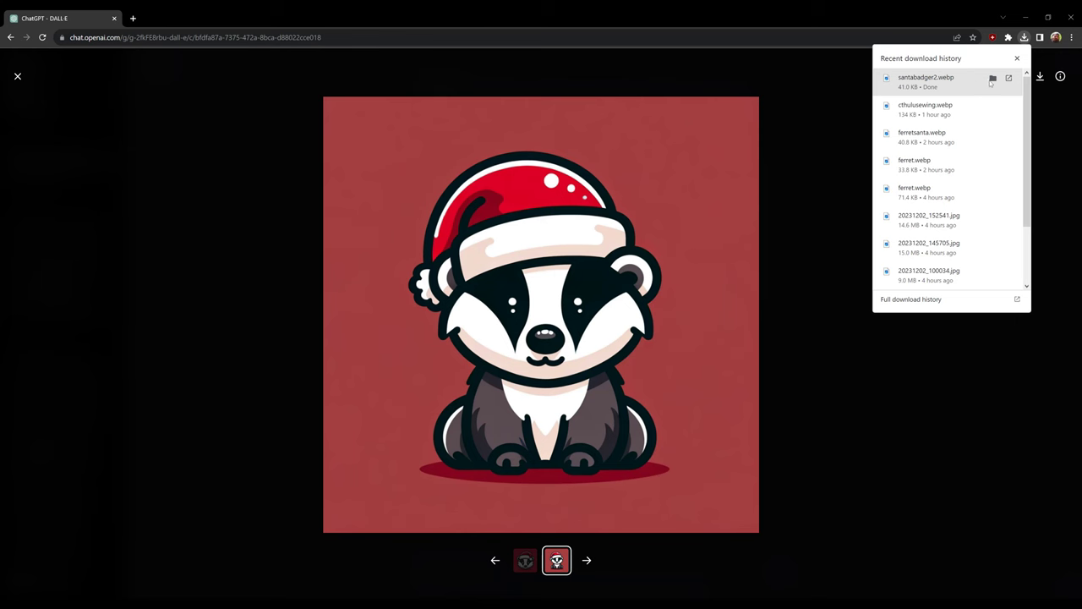
{"action": "left_click", "coordinate": [991, 78]}
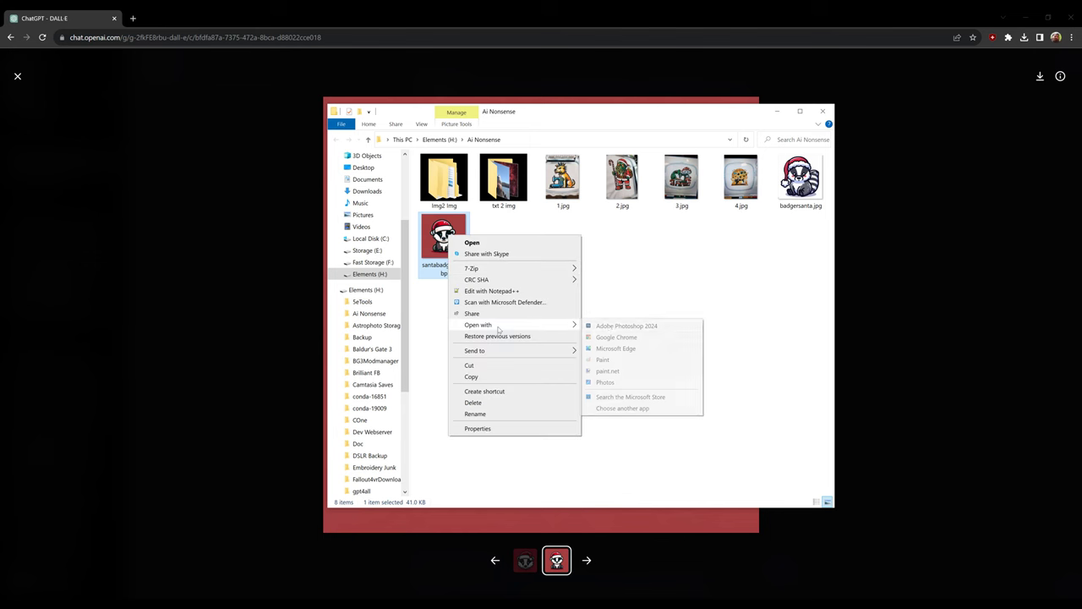
{"action": "left_click", "coordinate": [602, 358]}
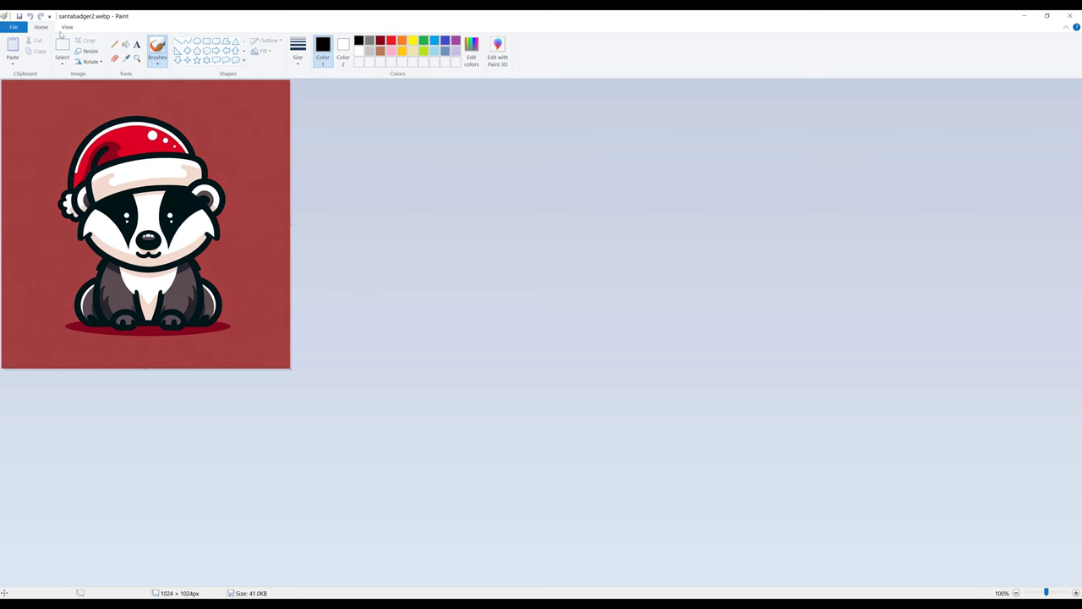
Save santabadger2 as a JPEG, confirming the transparency-loss warning
{"action": "left_click", "coordinate": [13, 27]}
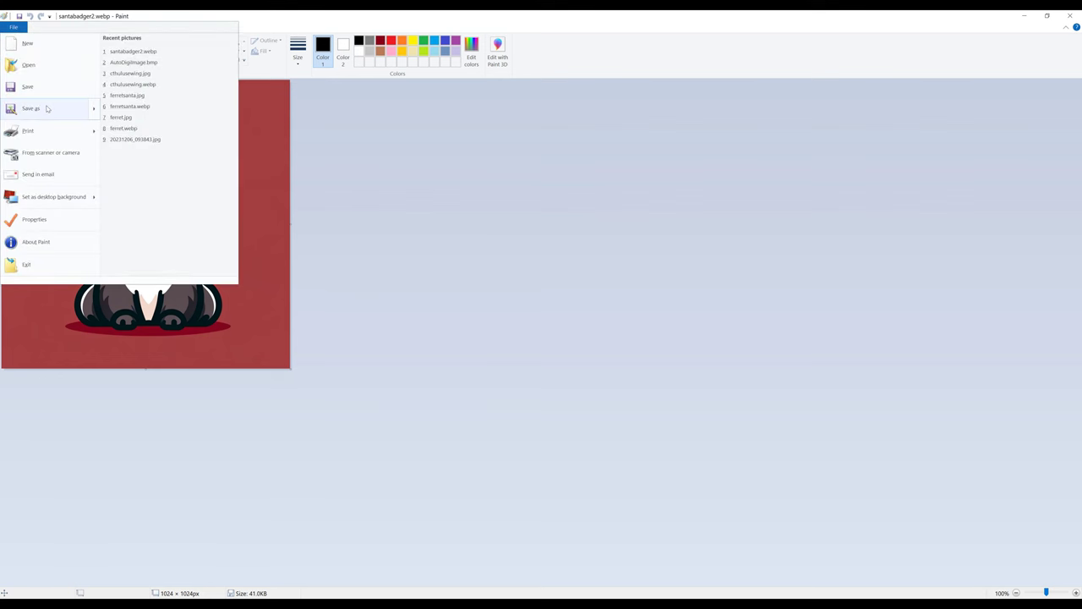
{"action": "left_click", "coordinate": [30, 109]}
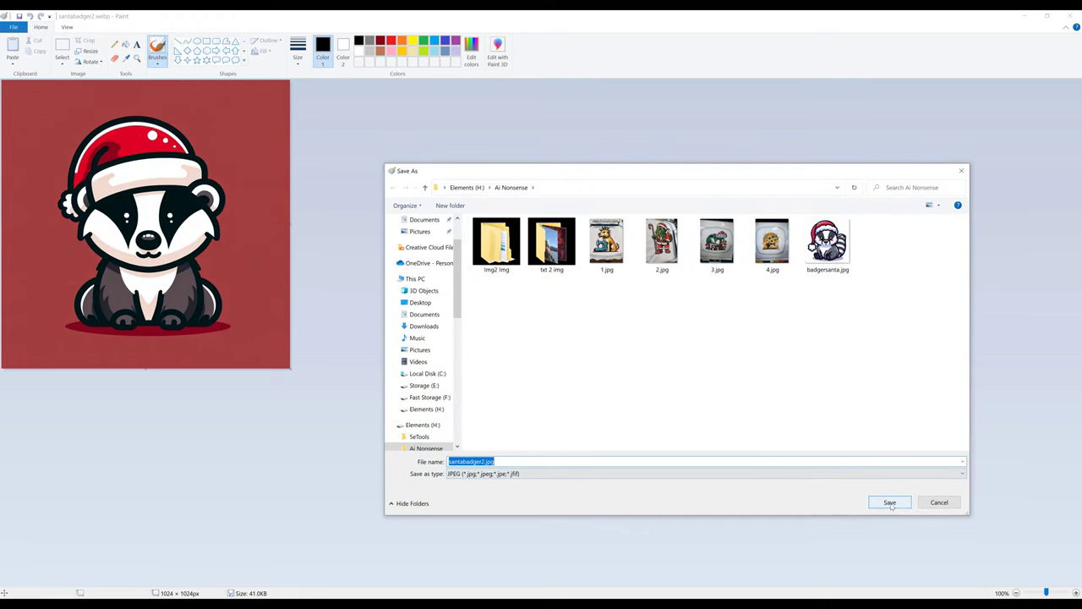
{"action": "left_click", "coordinate": [889, 502]}
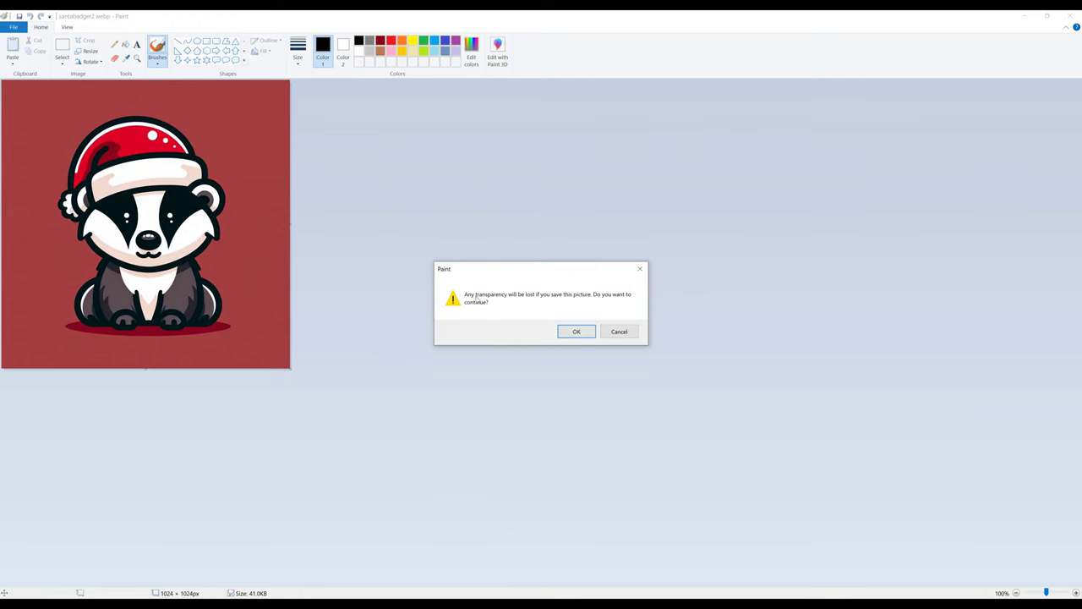
{"action": "mouse_move", "coordinate": [499, 306]}
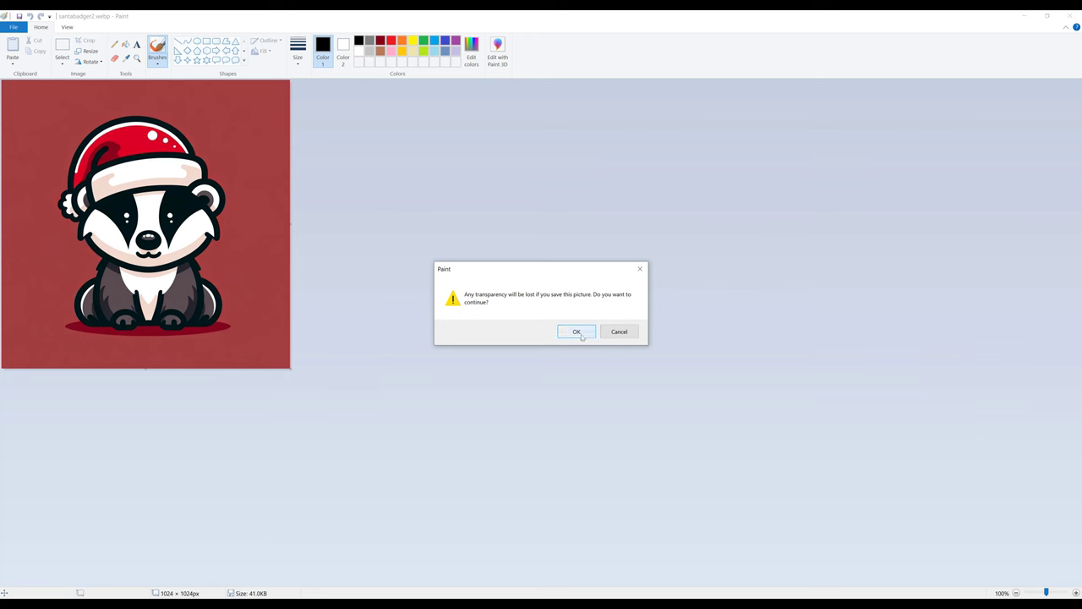
{"action": "left_click", "coordinate": [577, 329]}
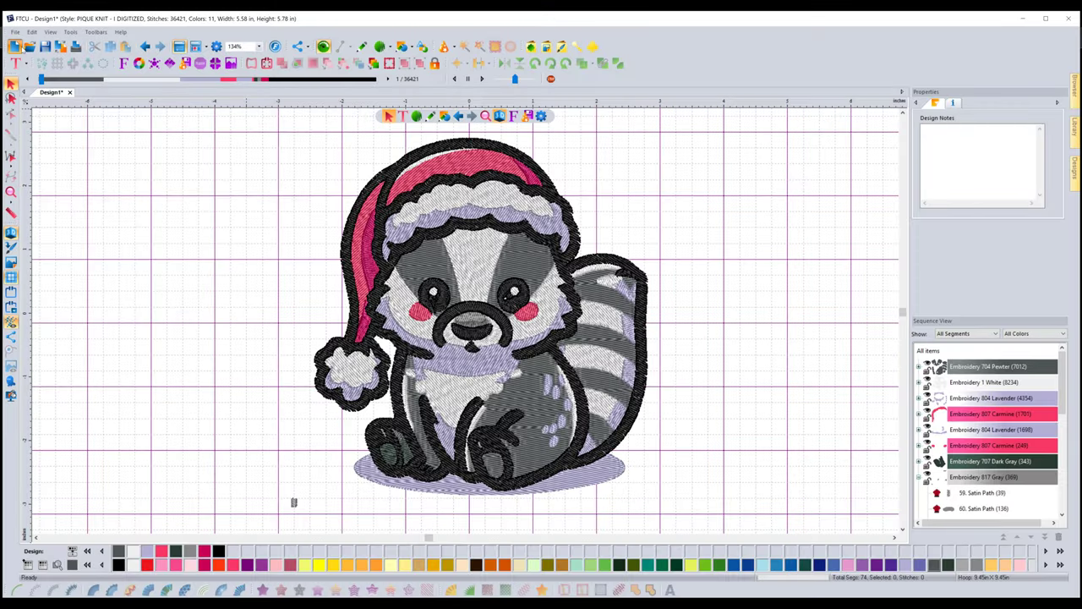
Launch the Autodigitizer Wizard and load the red-background santa badger image from the Noname folder
{"action": "left_click", "coordinate": [27, 46]}
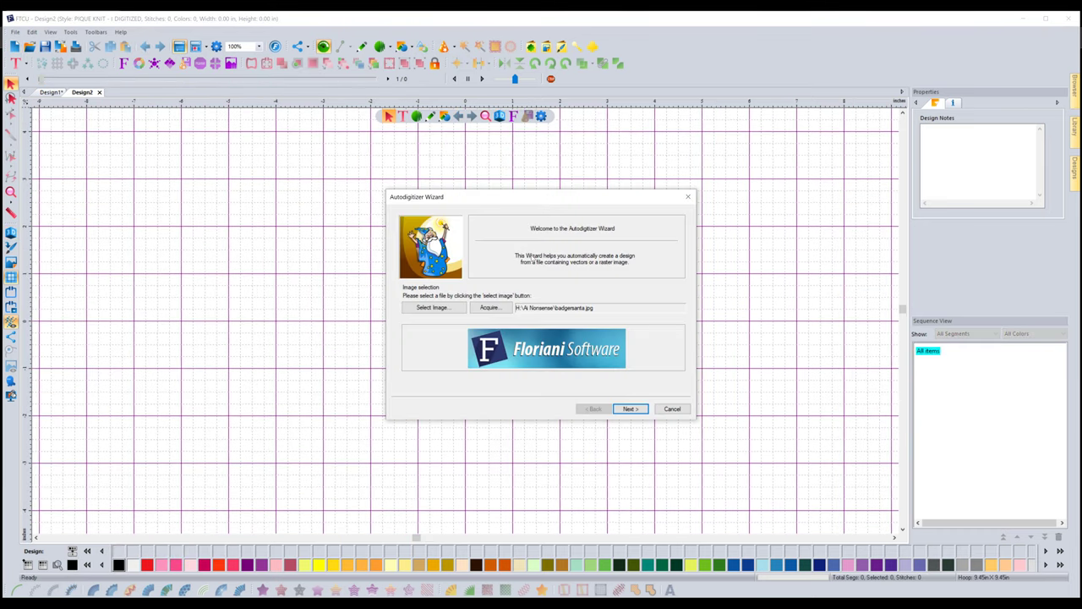
{"action": "left_click", "coordinate": [433, 307]}
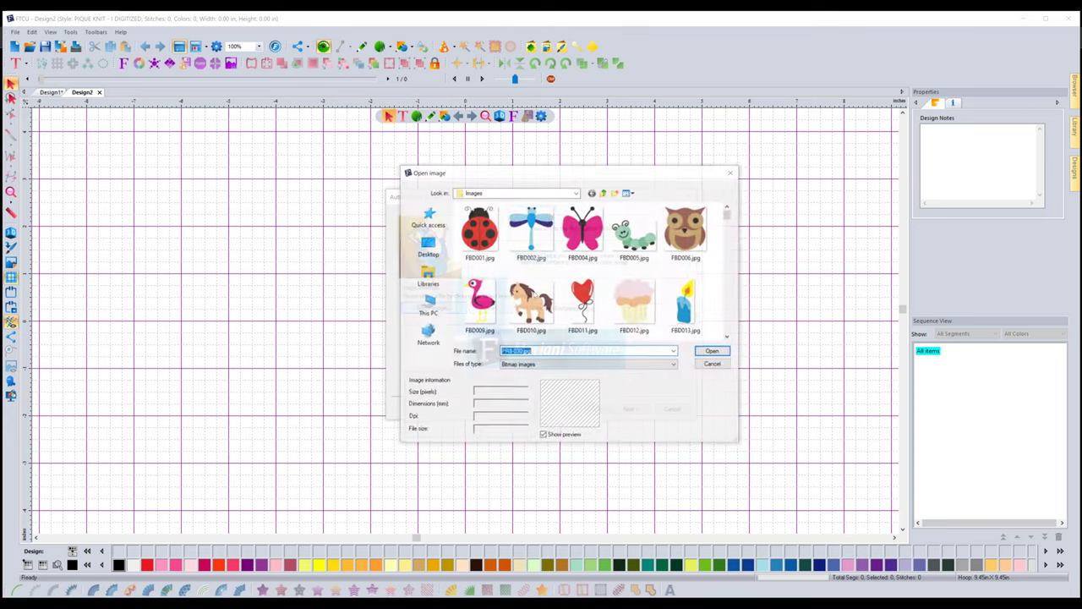
{"action": "left_click", "coordinate": [574, 193]}
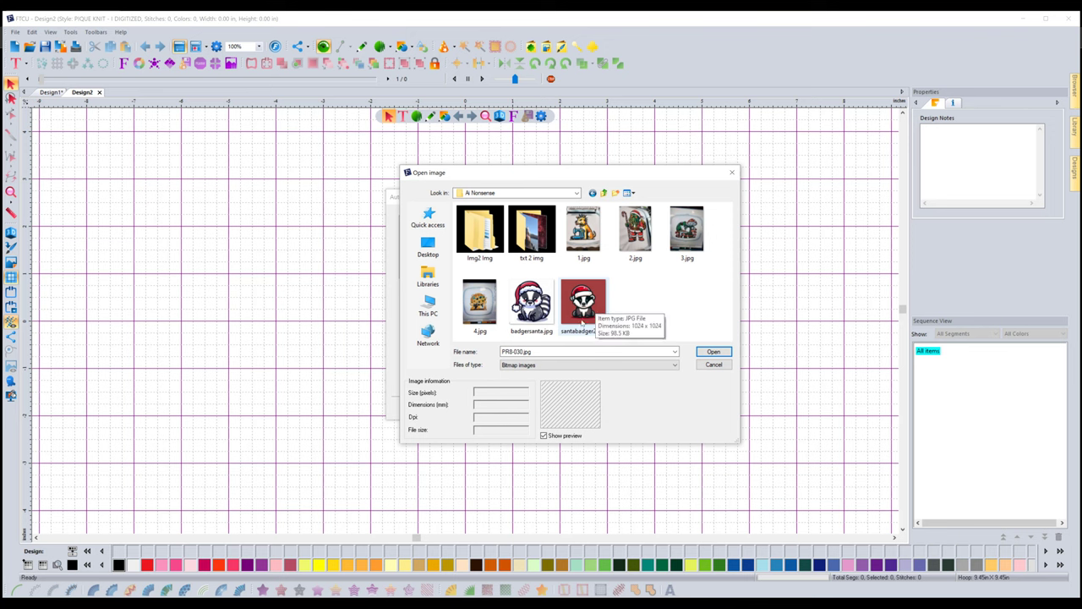
{"action": "left_click", "coordinate": [714, 350]}
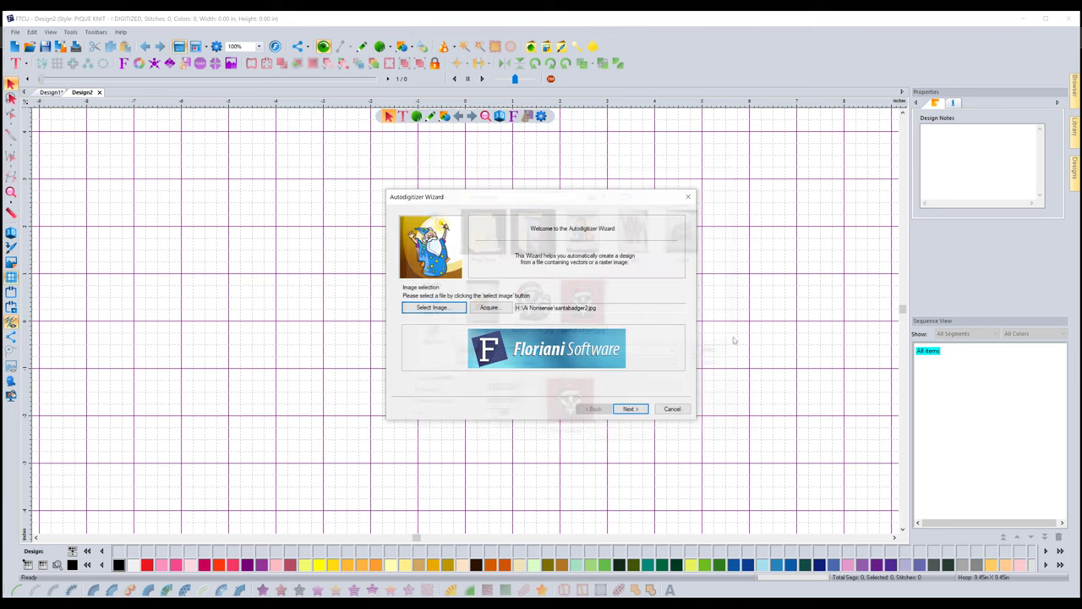
{"action": "left_click", "coordinate": [629, 407]}
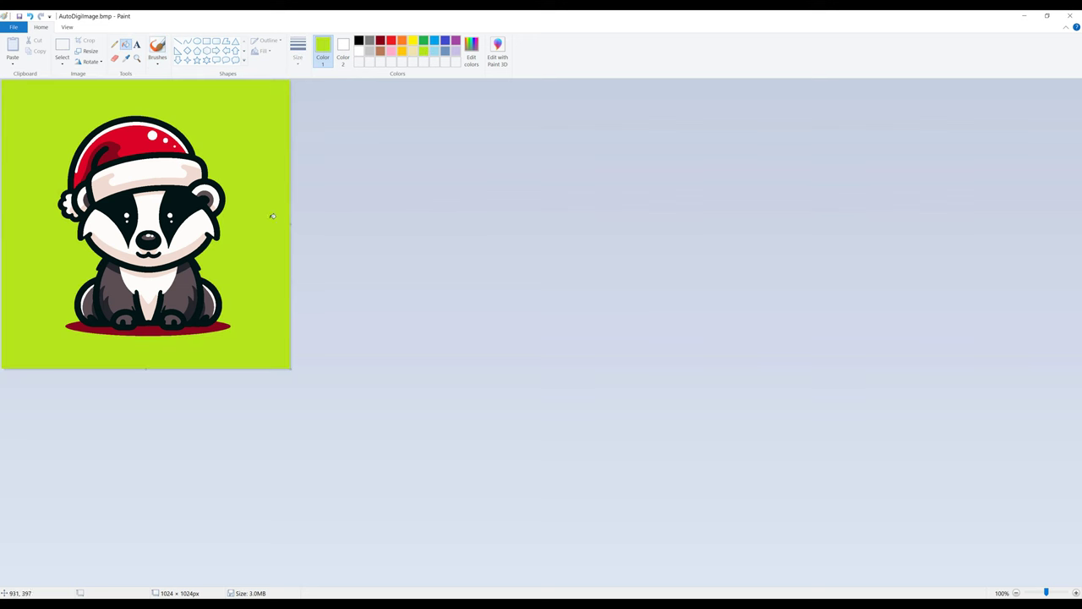
{"action": "mouse_move", "coordinate": [59, 218]}
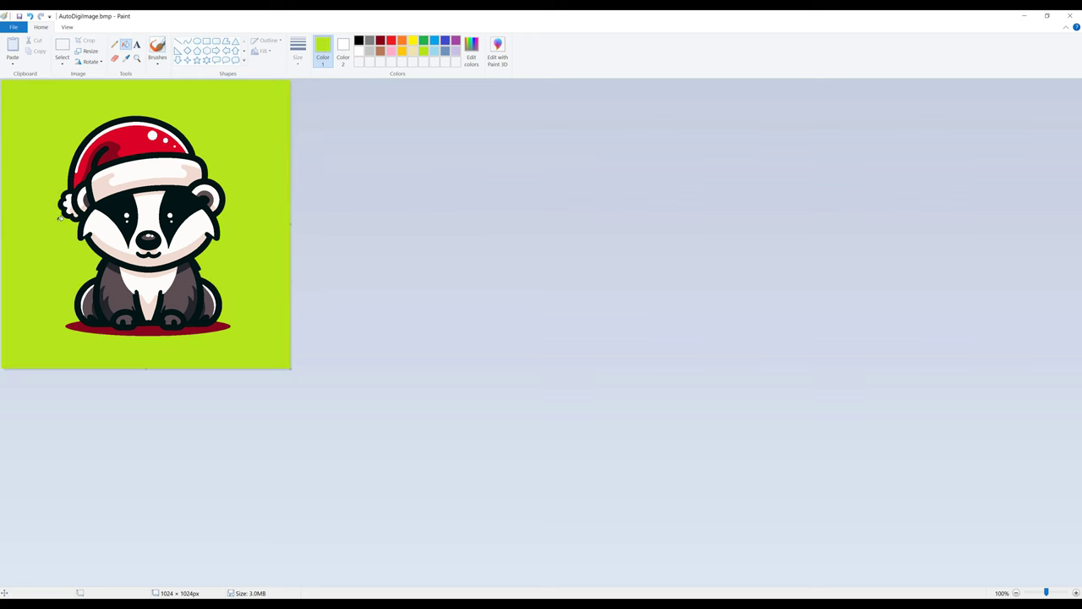
{"action": "mouse_move", "coordinate": [254, 220]}
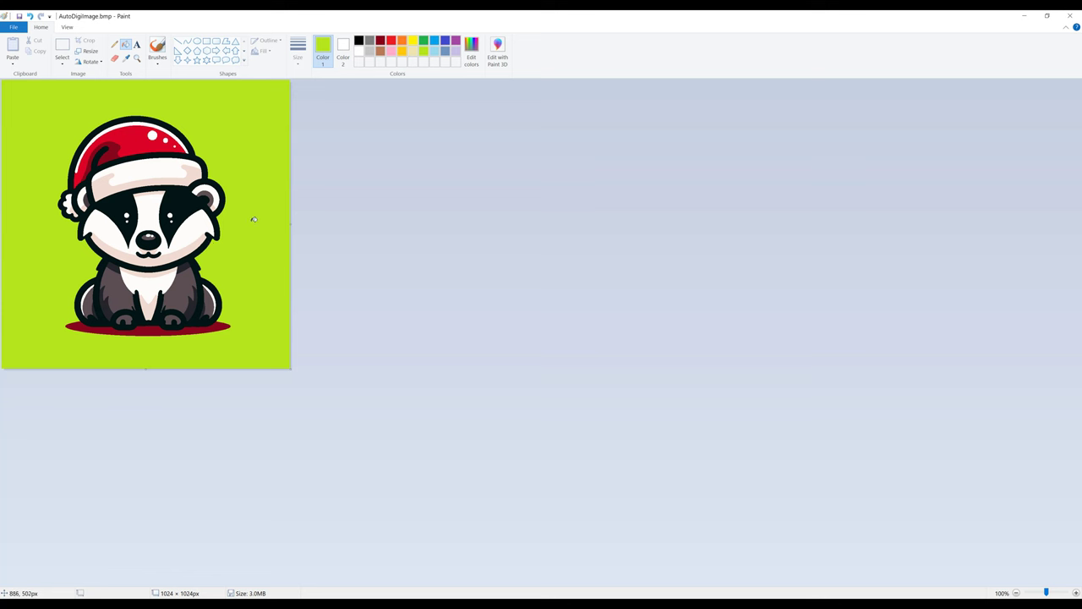
{"action": "mouse_move", "coordinate": [150, 220]}
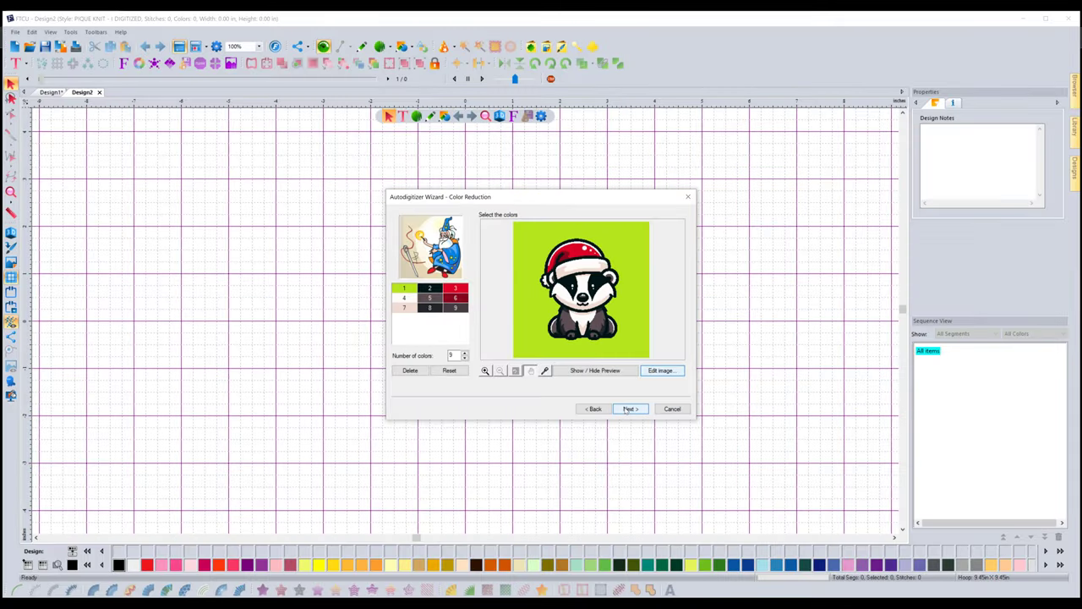
Accept colour reduction and vectorize defaults and finish digitizing the second santa badger
{"action": "left_click", "coordinate": [629, 407]}
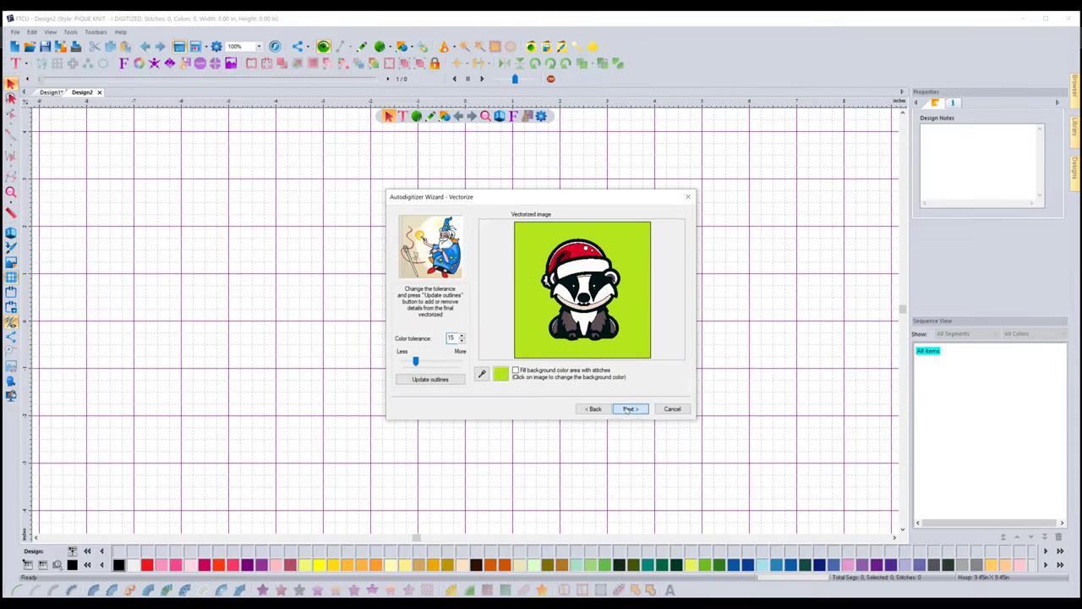
{"action": "left_click", "coordinate": [628, 407]}
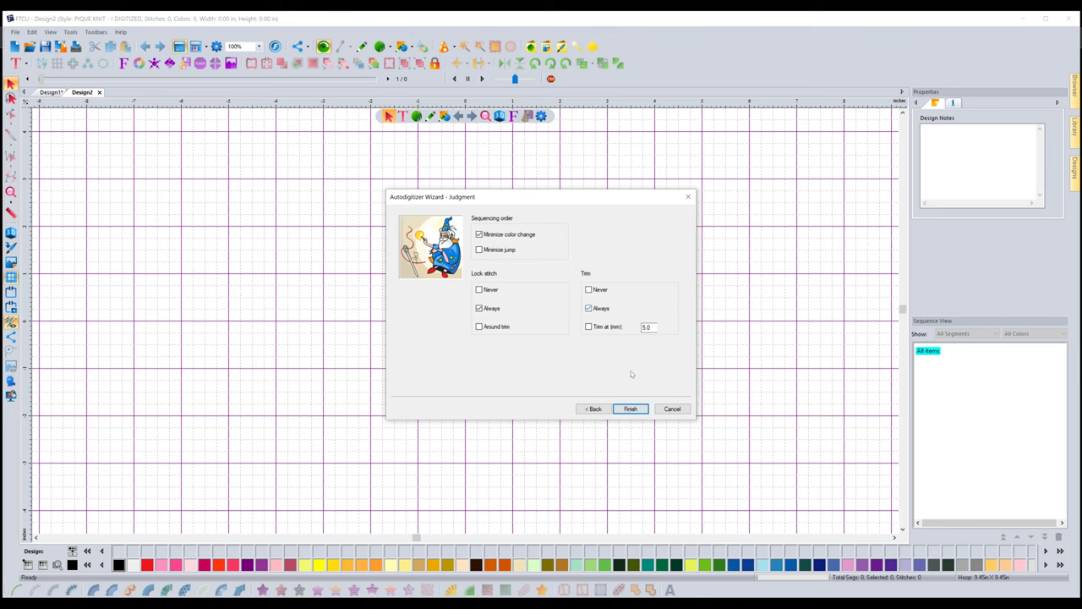
{"action": "left_click", "coordinate": [629, 407]}
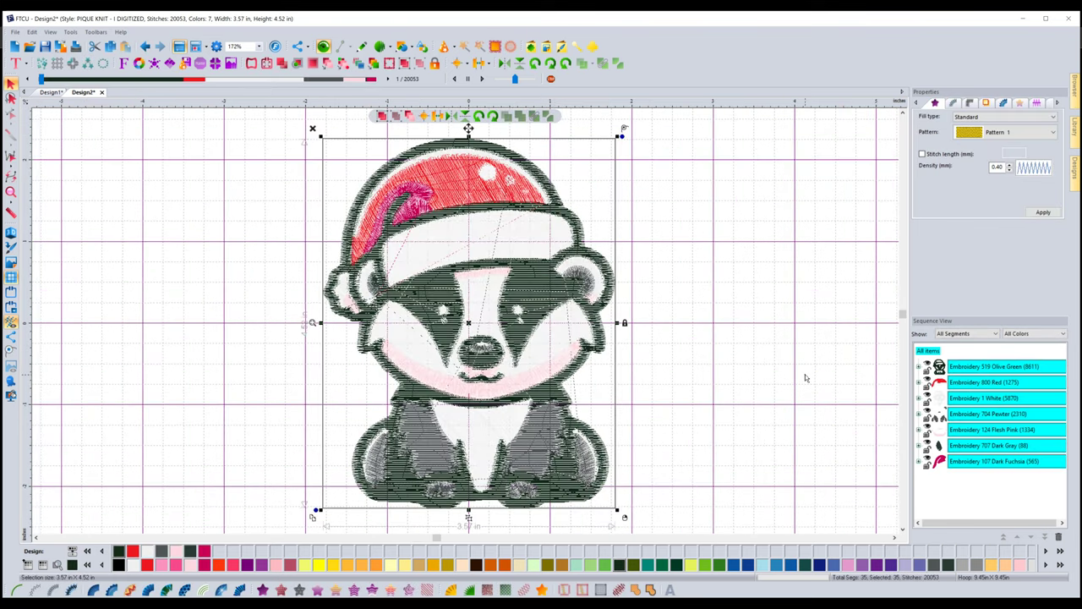
Move the Olive Green colour to the end of the badger's stitching sequence via Sequence View
{"action": "left_click", "coordinate": [994, 365]}
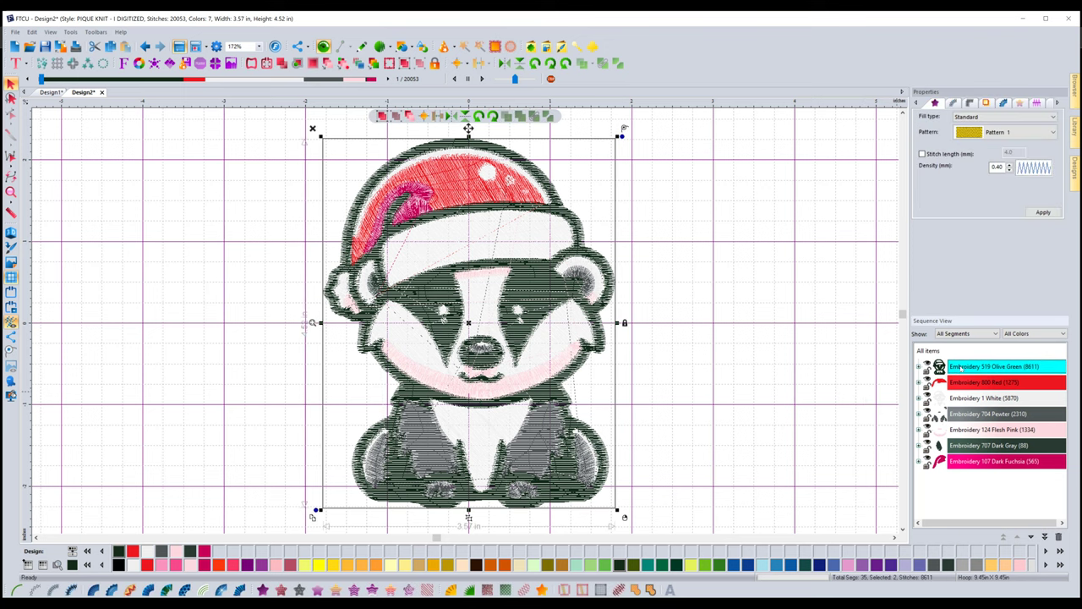
{"action": "right_click", "coordinate": [997, 365]}
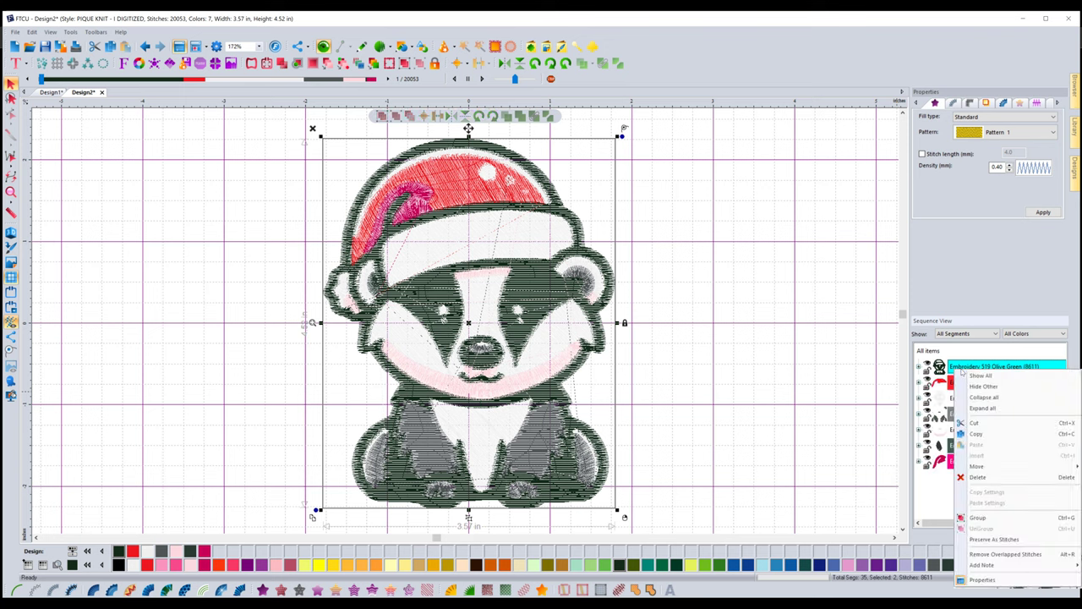
{"action": "mouse_move", "coordinate": [977, 467]}
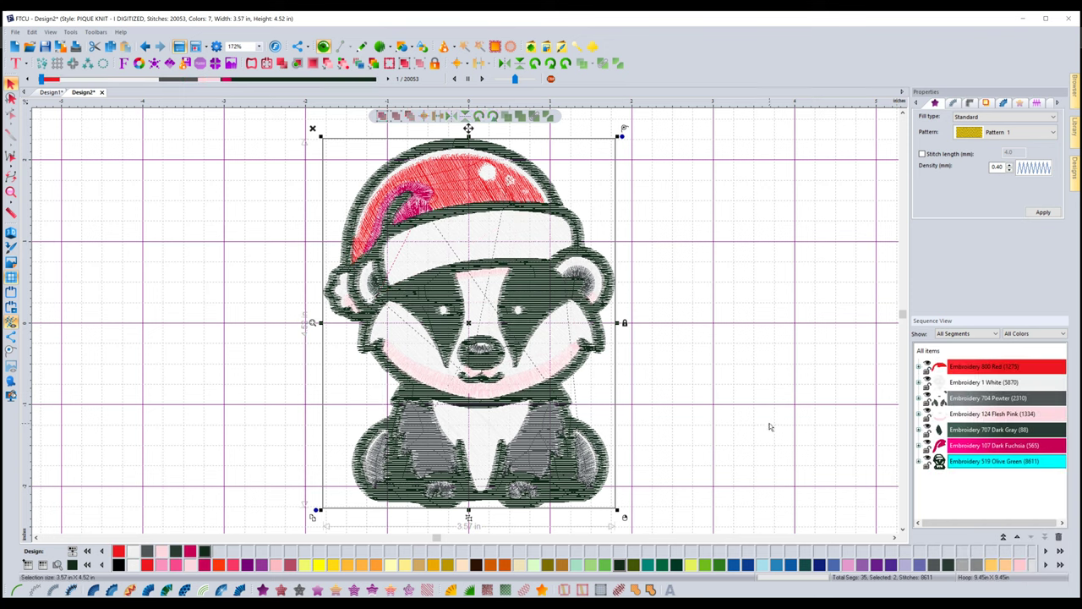
{"action": "left_click", "coordinate": [770, 426]}
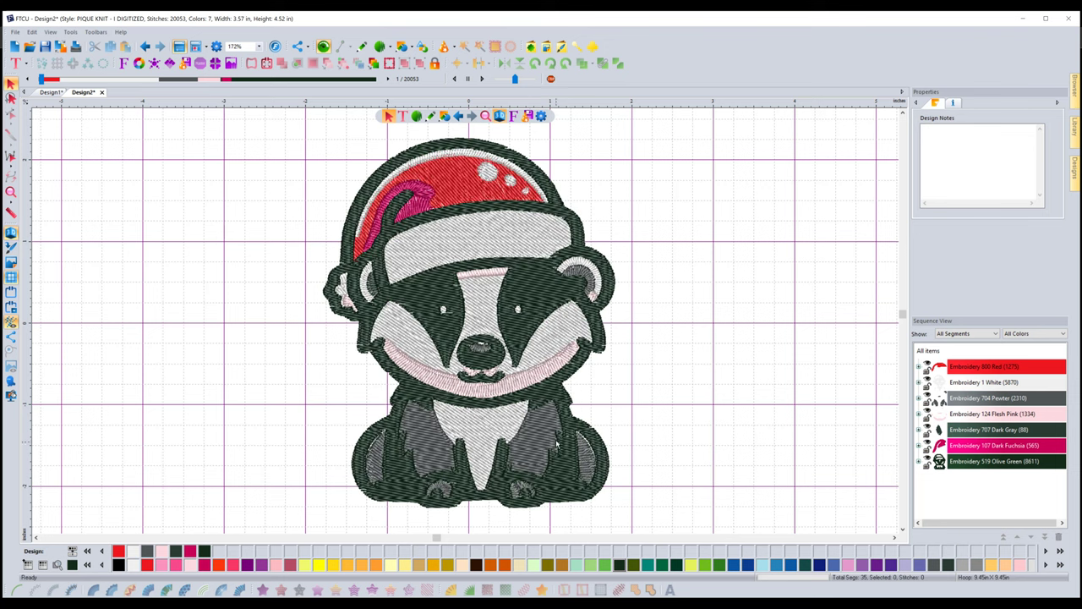
{"action": "mouse_move", "coordinate": [672, 270]}
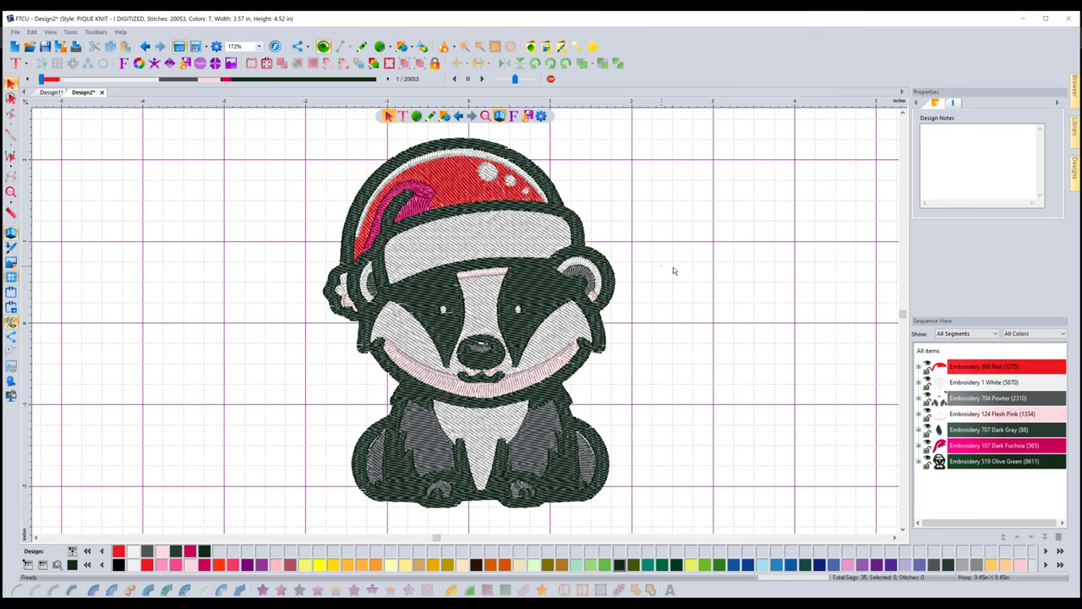
{"action": "mouse_move", "coordinate": [625, 240]}
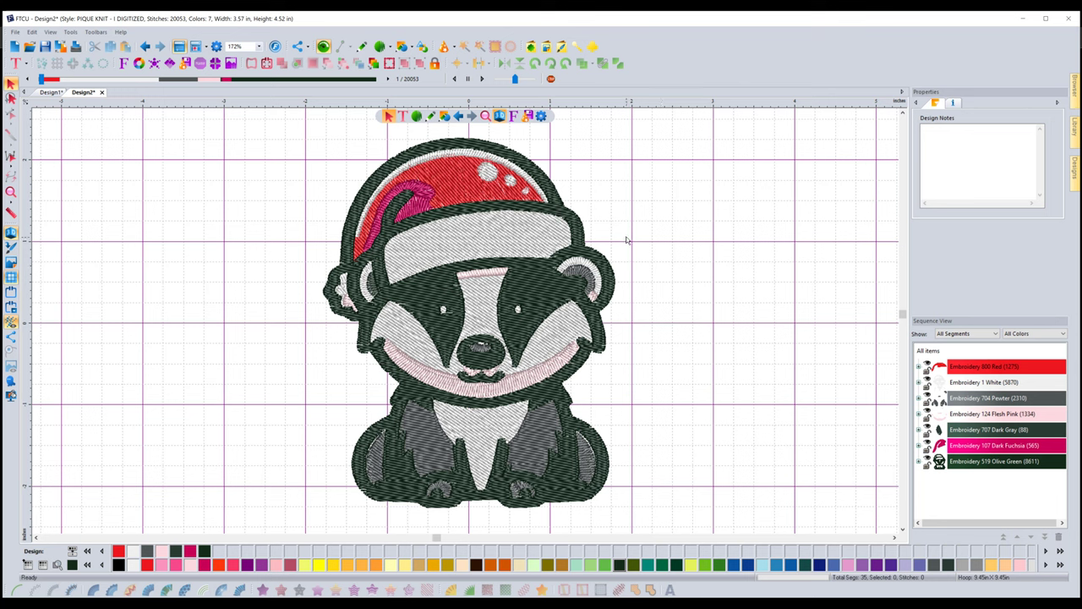
{"action": "mouse_move", "coordinate": [614, 230]}
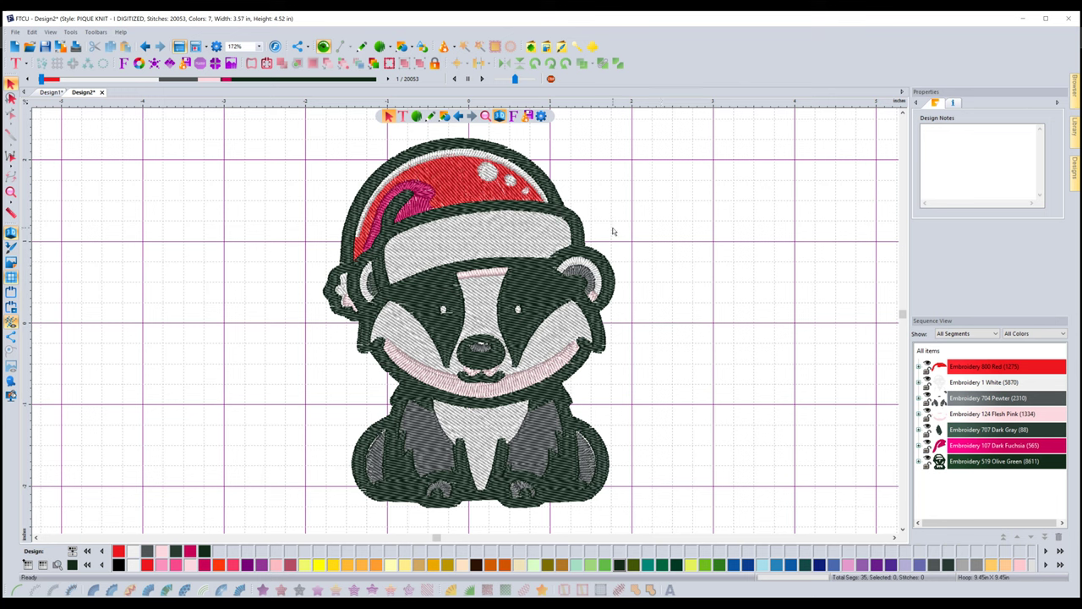
{"action": "mouse_move", "coordinate": [414, 237]}
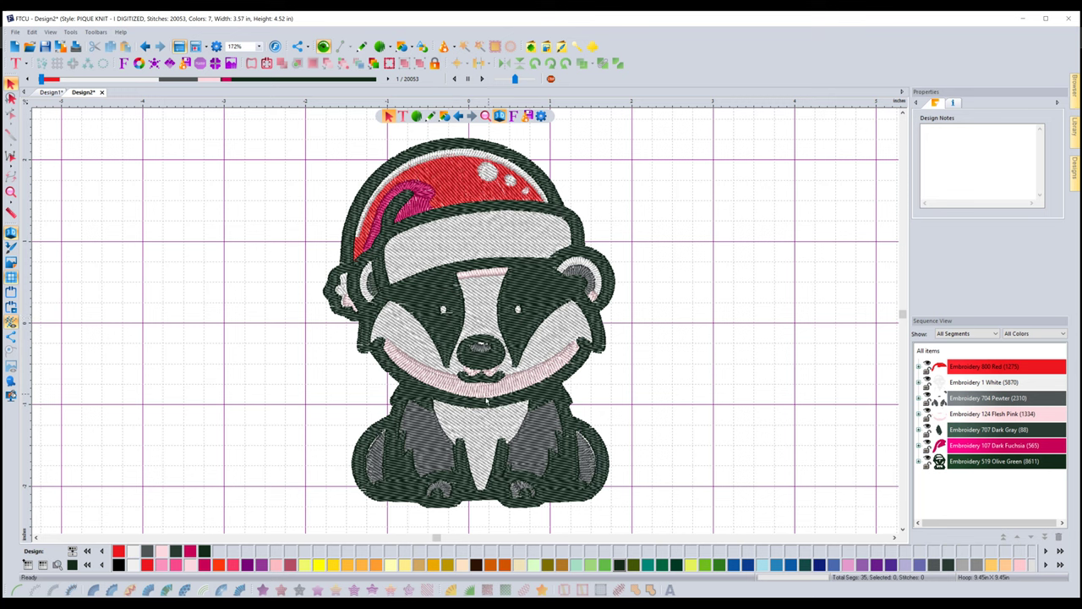
{"action": "mouse_move", "coordinate": [492, 316]}
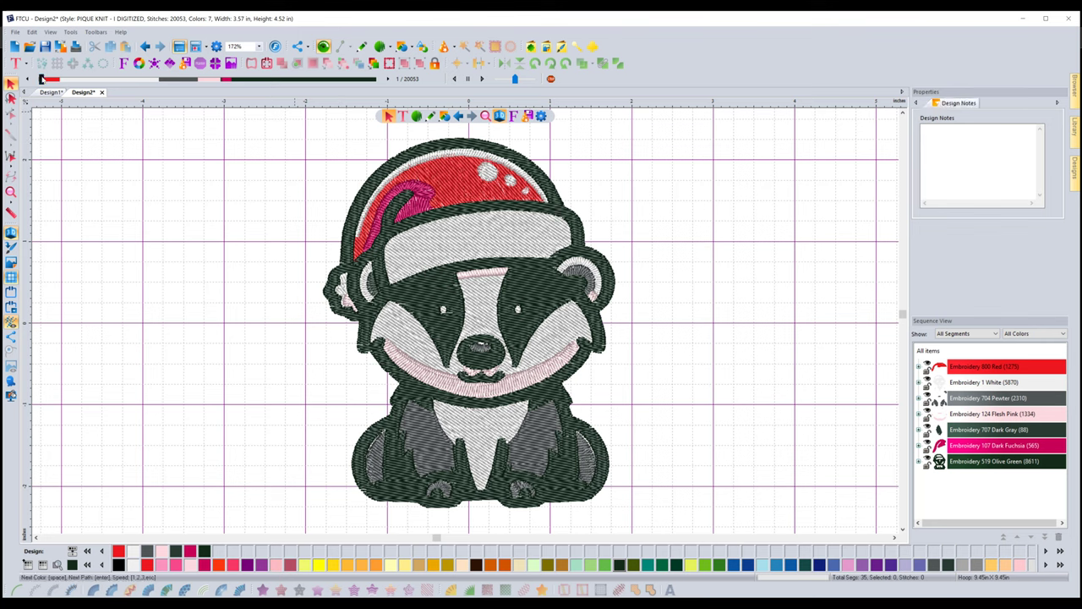
{"action": "left_click", "coordinate": [466, 79]}
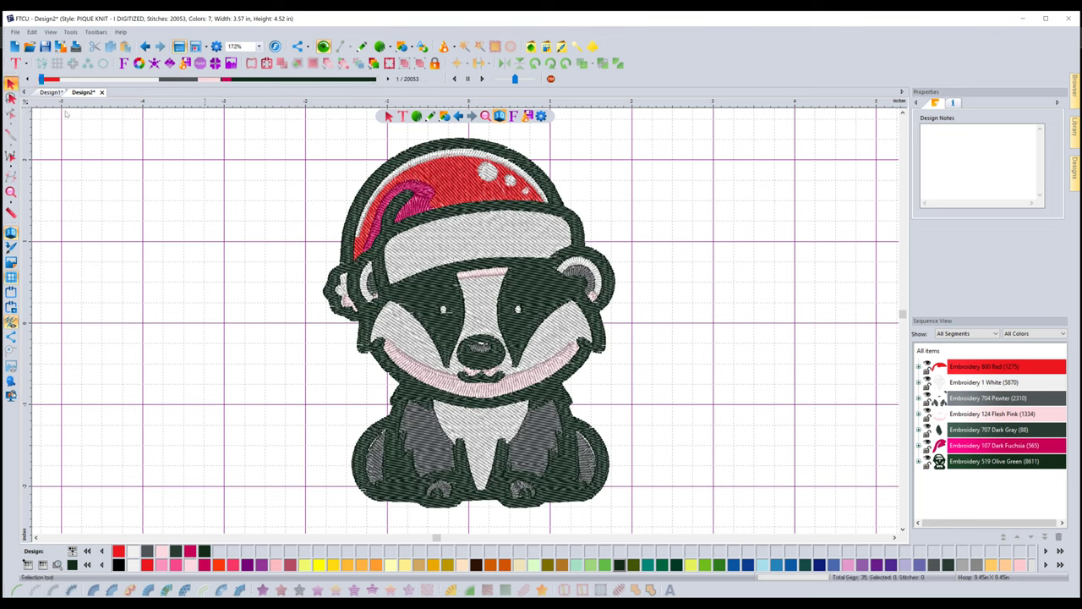
Start Save to Sew, choose Pique Knit fabric with new style settings, and continue to stabilizer instructions
{"action": "left_click", "coordinate": [14, 30]}
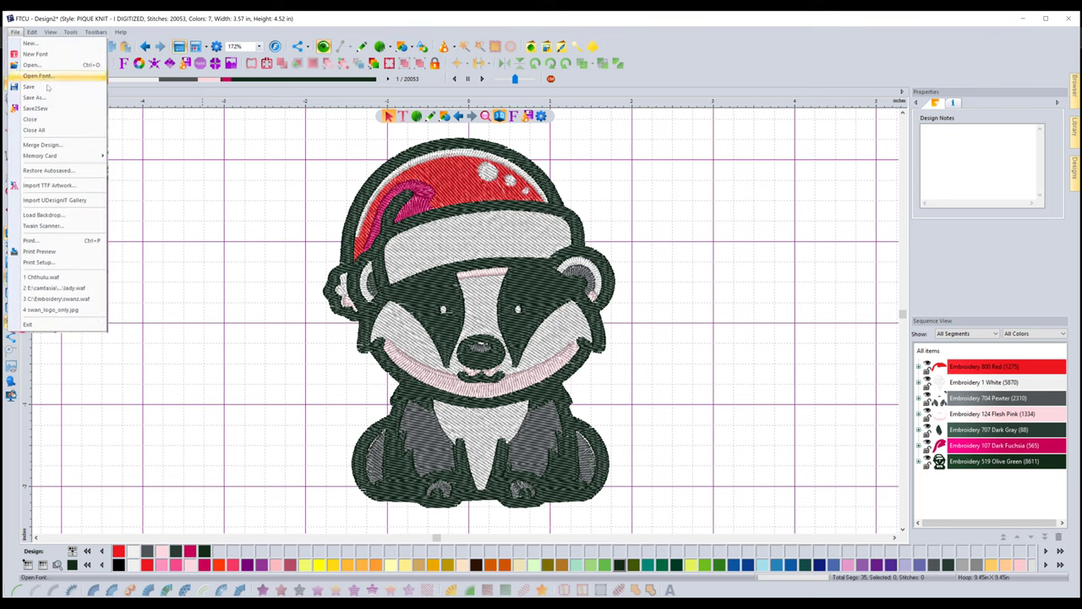
{"action": "left_click", "coordinate": [34, 108]}
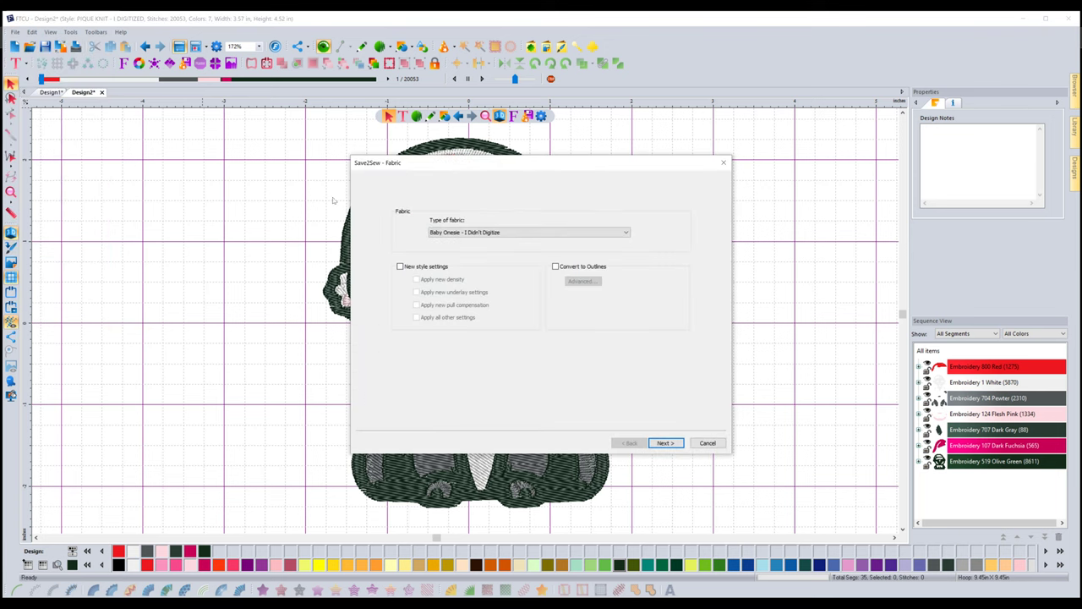
{"action": "left_click", "coordinate": [622, 232]}
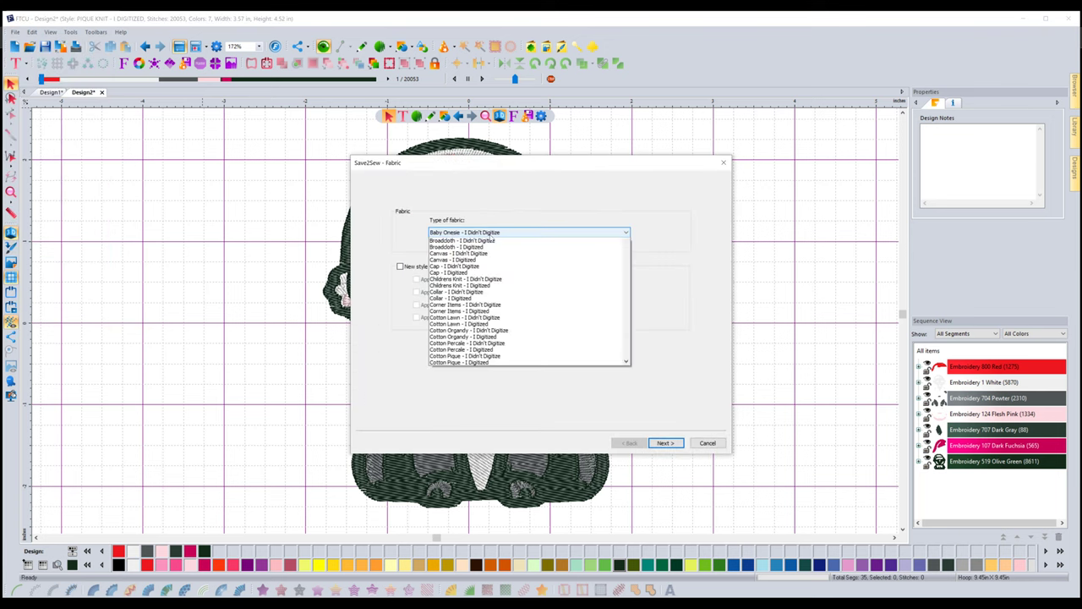
{"action": "scroll", "scroll_direction": "down", "scroll_amount": 3}
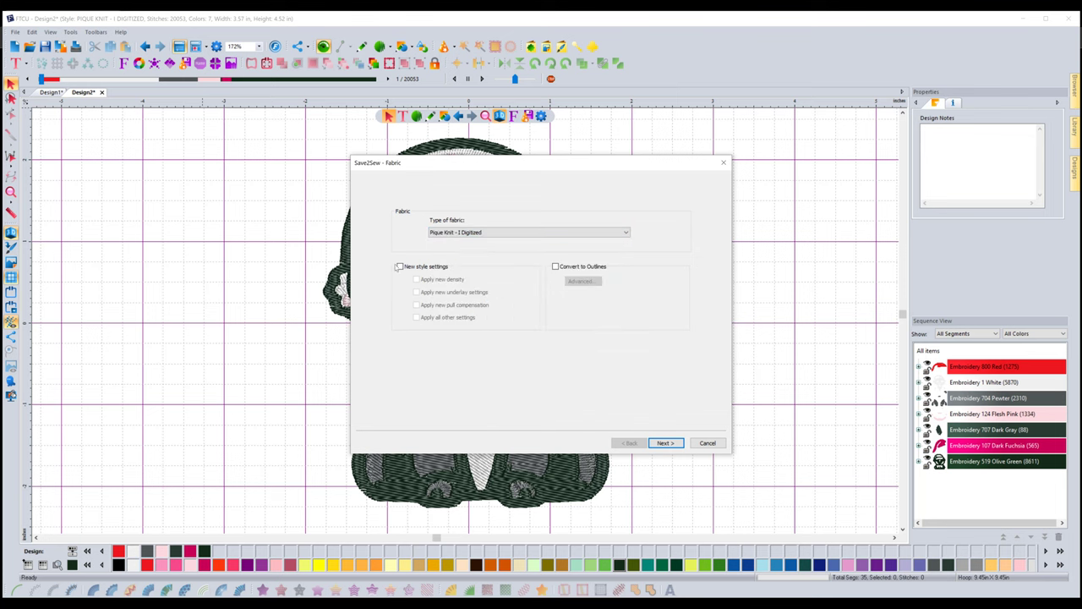
{"action": "left_click", "coordinate": [399, 267]}
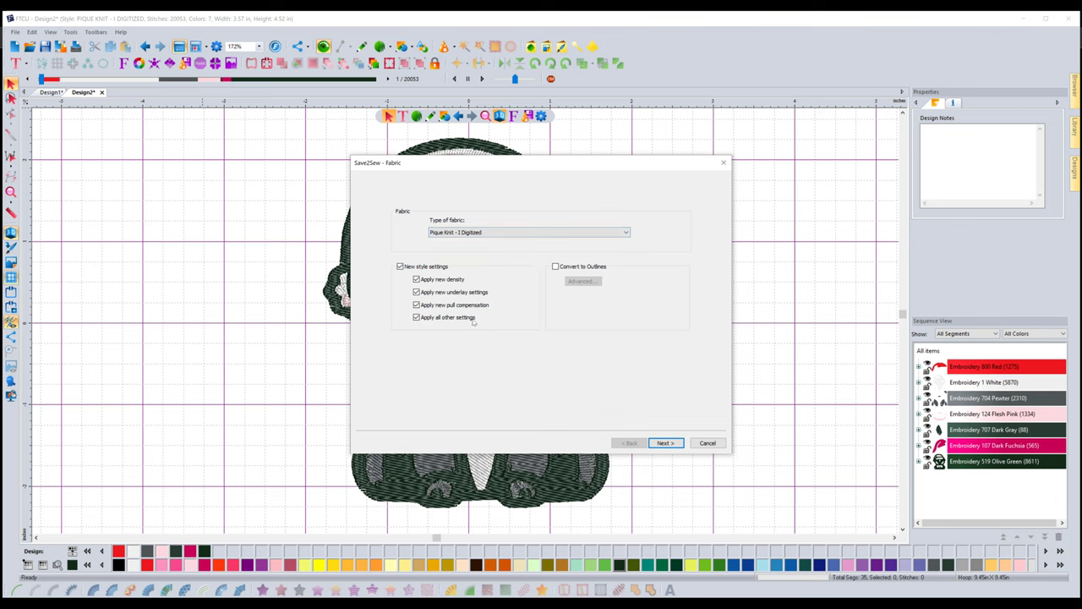
{"action": "mouse_move", "coordinate": [511, 289]}
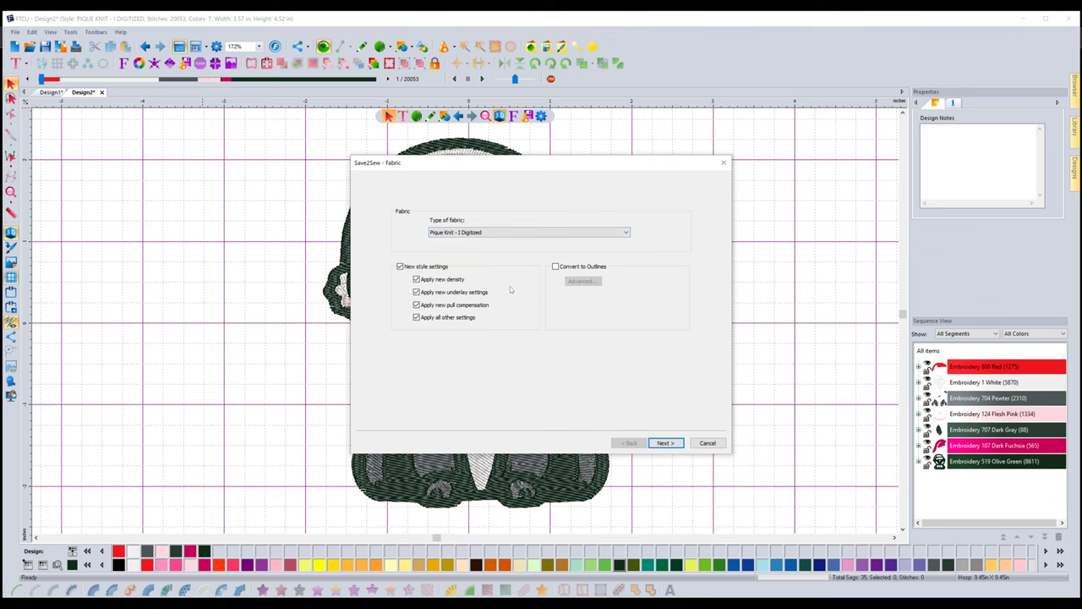
{"action": "mouse_move", "coordinate": [506, 315]}
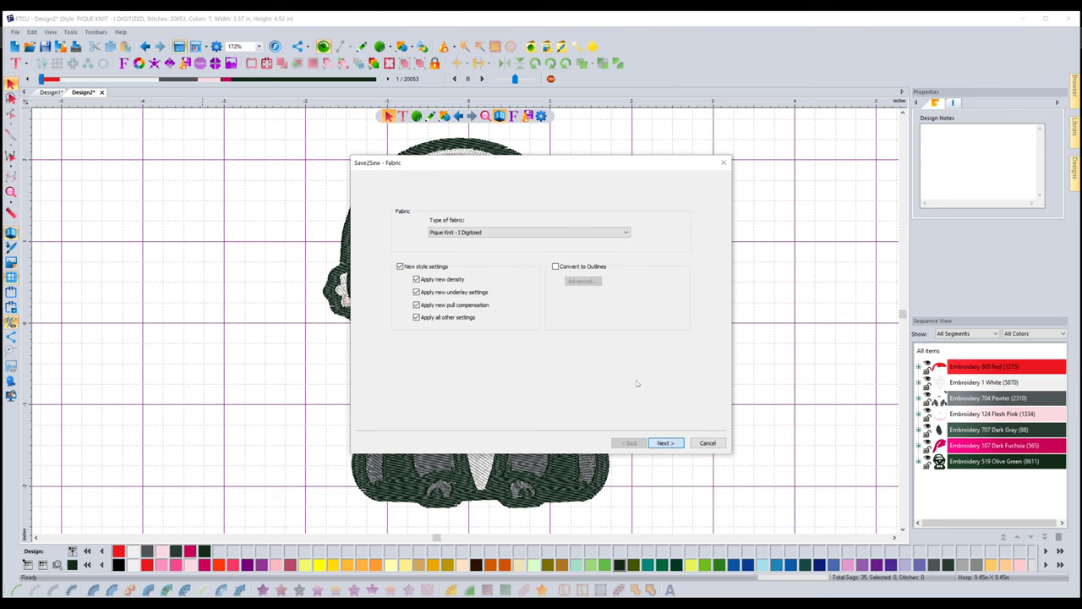
{"action": "left_click", "coordinate": [664, 443]}
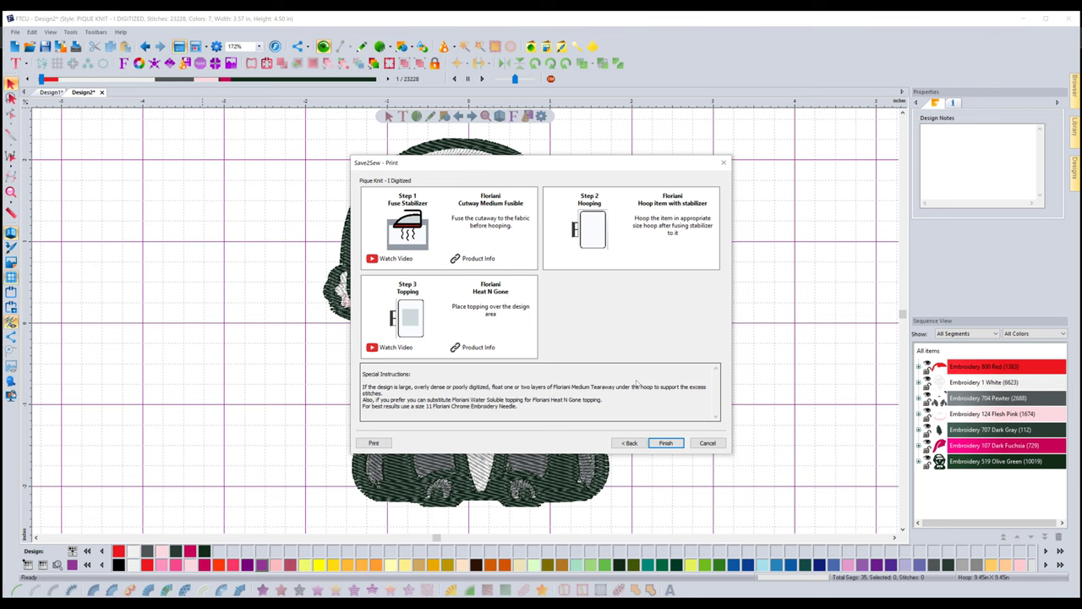
{"action": "mouse_move", "coordinate": [456, 237]}
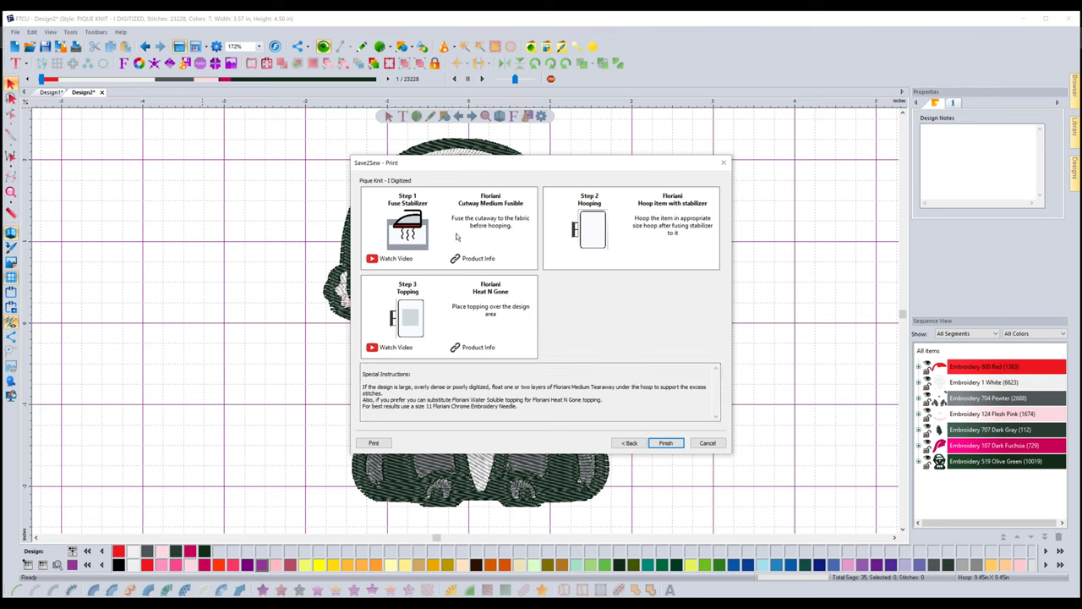
{"action": "mouse_move", "coordinate": [494, 242]}
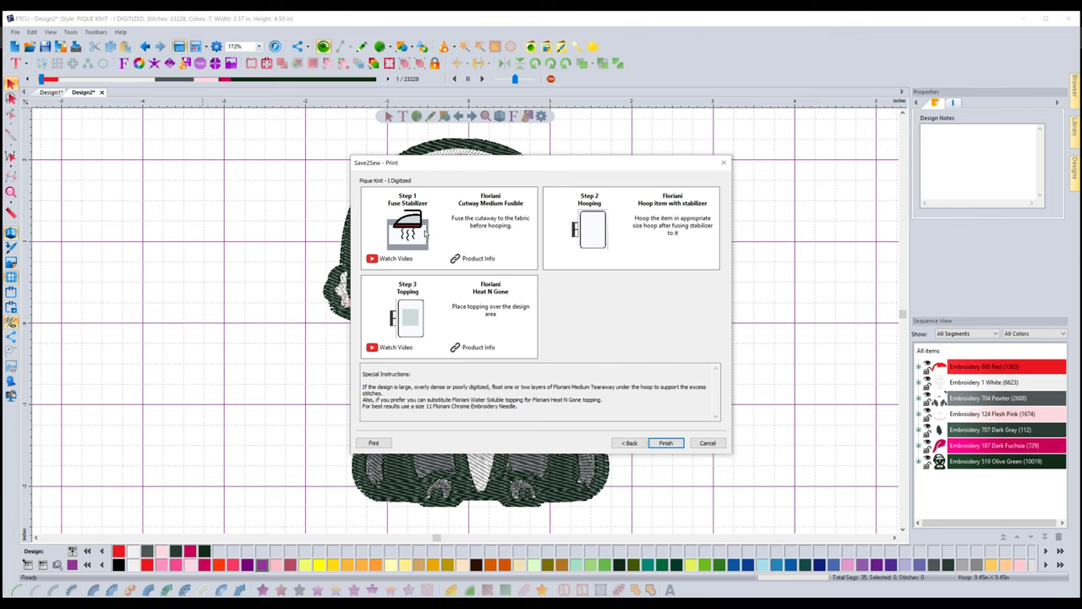
{"action": "mouse_move", "coordinate": [484, 213]}
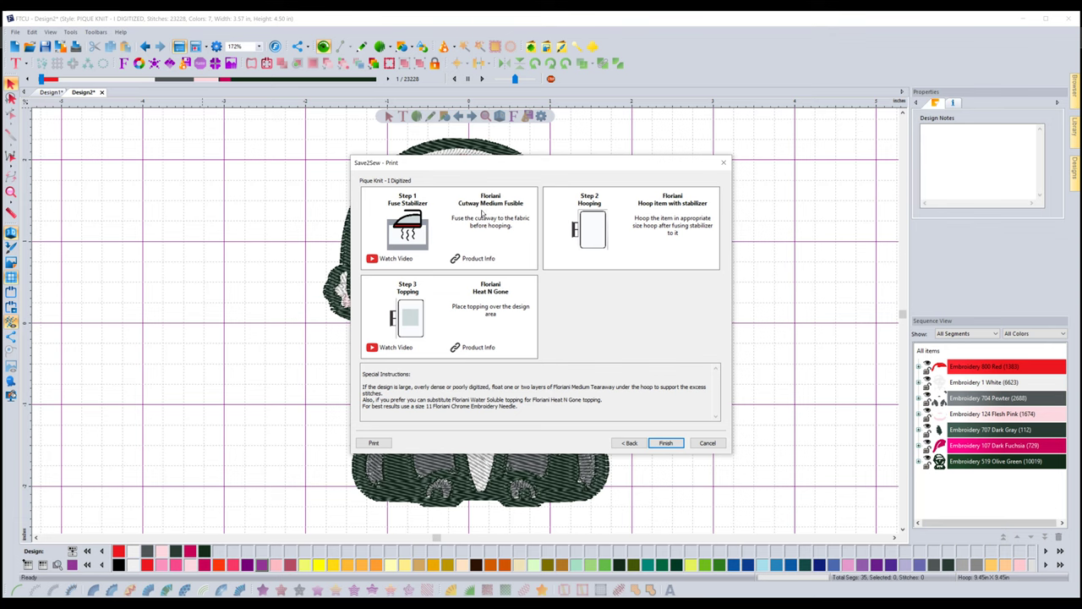
{"action": "mouse_move", "coordinate": [389, 264]}
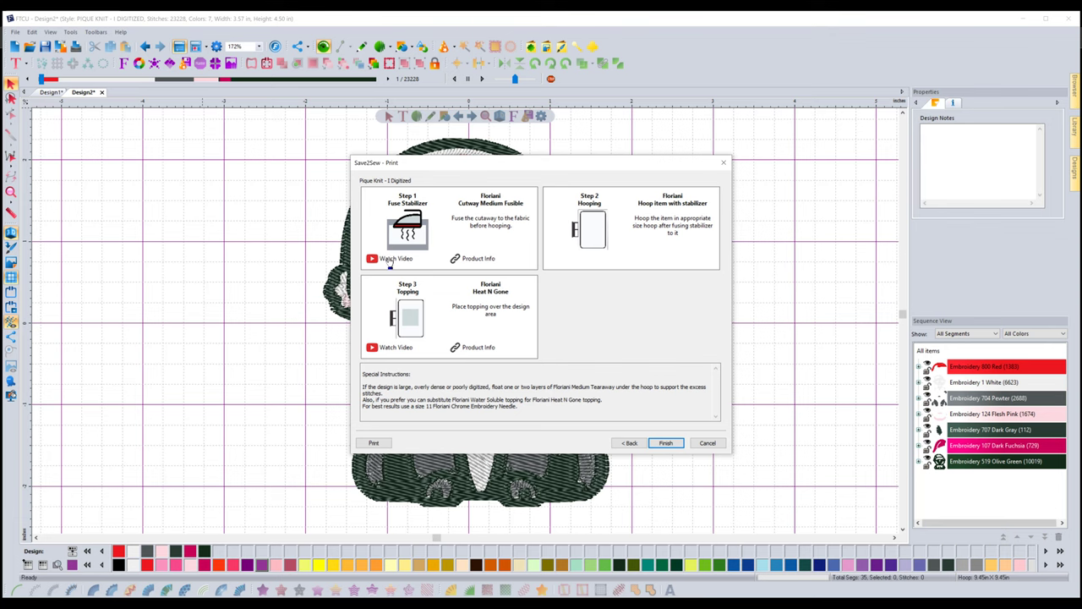
Review the SaveZSew print steps and special instructions and finish the optimization
{"action": "left_click", "coordinate": [395, 257]}
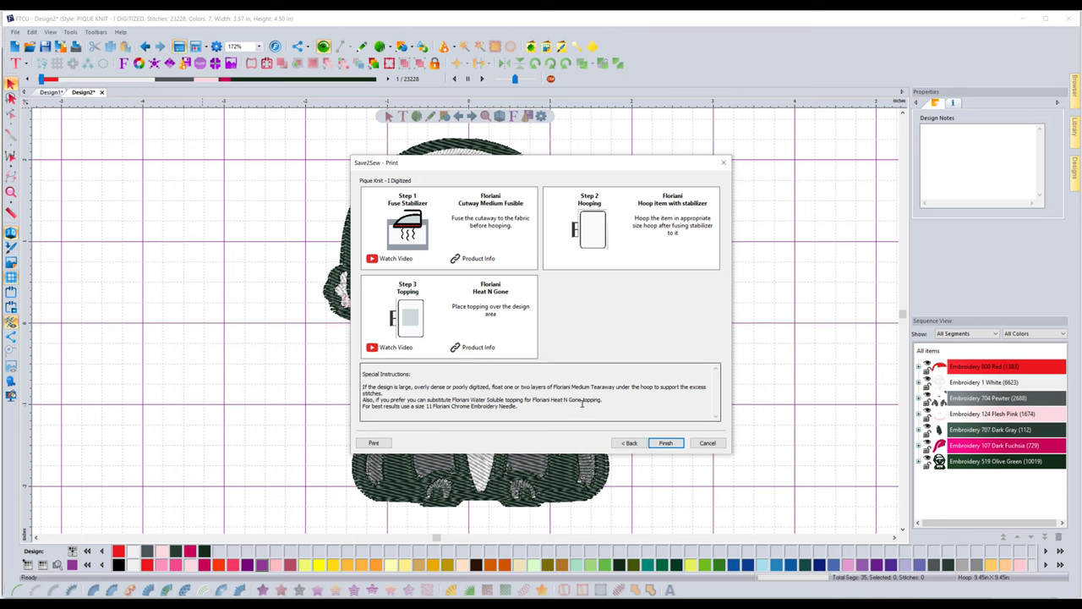
{"action": "mouse_move", "coordinate": [514, 406]}
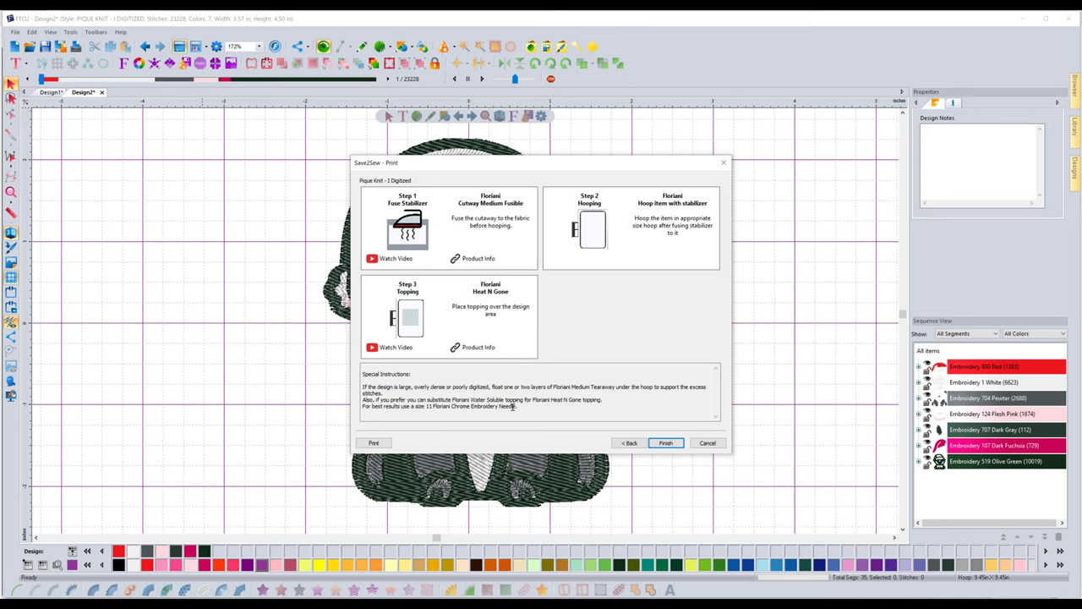
{"action": "mouse_move", "coordinate": [652, 413]}
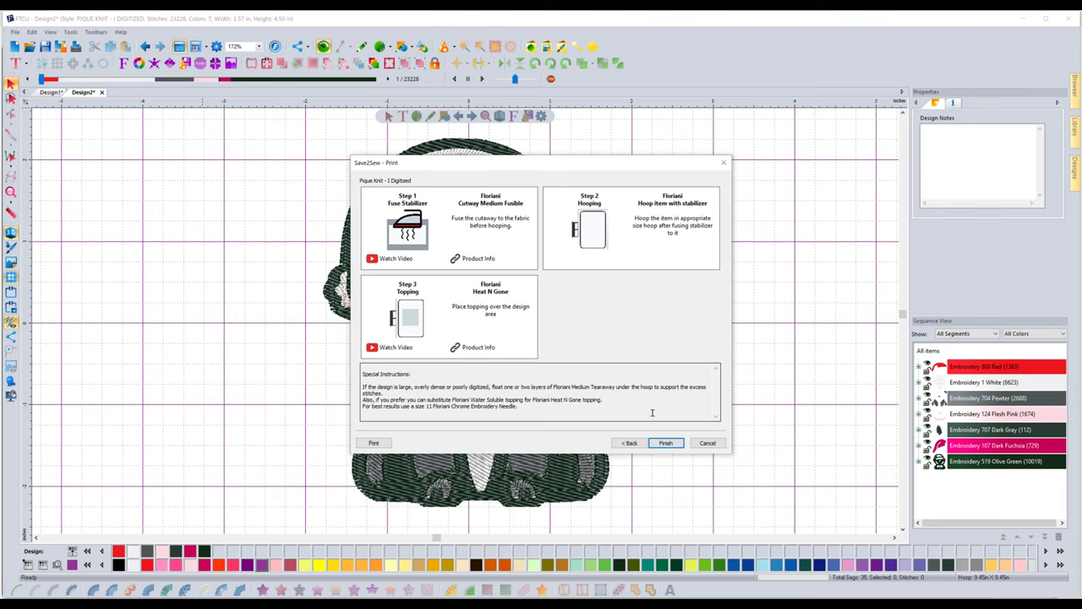
{"action": "left_click", "coordinate": [666, 442]}
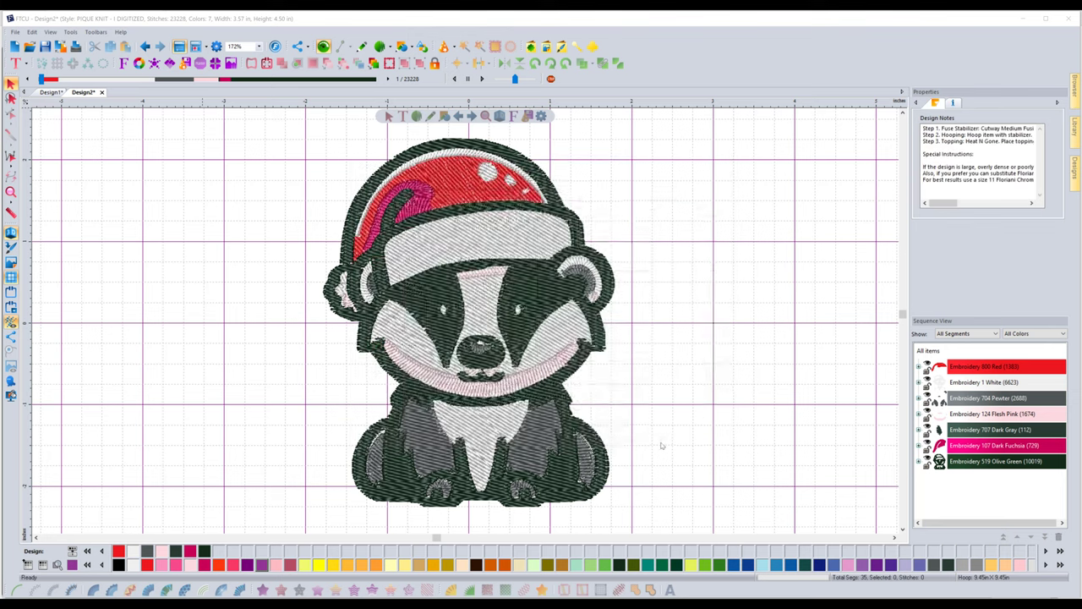
Save the optimized badger design as 'badge' in the Embroidery folder
{"action": "left_click", "coordinate": [42, 47]}
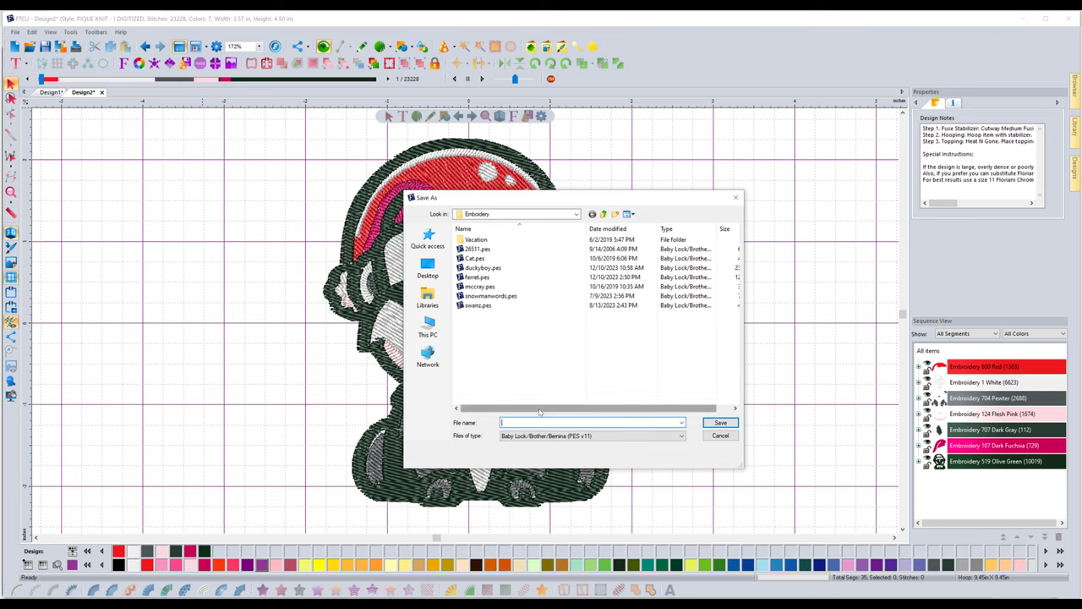
{"action": "type", "text": "badge"}
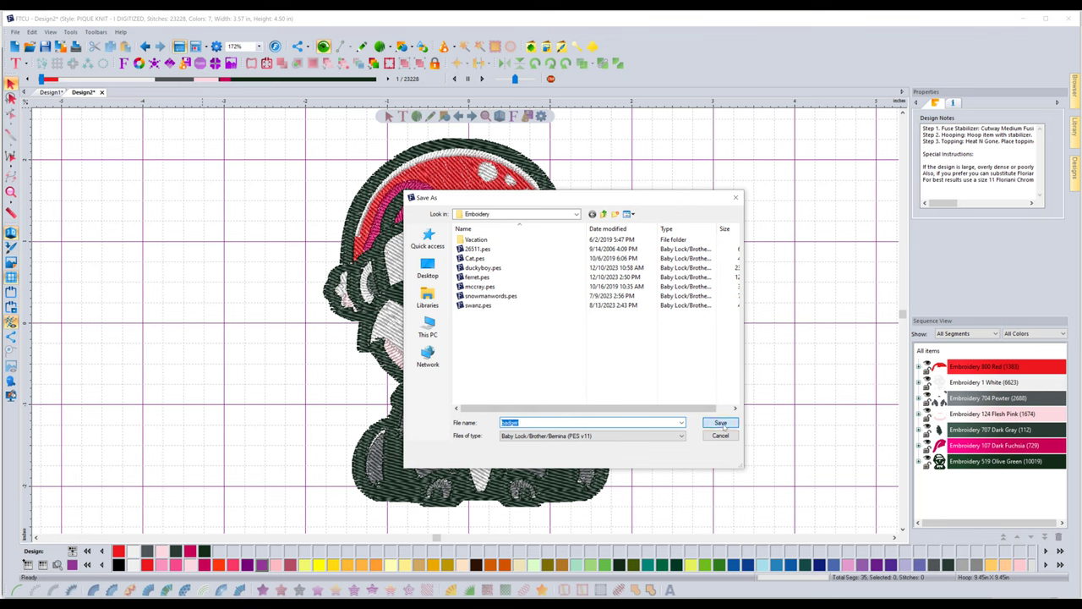
{"action": "left_click", "coordinate": [720, 423]}
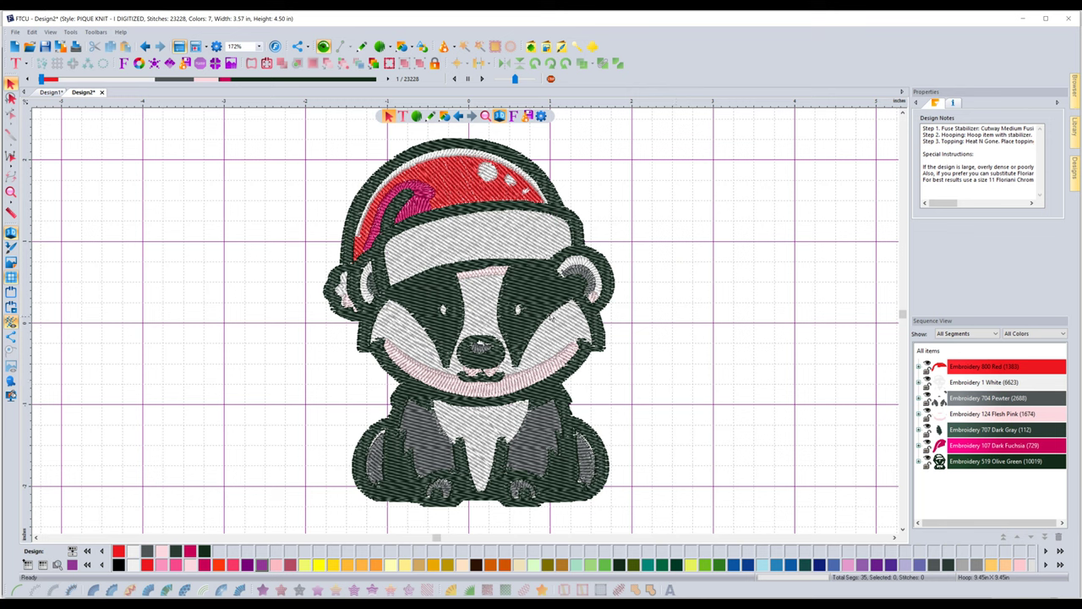
{"action": "mouse_move", "coordinate": [702, 339]}
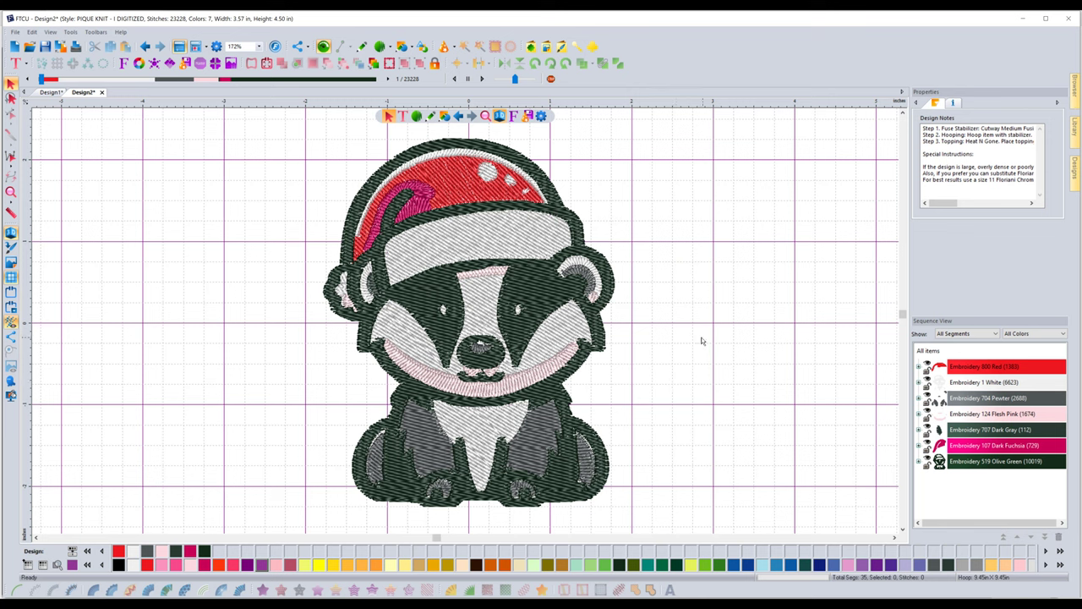
{"action": "mouse_move", "coordinate": [516, 311]}
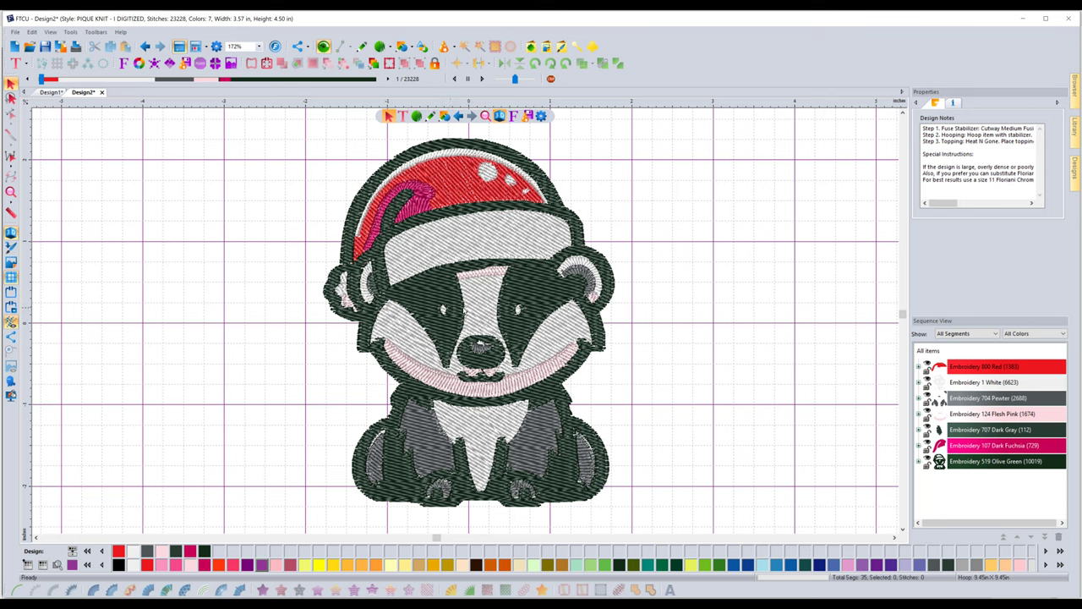
Select the four small white eye-highlight fills and move them to the end of the sewing order
{"action": "left_click", "coordinate": [920, 382]}
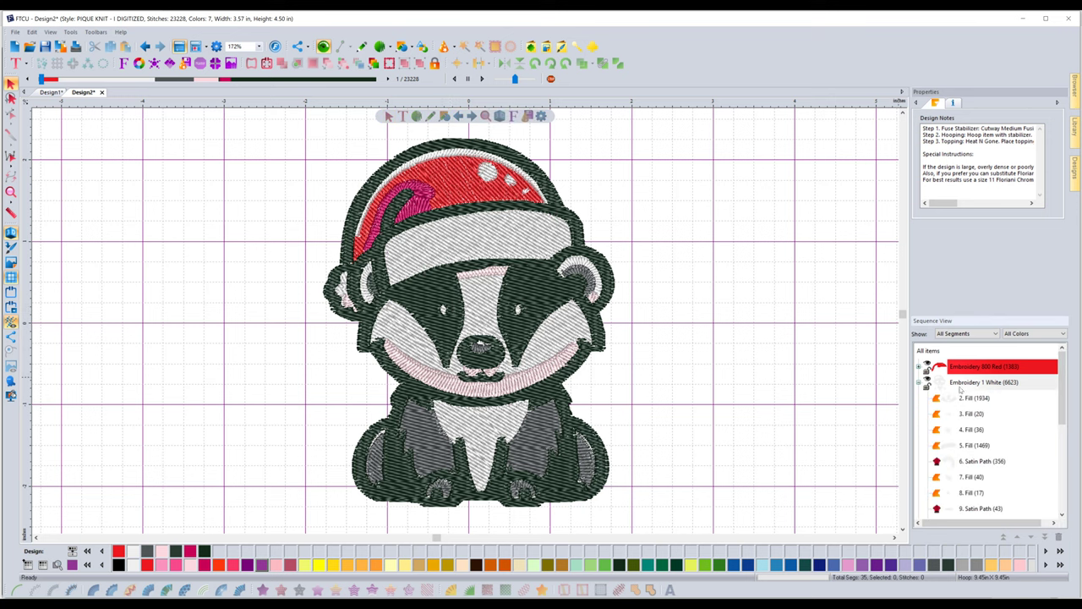
{"action": "left_click", "coordinate": [972, 413]}
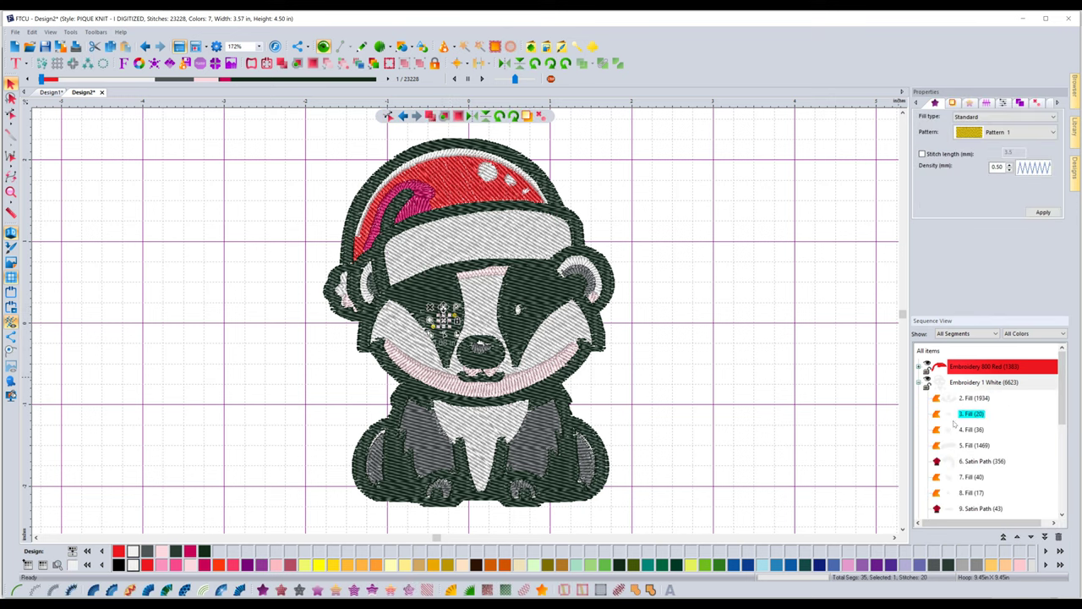
{"action": "left_click", "coordinate": [972, 429]}
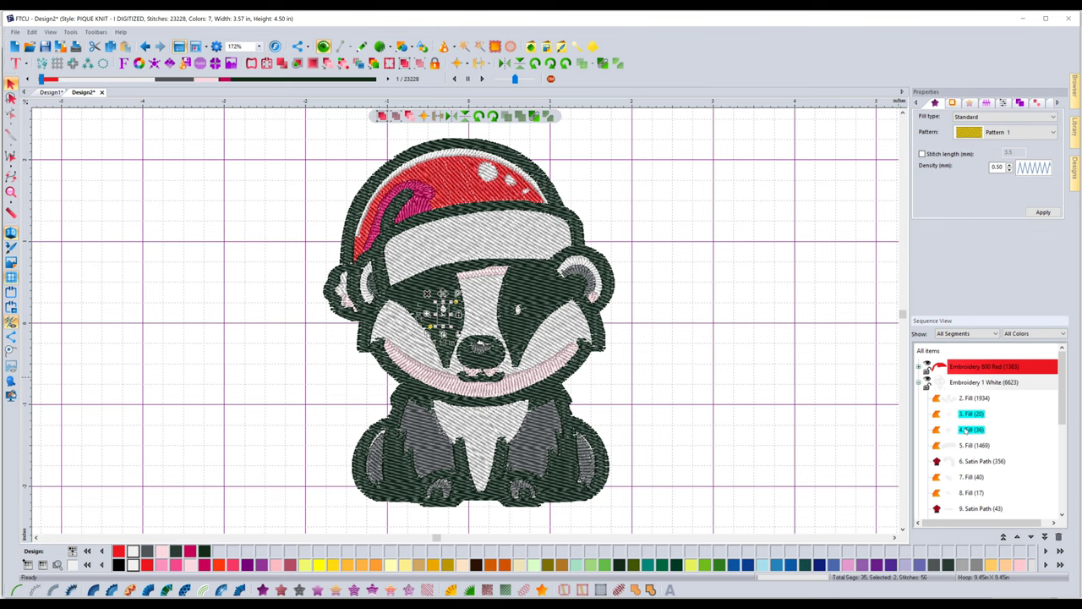
{"action": "left_click", "coordinate": [971, 477]}
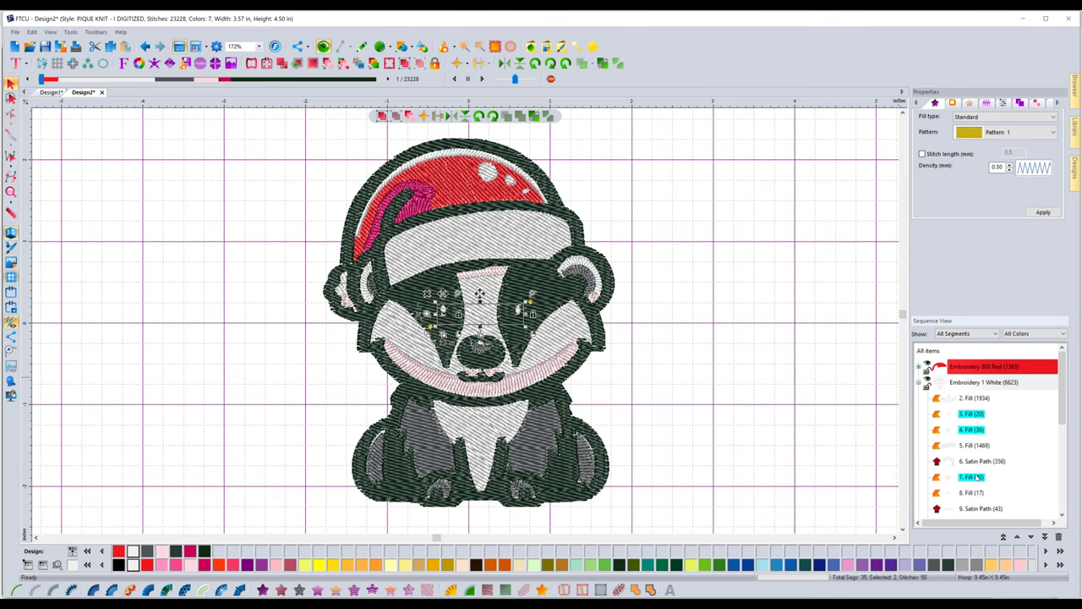
{"action": "left_click", "coordinate": [971, 492]}
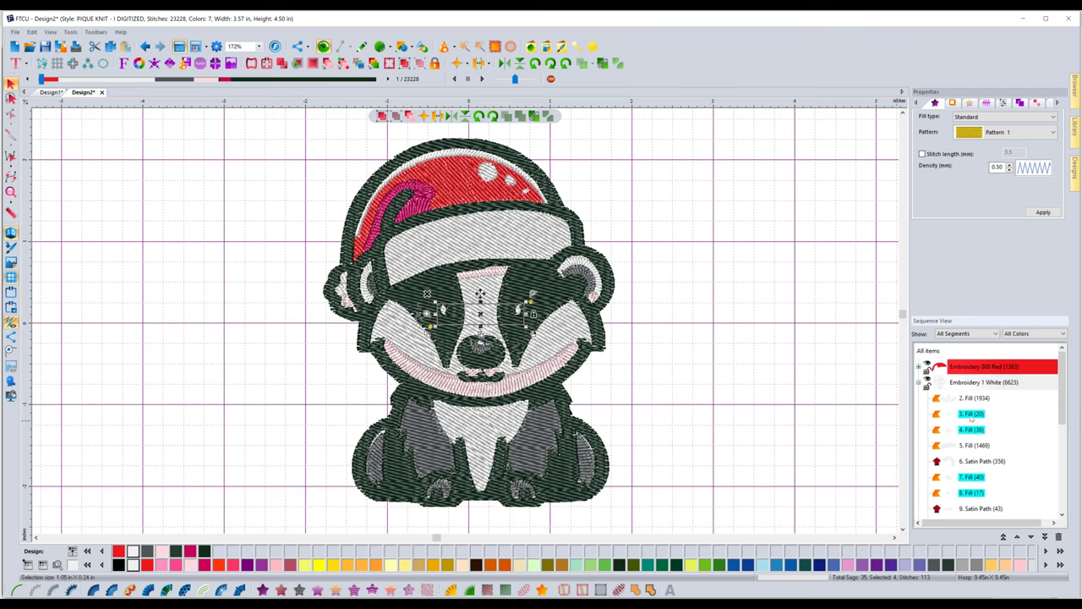
{"action": "right_click", "coordinate": [981, 365]}
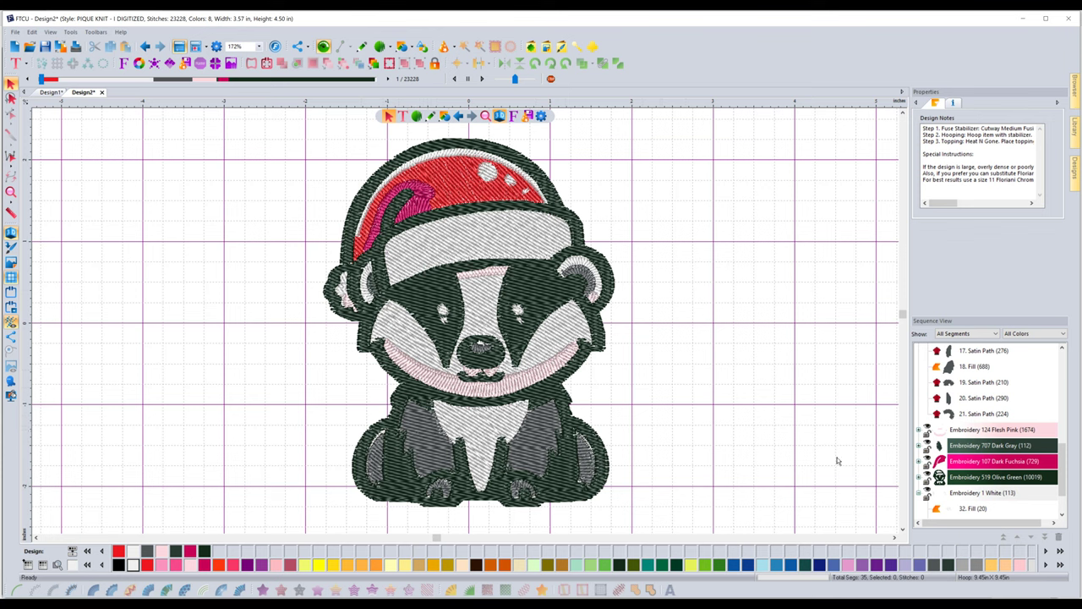
{"action": "mouse_move", "coordinate": [660, 388]}
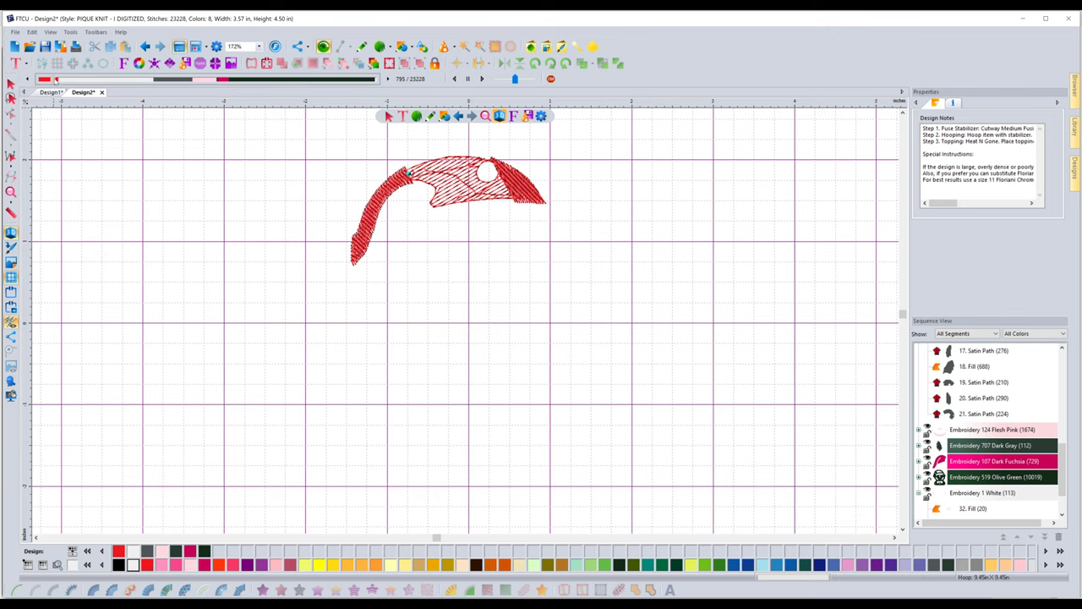
Play the stitch simulation to verify the resequenced order starting with the red hat
{"action": "left_click", "coordinate": [467, 80]}
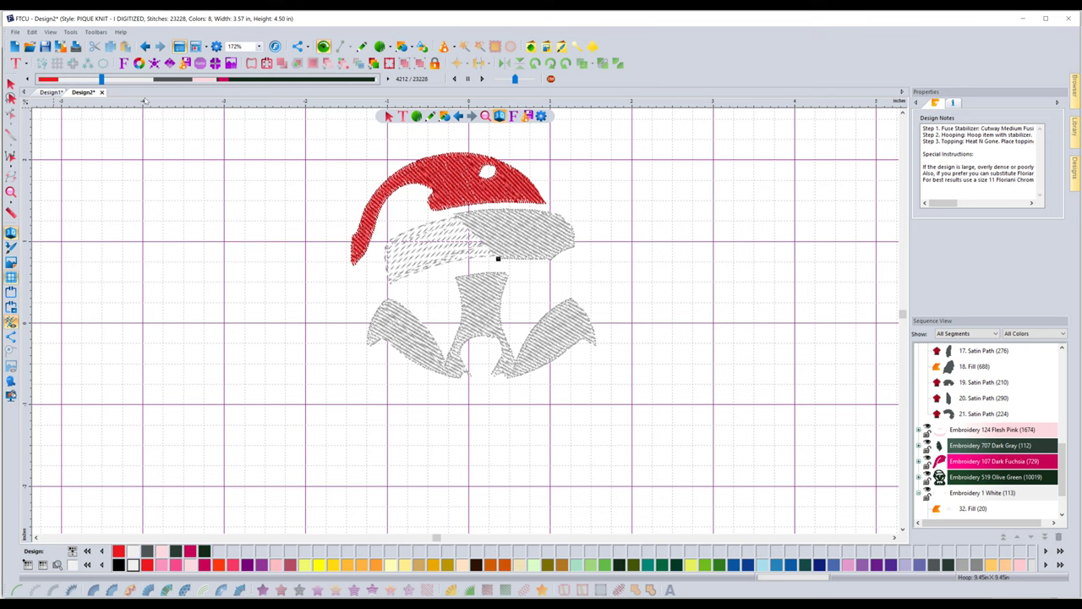
{"action": "mouse_move", "coordinate": [477, 236]}
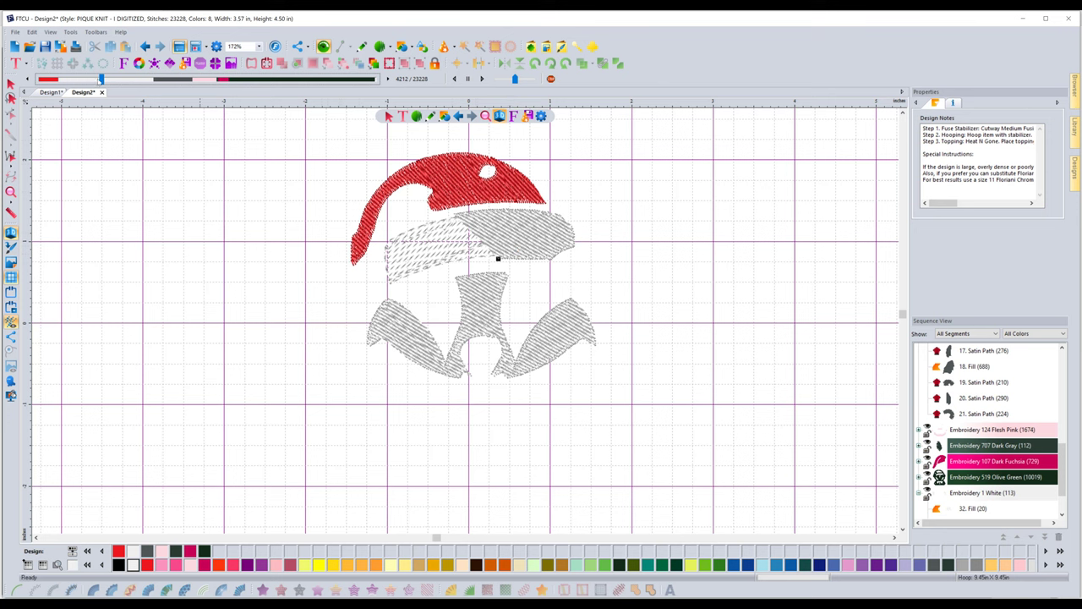
{"action": "left_click", "coordinate": [453, 80]}
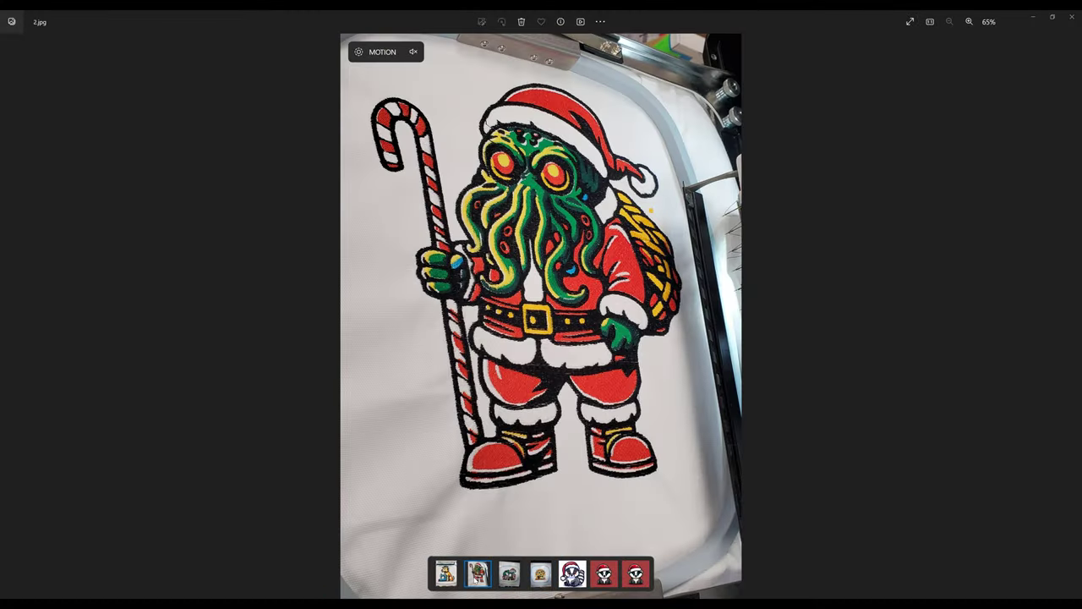
Zoom in on the stitched Cthulhu Santa photo's belt area, then back out to the full hoop
{"action": "left_click", "coordinate": [969, 20]}
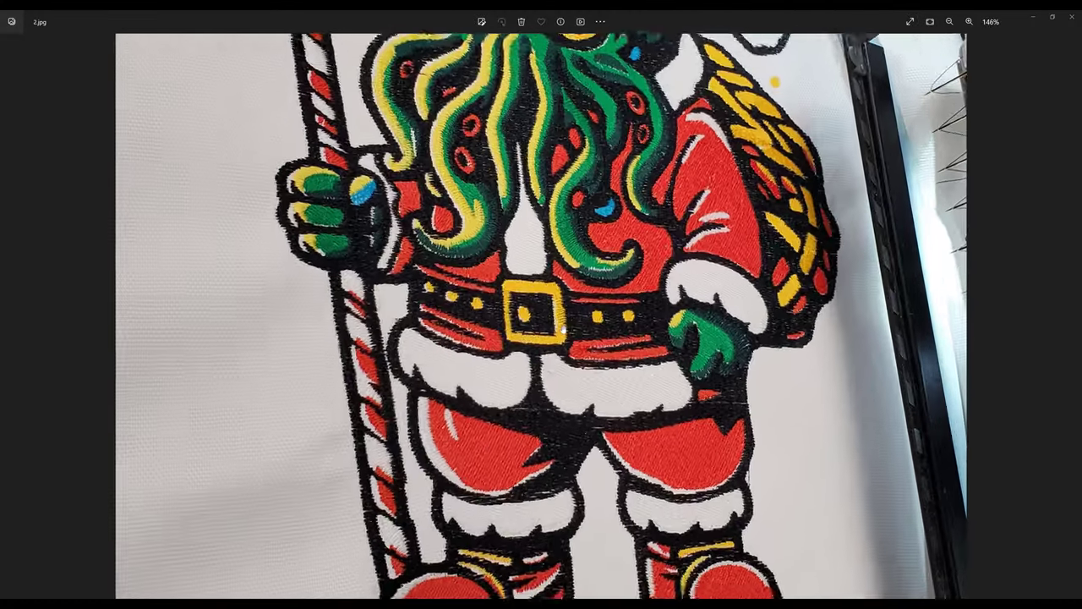
{"action": "left_click", "coordinate": [968, 20]}
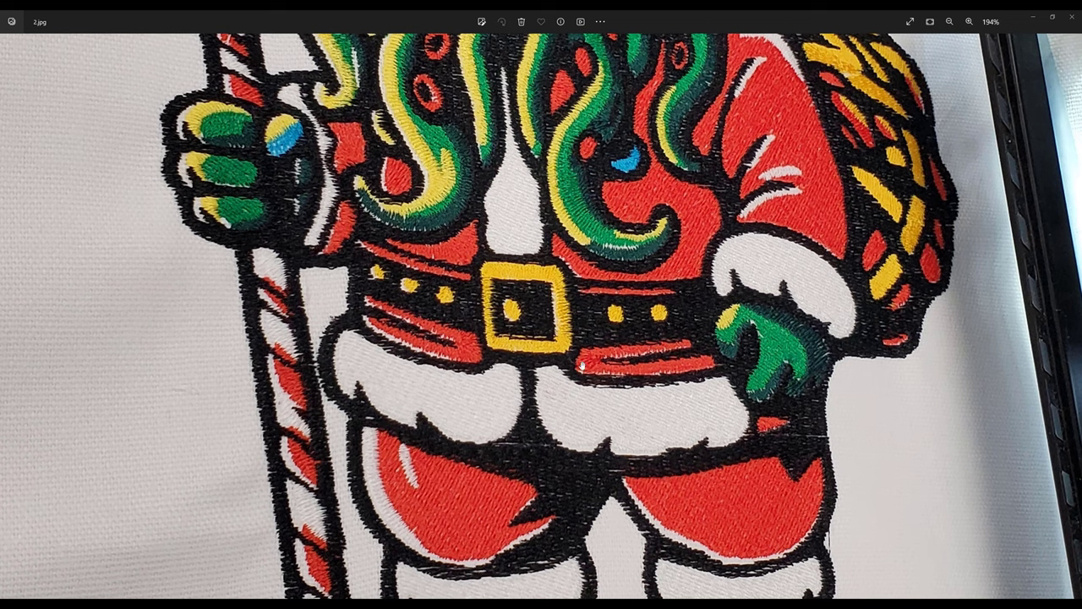
{"action": "left_click", "coordinate": [949, 20]}
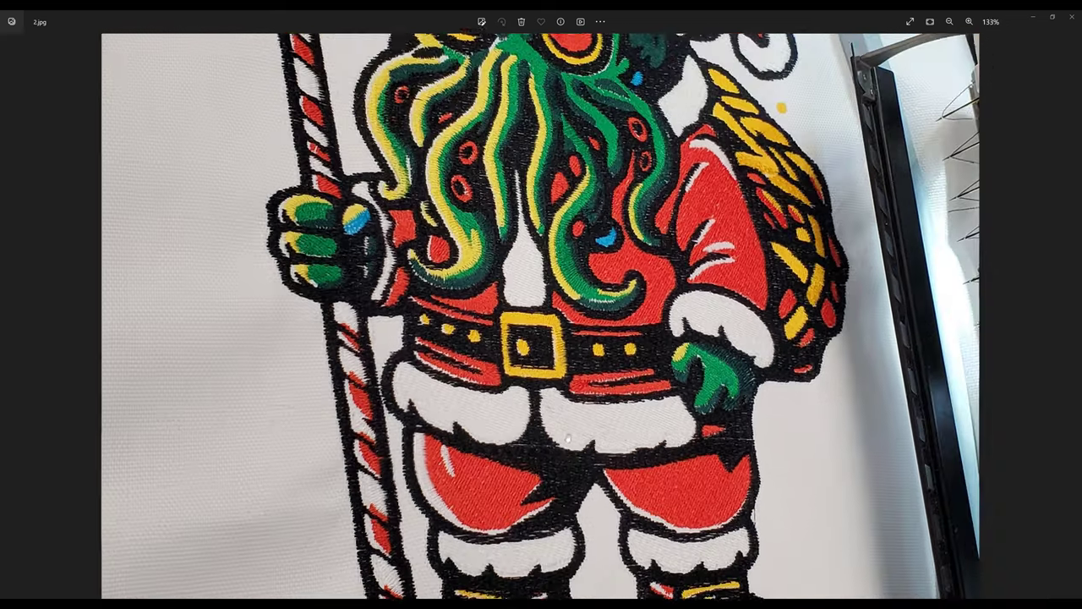
{"action": "left_click", "coordinate": [950, 20]}
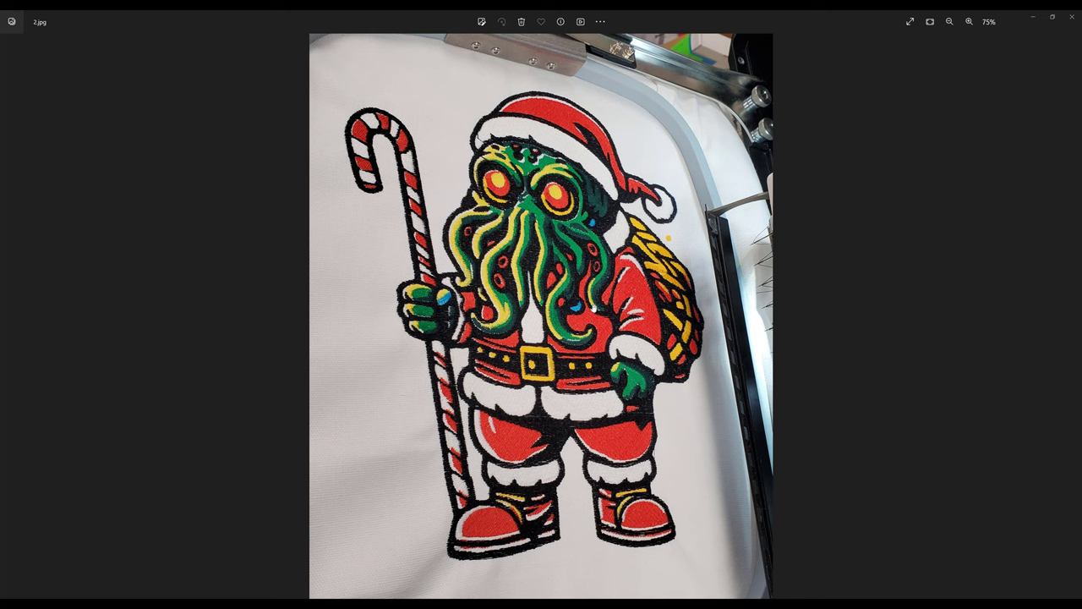
{"action": "mouse_move", "coordinate": [895, 134]}
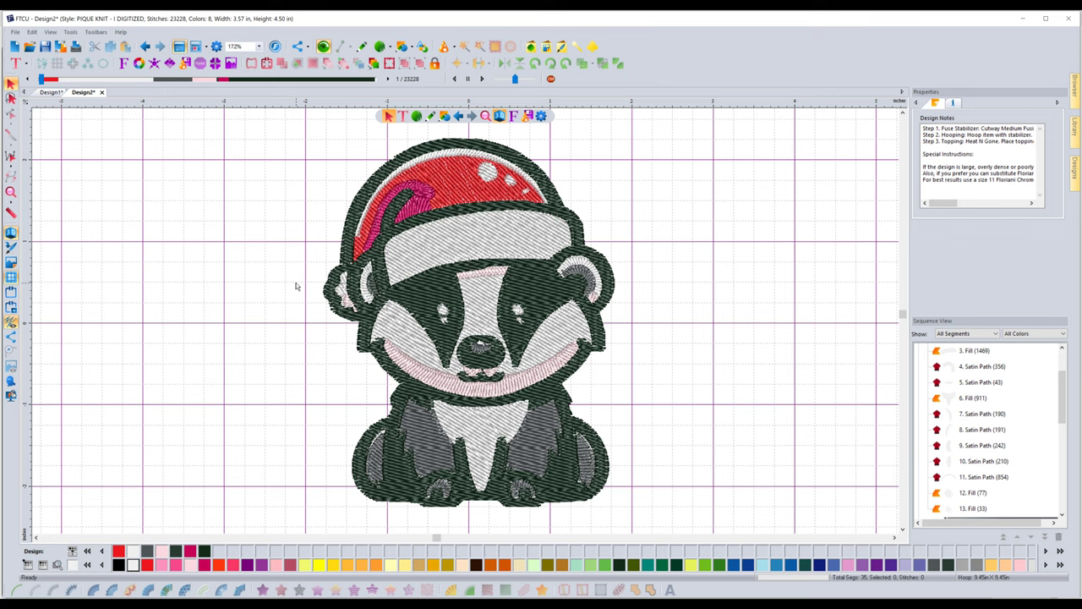
{"action": "mouse_move", "coordinate": [274, 272]}
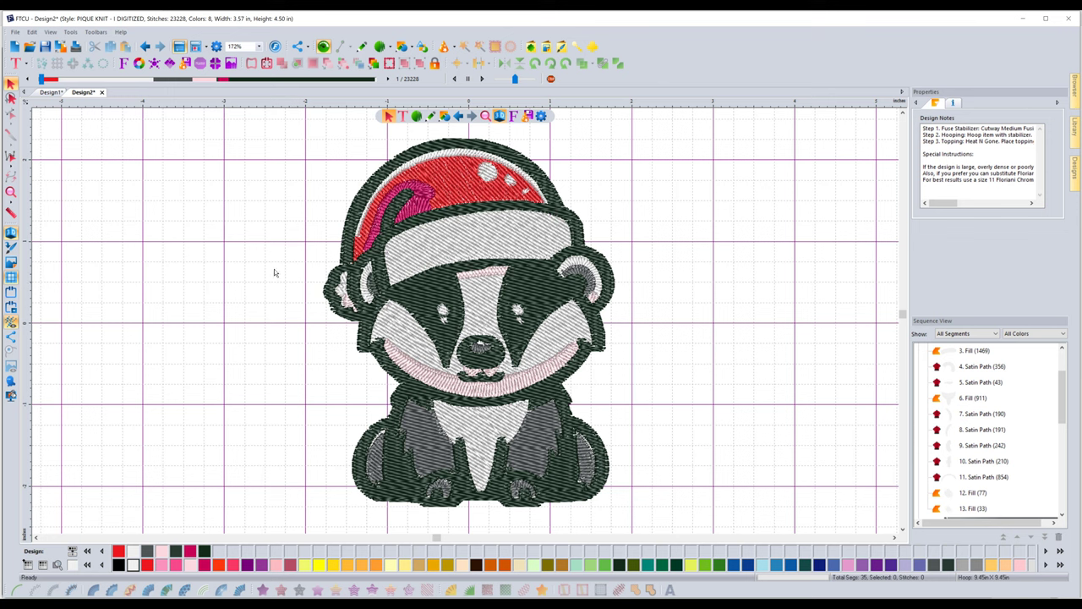
{"action": "mouse_move", "coordinate": [284, 260]}
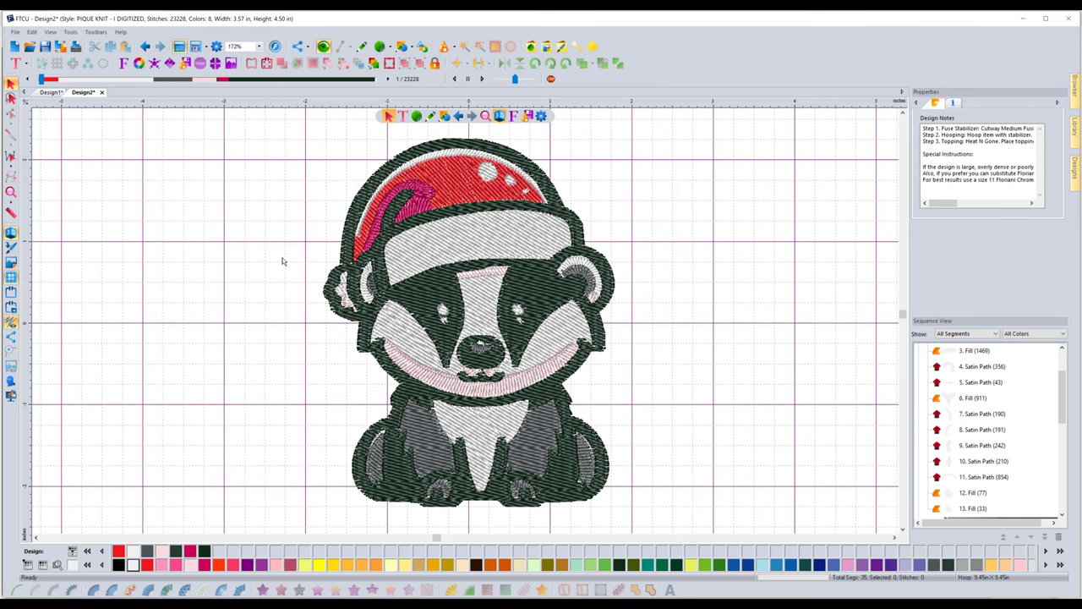
{"action": "mouse_move", "coordinate": [34, 130]}
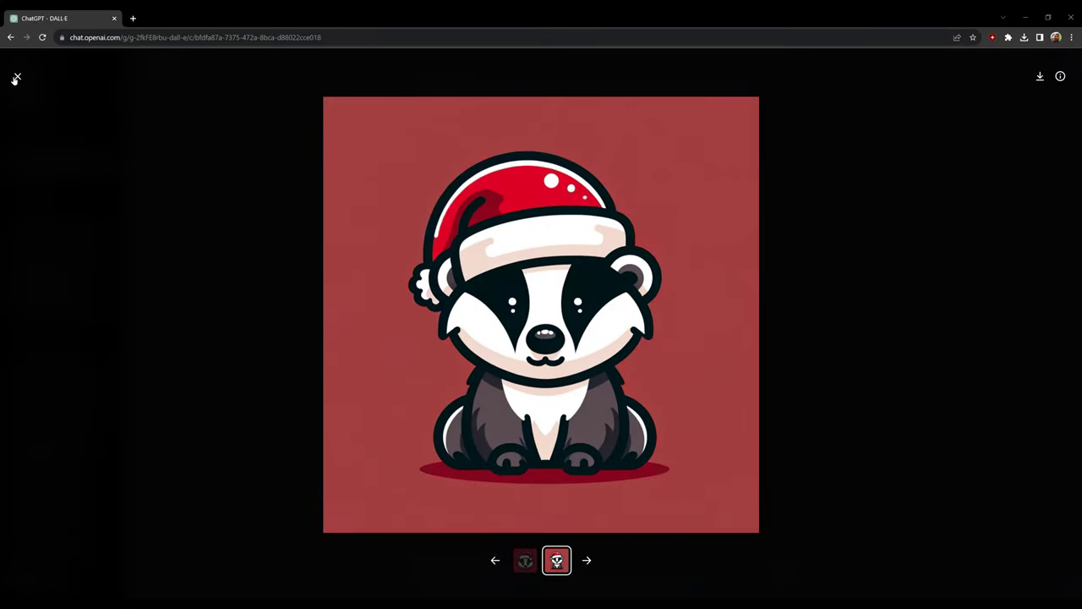
Close the enlarged badger image to return to the DALL-E chat
{"action": "left_click", "coordinate": [15, 78]}
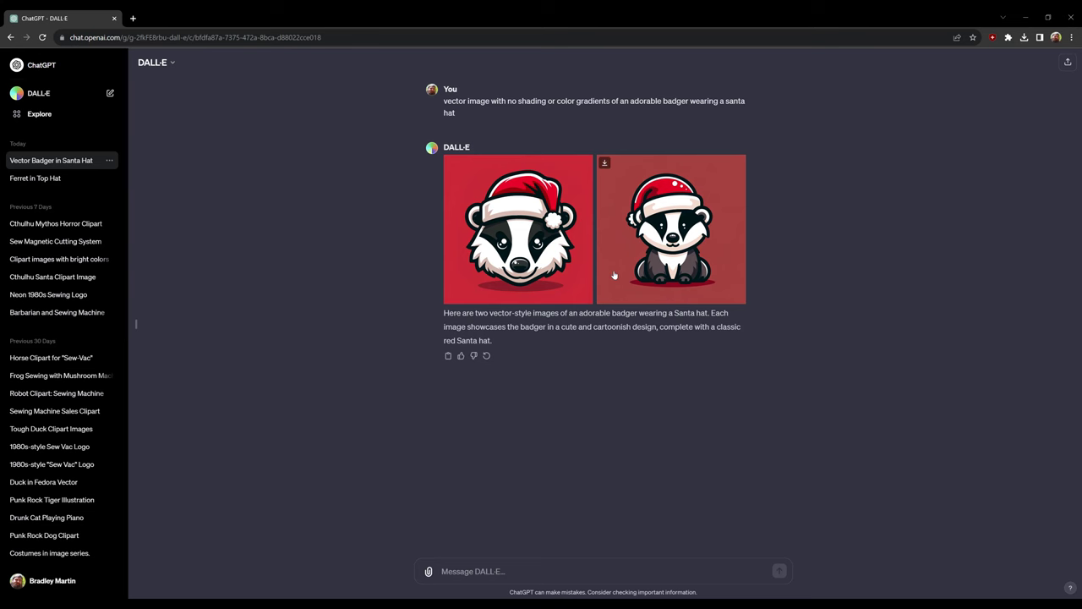
{"action": "mouse_move", "coordinate": [656, 267]}
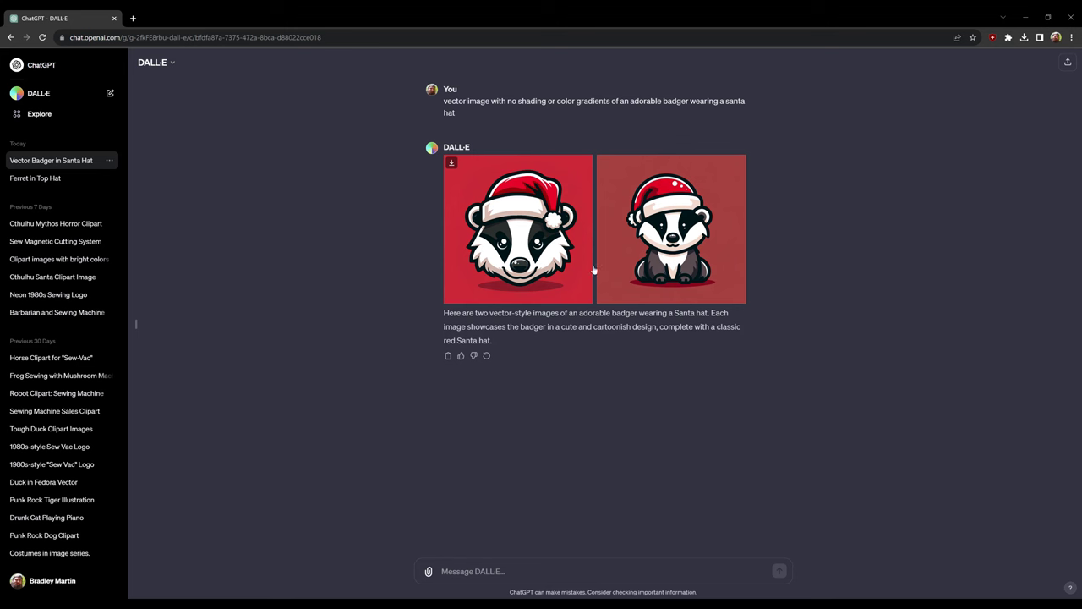
{"action": "mouse_move", "coordinate": [578, 264]}
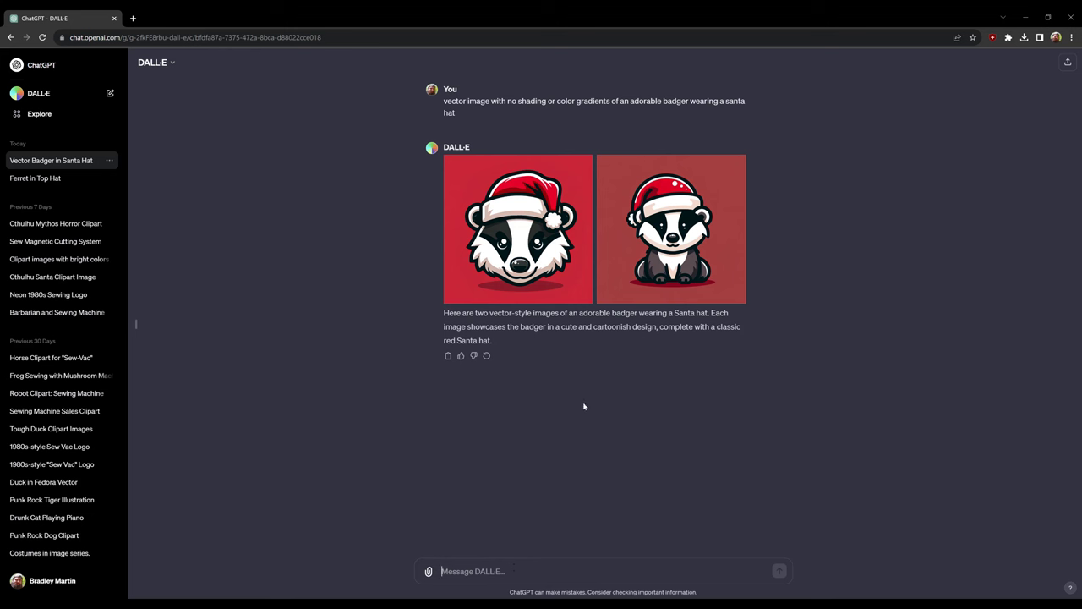
Request badger images in a 'full santa suit' from DALL-E, then return to the Floriani design
{"action": "type", "text": "give him a fg"}
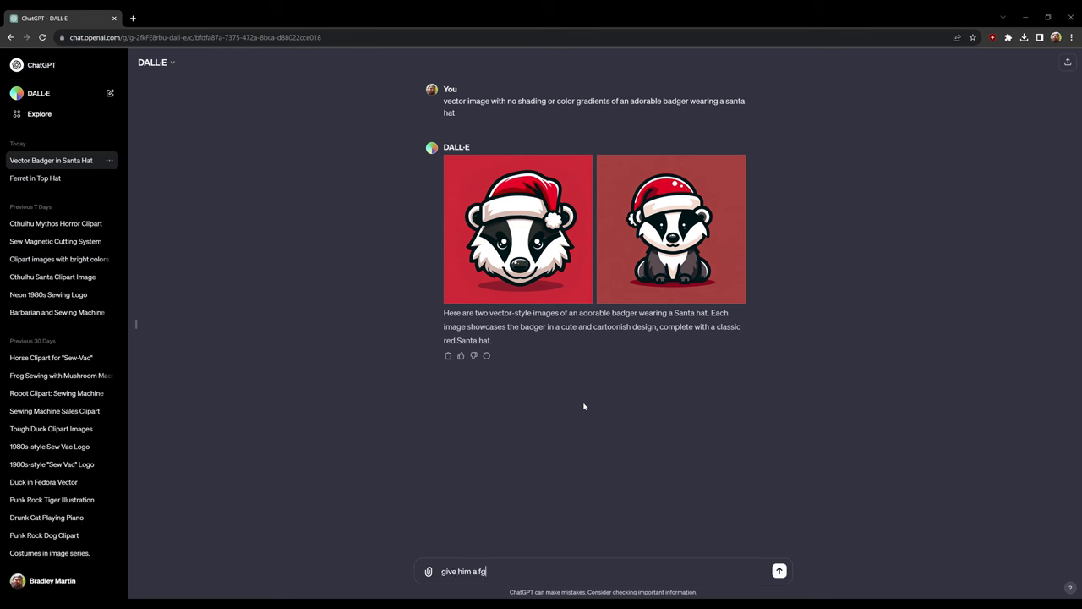
{"action": "type", "text": "ull santa"}
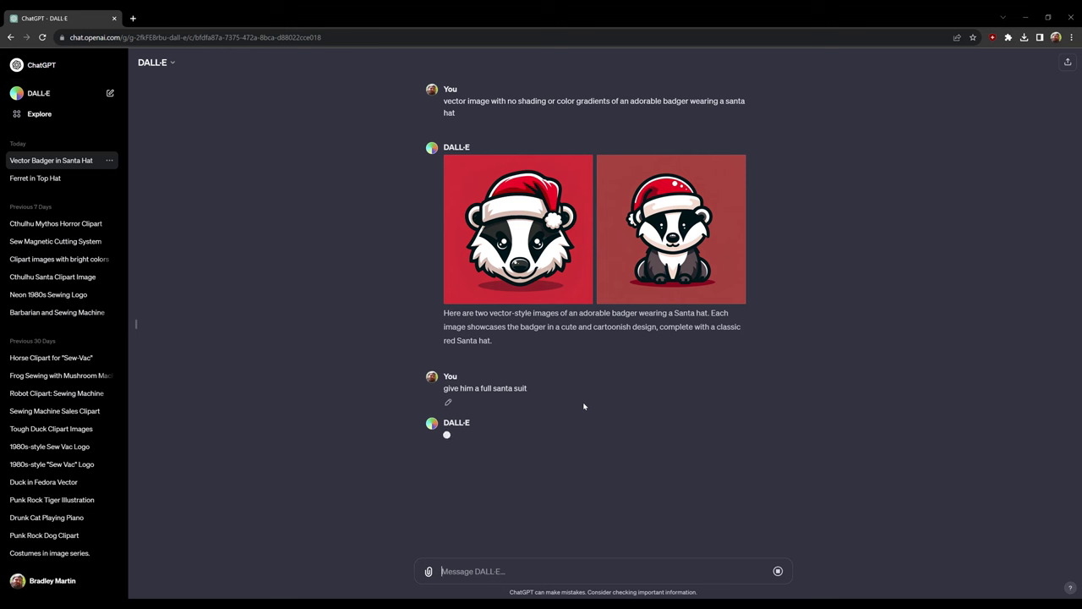
{"action": "mouse_move", "coordinate": [473, 450]}
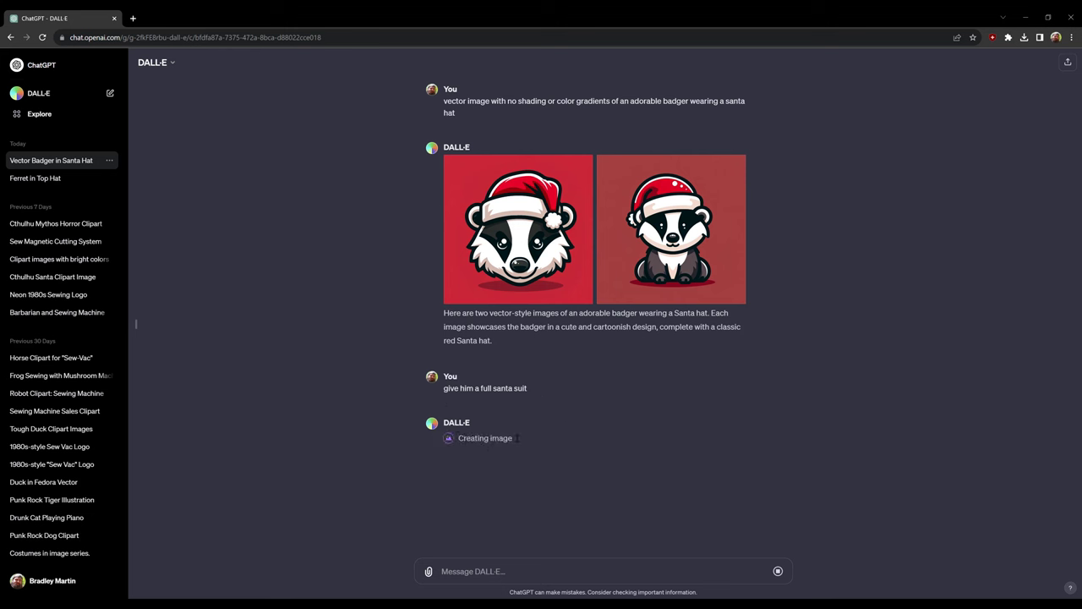
{"action": "mouse_move", "coordinate": [557, 438]}
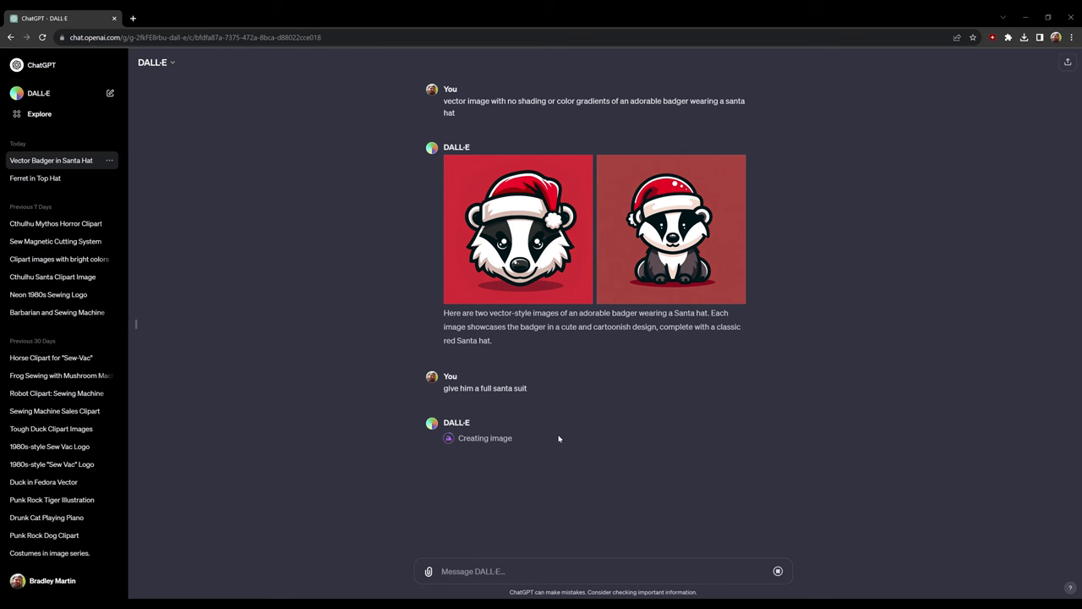
{"action": "mouse_move", "coordinate": [521, 433]}
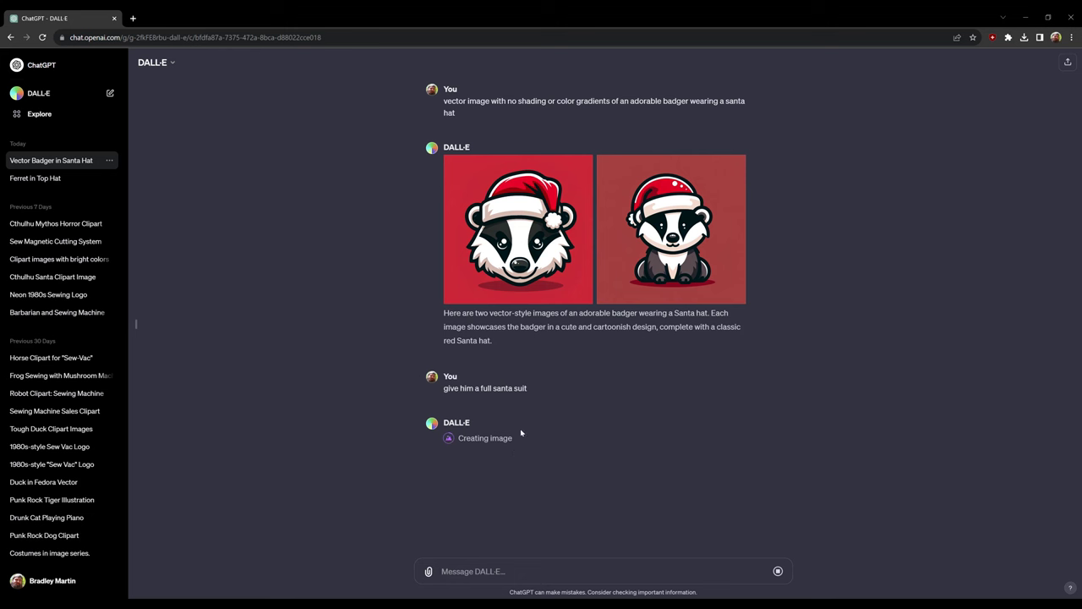
{"action": "mouse_move", "coordinate": [519, 439]}
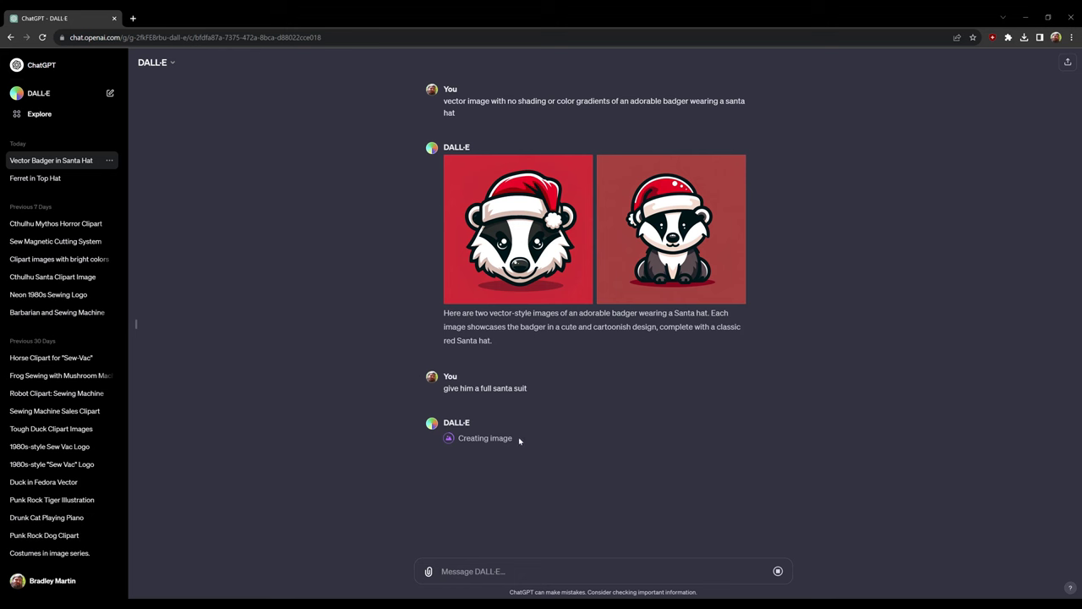
{"action": "mouse_move", "coordinate": [517, 267]}
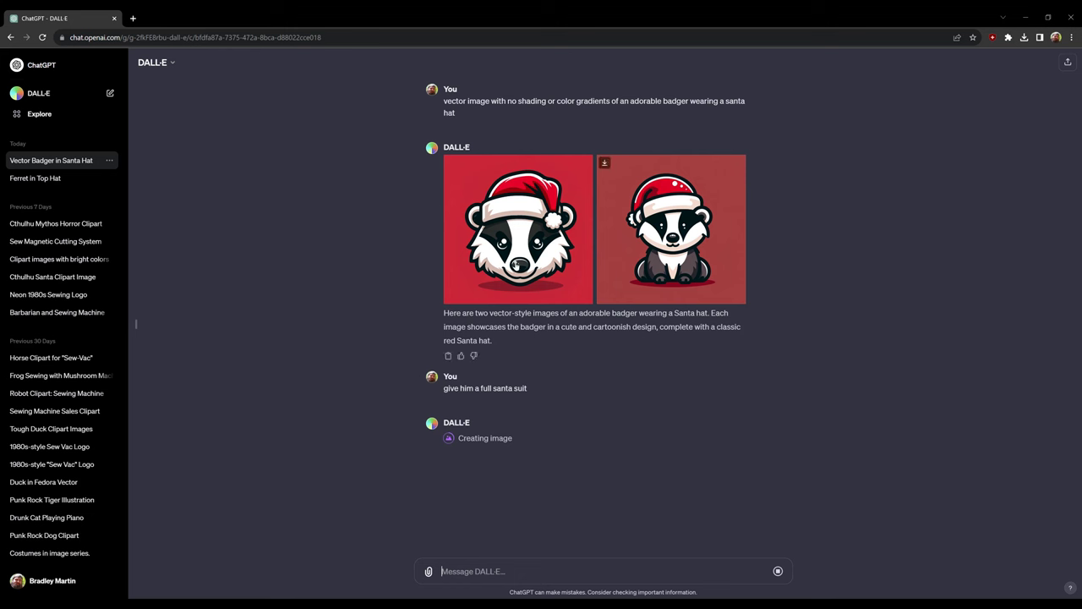
{"action": "mouse_move", "coordinate": [534, 437]}
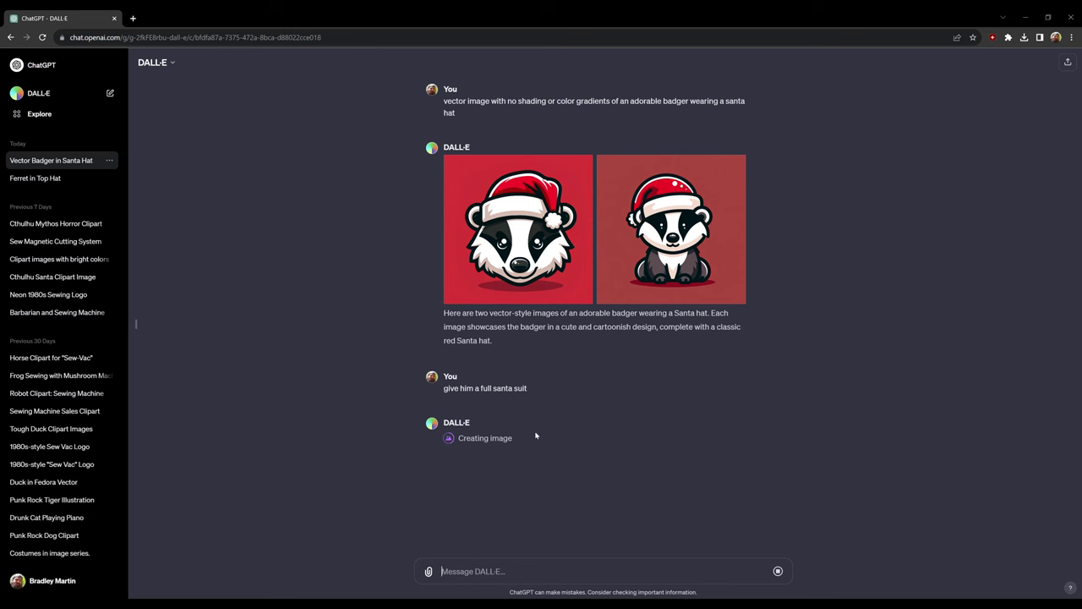
{"action": "mouse_move", "coordinate": [505, 476]}
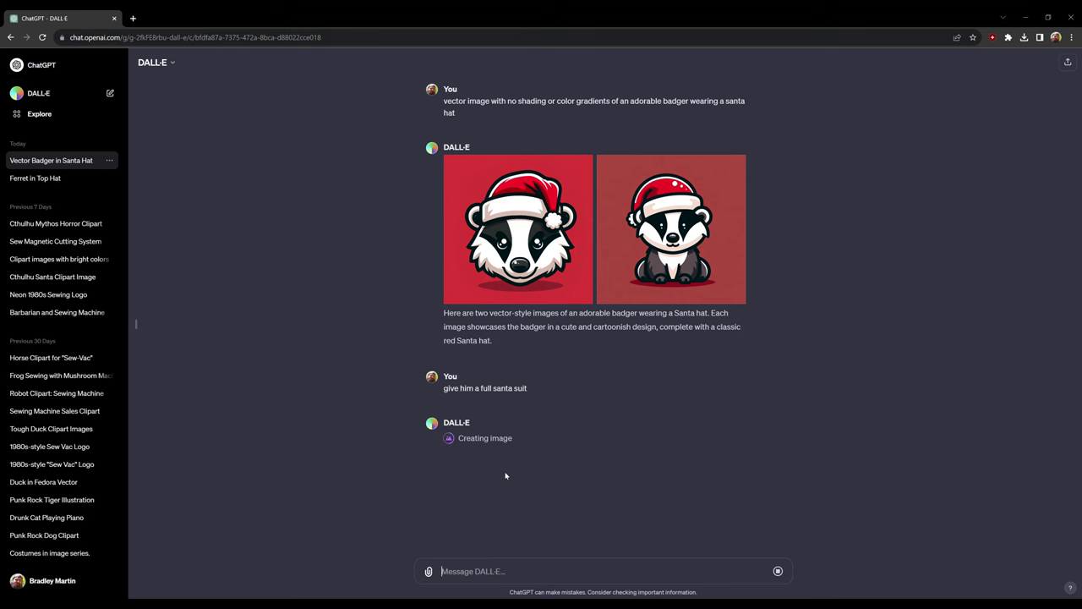
{"action": "mouse_move", "coordinate": [502, 473]}
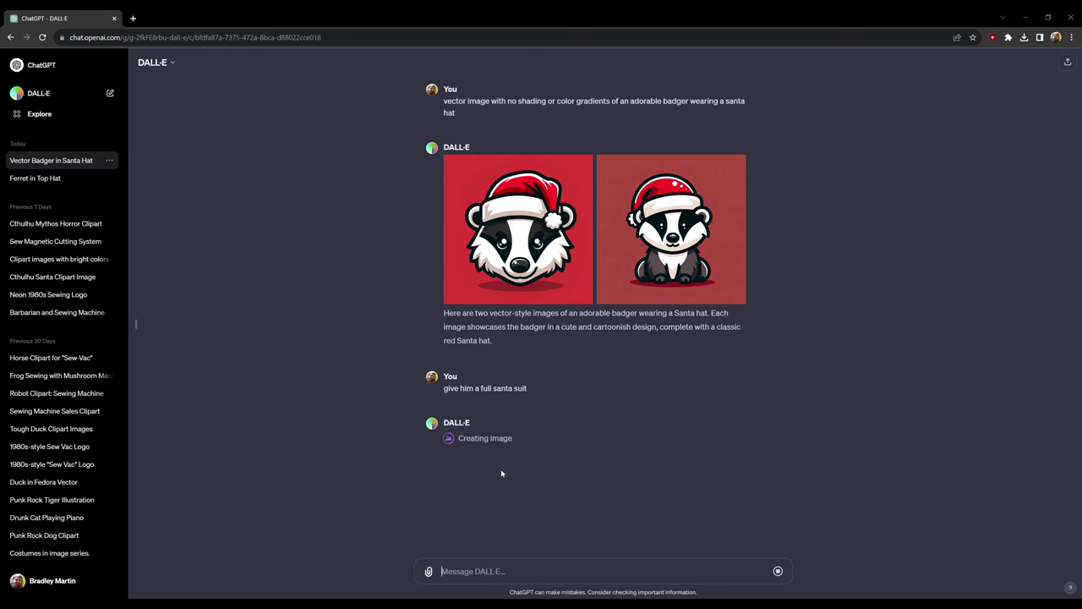
{"action": "mouse_move", "coordinate": [480, 465]}
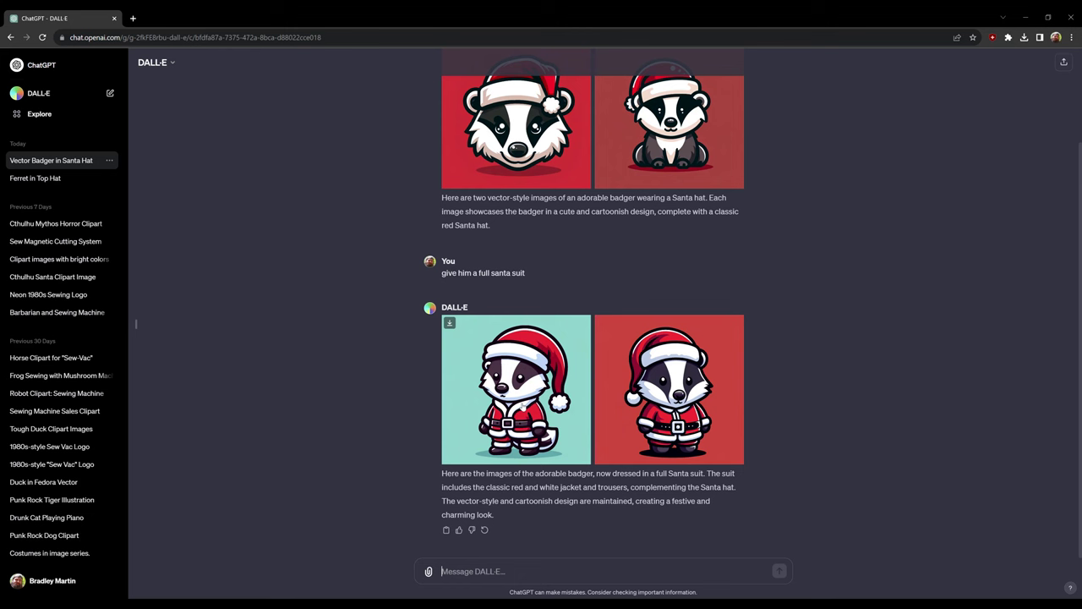
{"action": "mouse_move", "coordinate": [680, 395]}
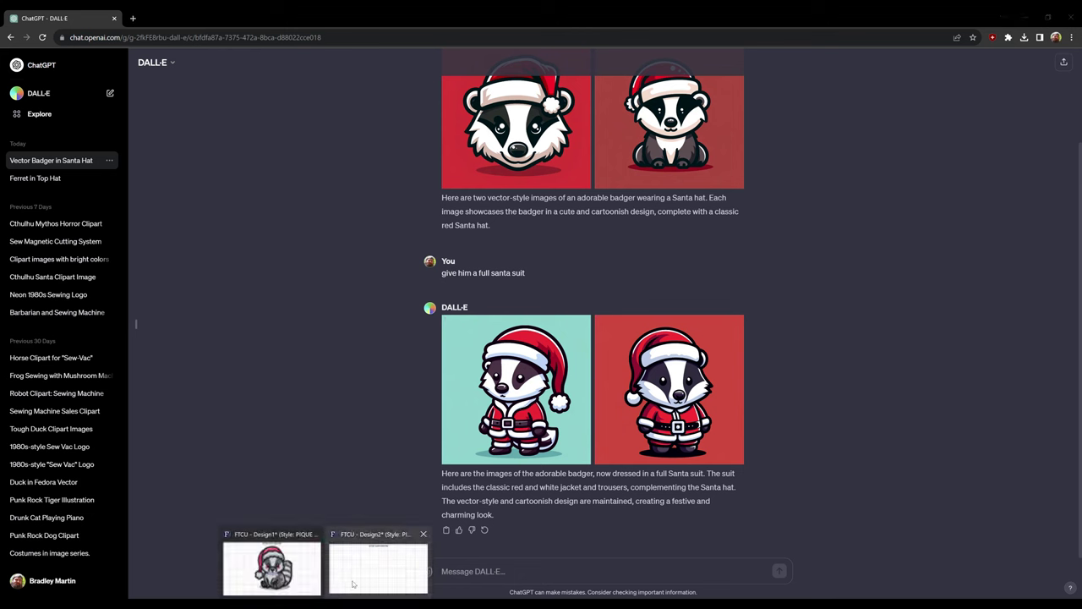
{"action": "left_click", "coordinate": [271, 566]}
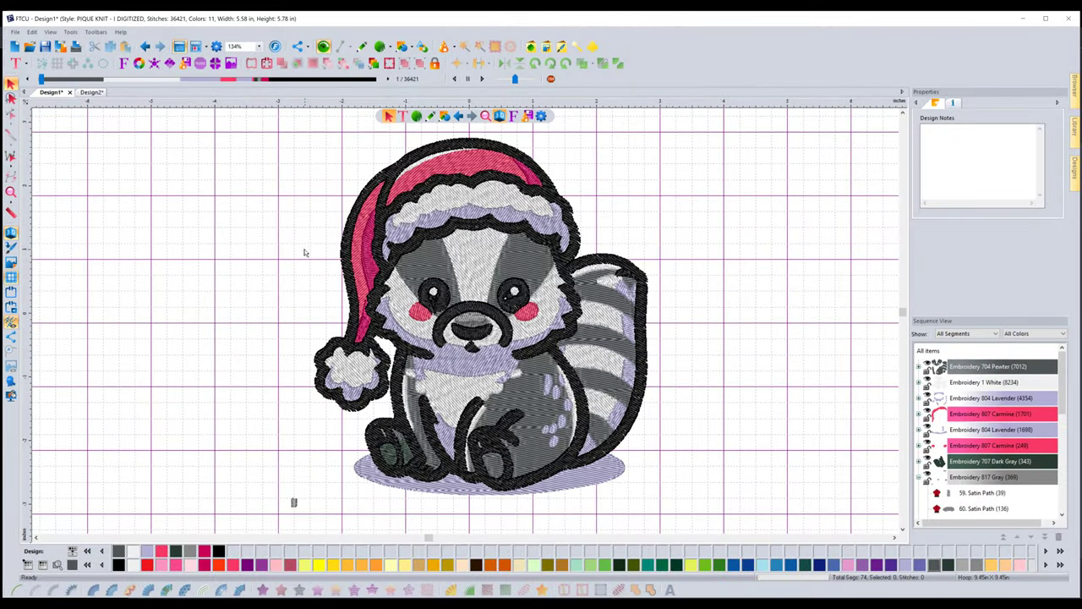
{"action": "mouse_move", "coordinate": [341, 274]}
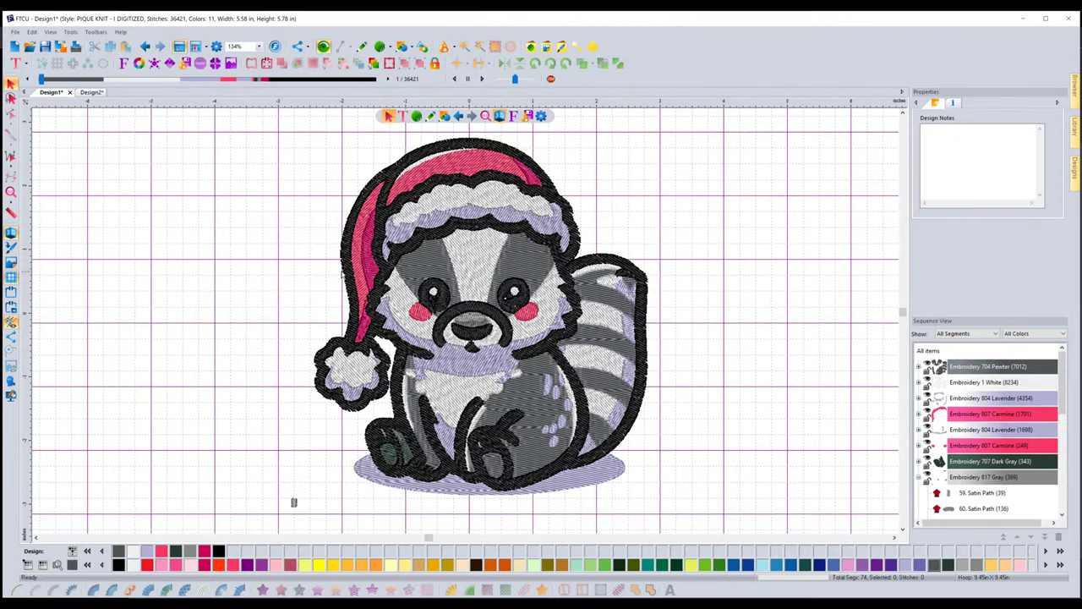